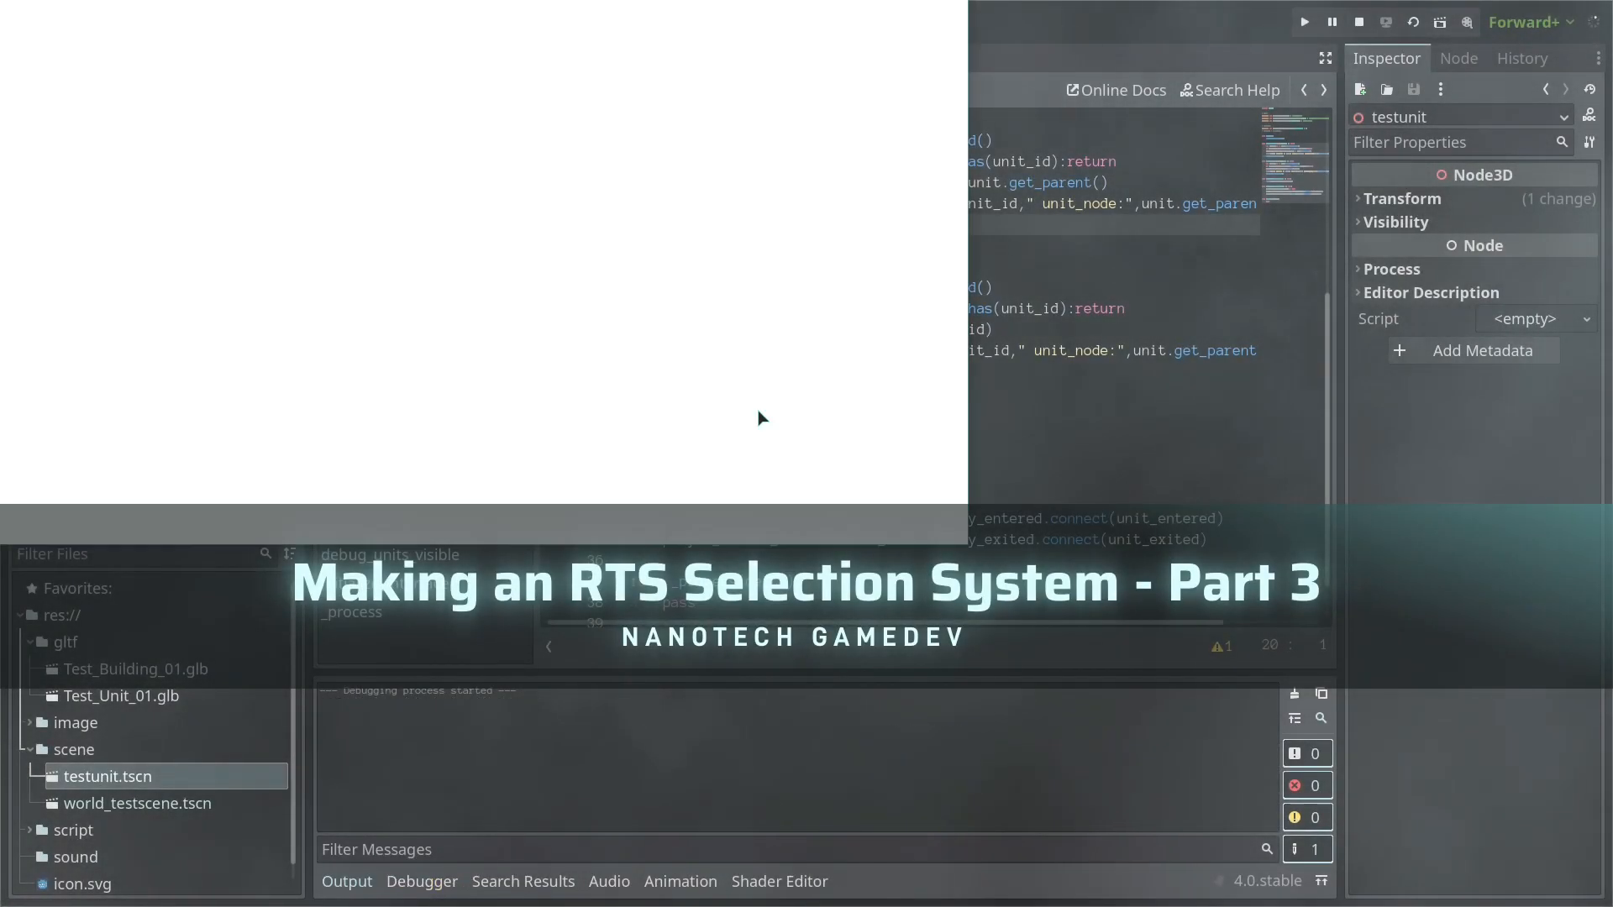
Run the scene and check the testunit entered/exited prints in the Debugger output
left_click(1302, 22)
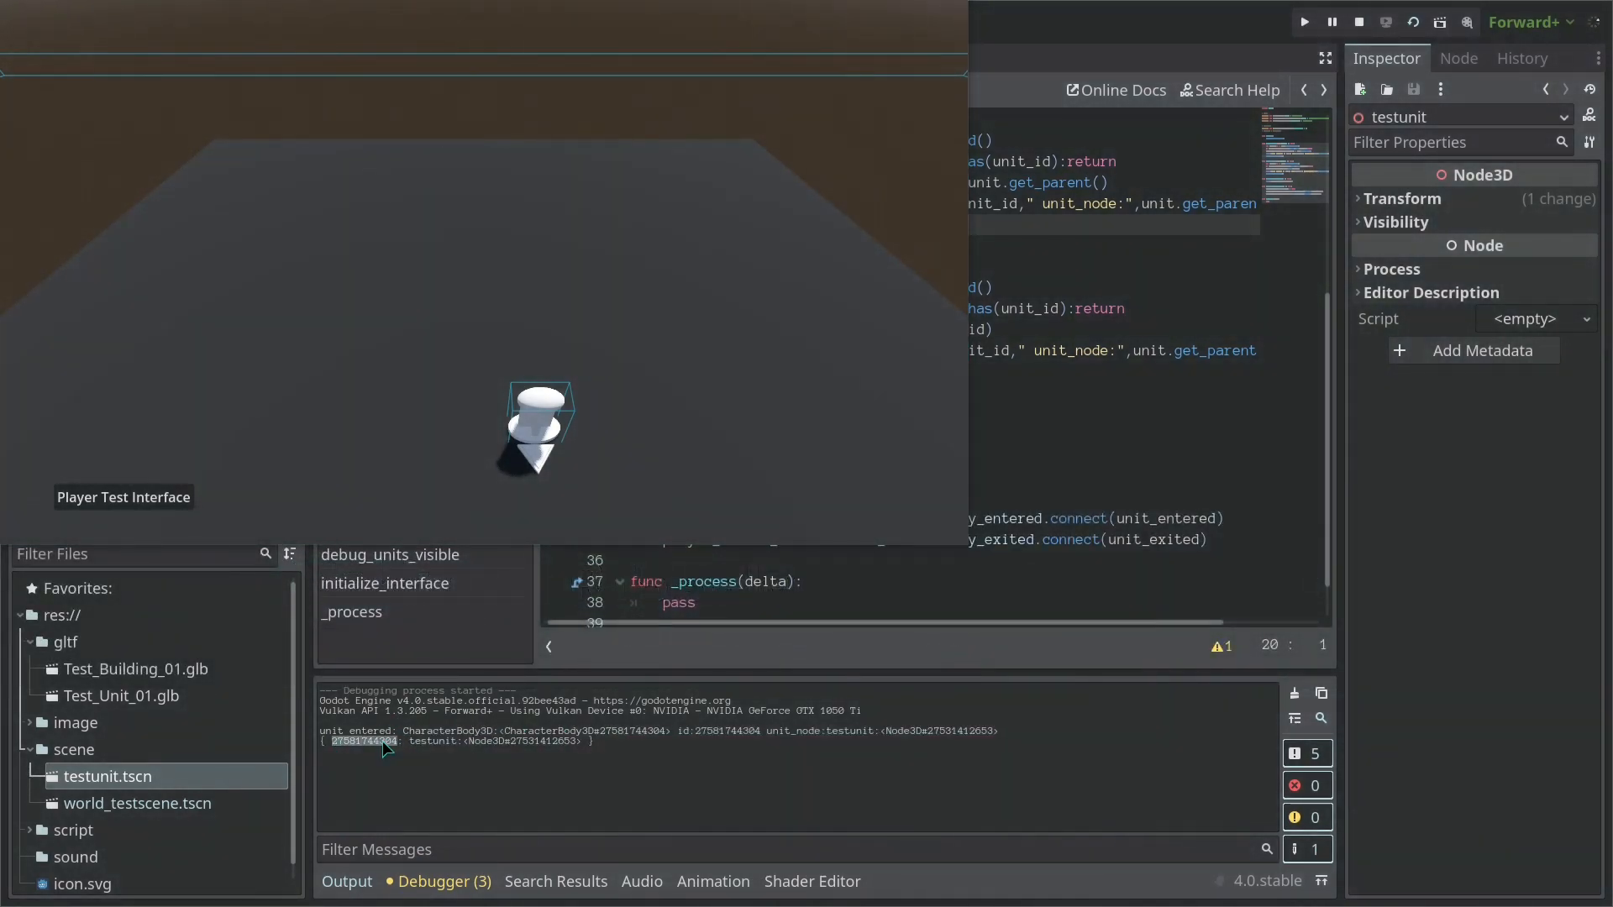
left_click_drag(339, 741, 591, 741)
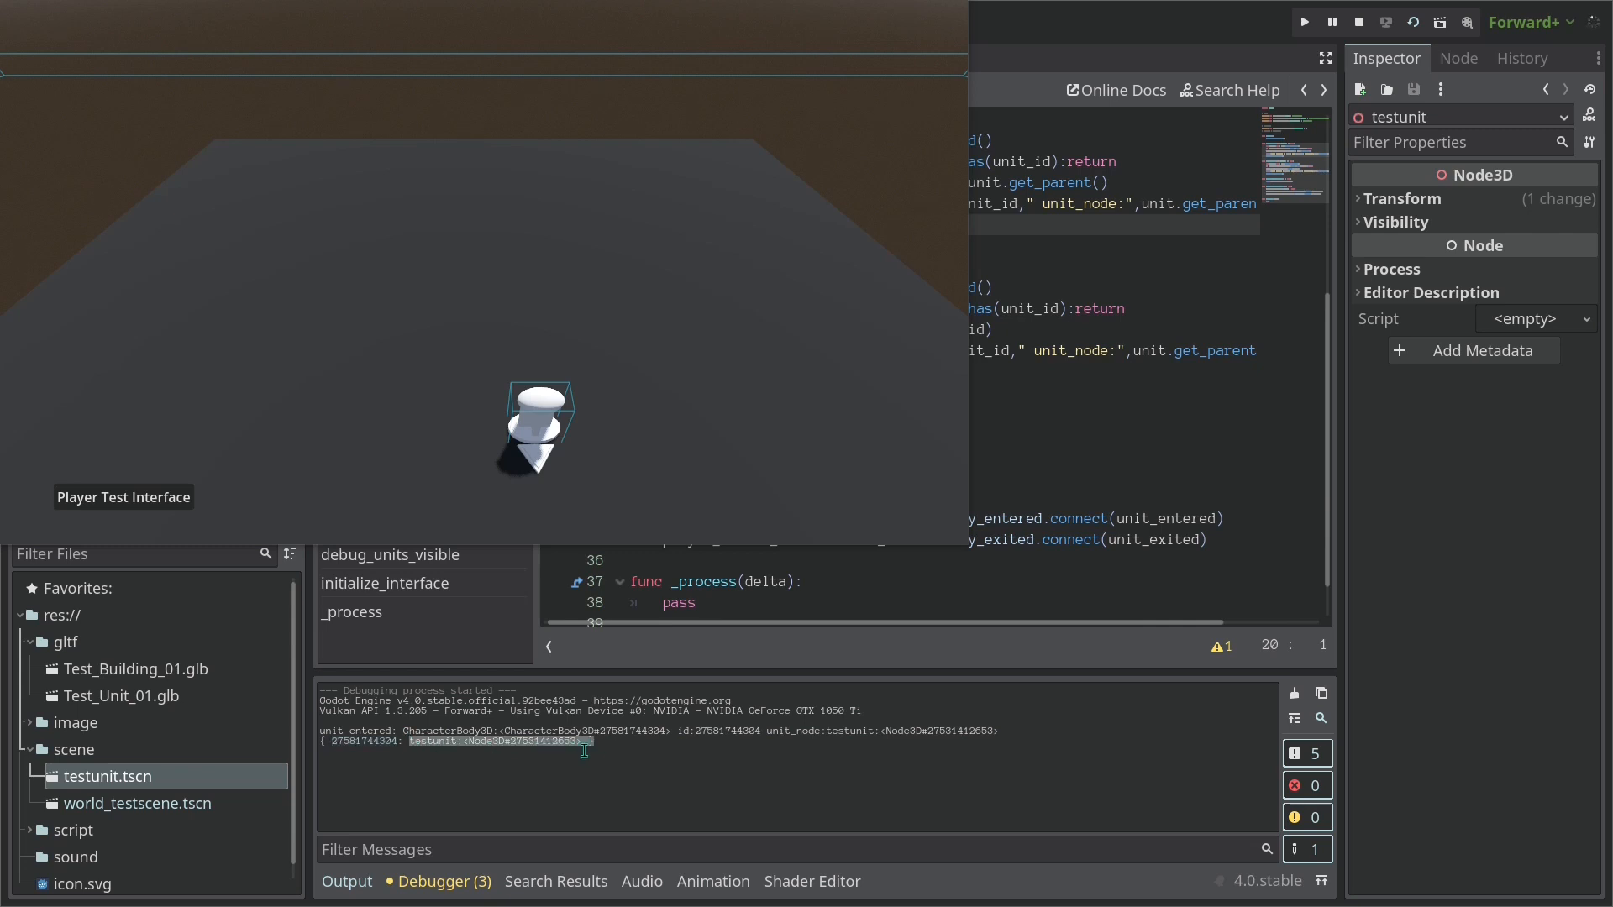
left_click(1356, 22)
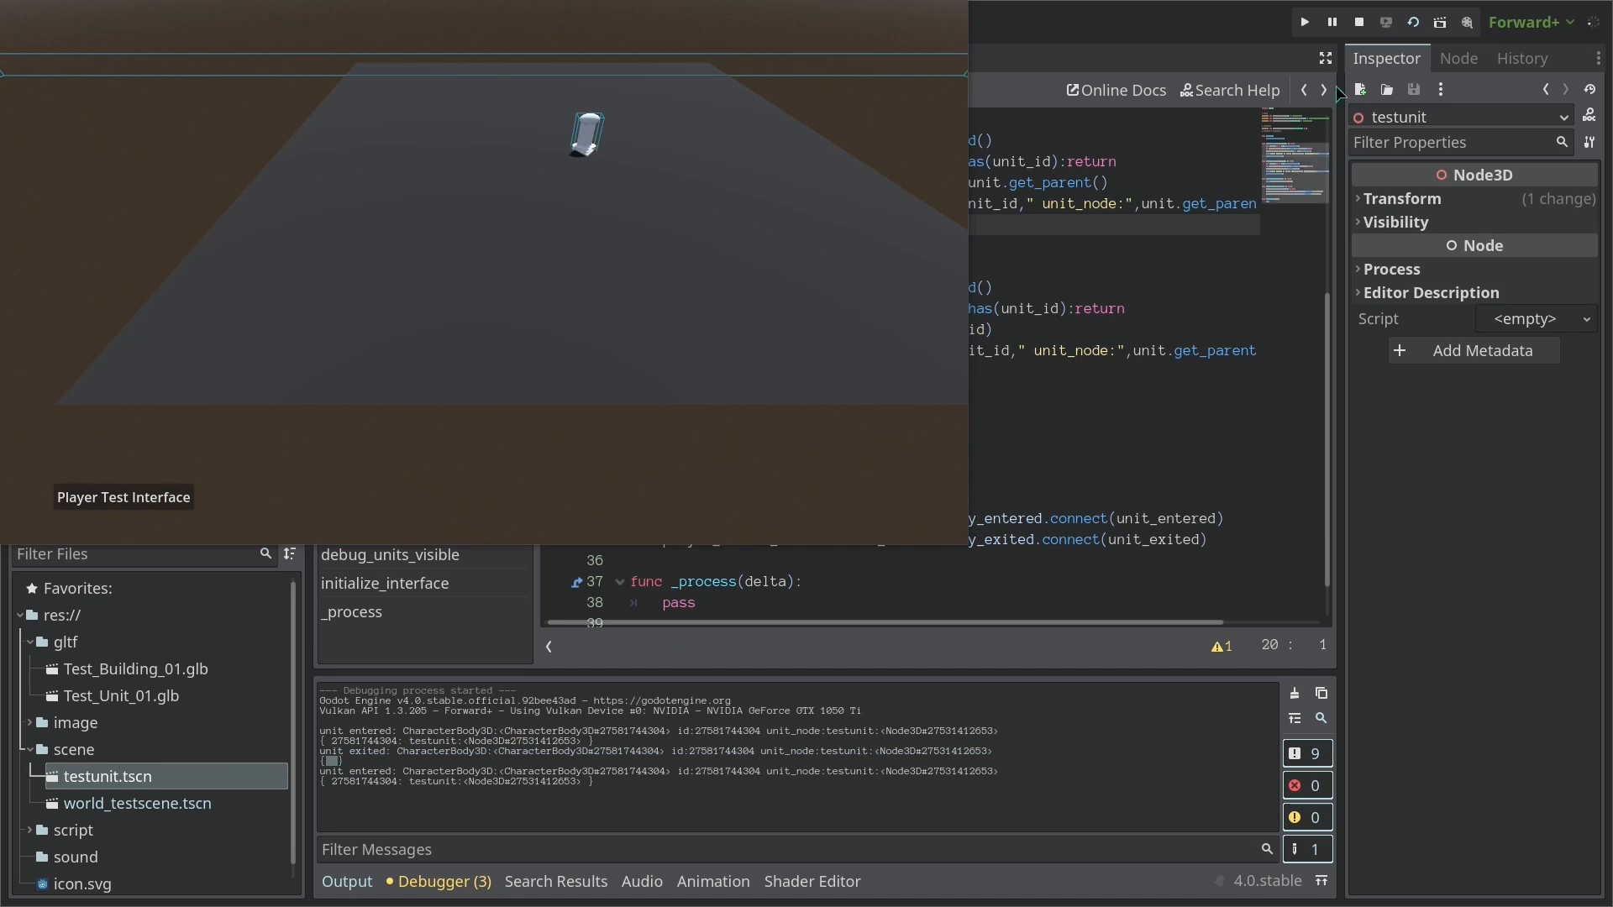
Stop the game and show world_testscene in the 3D view to move testunit
left_click(1358, 22)
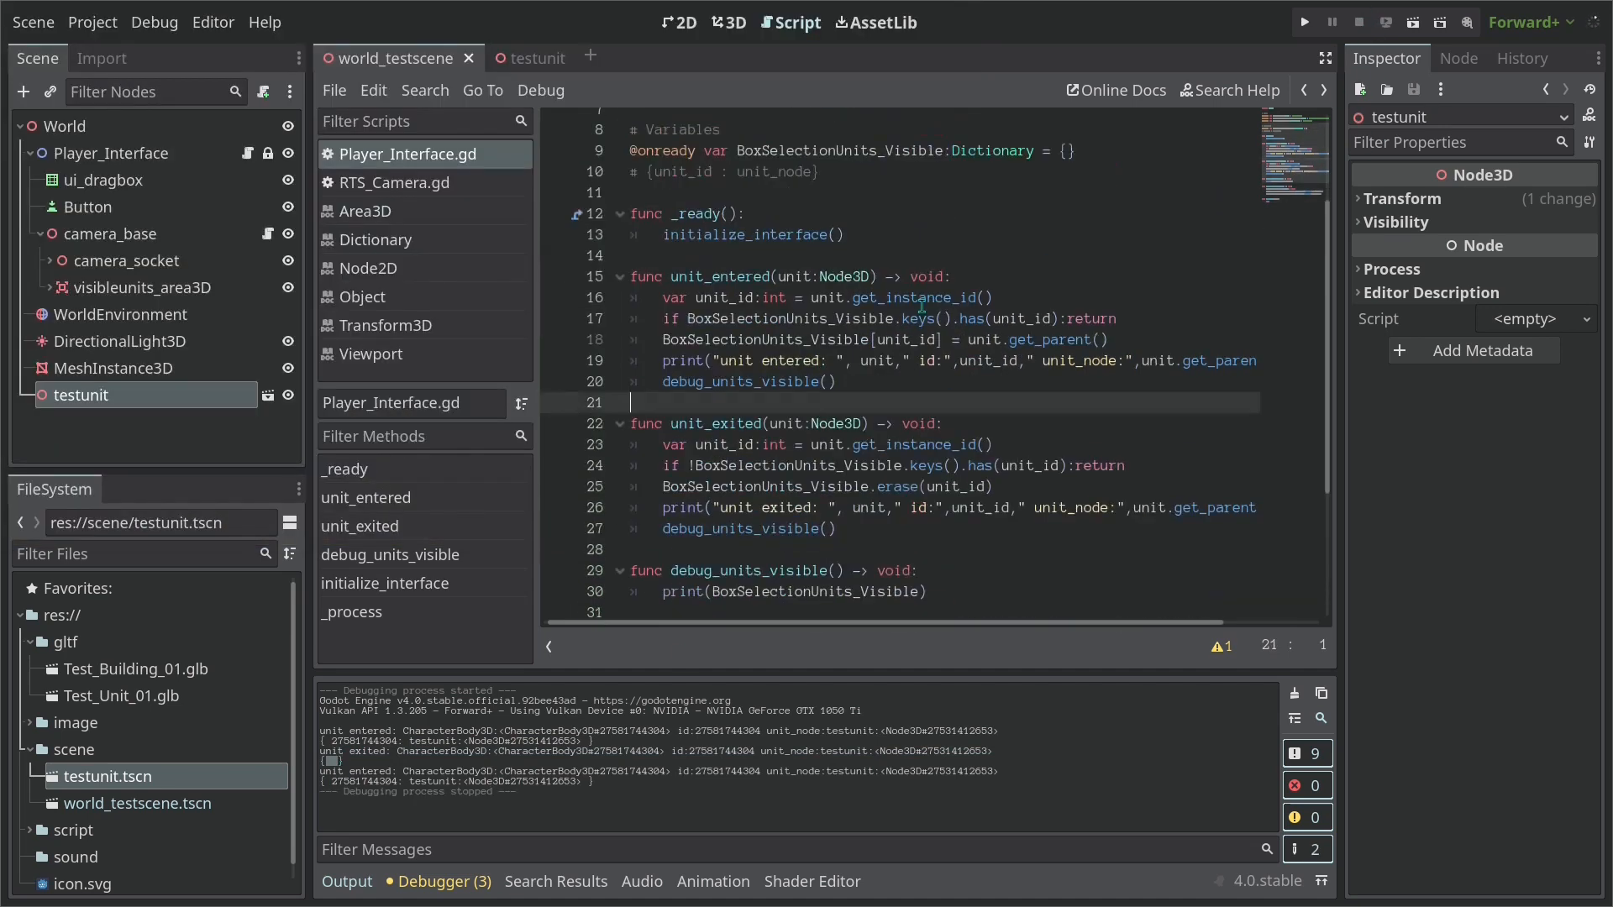
left_click(727, 22)
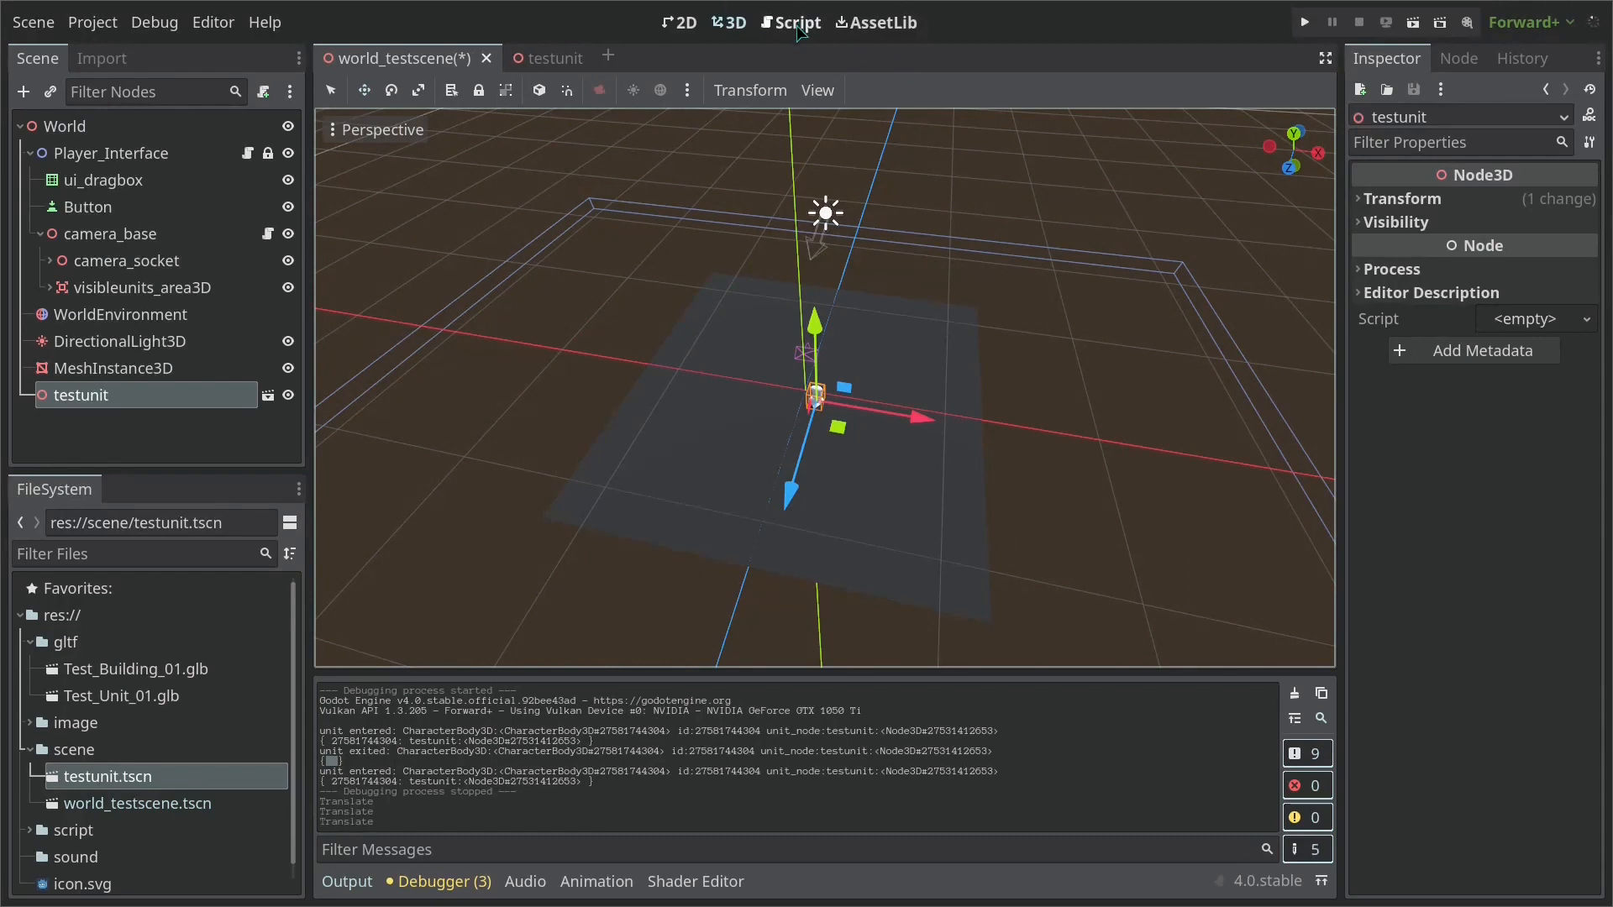
mouse_move(792, 39)
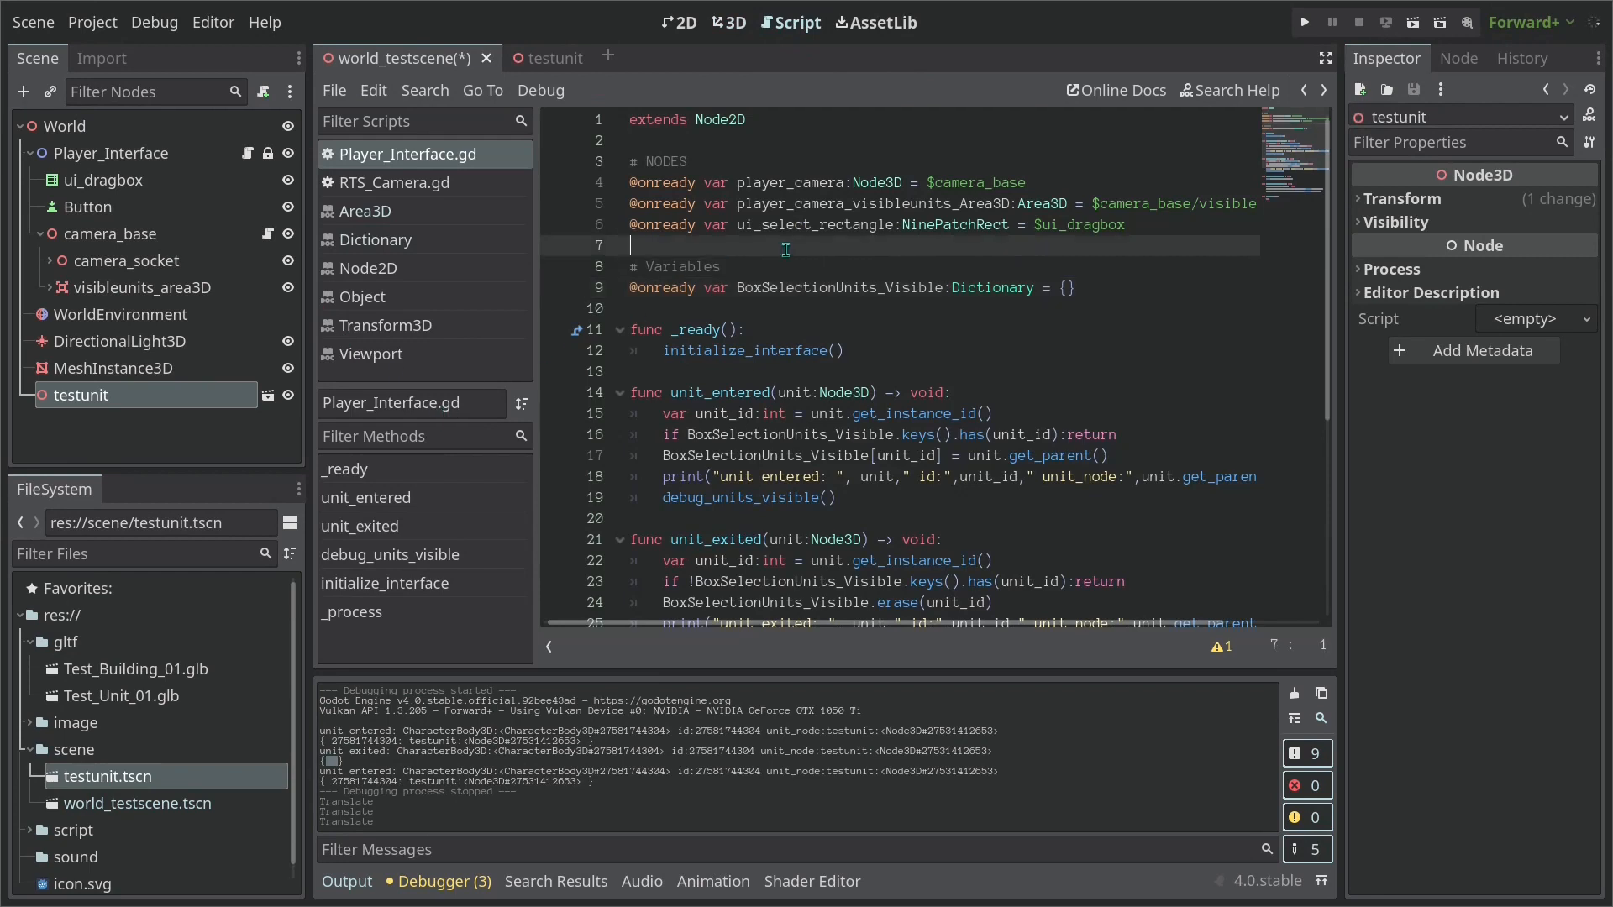
Add an '# Internal Variables' section declaring 'var mouse_left_click:bool = false'
scroll("down", 3)
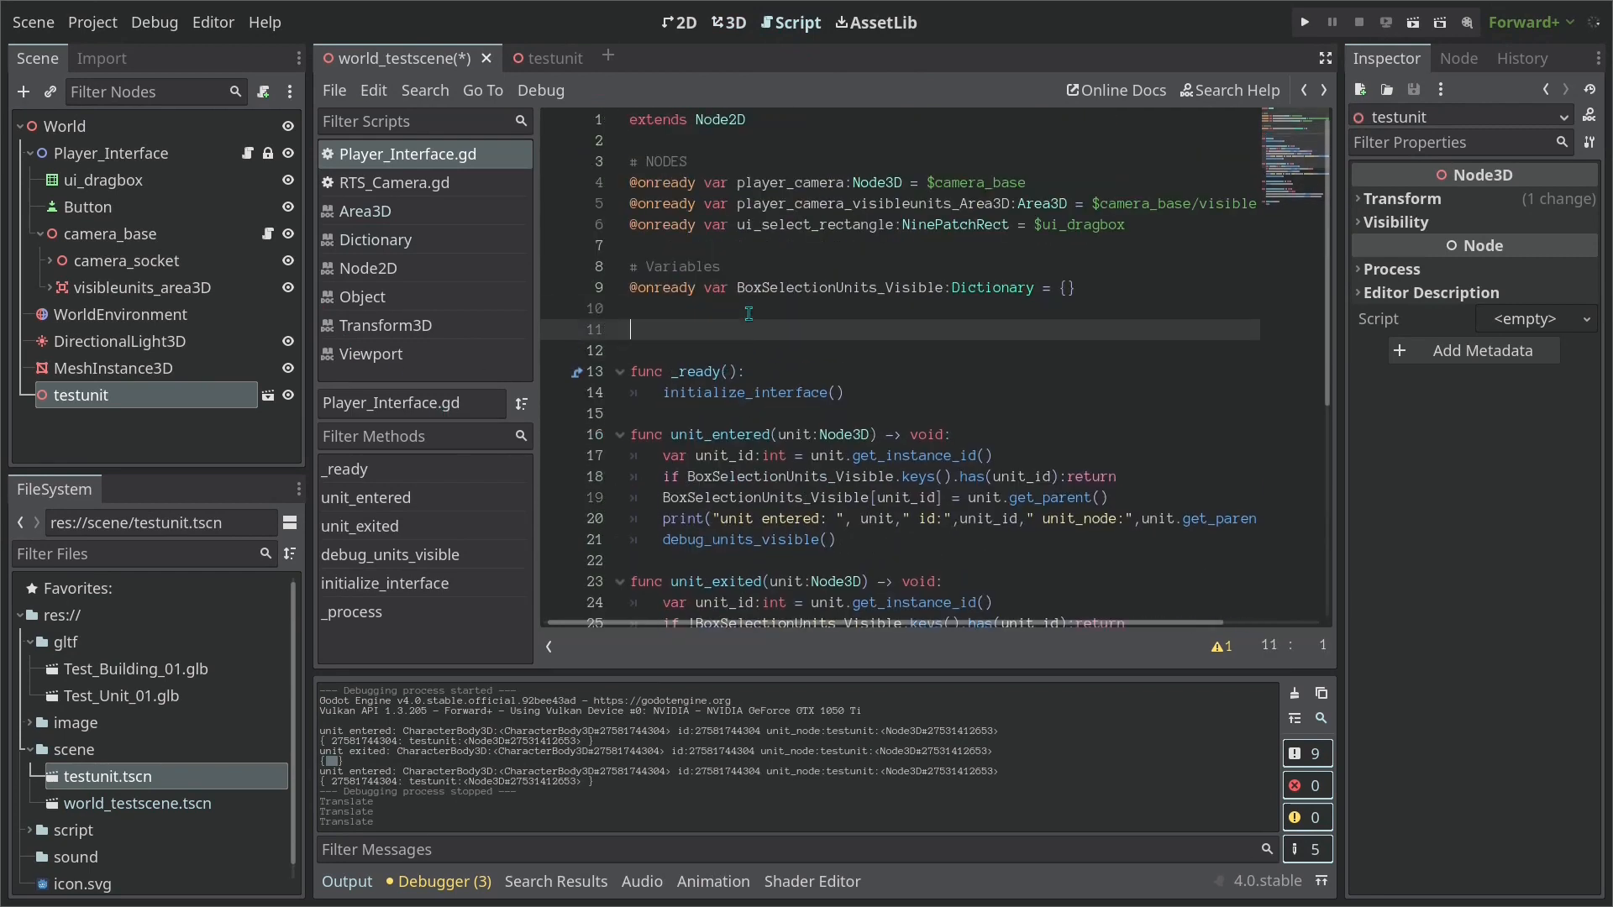
type("# IN")
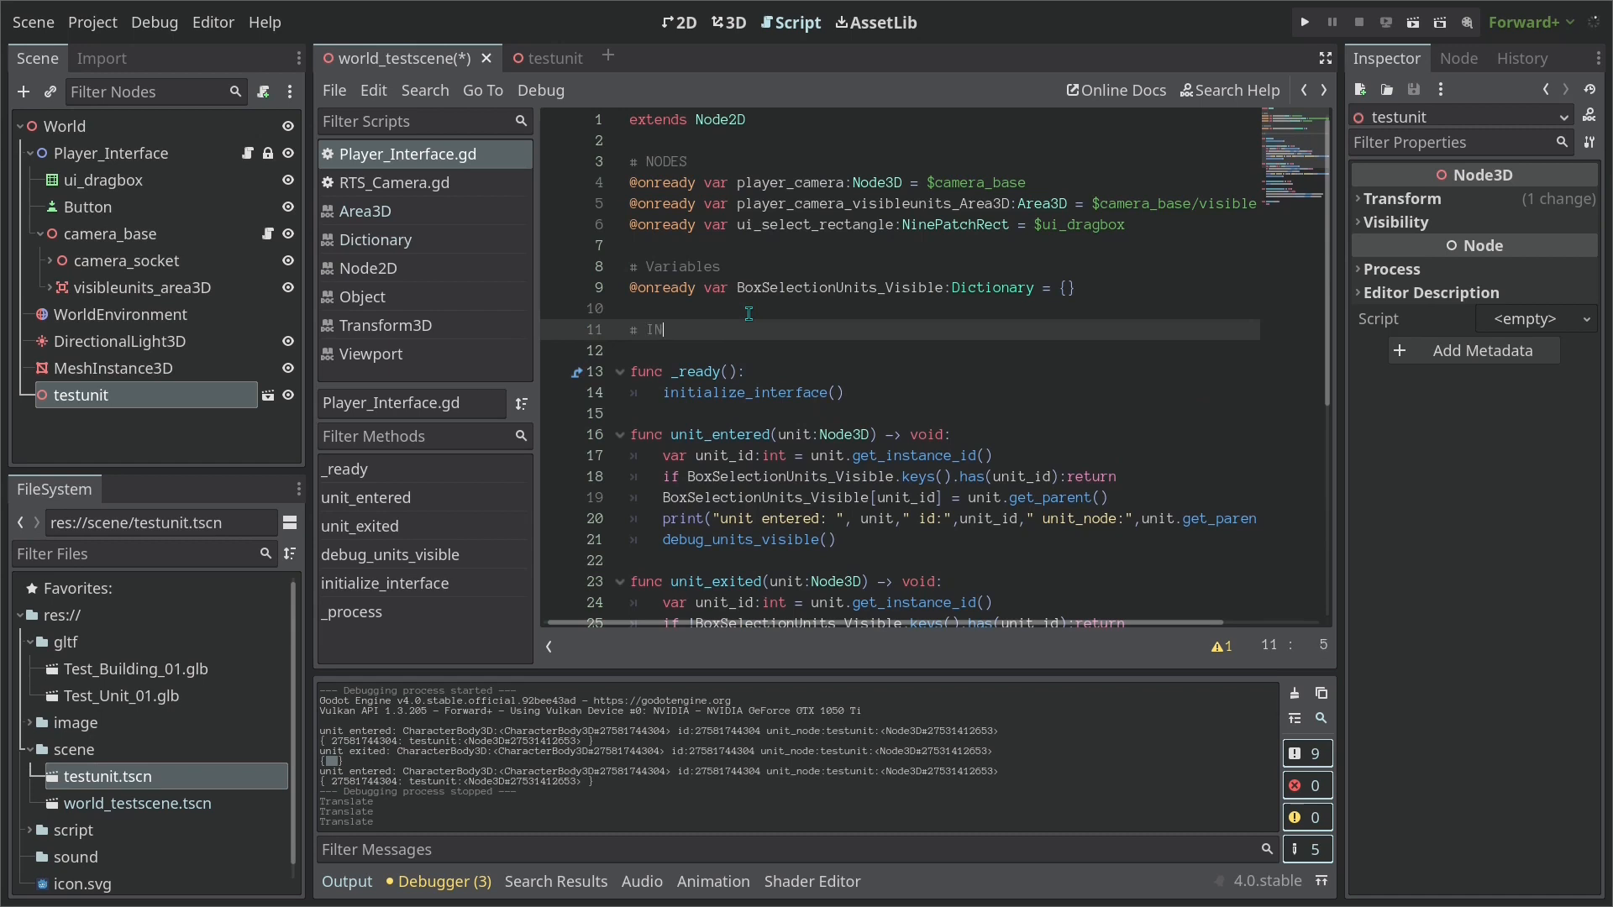
type("te")
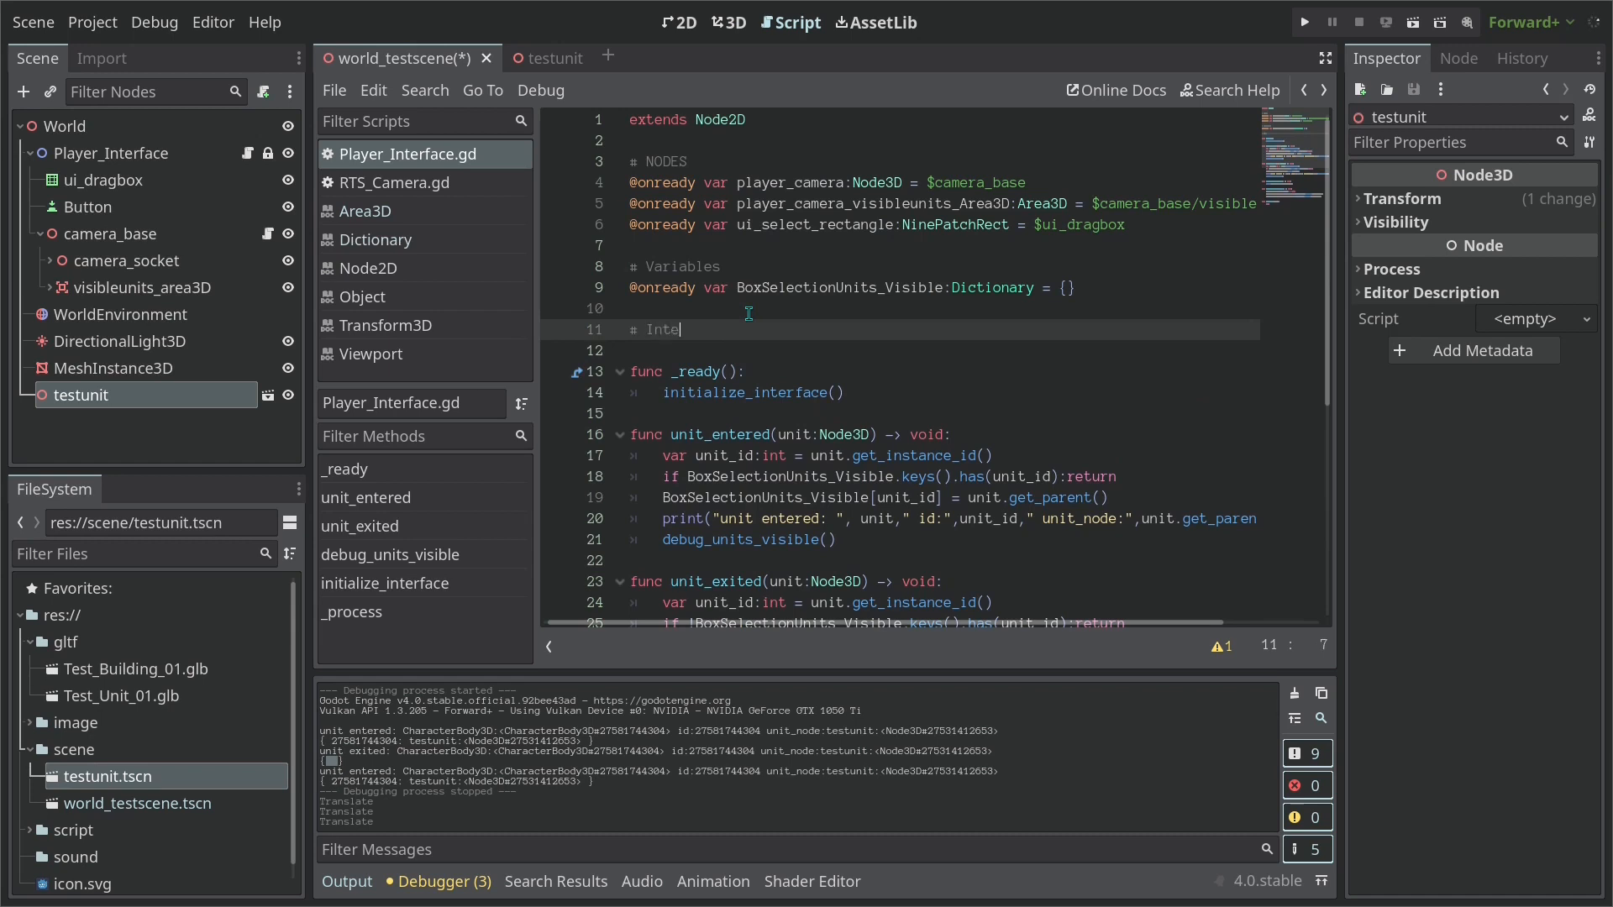
type("rnal Variable")
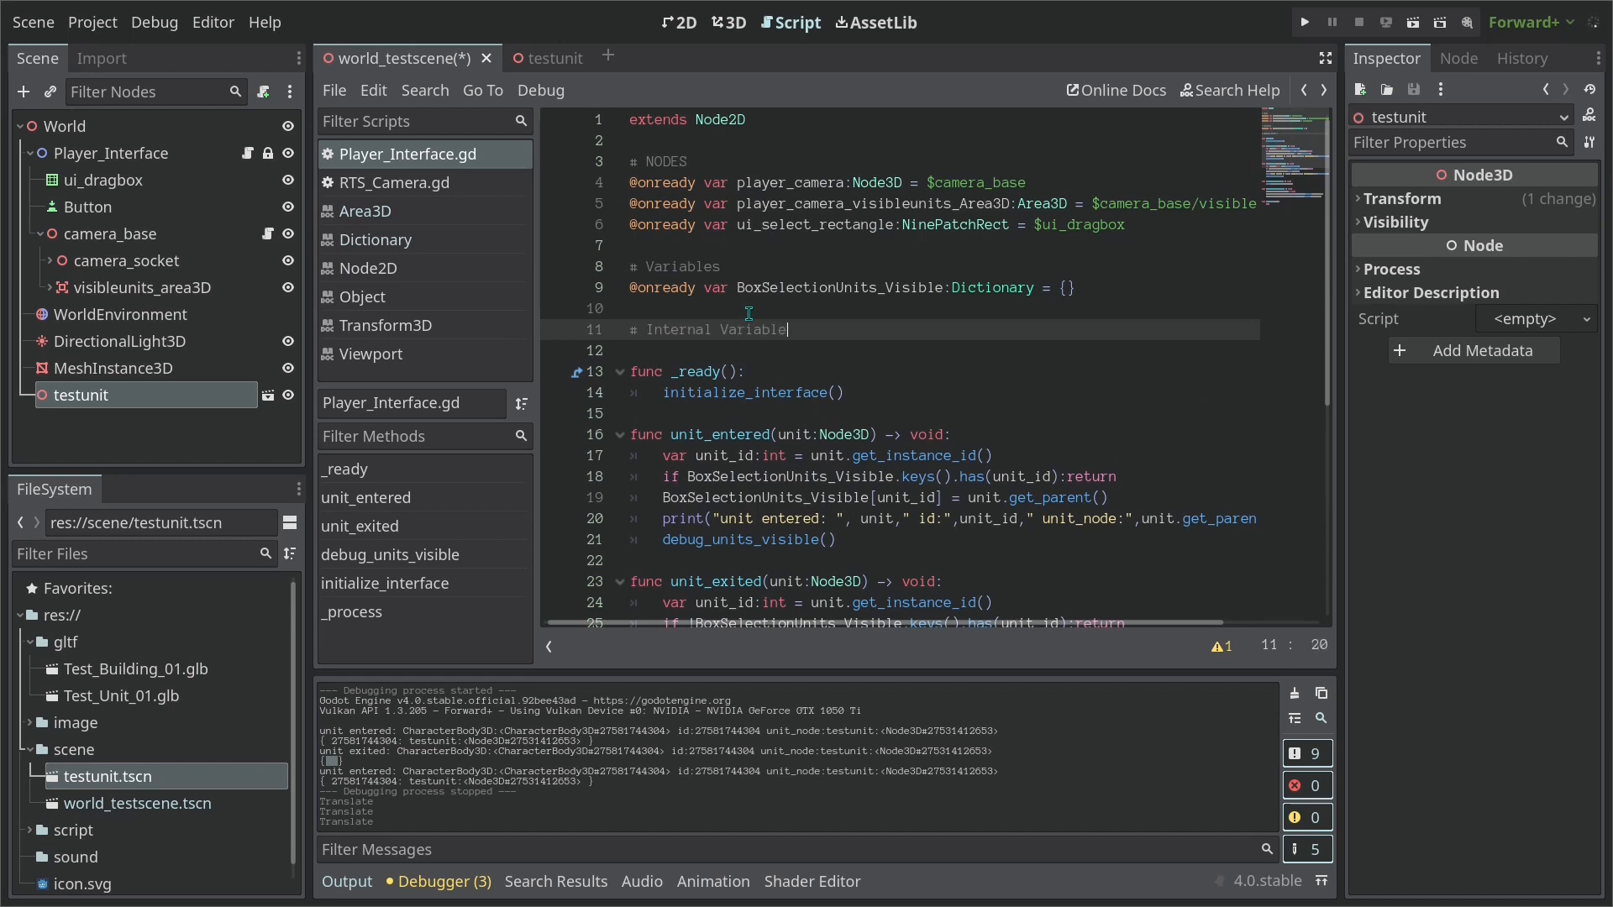
type("s")
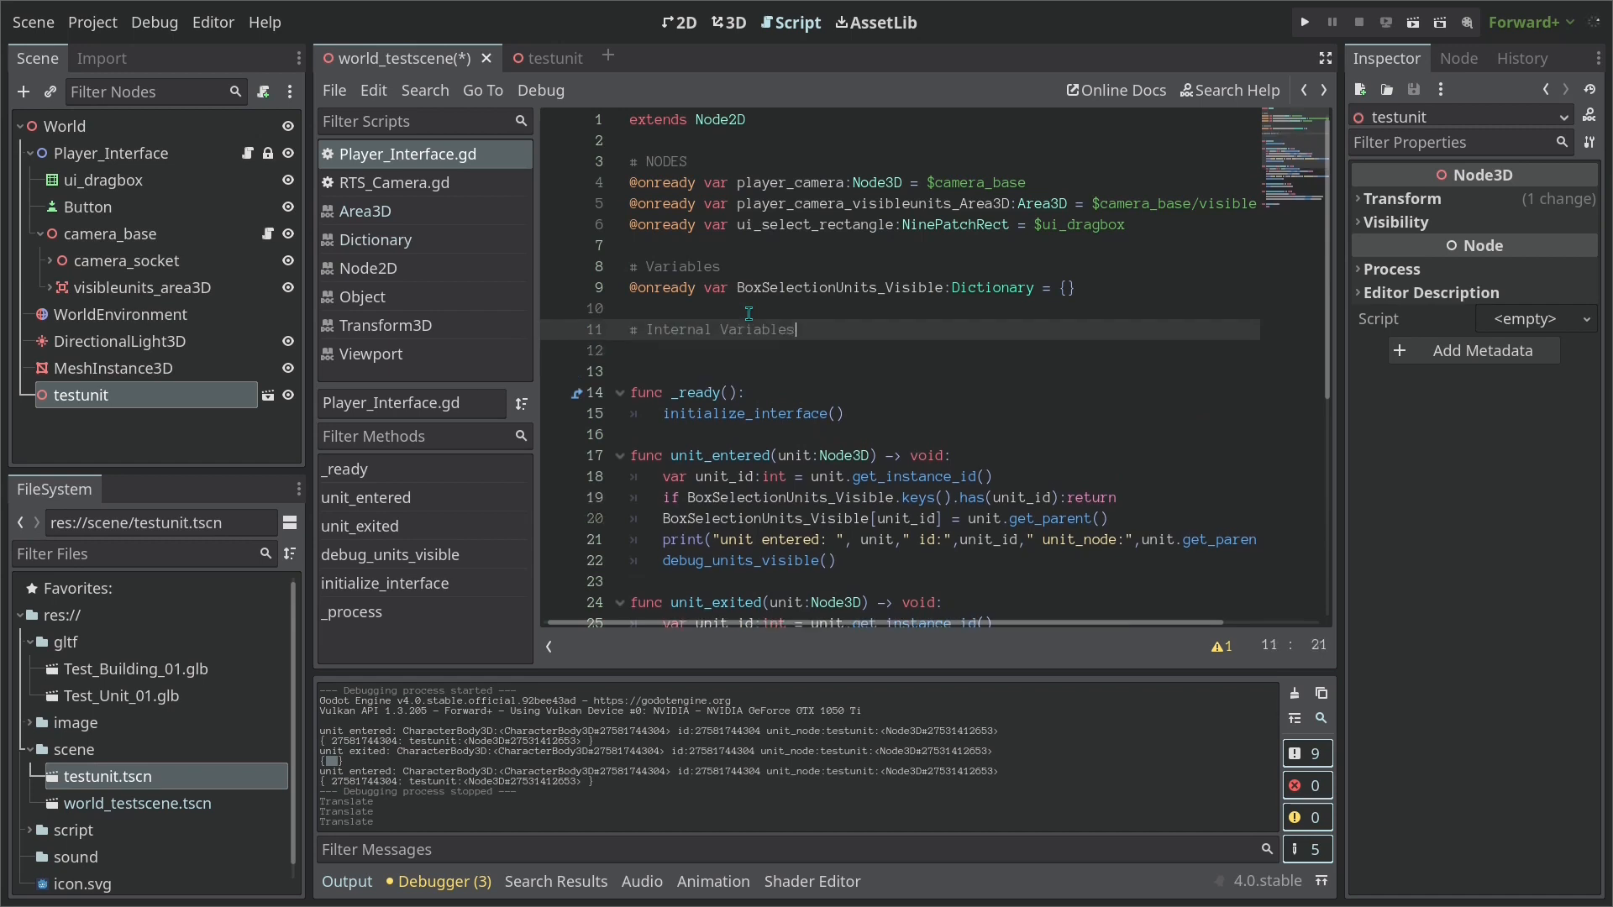
type("var")
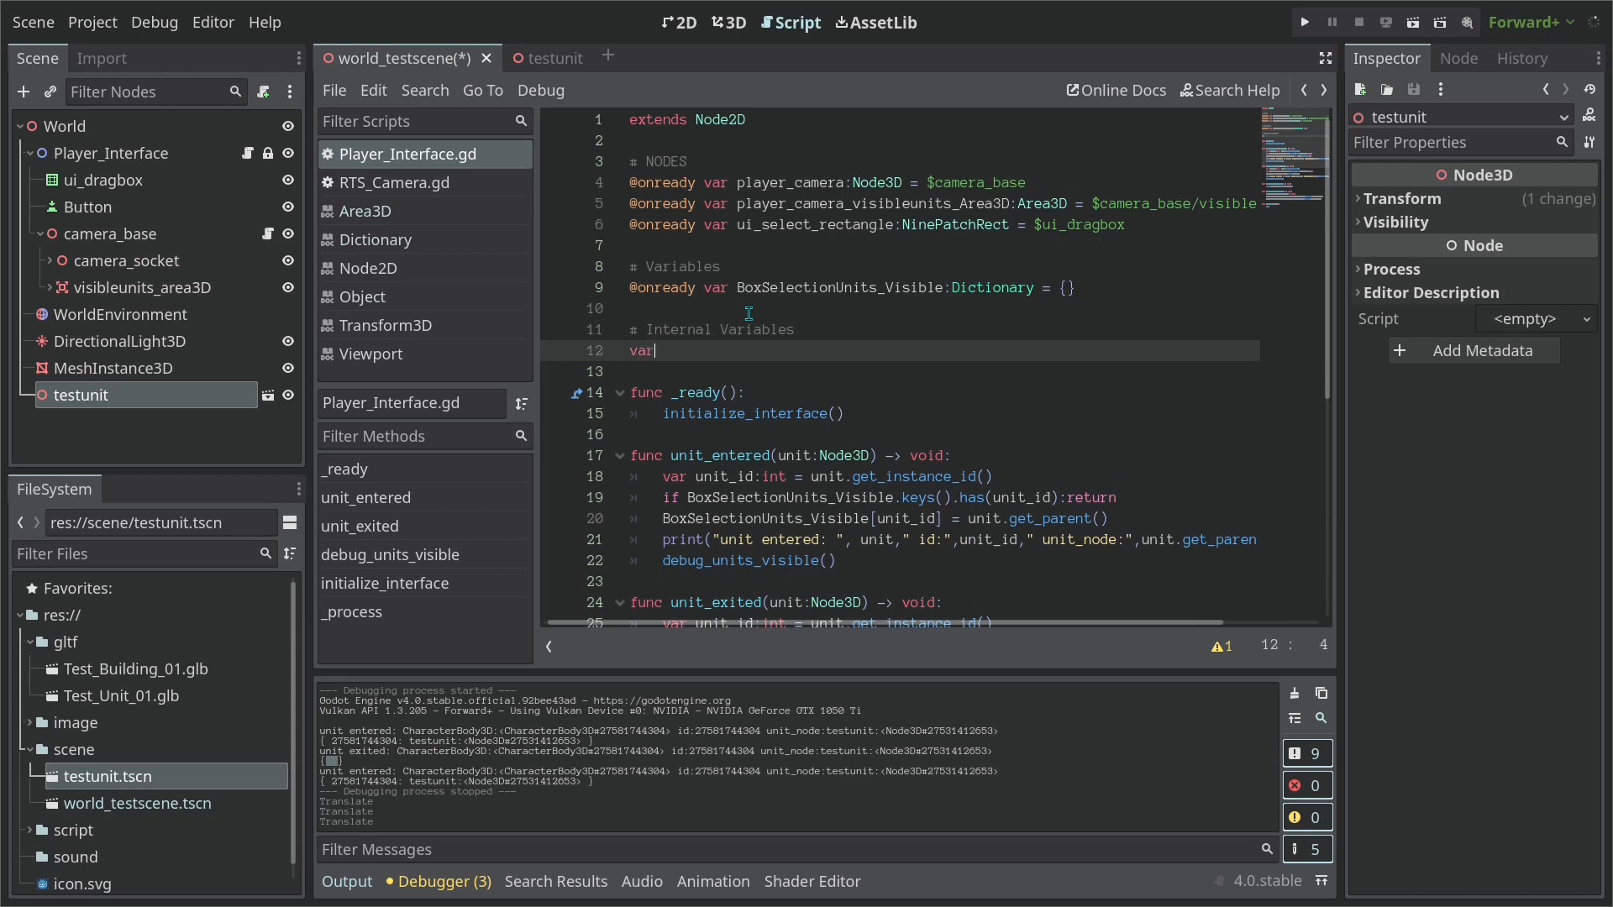
type("mouse")
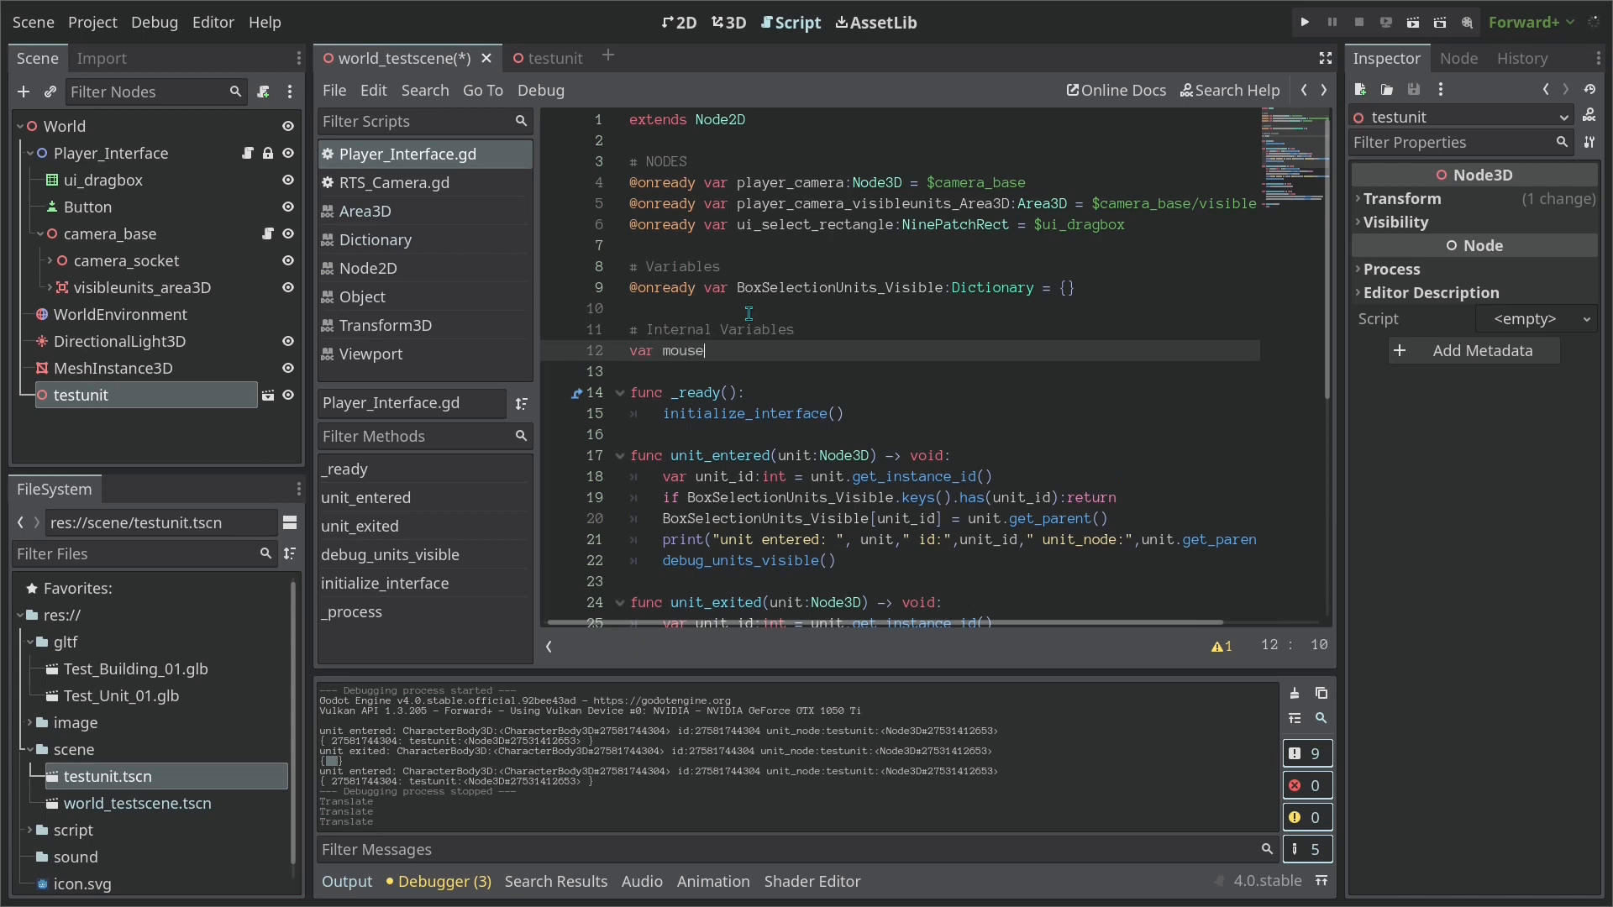
type("_left_bool:b")
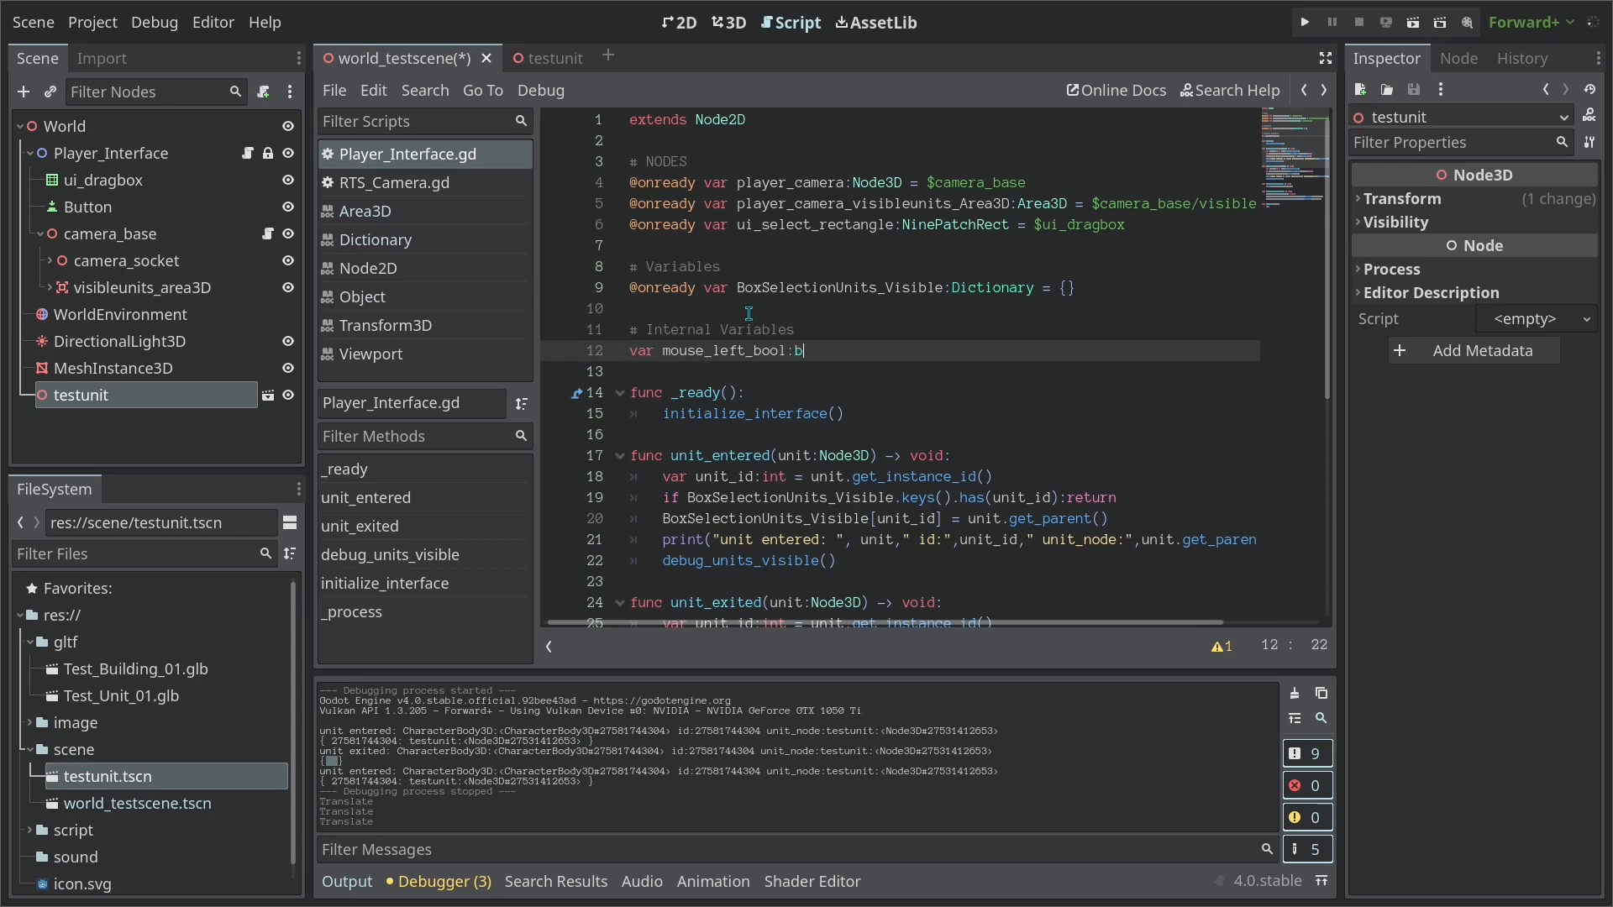
type("ool")
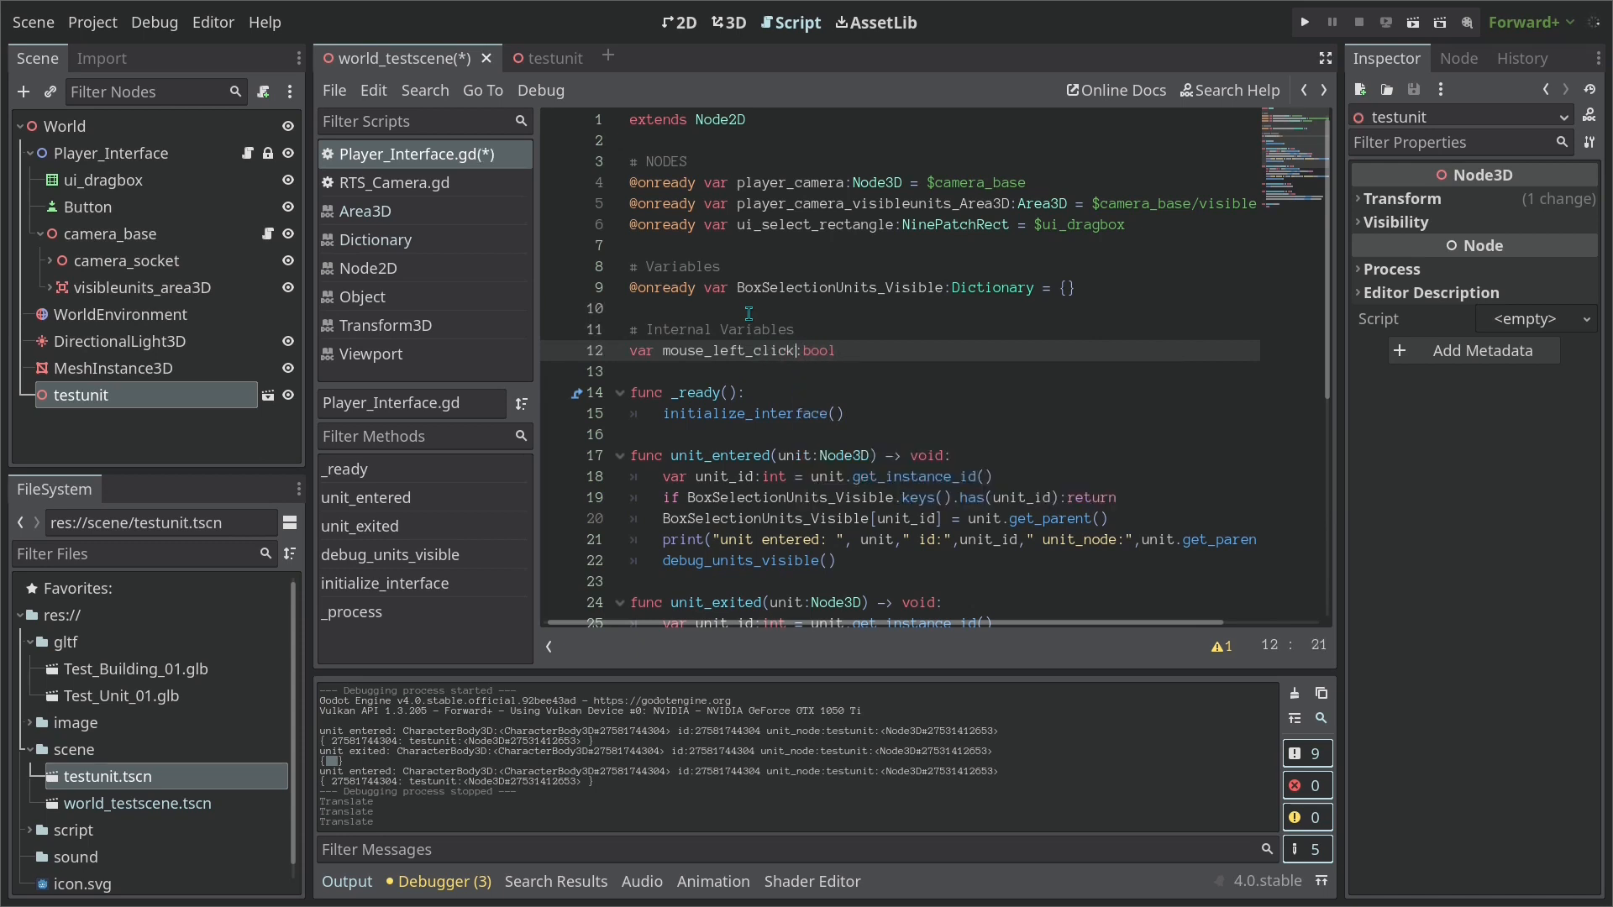
type("= false")
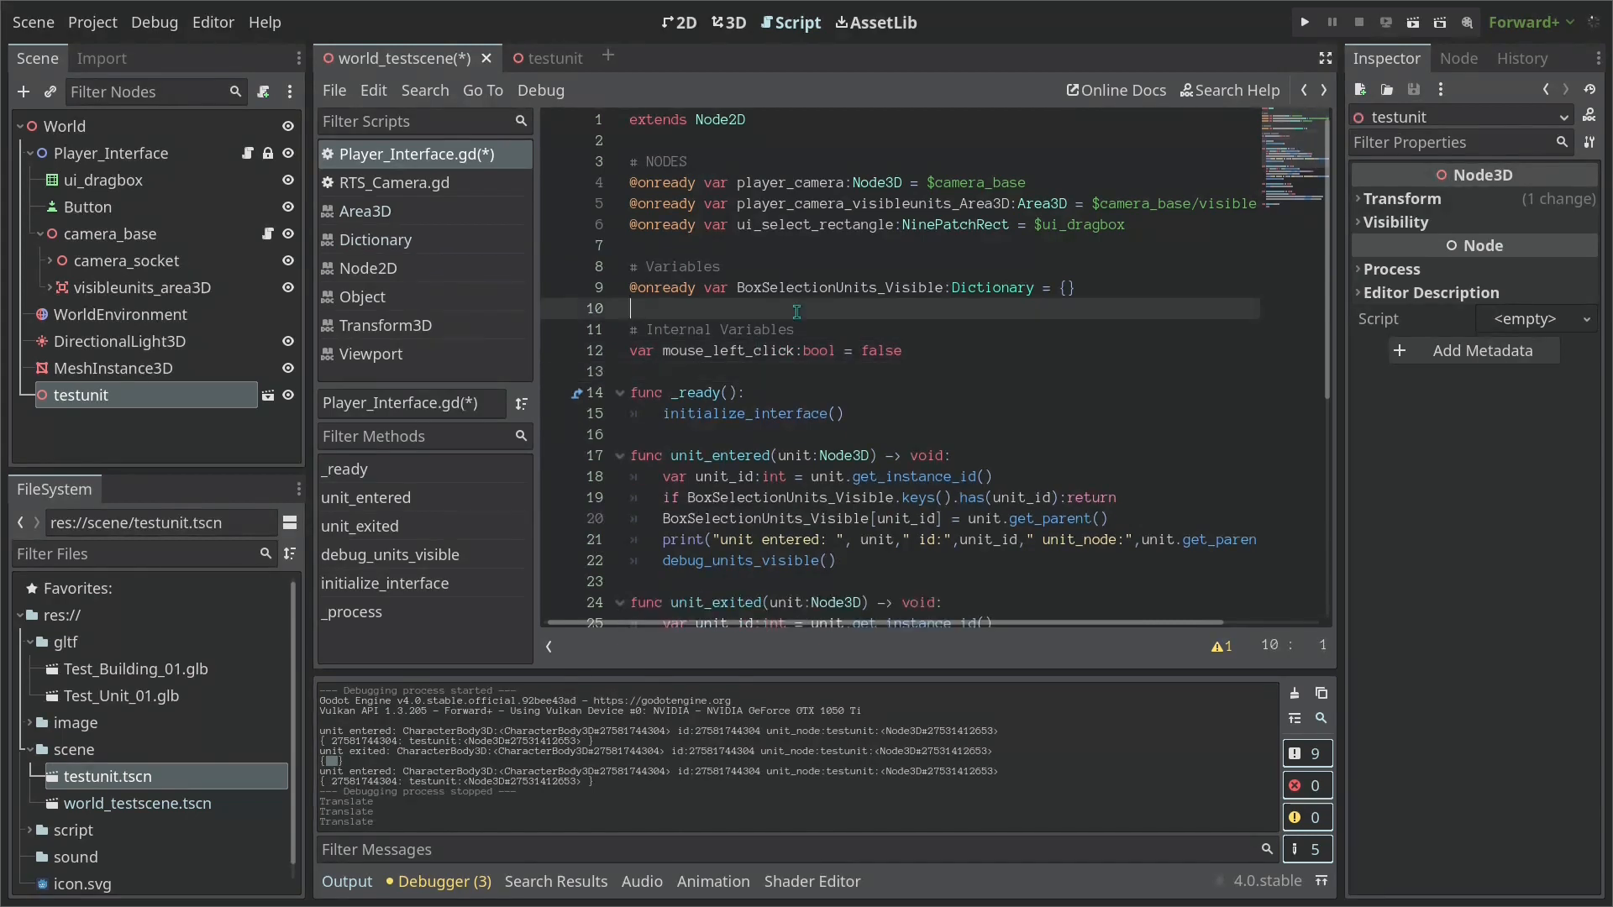
Declare 'var drag_rectangle_area:Rect2' beneath mouse_left_click
left_click(905, 351)
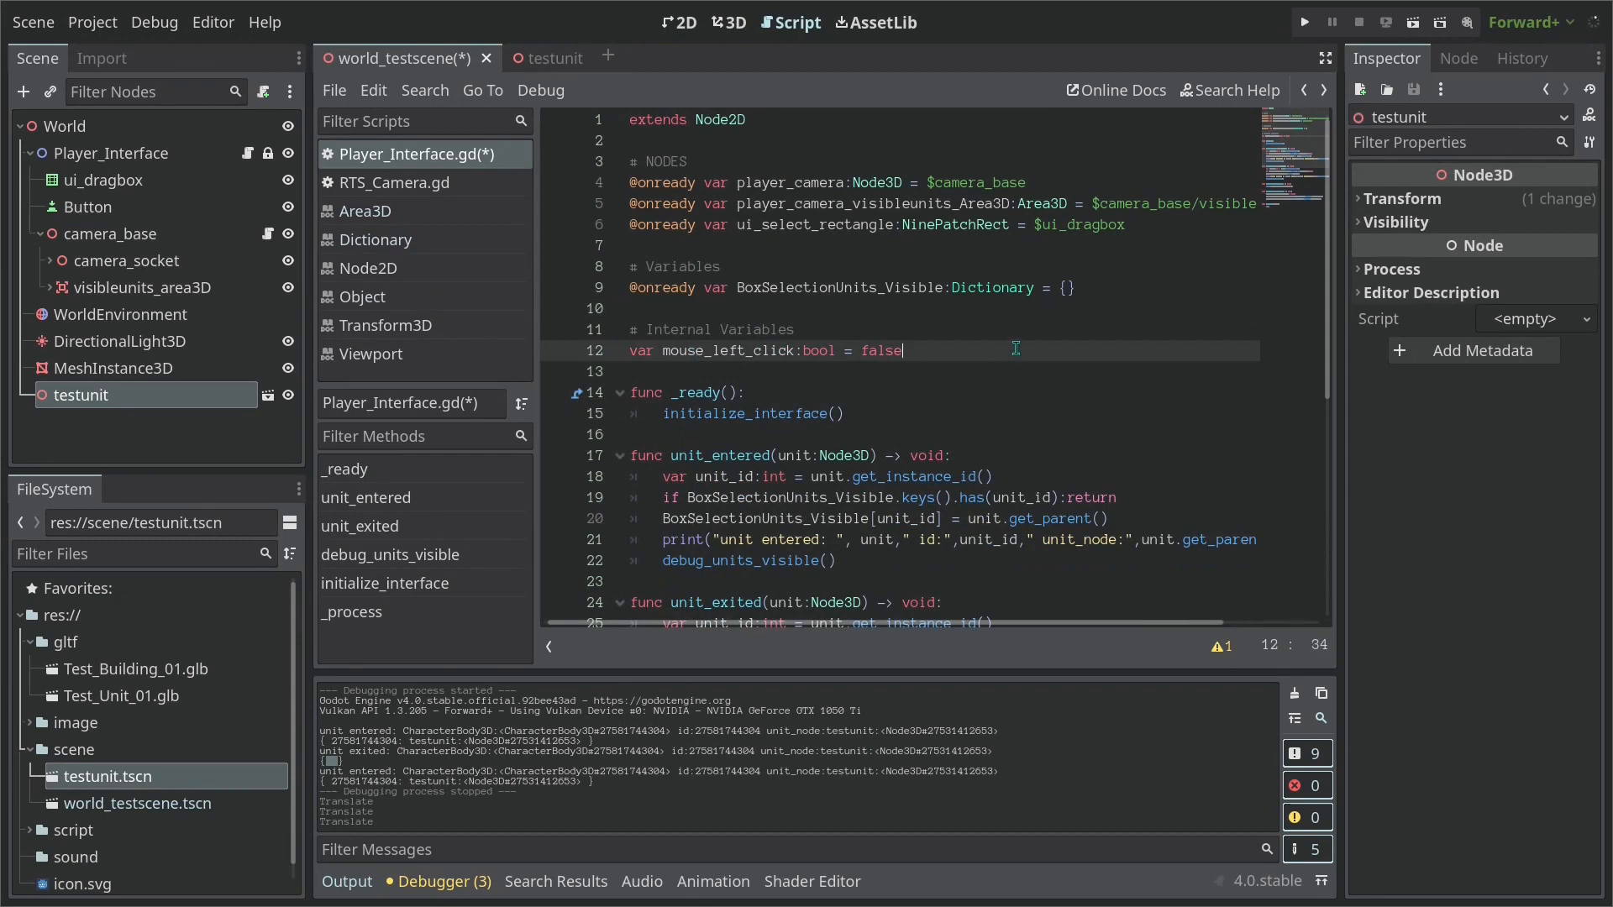
type("v")
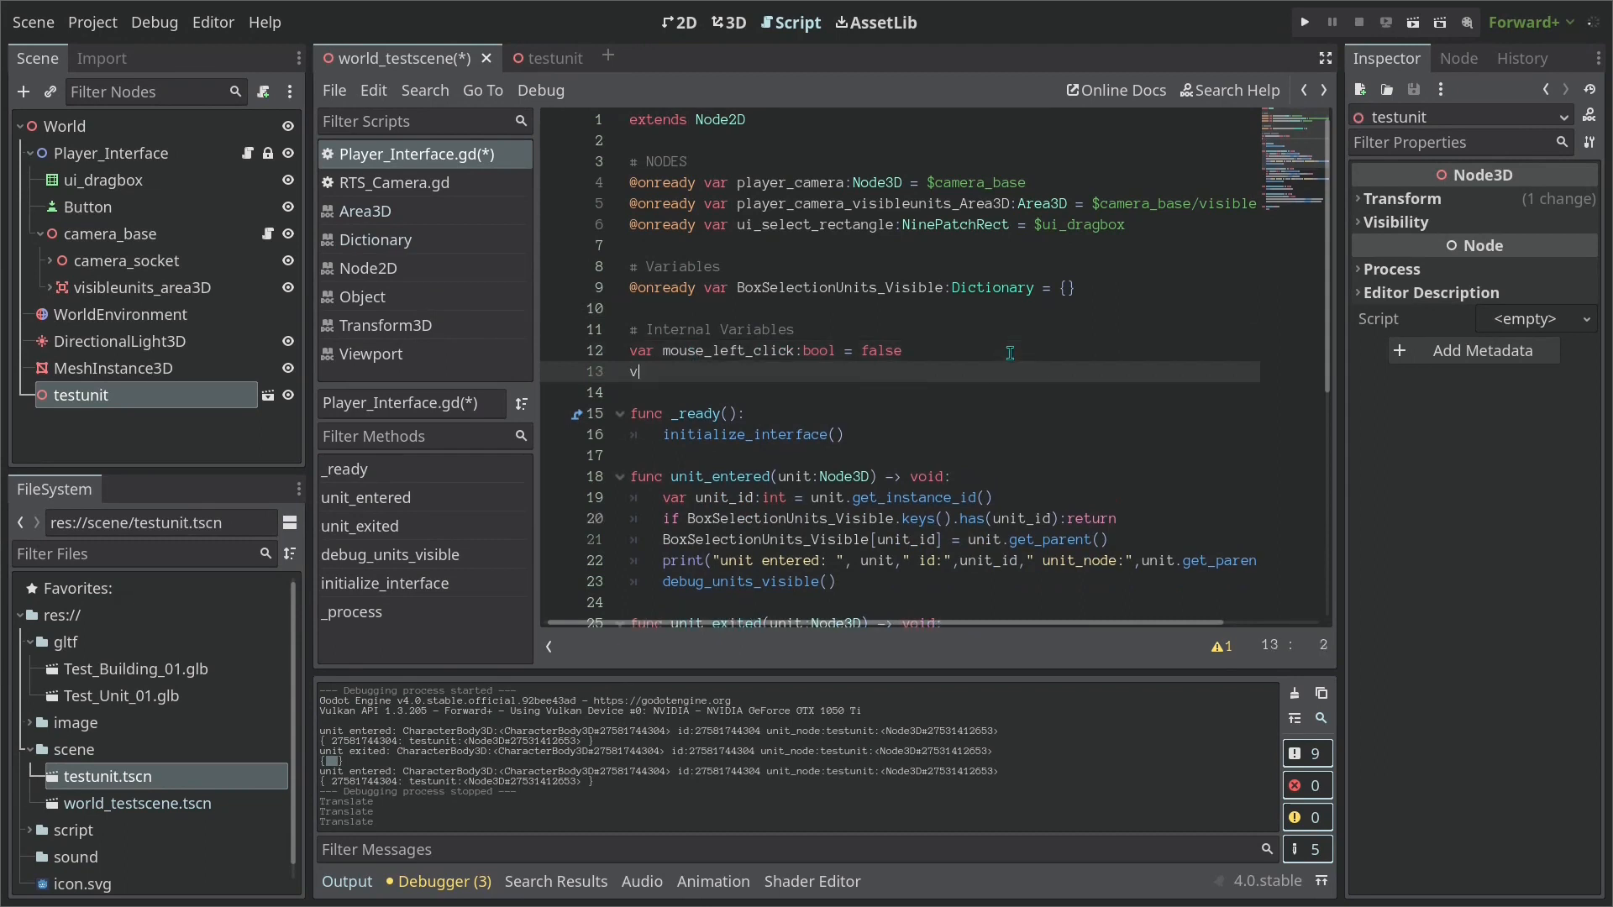
type("ar dra")
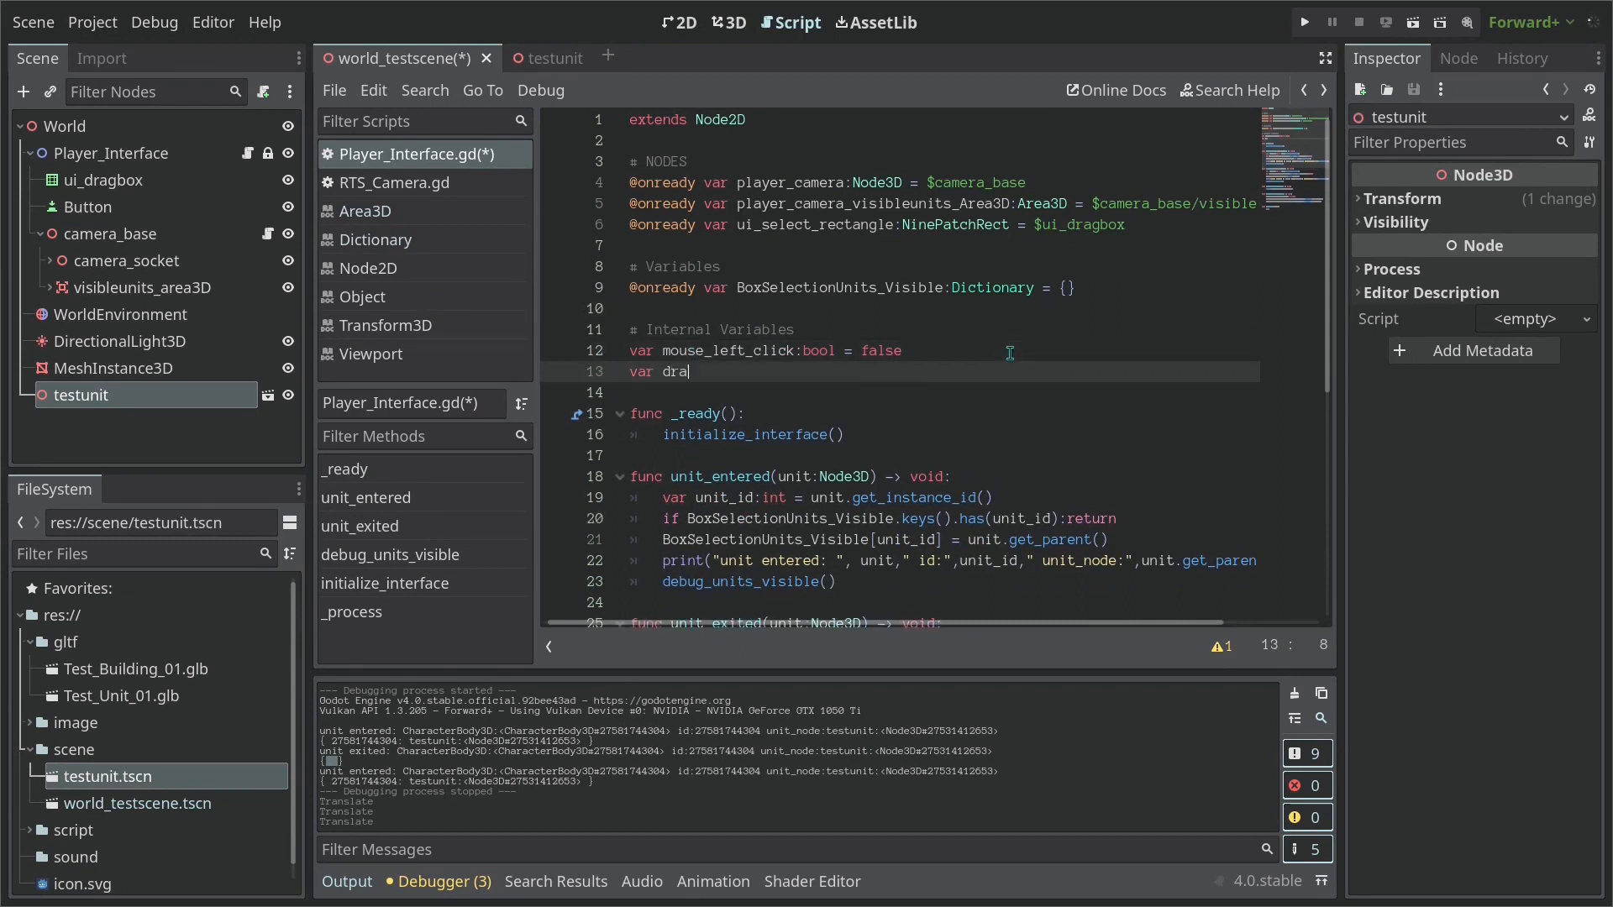
type("g_rectangle_area")
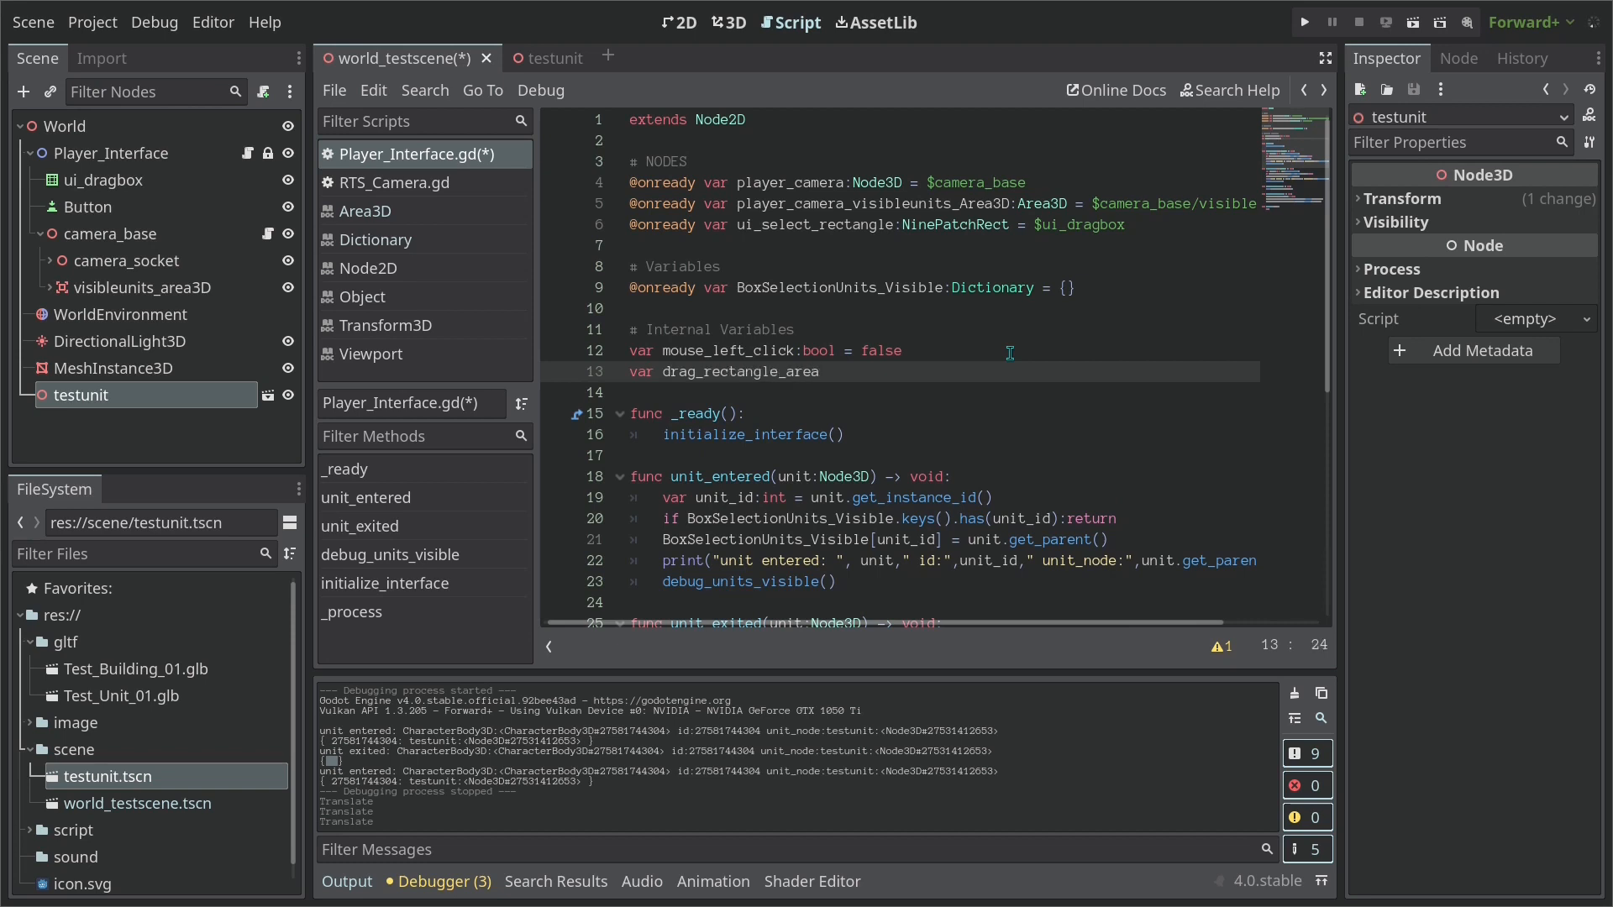
type(":Rect2")
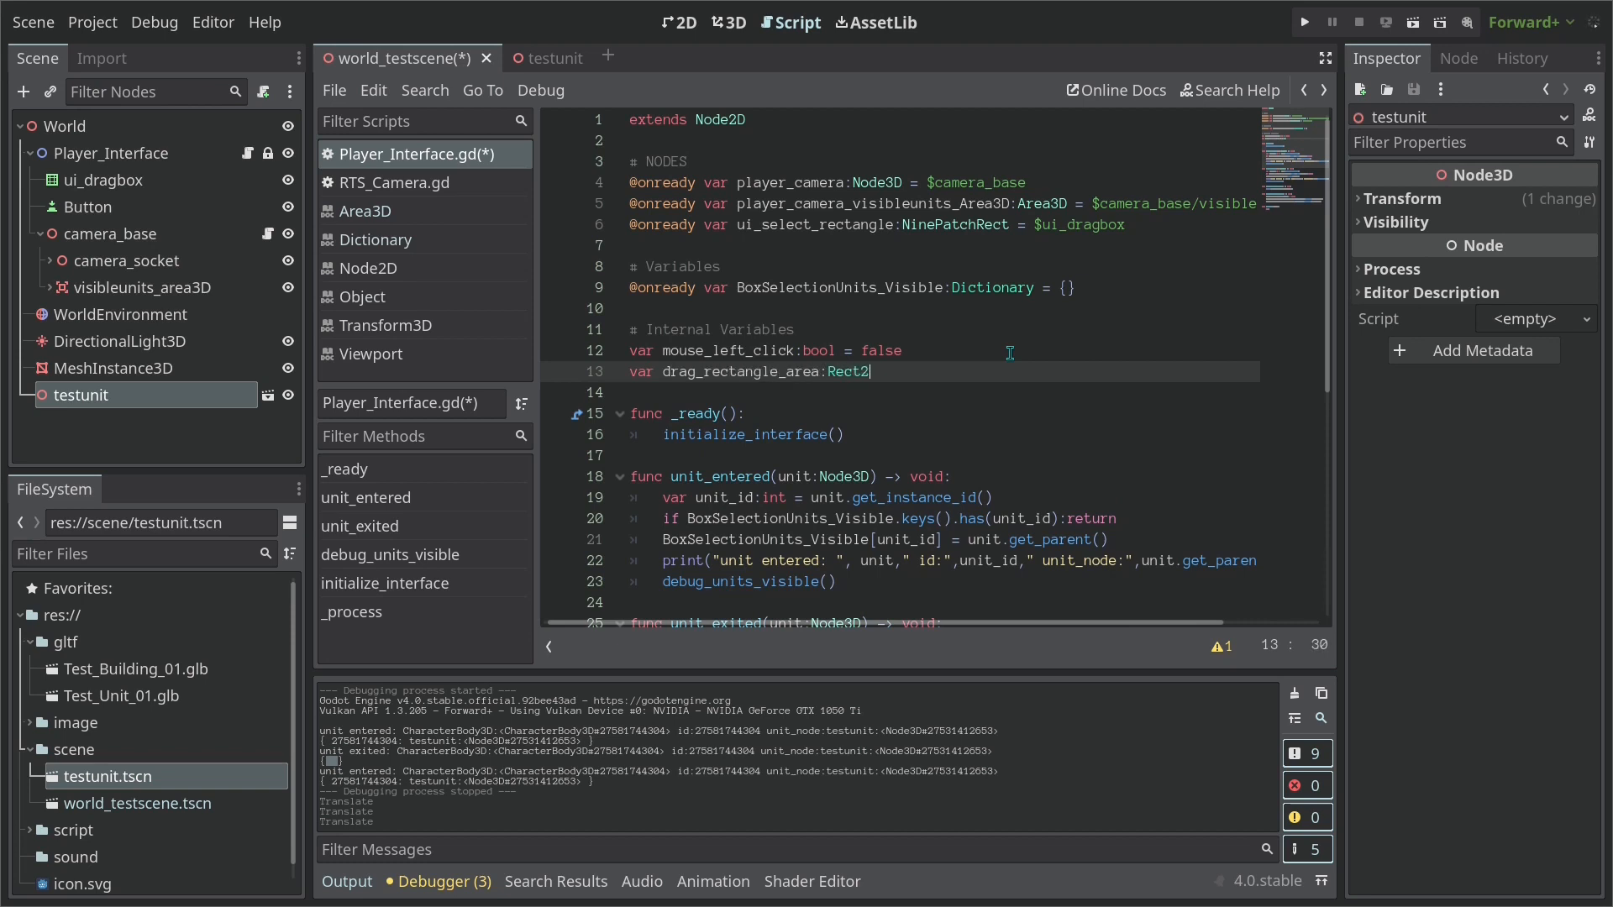
mouse_move(1038, 371)
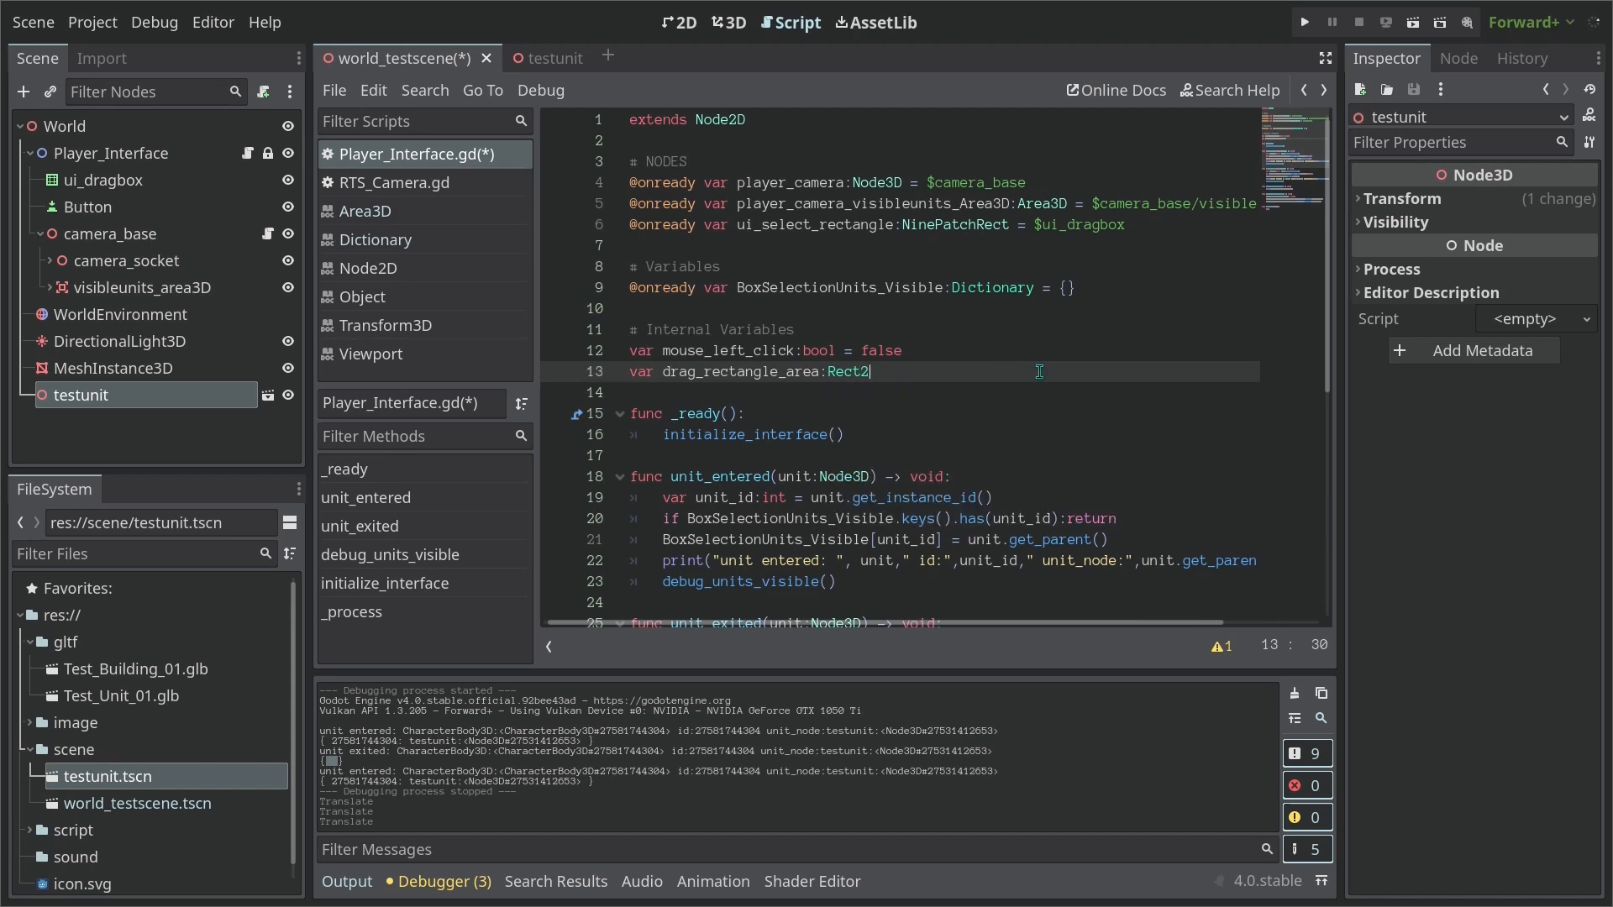
left_click(978, 498)
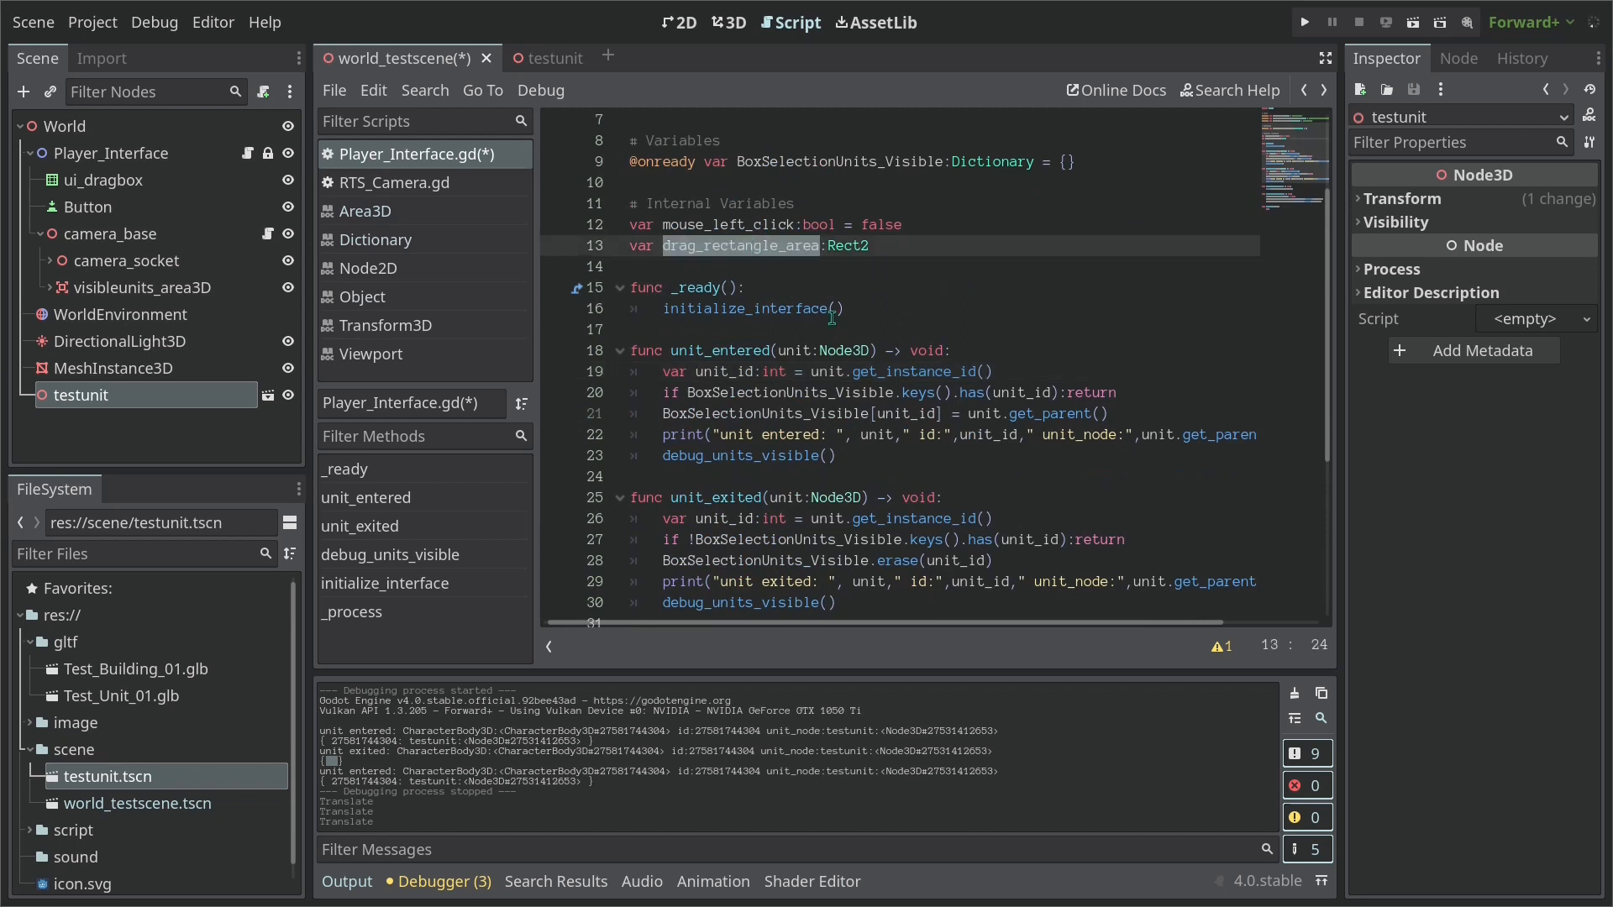
Add func _input(event: InputEvent) starting an 'if Input.is_action_just_pressed()' check
scroll("down", 3)
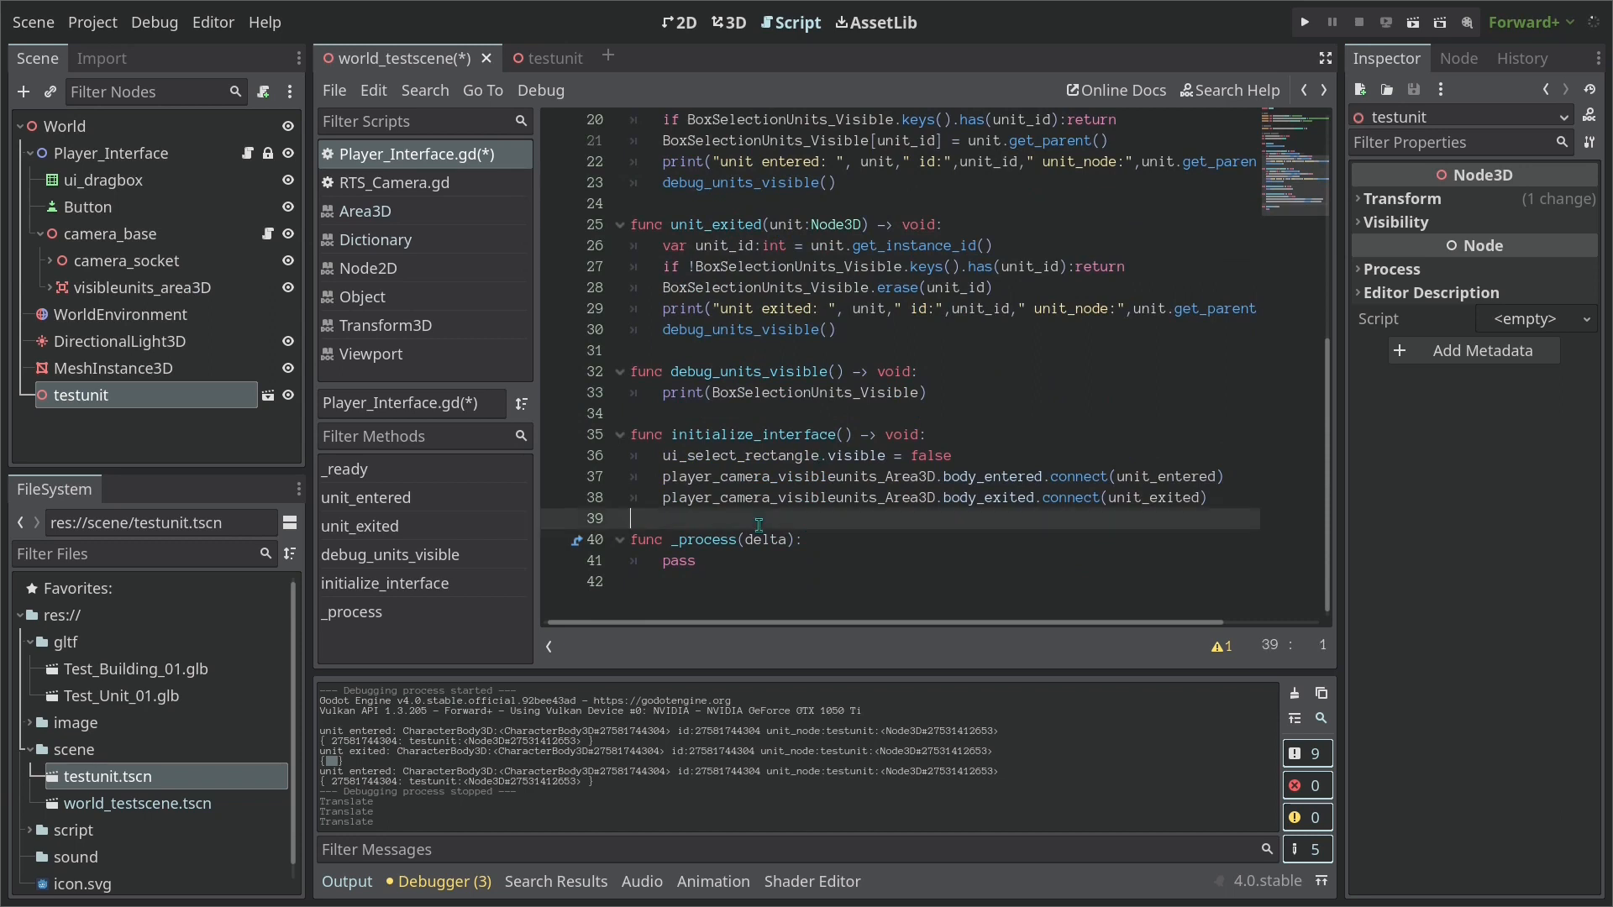
type("func")
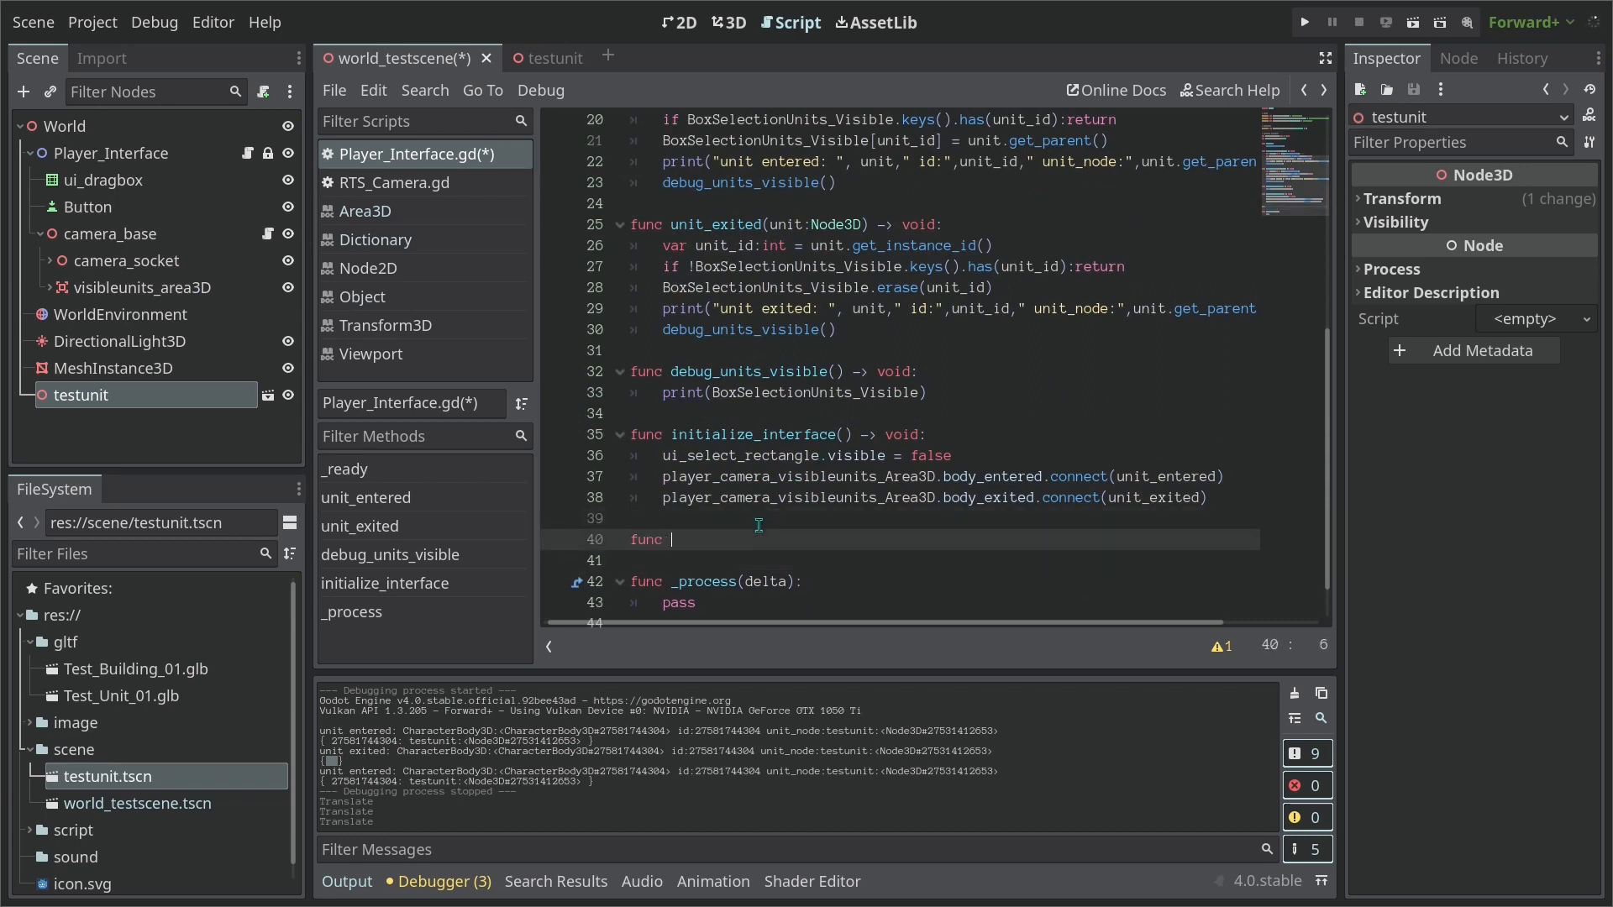
type("_inpu()")
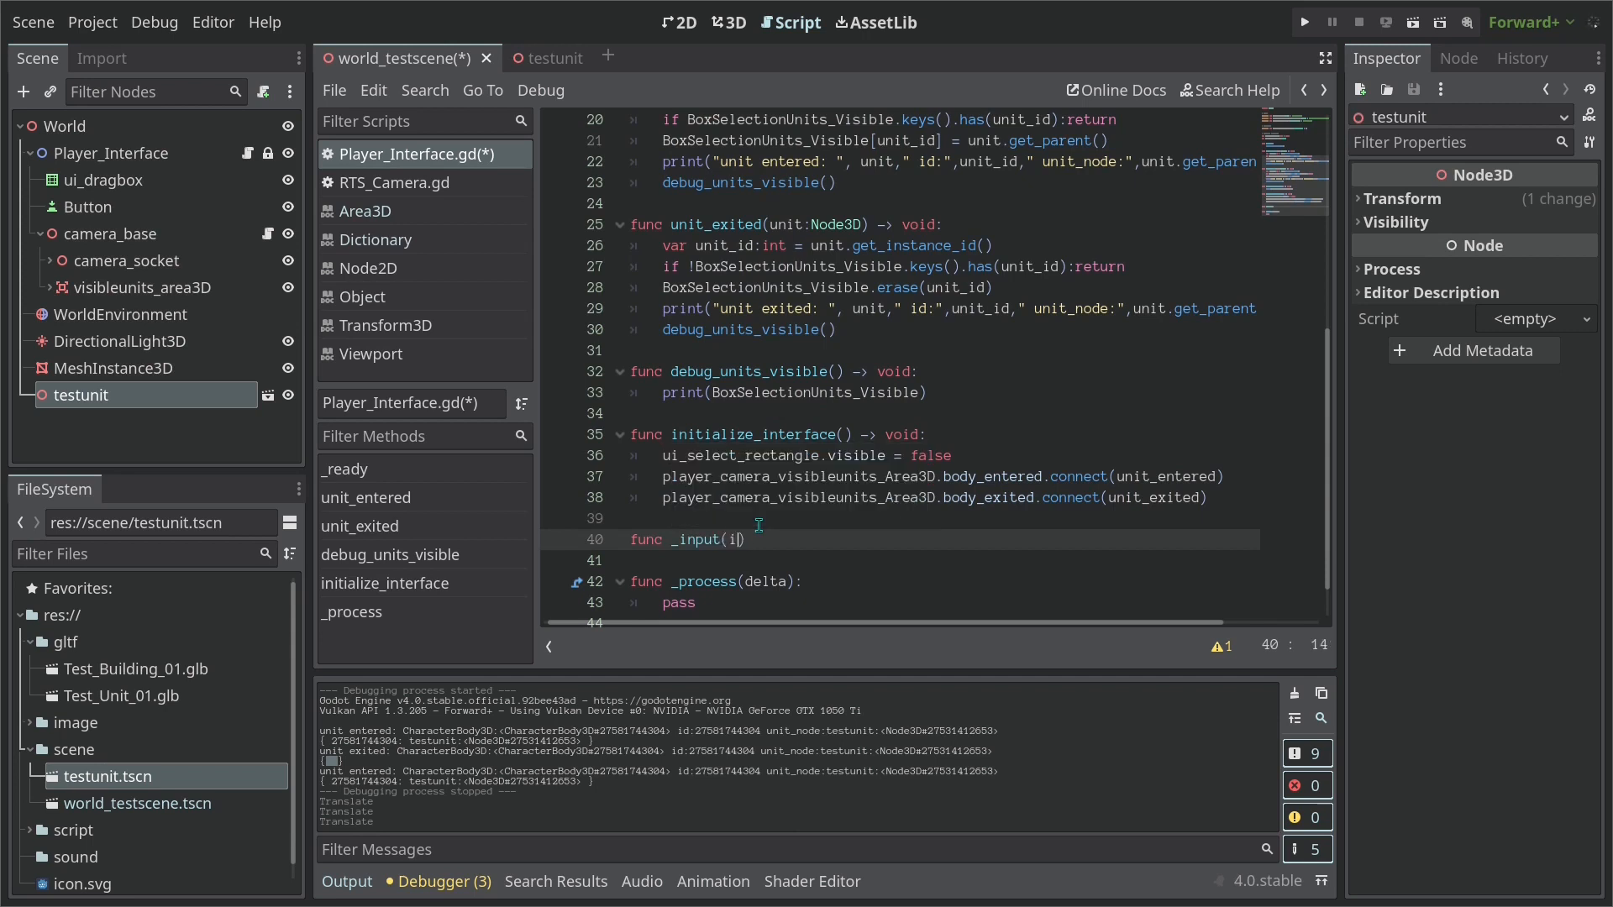
type("event:In")
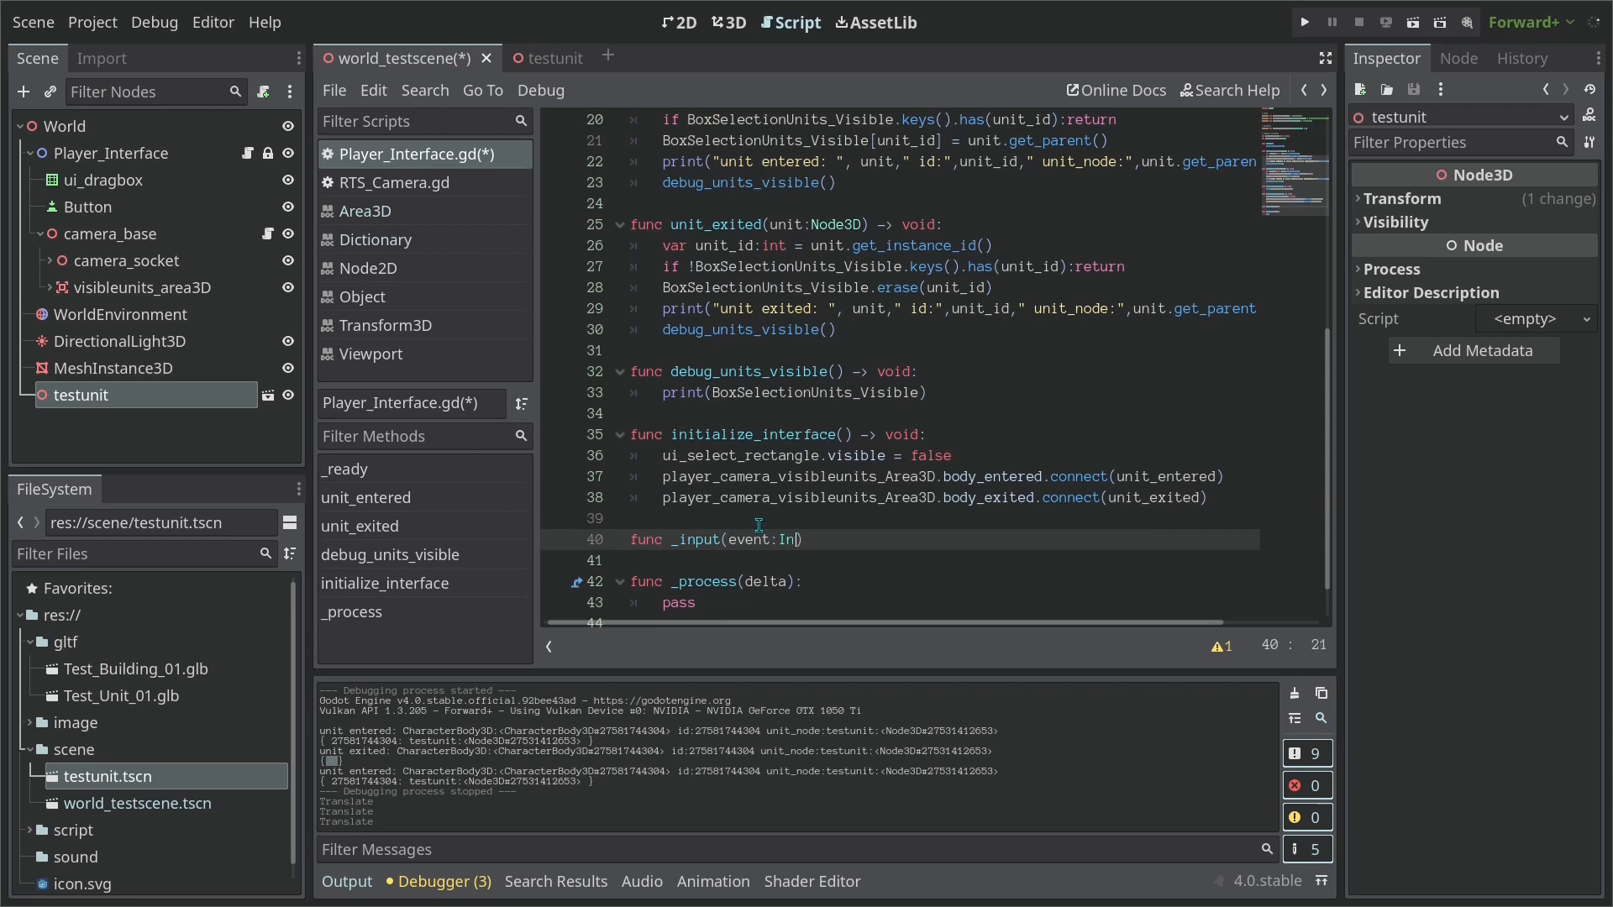
type("putEvent")
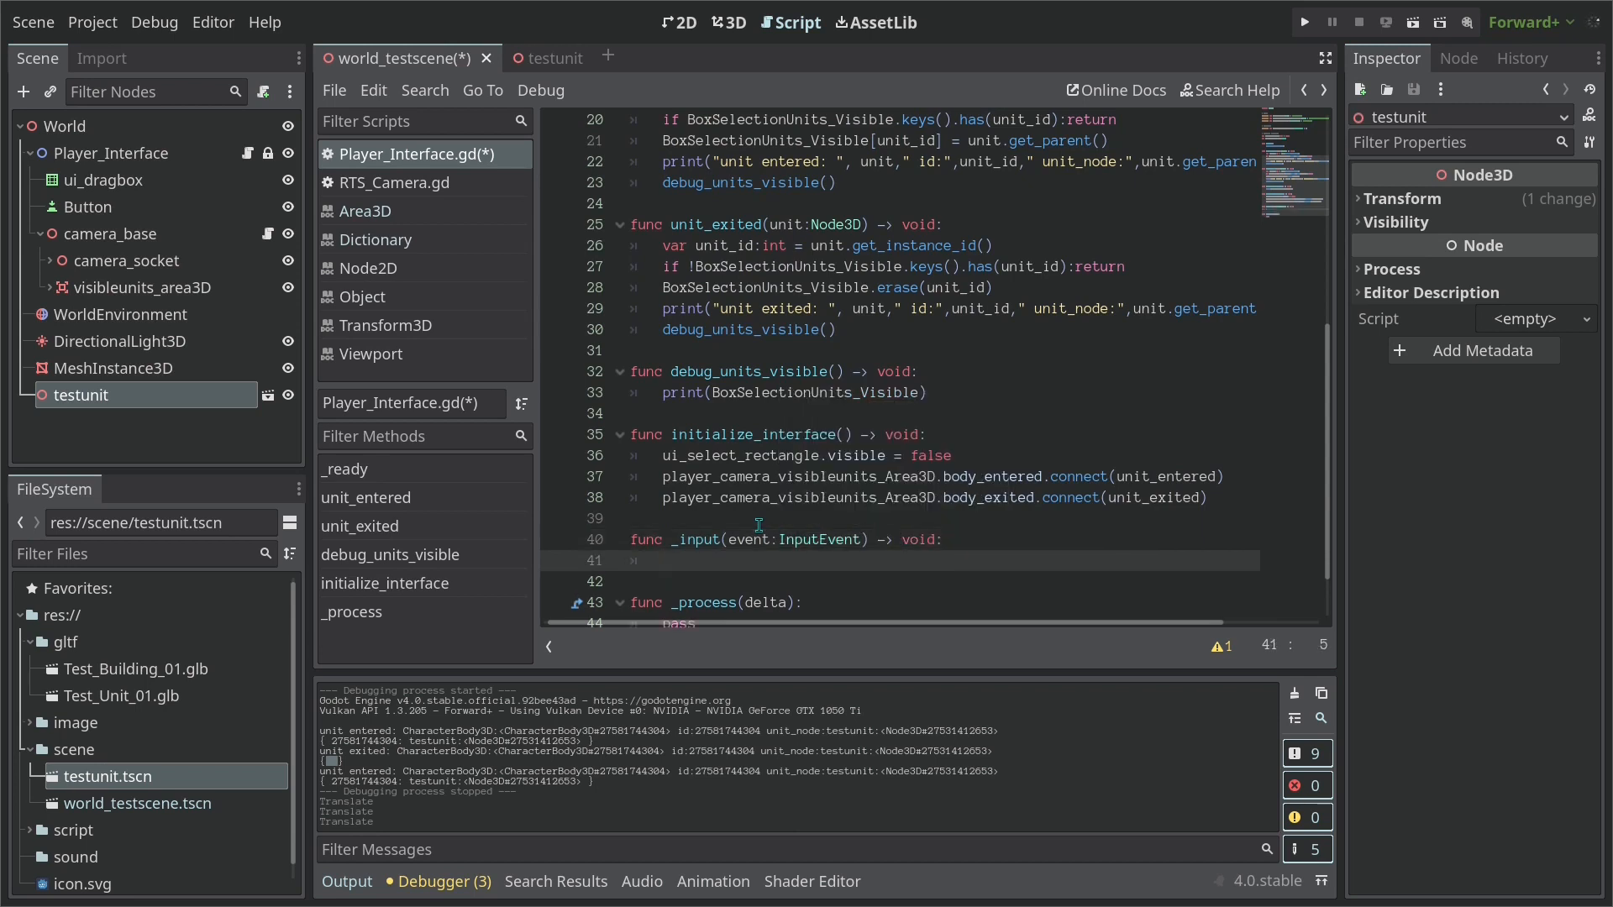
type("if")
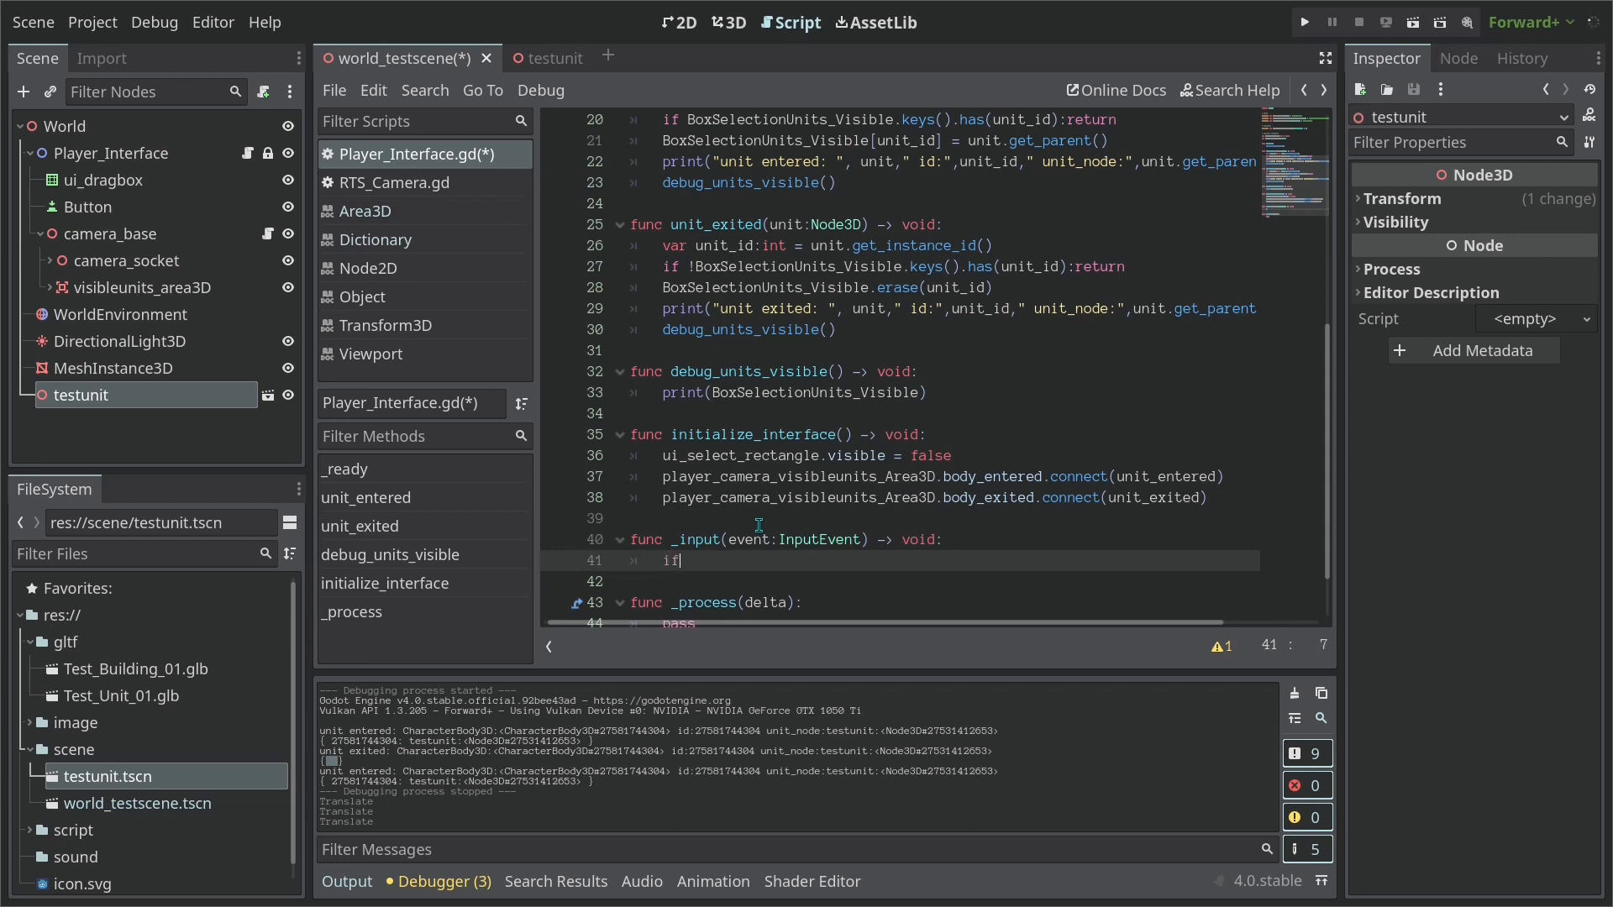
type("Input.")
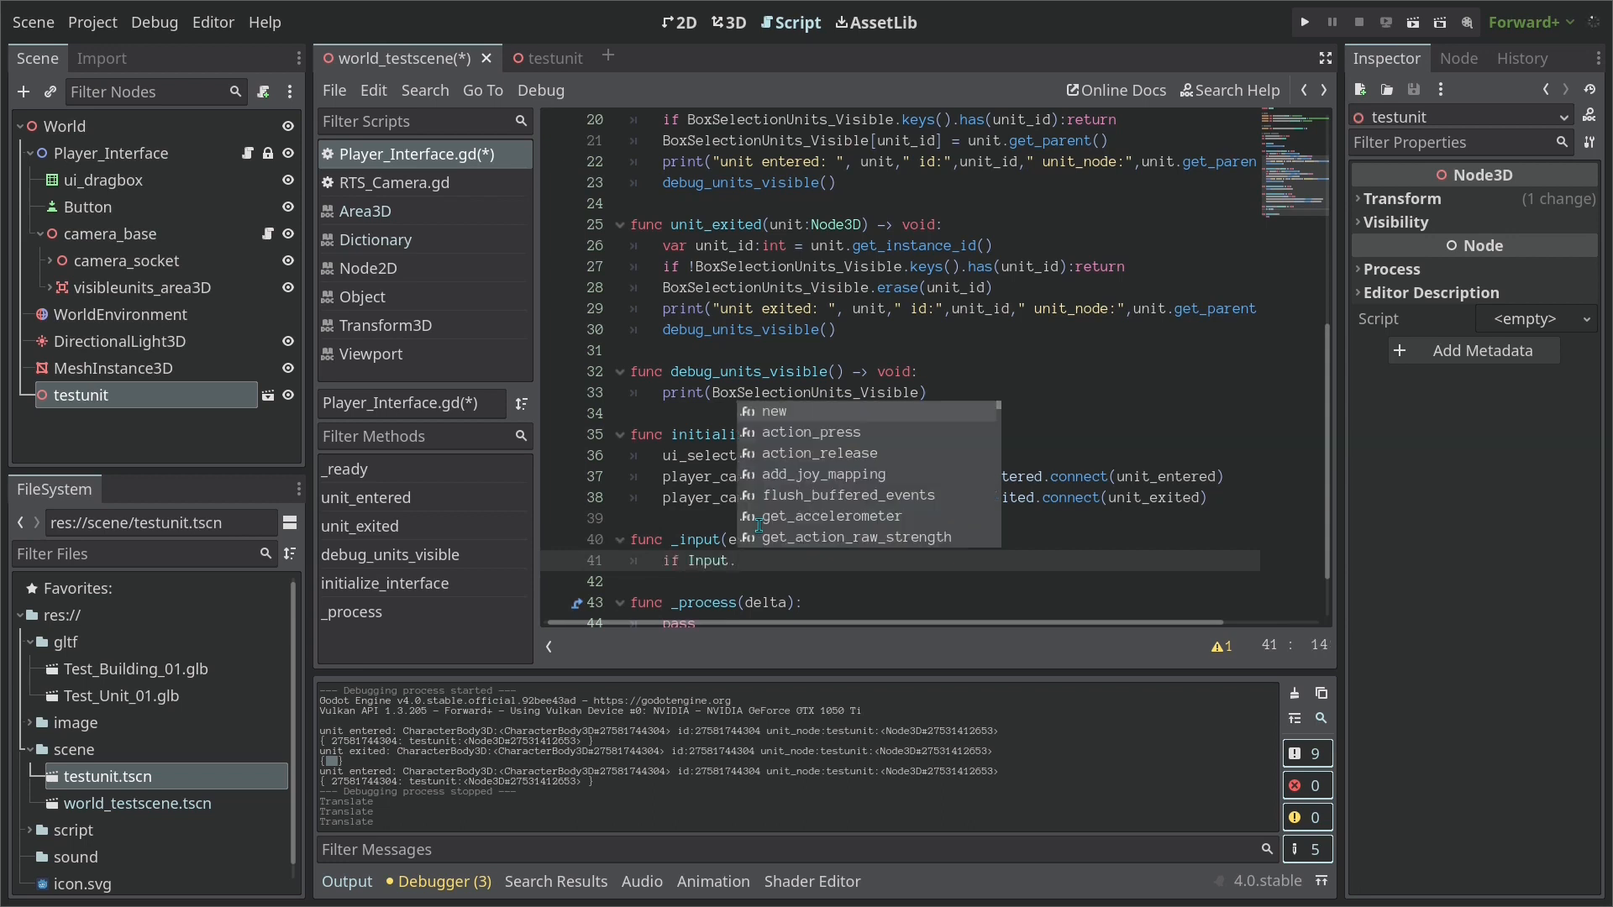
type("is_action_just_pressed(")
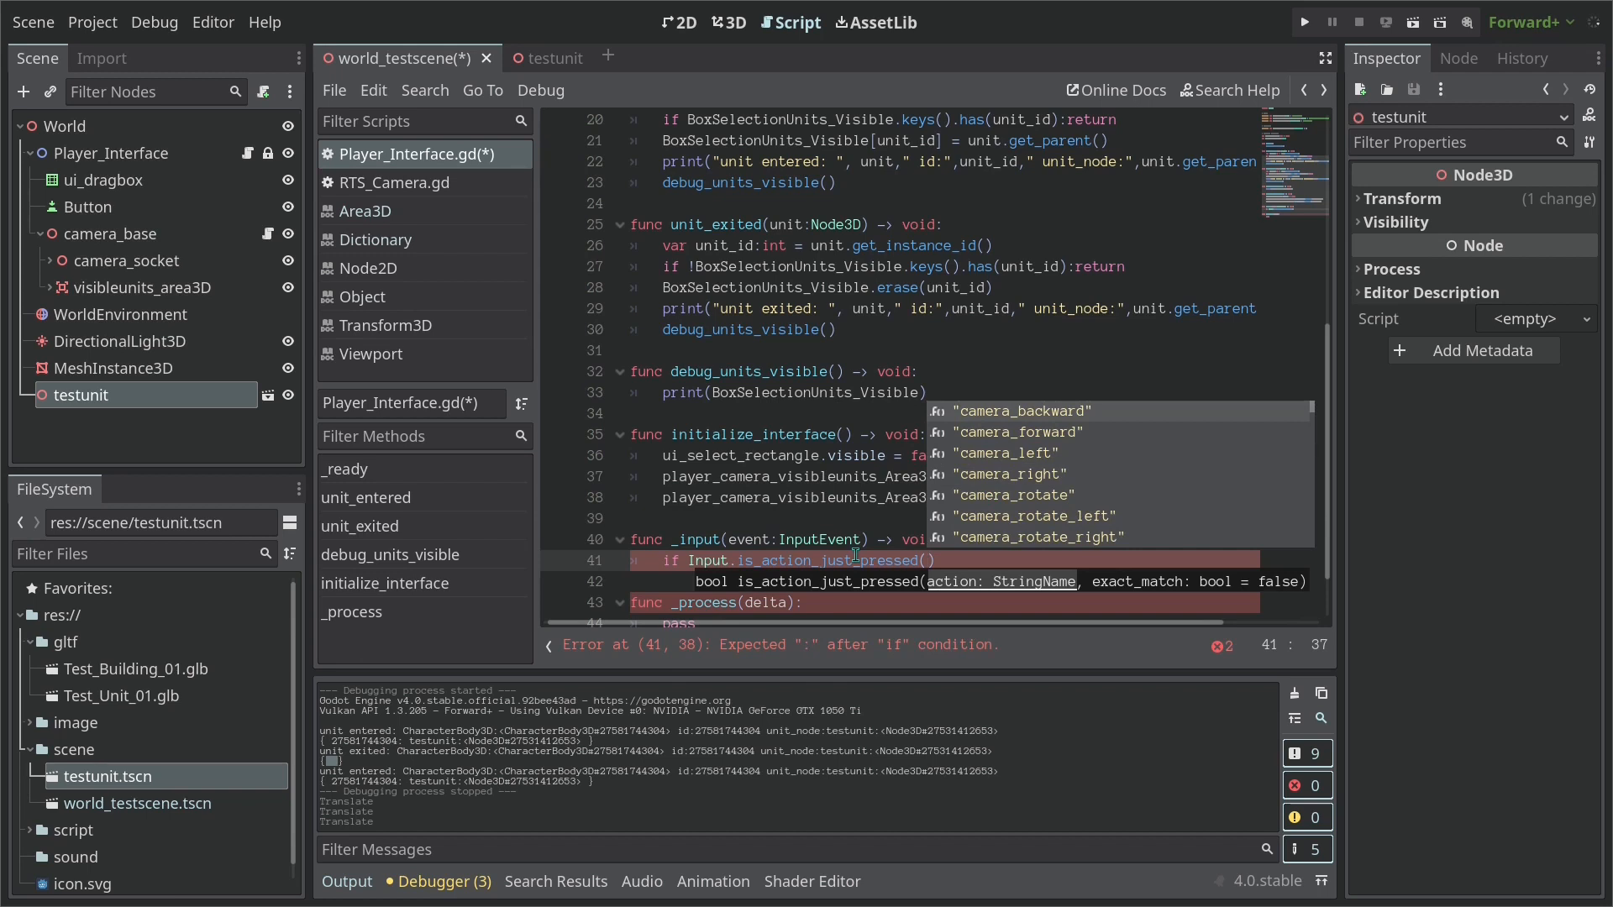
Go to the Input Map in Project Settings
left_click(90, 22)
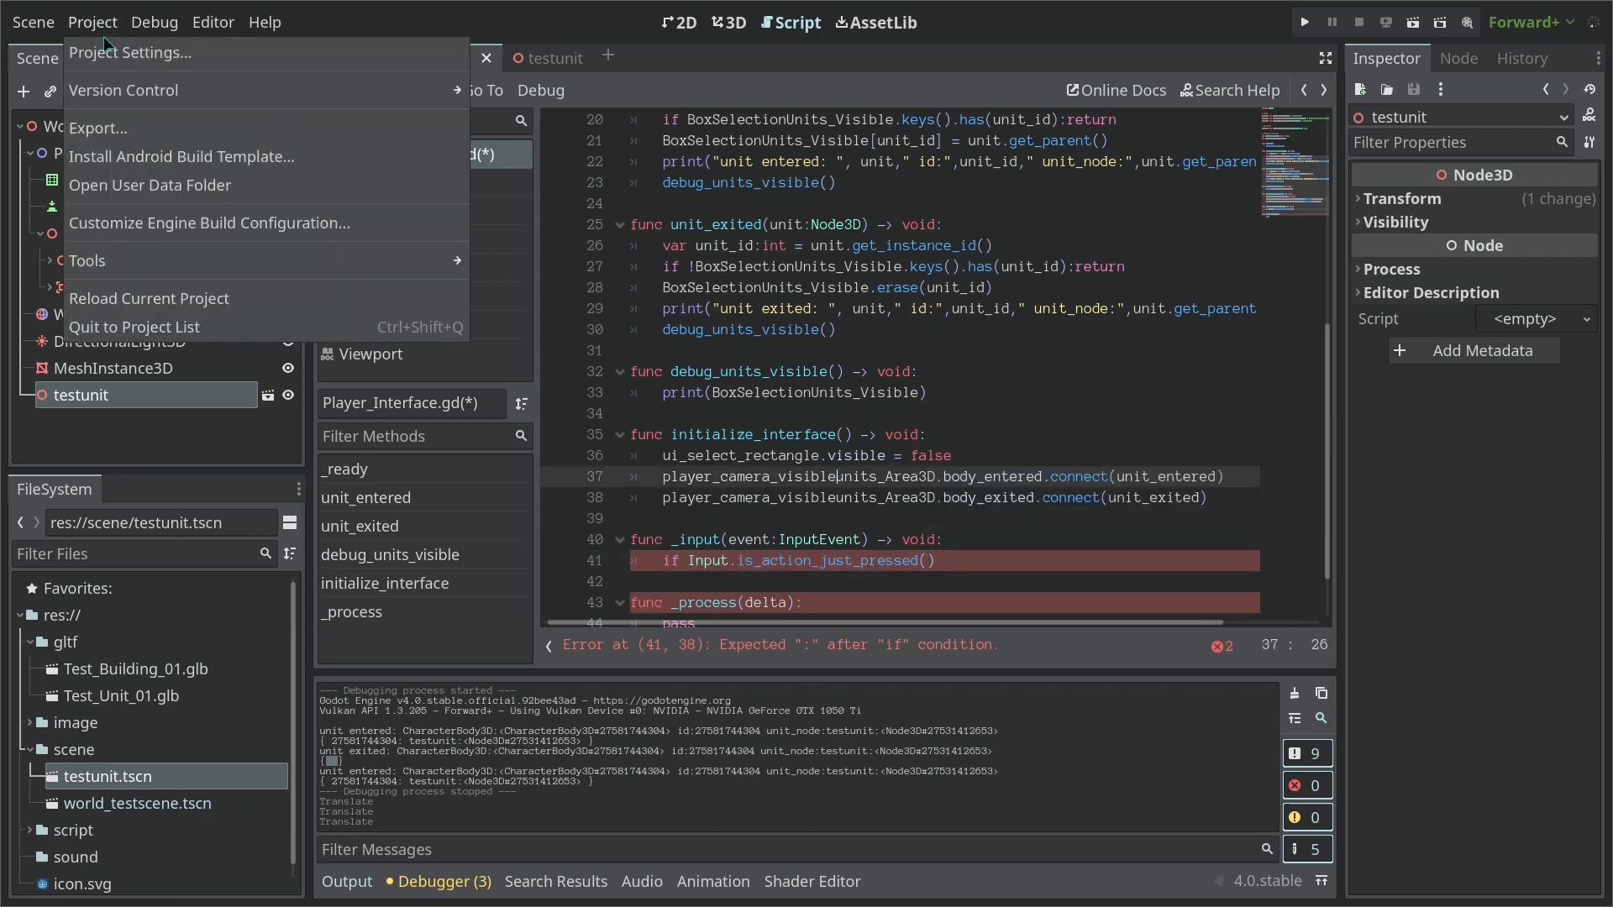
left_click(128, 52)
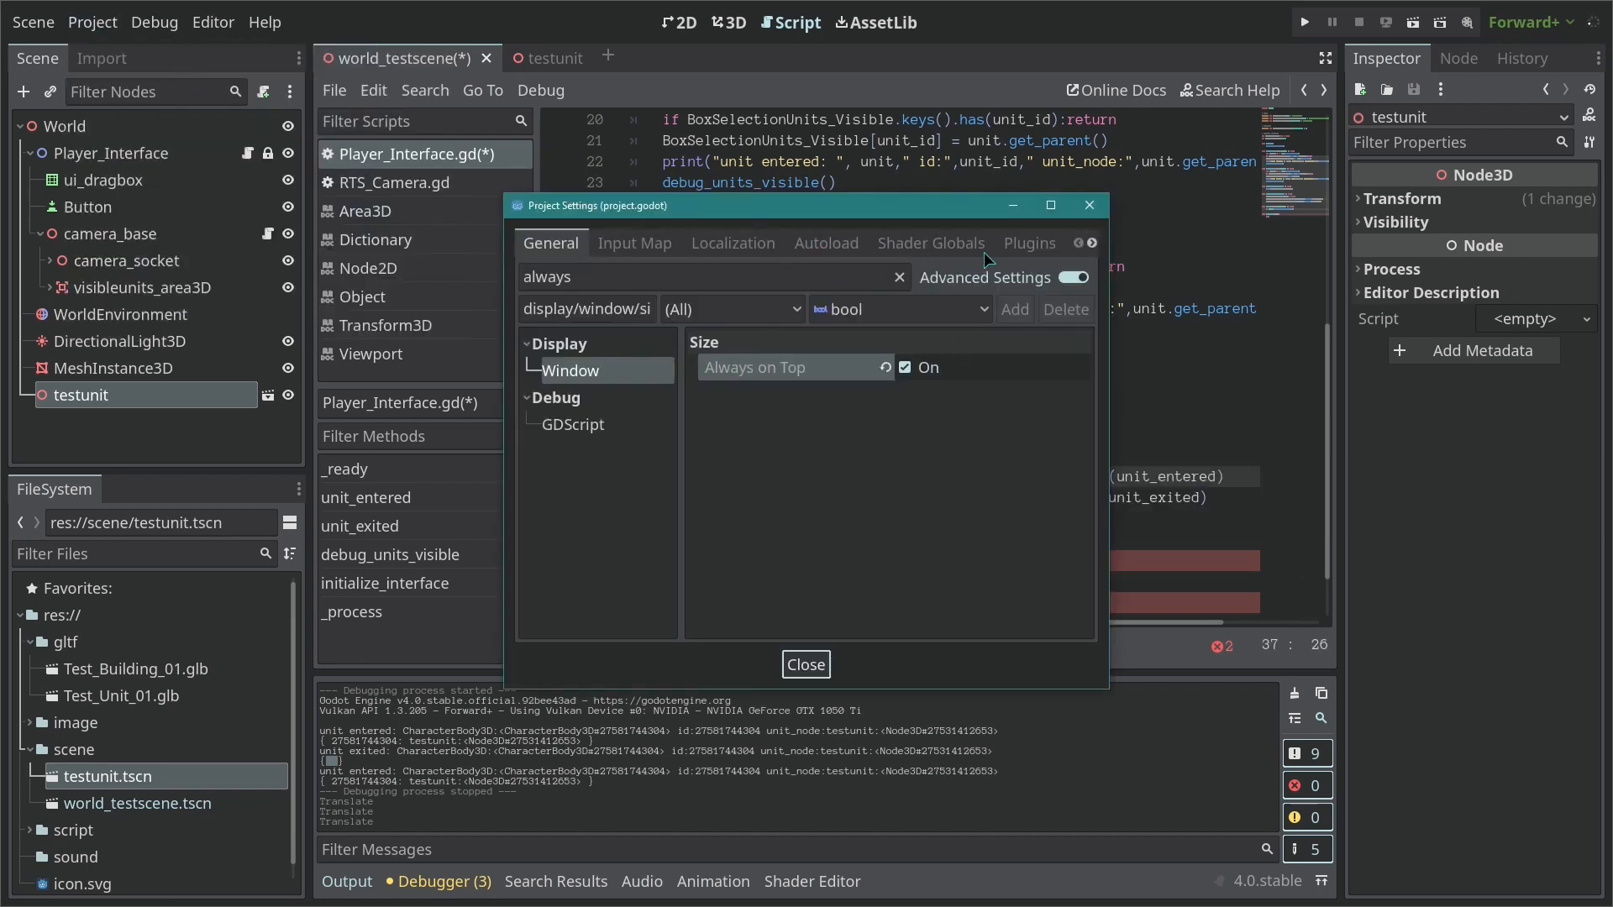
left_click(635, 244)
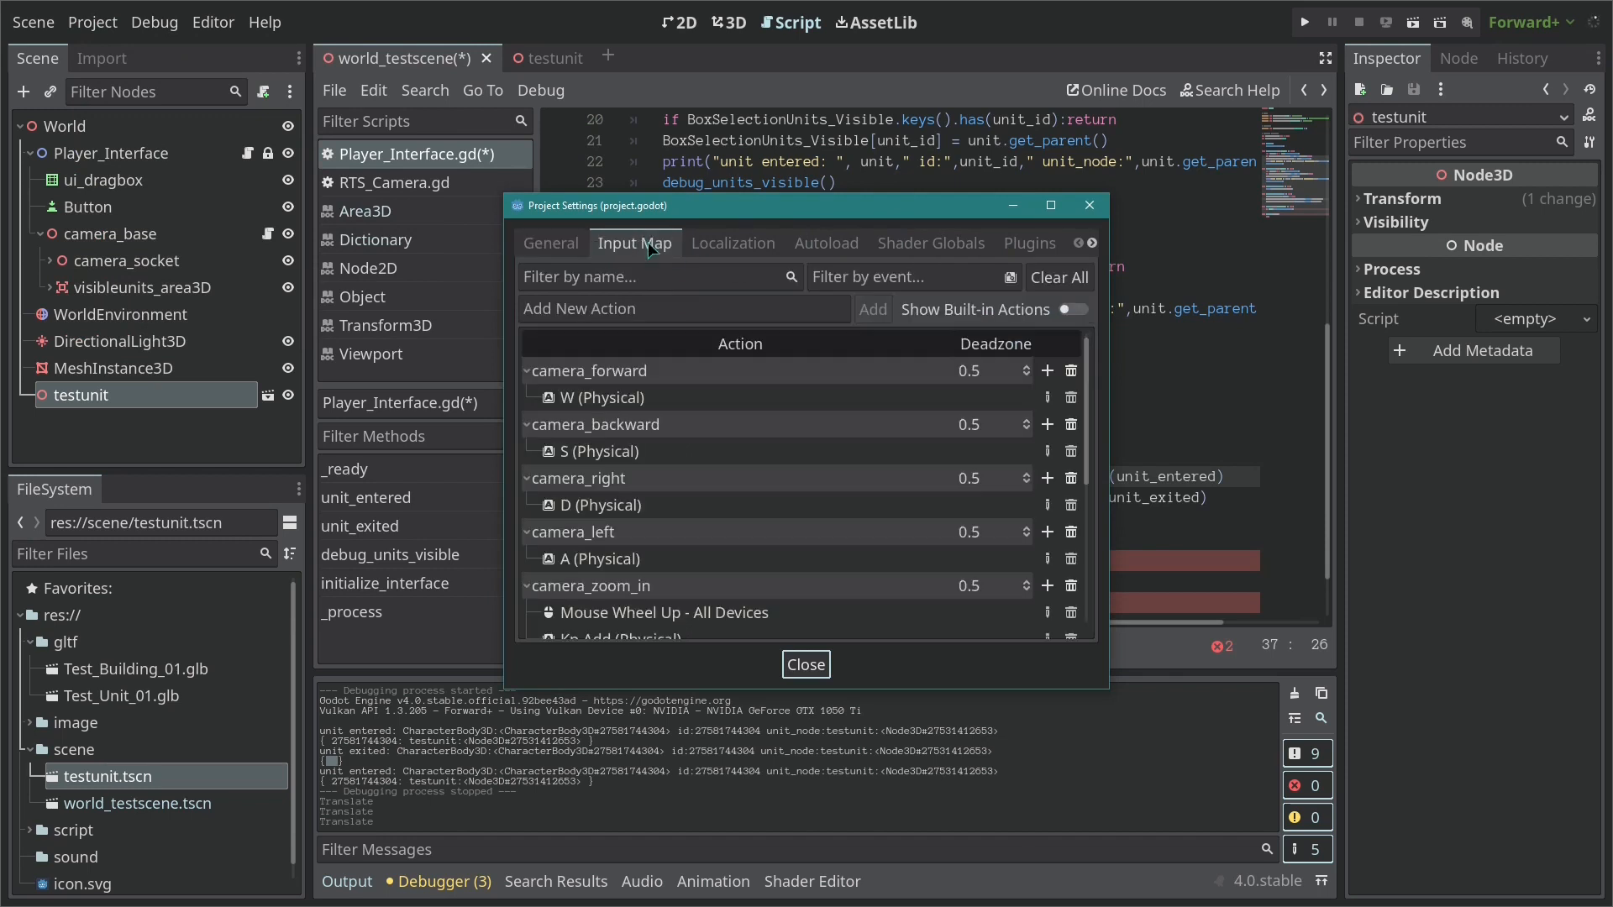
scroll("down", 3)
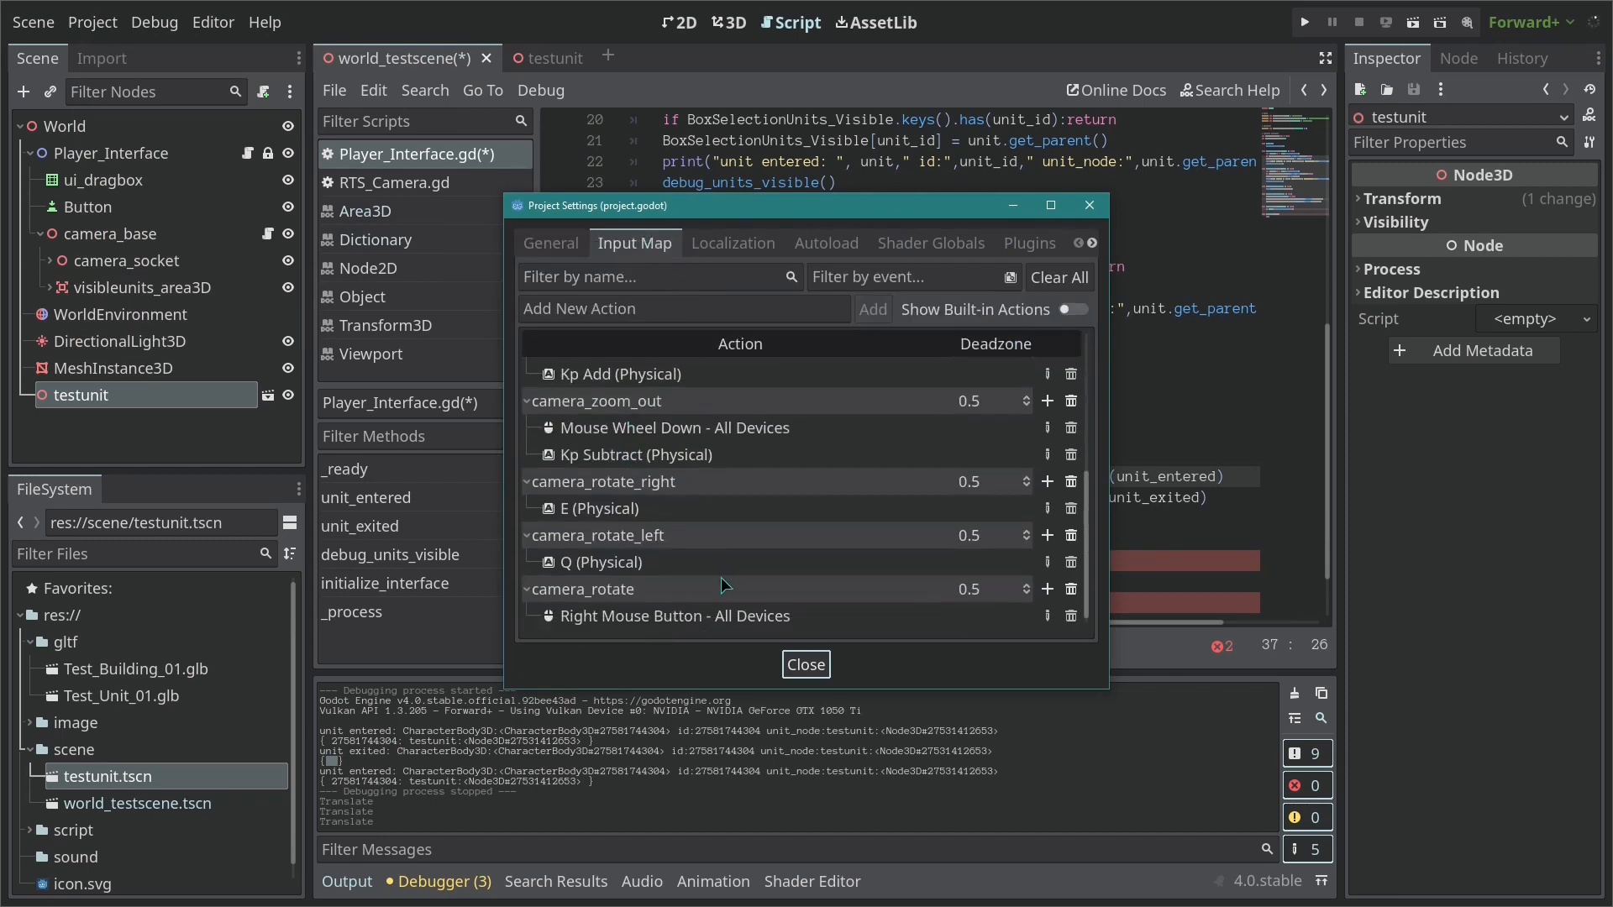
mouse_move(1031, 576)
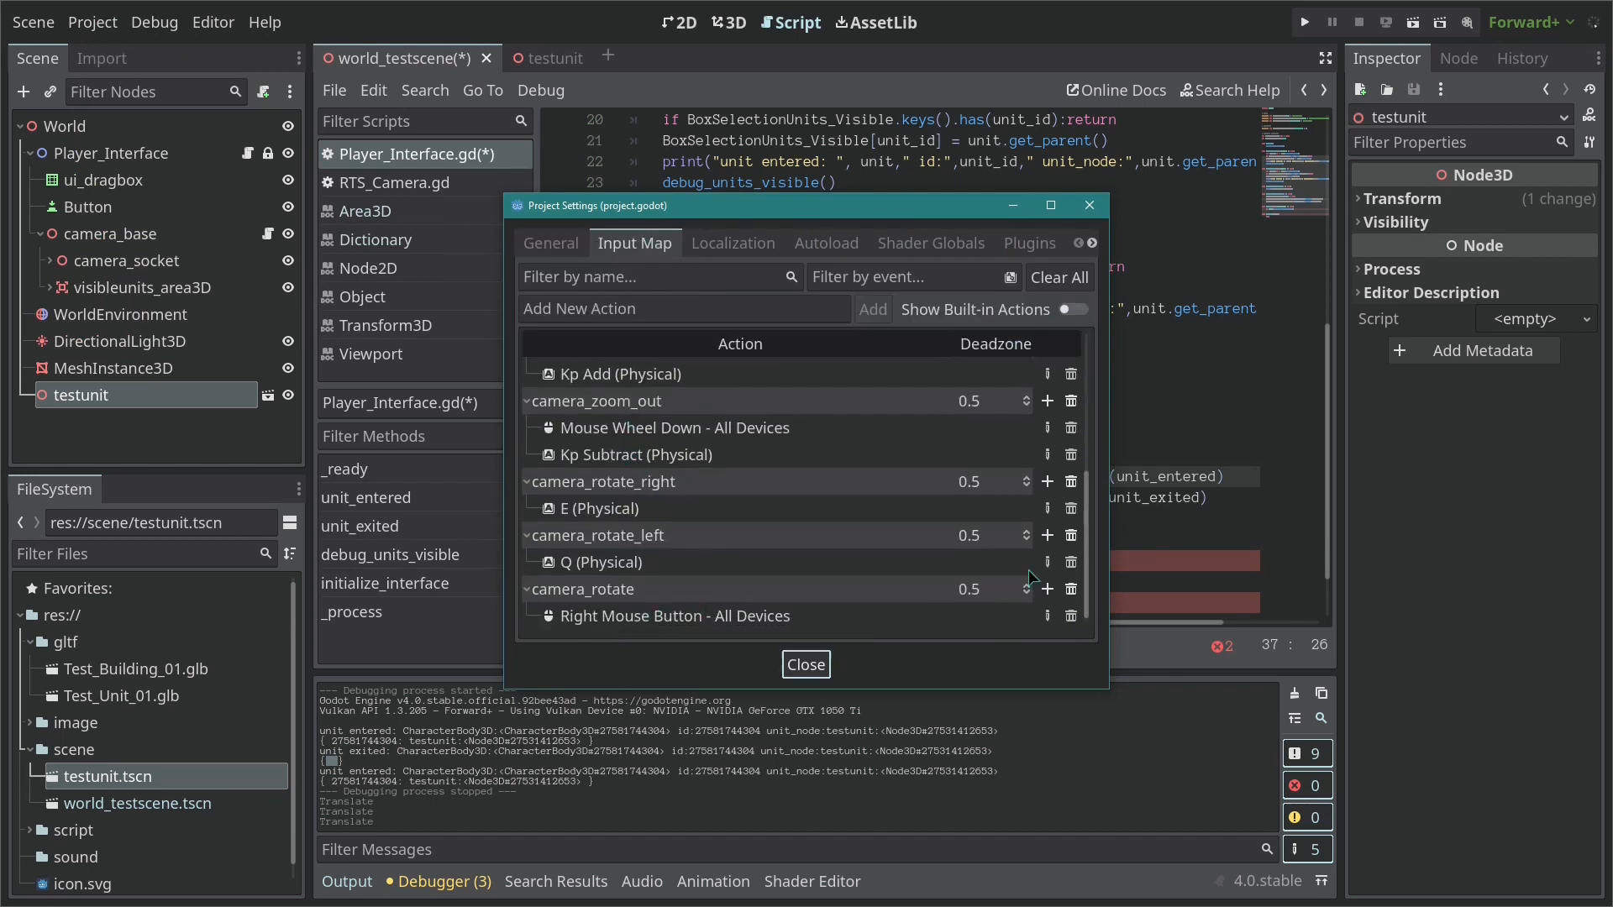
Add a mouse_leftclick action bound to the Left Mouse Button
type("mouse_leftclick")
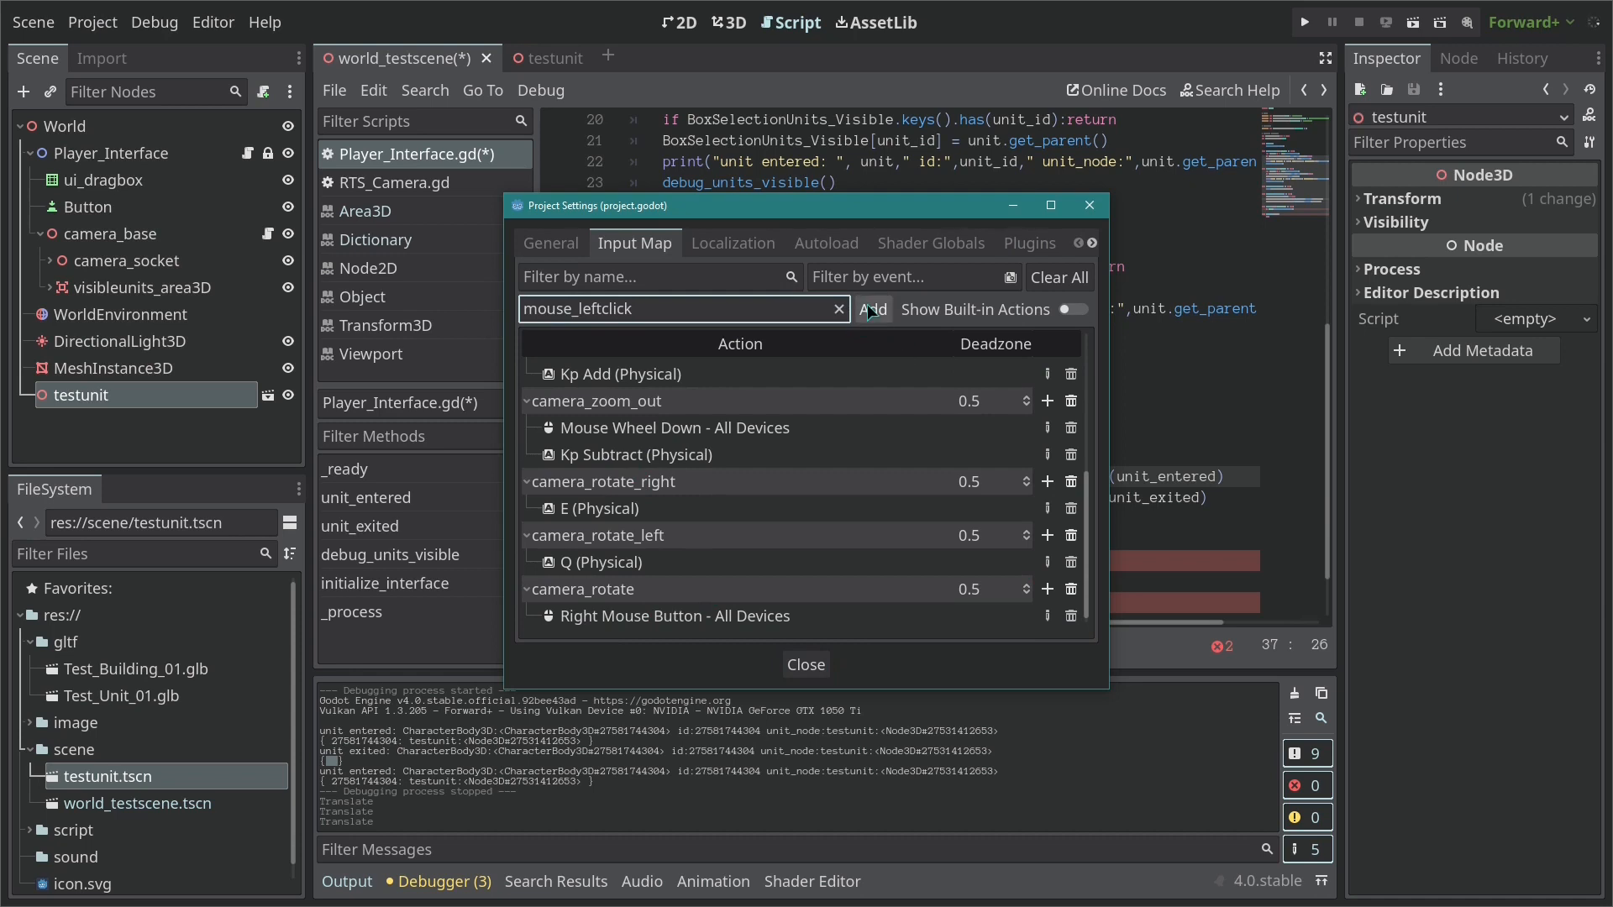
left_click(871, 309)
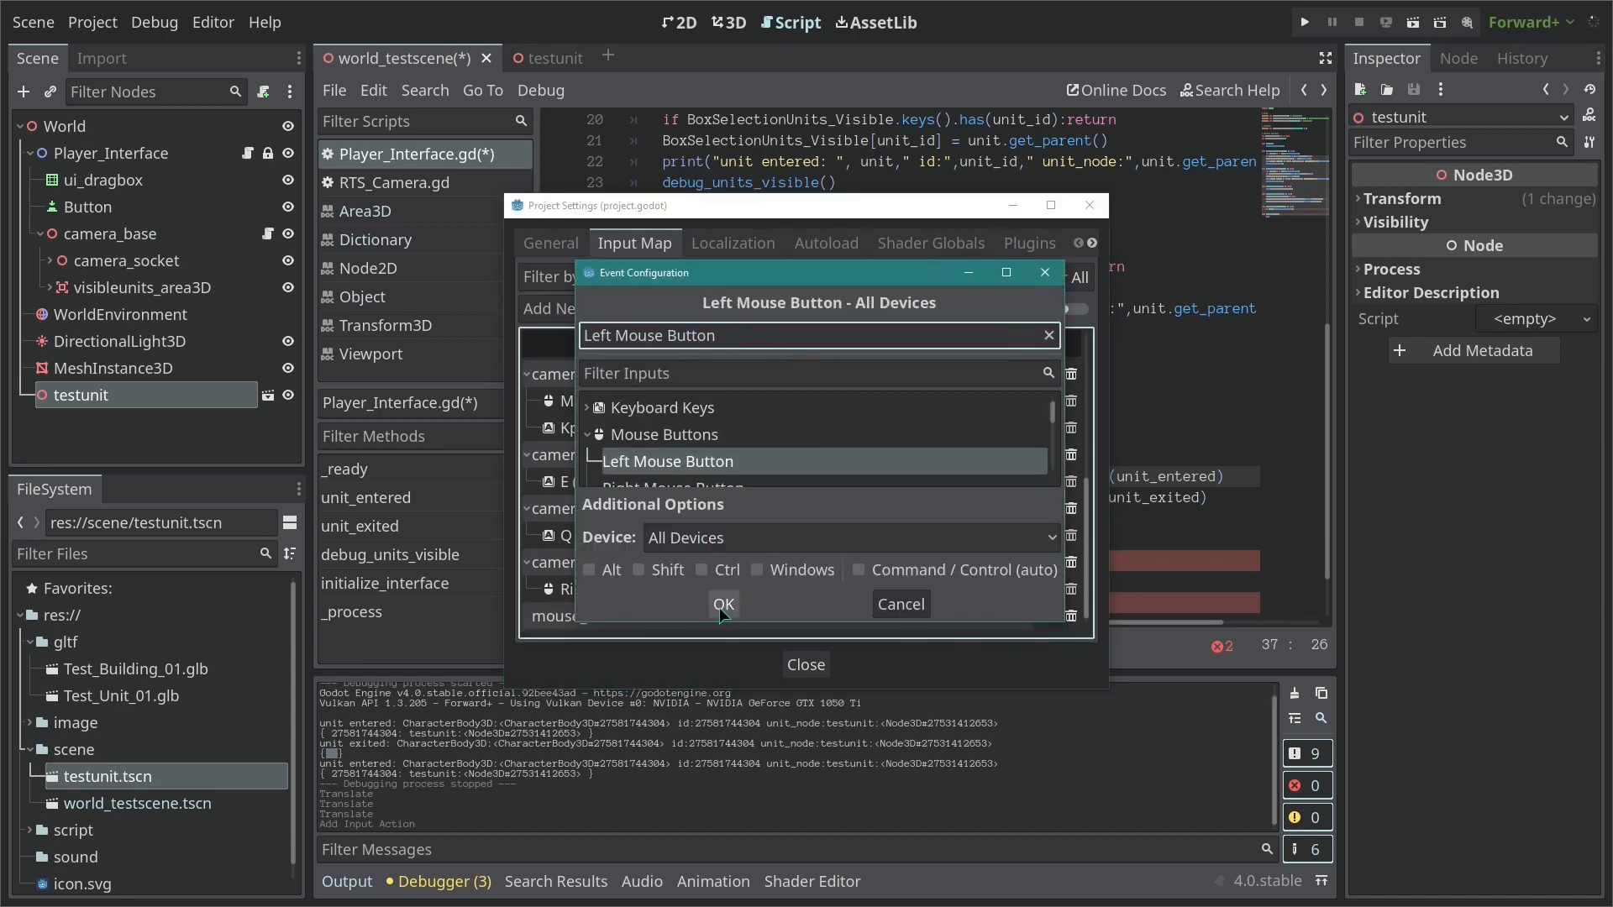
left_click(722, 603)
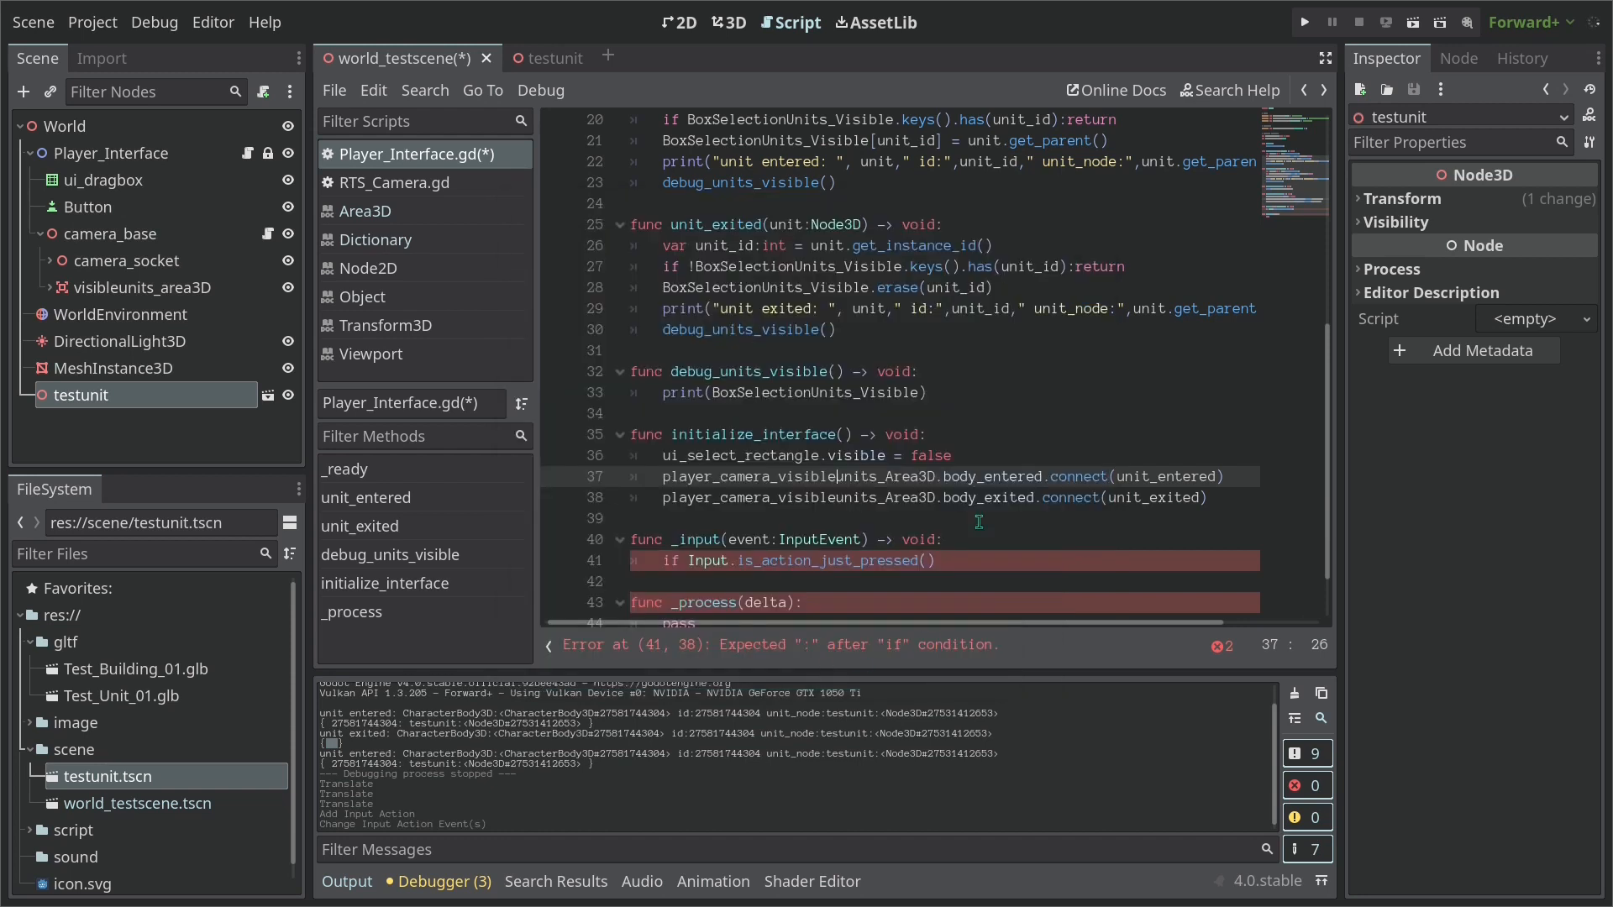
Make line 41 check is_action_just_pressed("mouse_leftclick") with a '# Runs once' comment
left_click(942, 561)
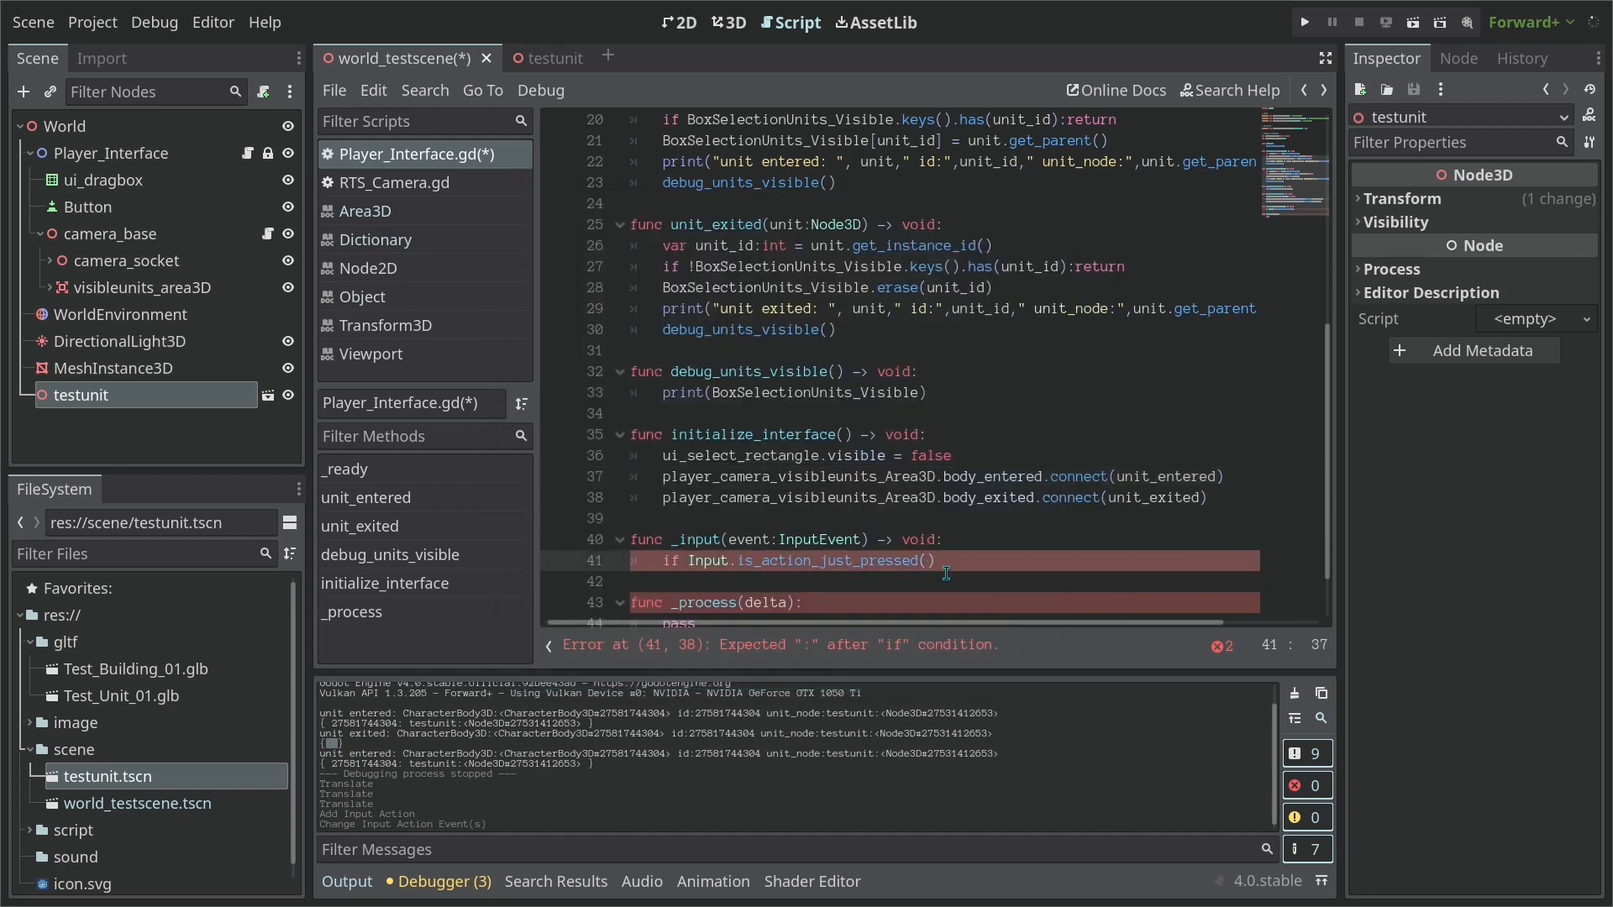
type("m\"")
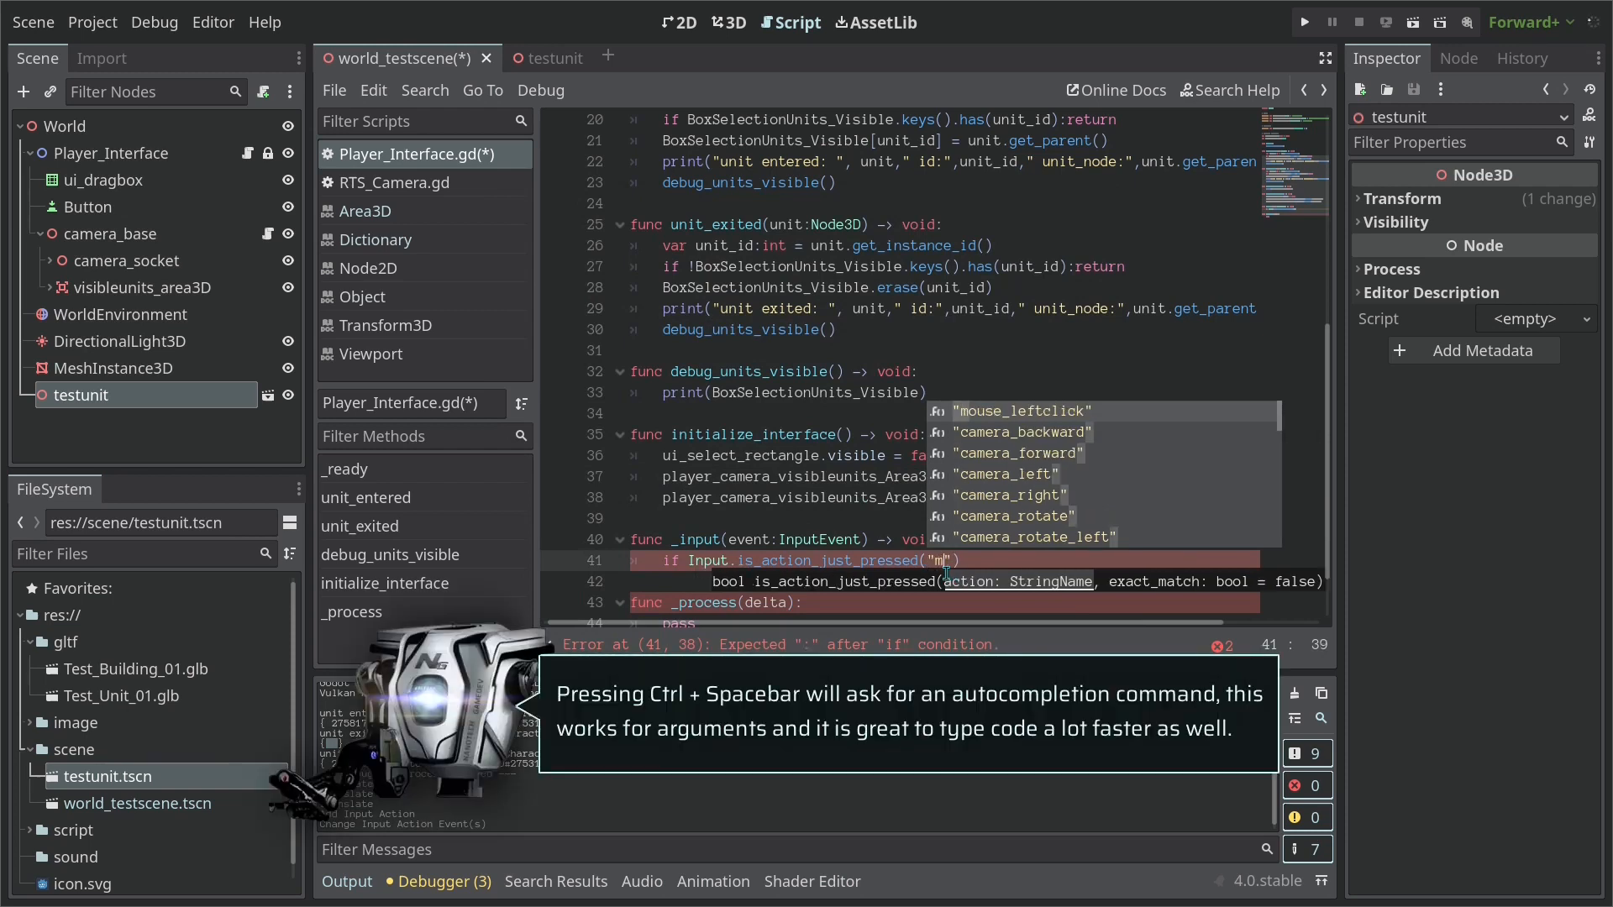
left_click(1014, 409)
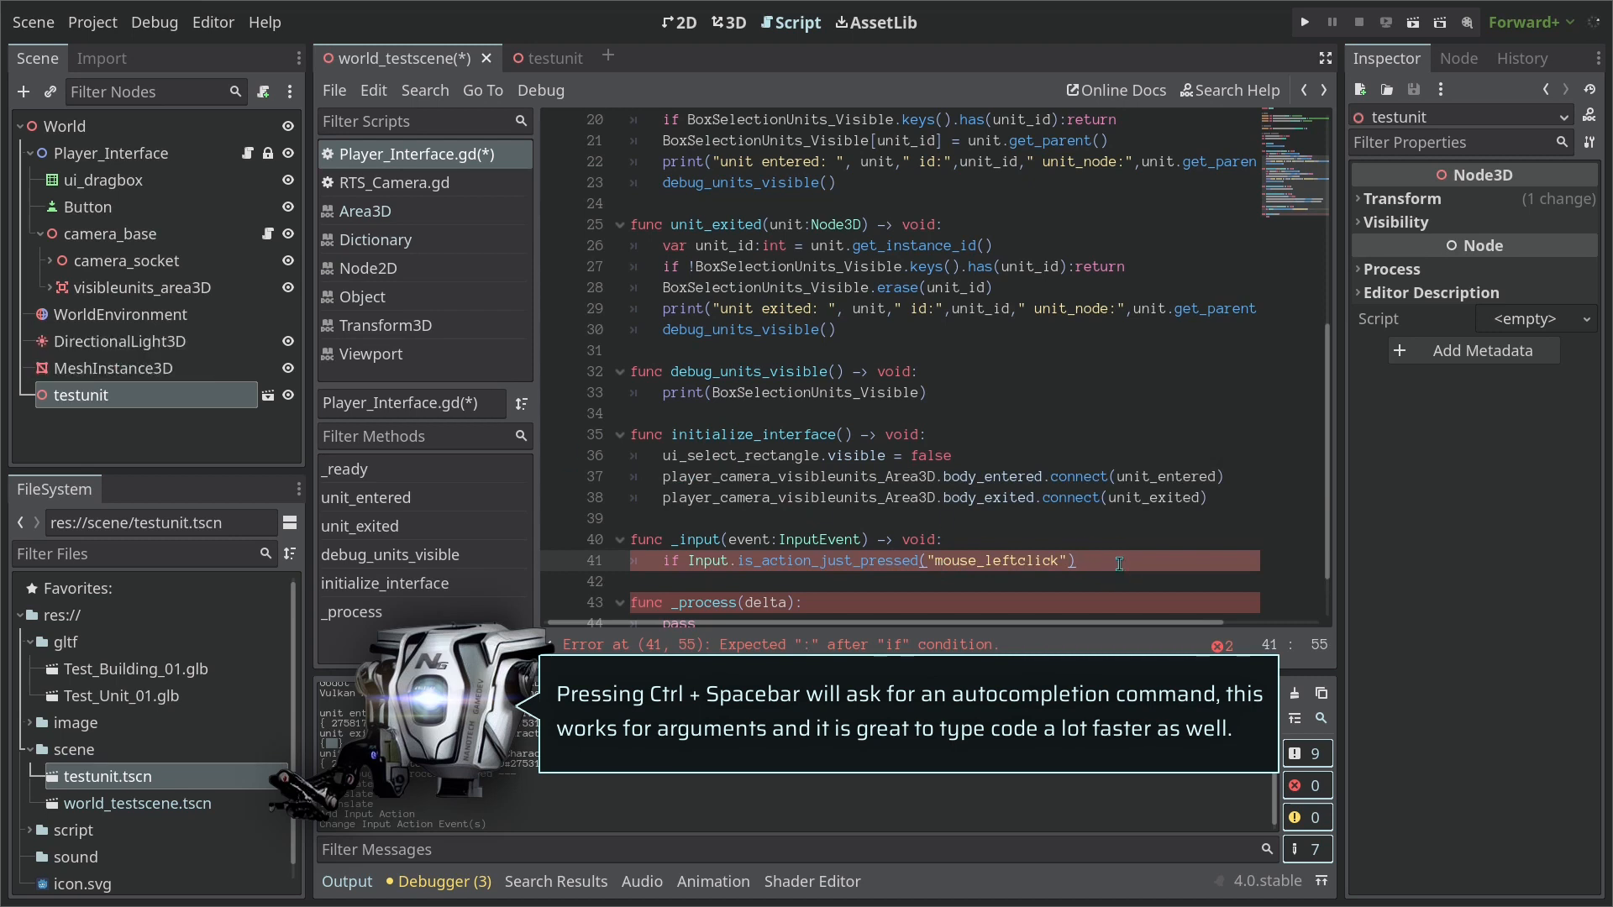
type(":")
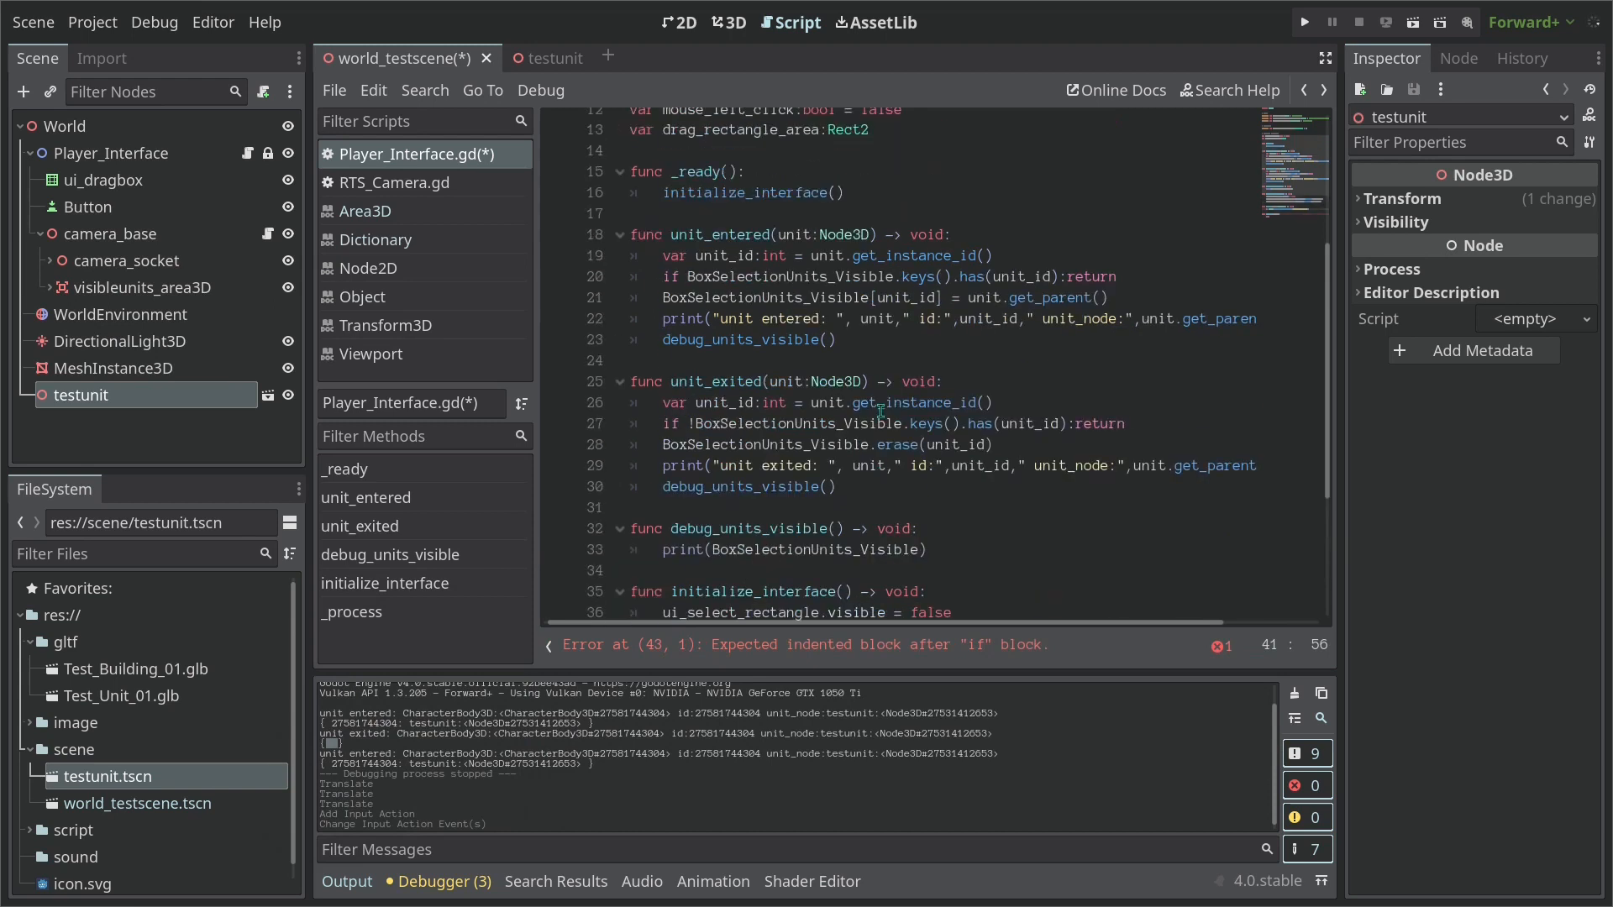
scroll("down", 3)
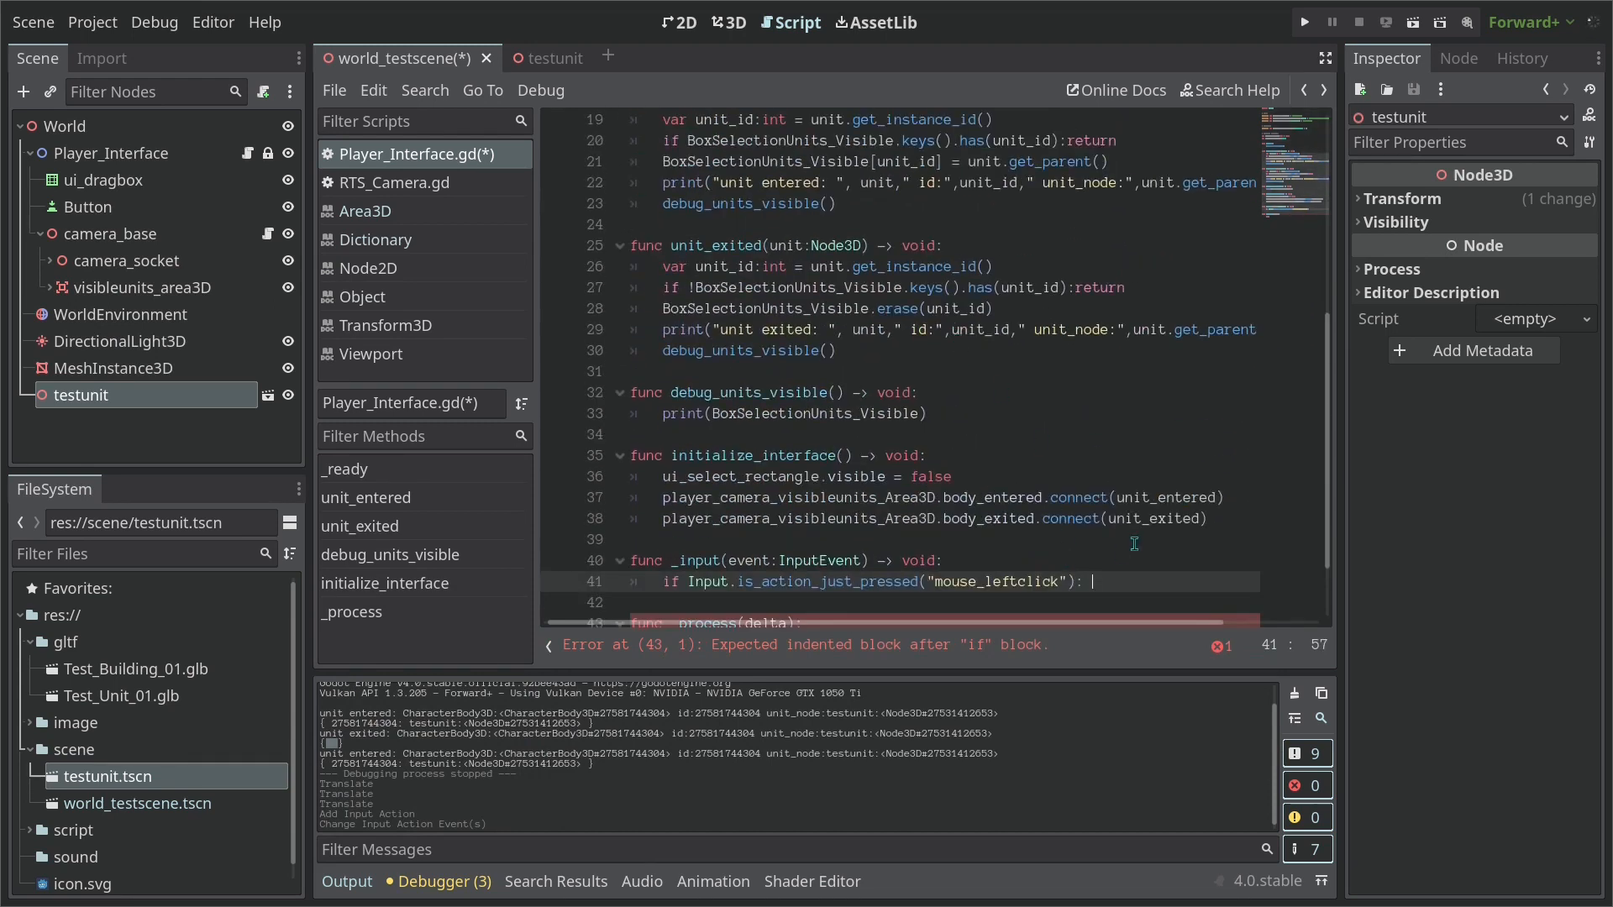
type("# Runs")
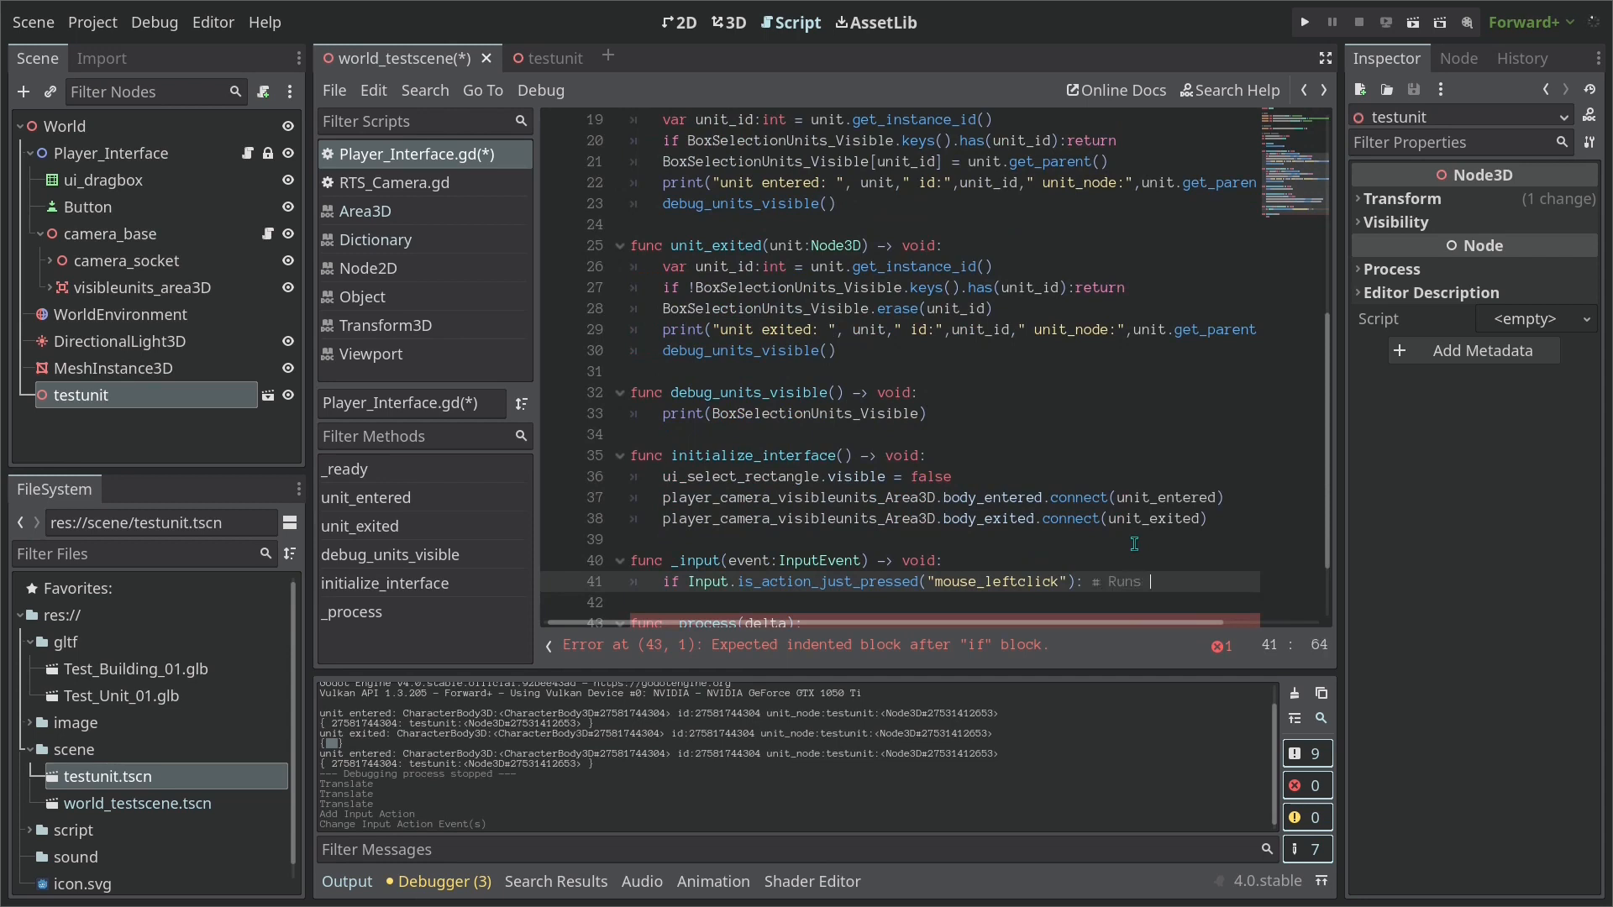
type("once")
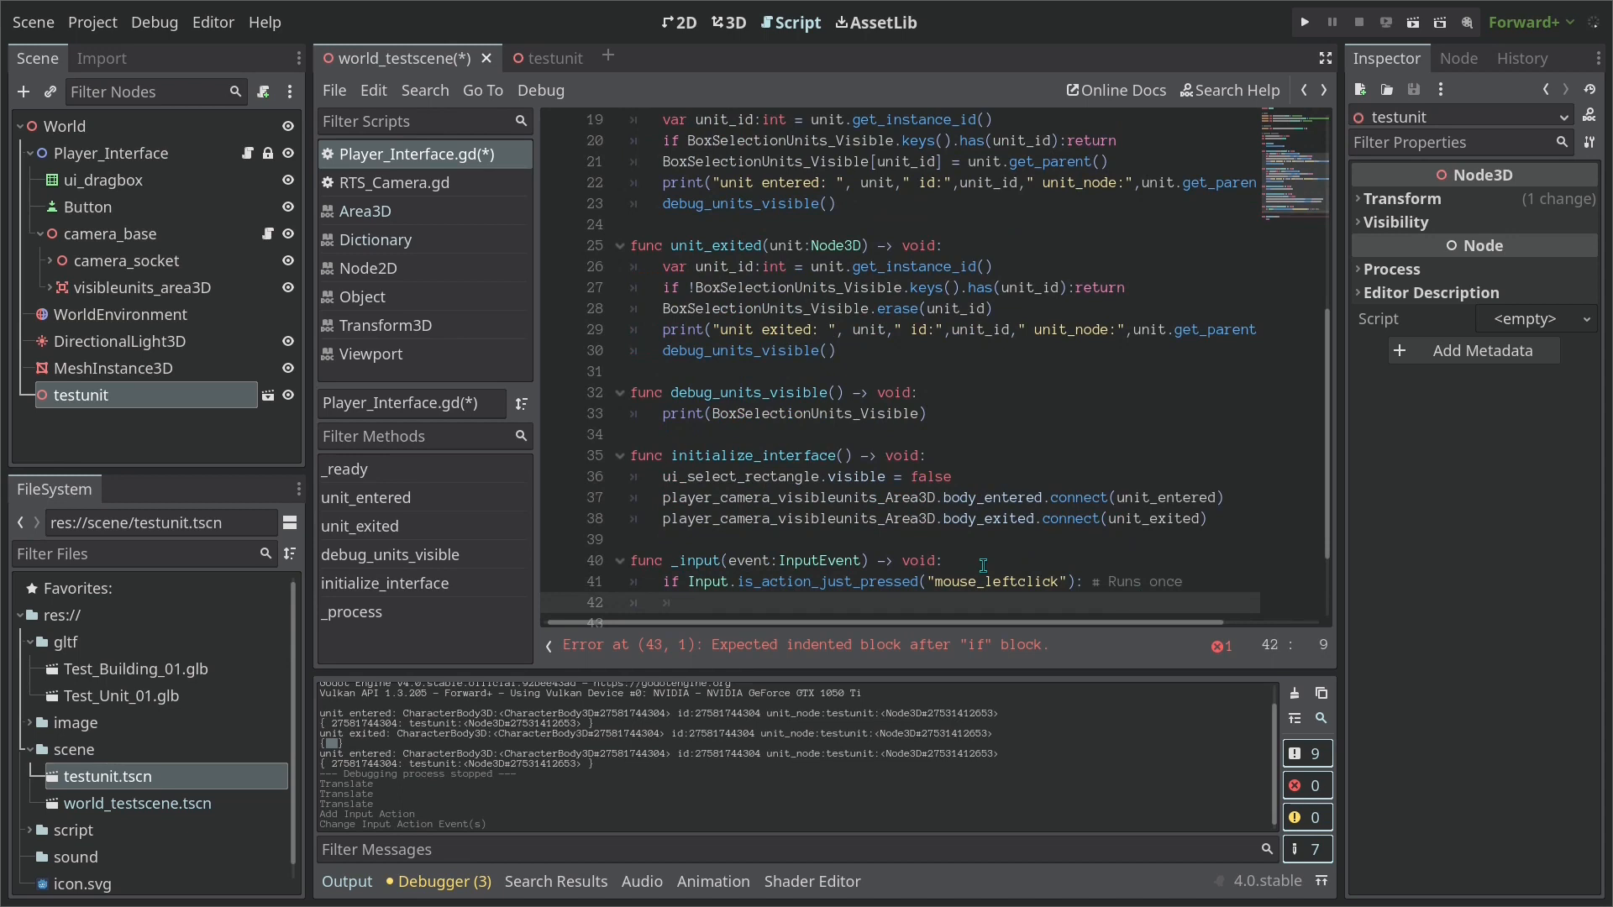
Start a trial Input.is_action_pressed line, then select it for removal
type("Inpu")
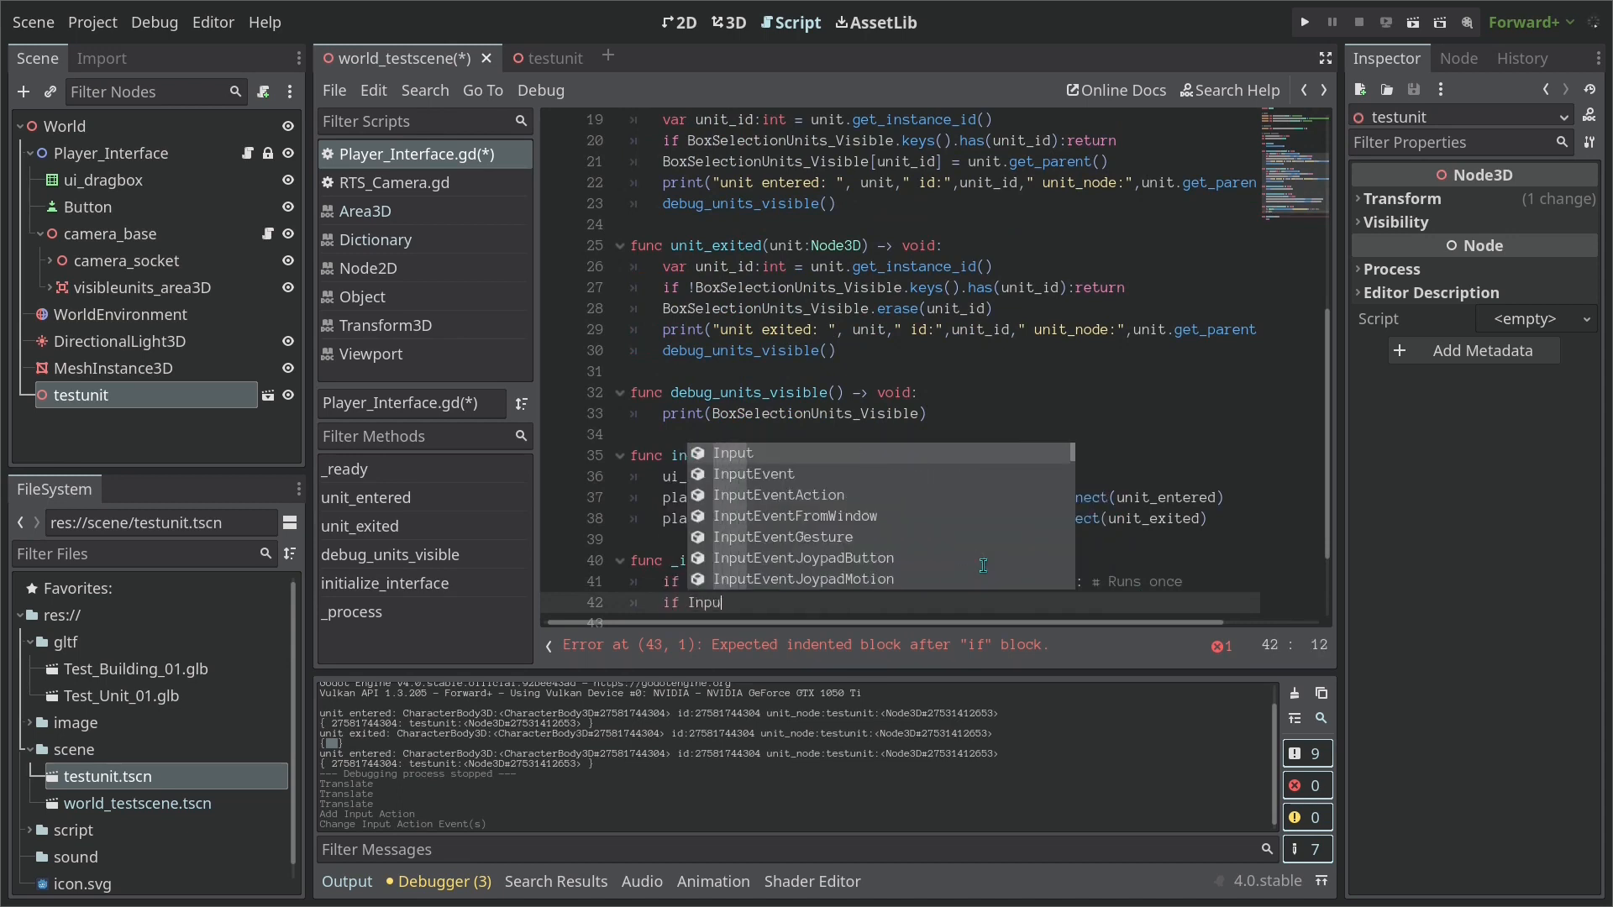
type(".is_action_pressed(")
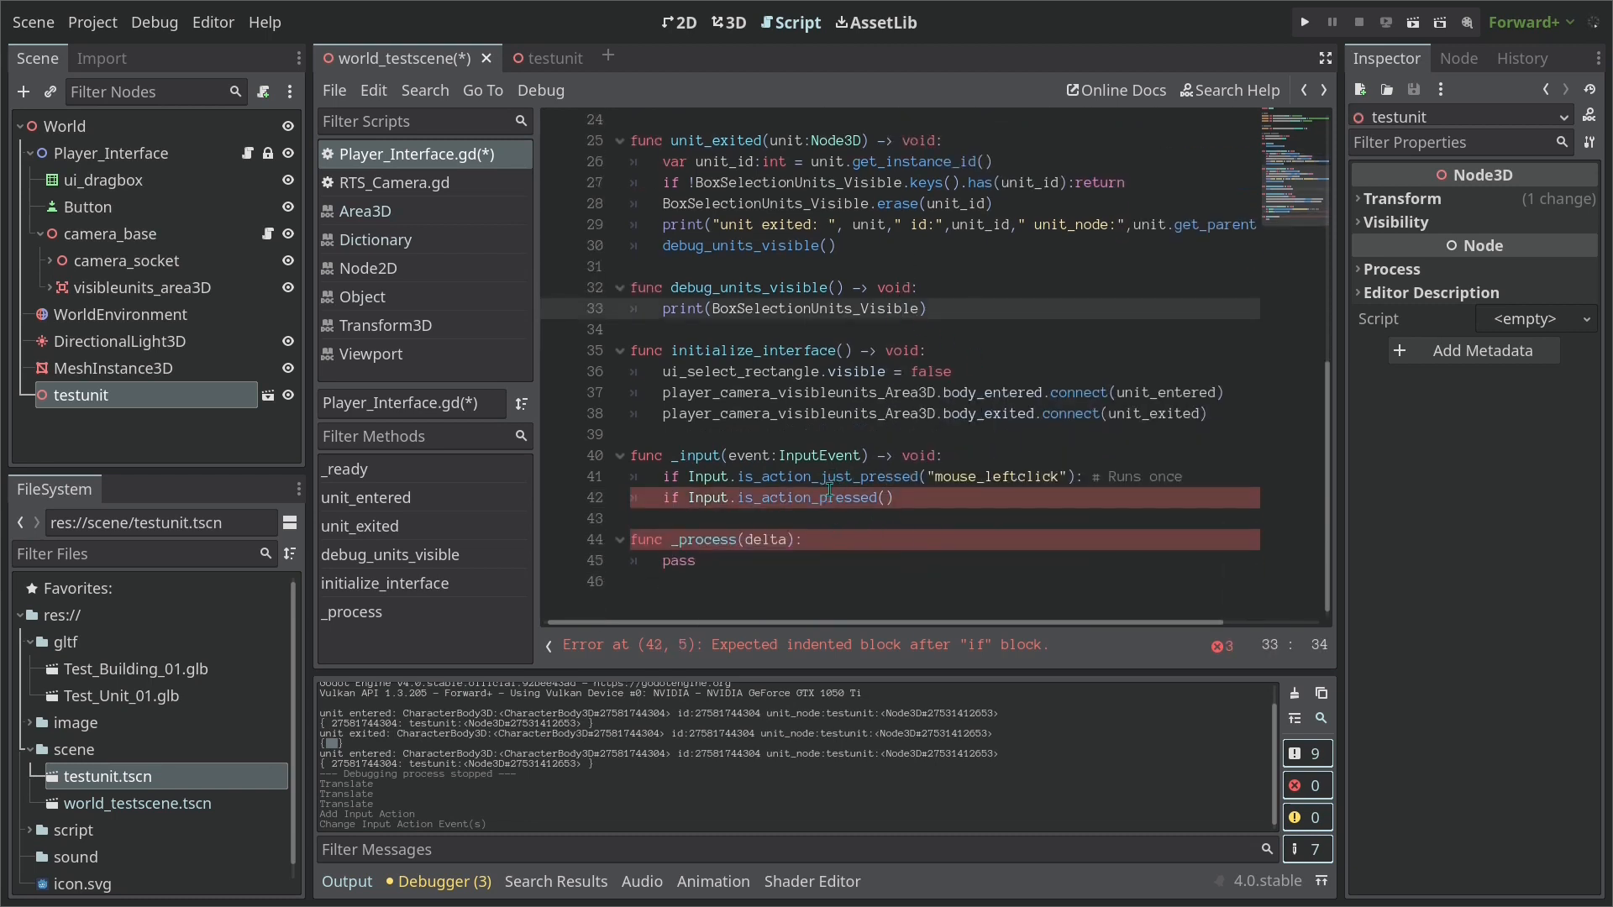
left_click(835, 497)
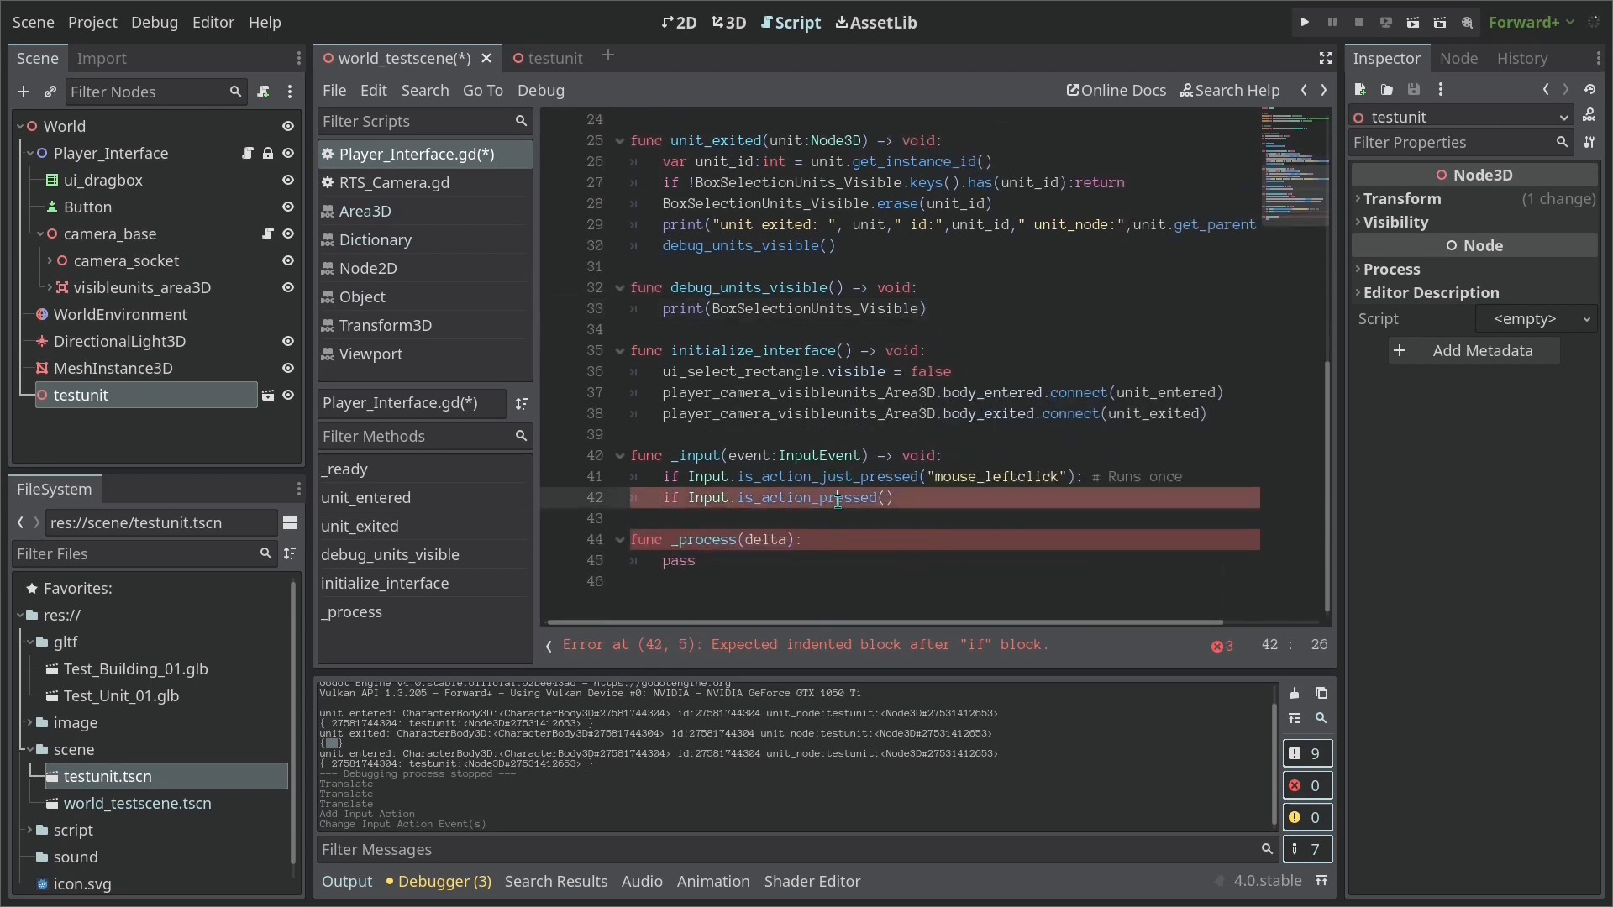
left_click(735, 499)
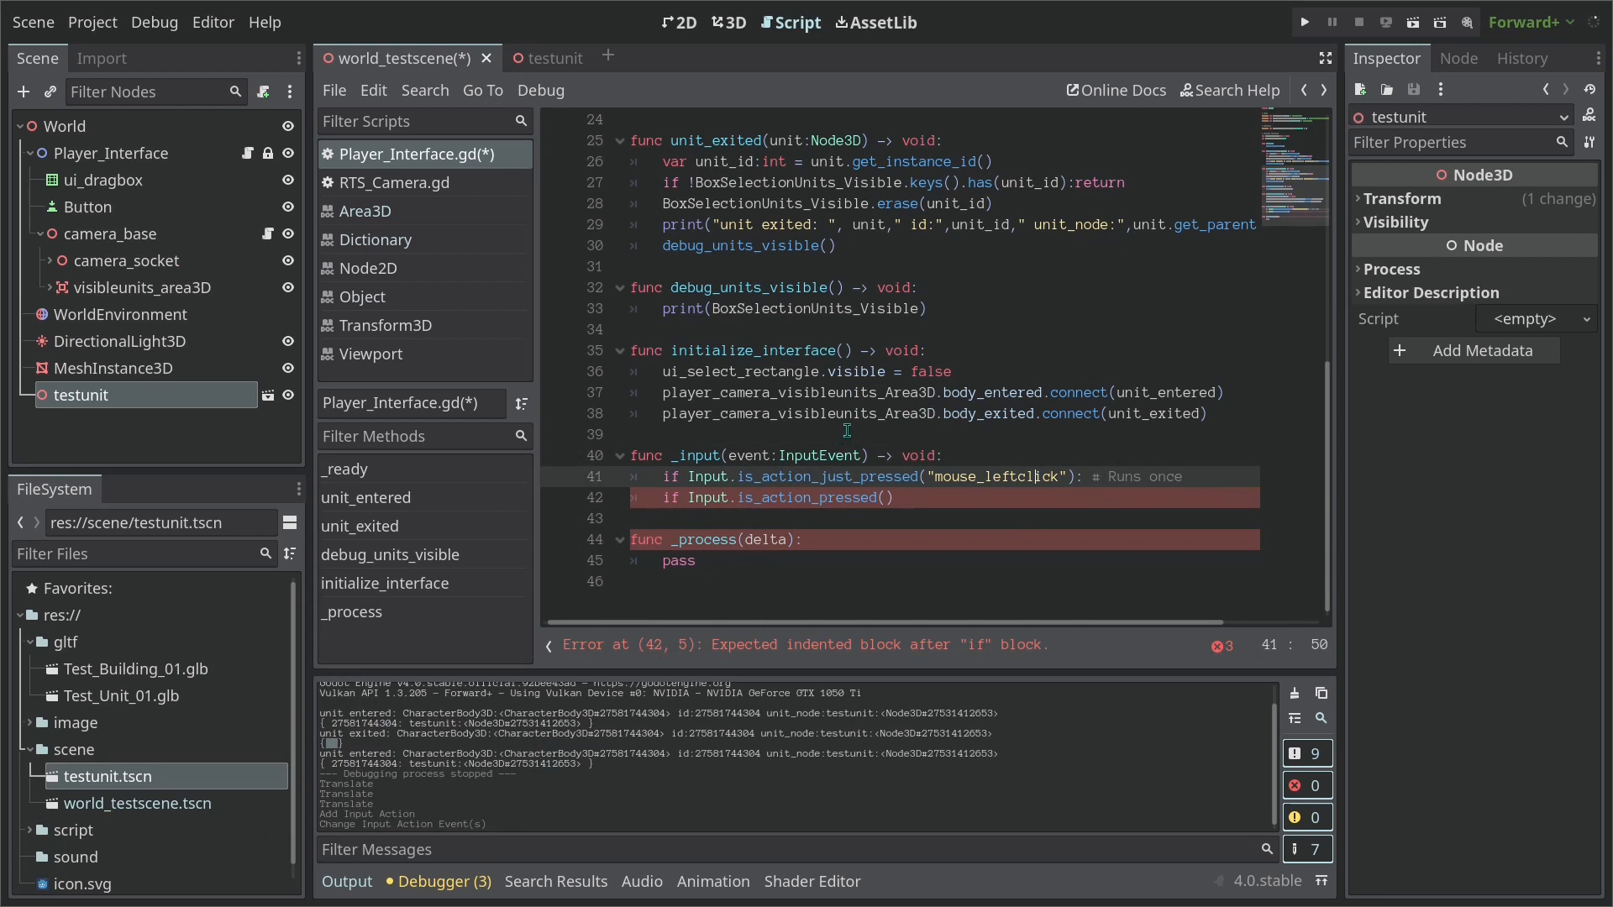
left_click(831, 434)
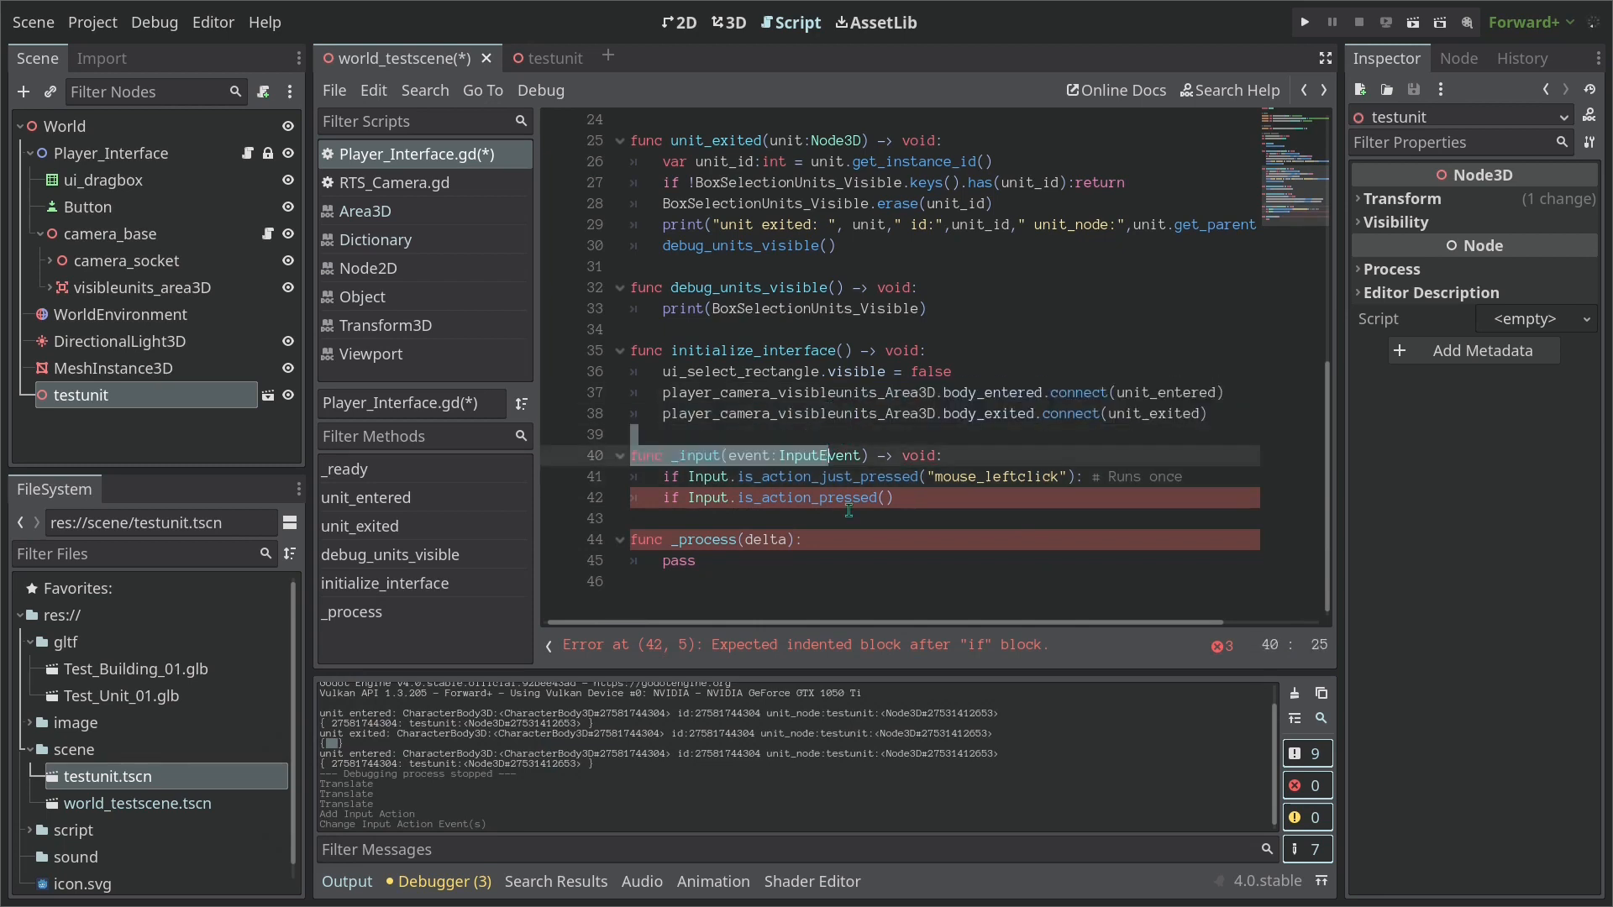
double_click(813, 475)
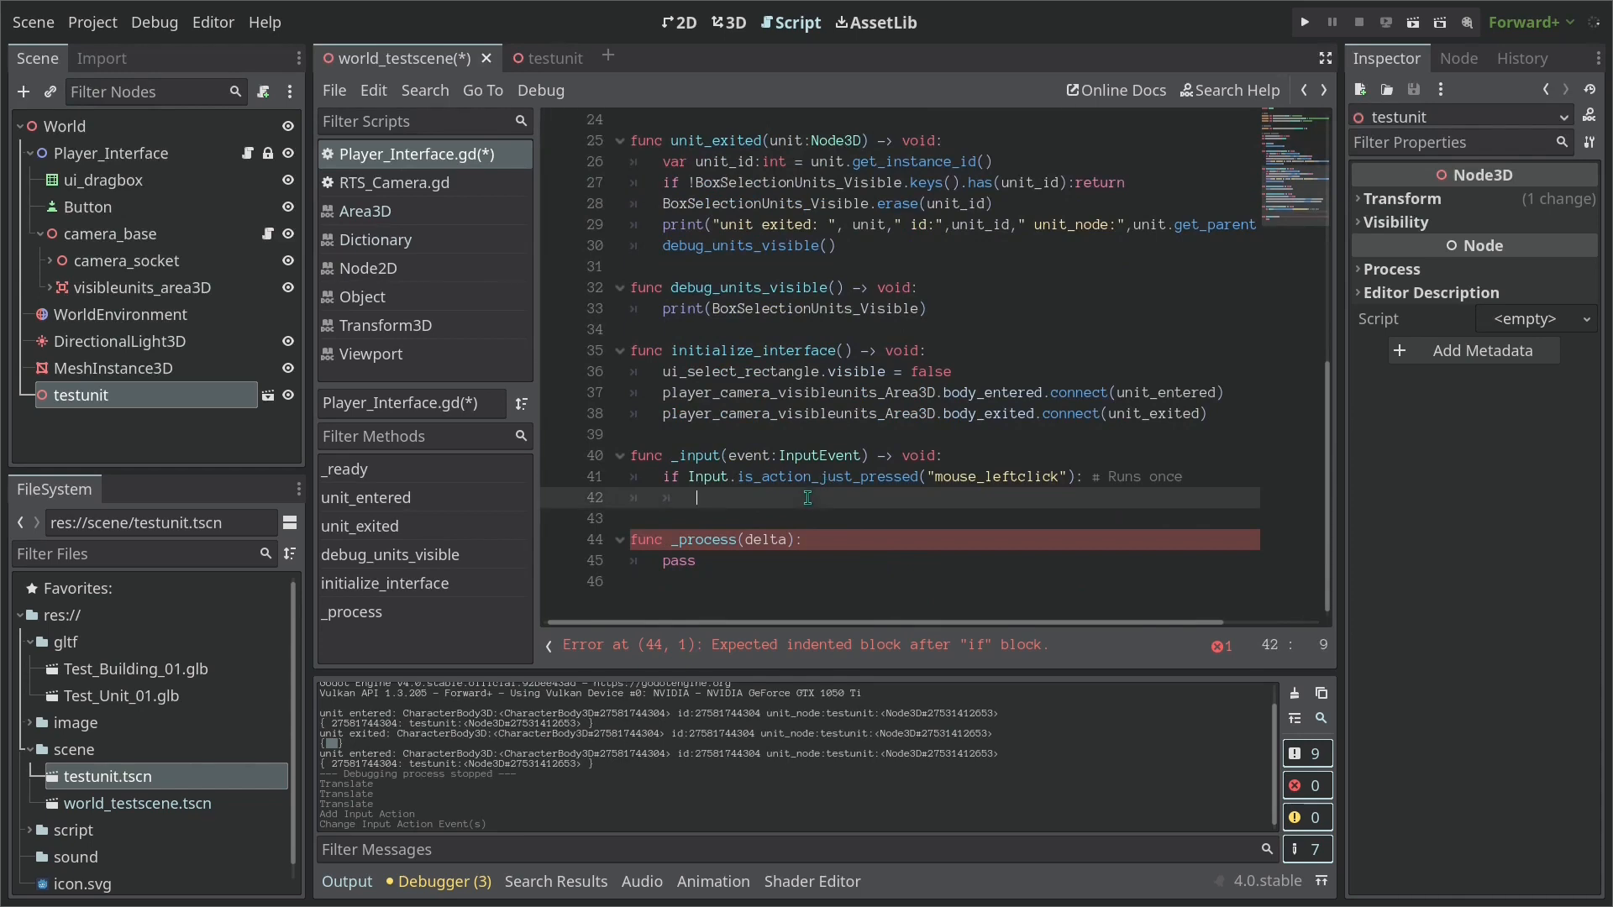
Set drag_rectangle_area.position to get_global_mouse_position() and mouse_left_click to true in the branch
type("drag_rectangle_area")
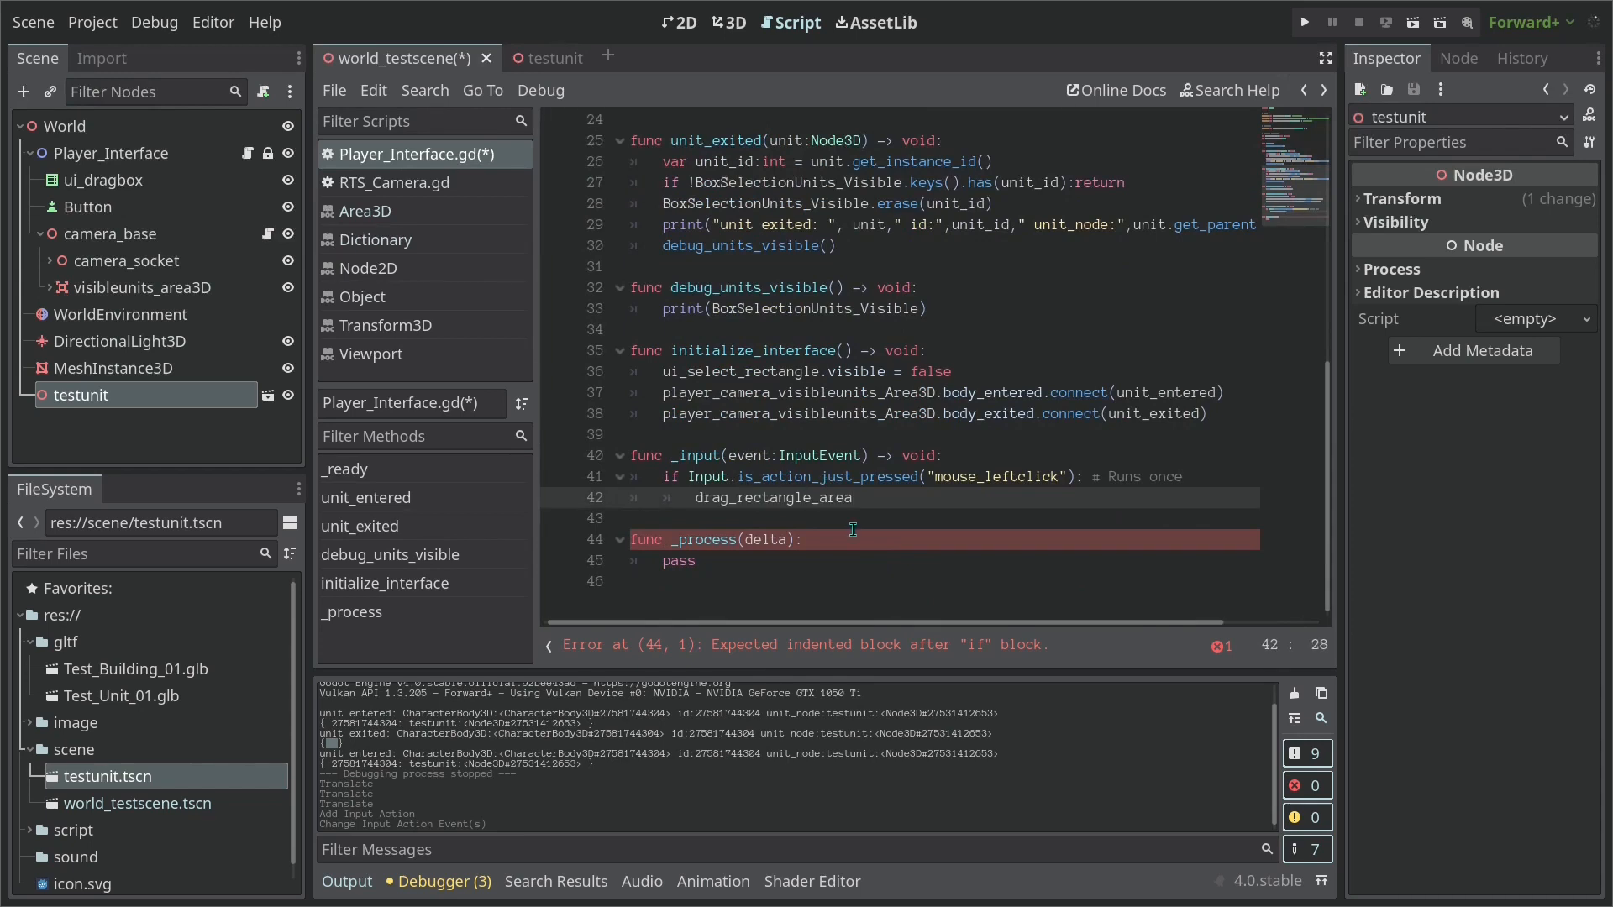
type(".")
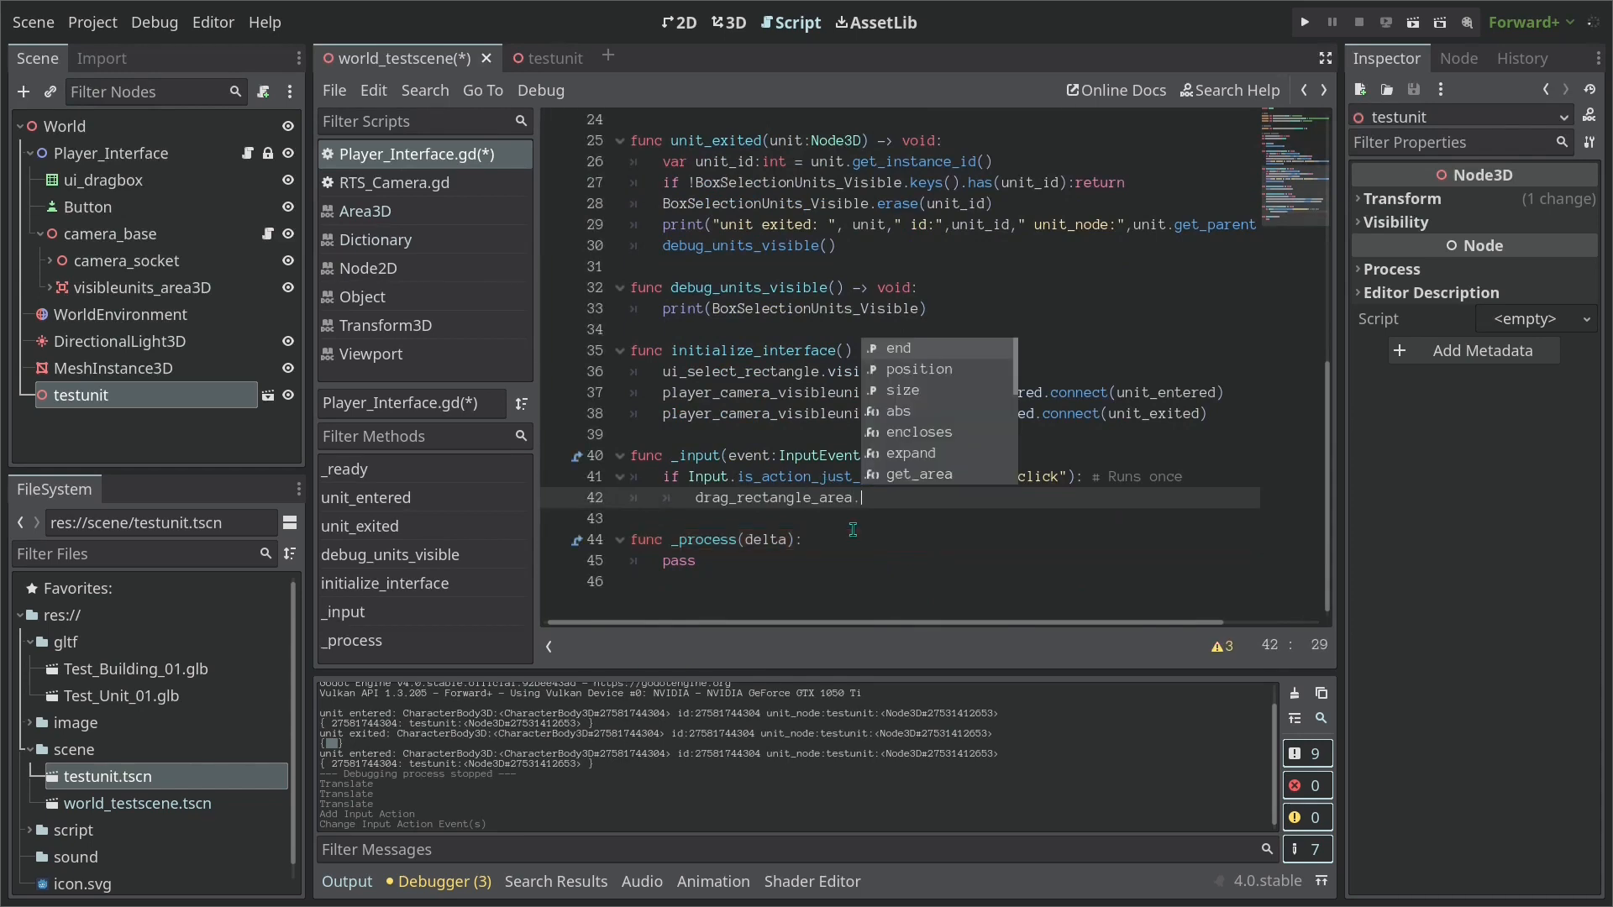
type("position = get_global_mouse_position(")
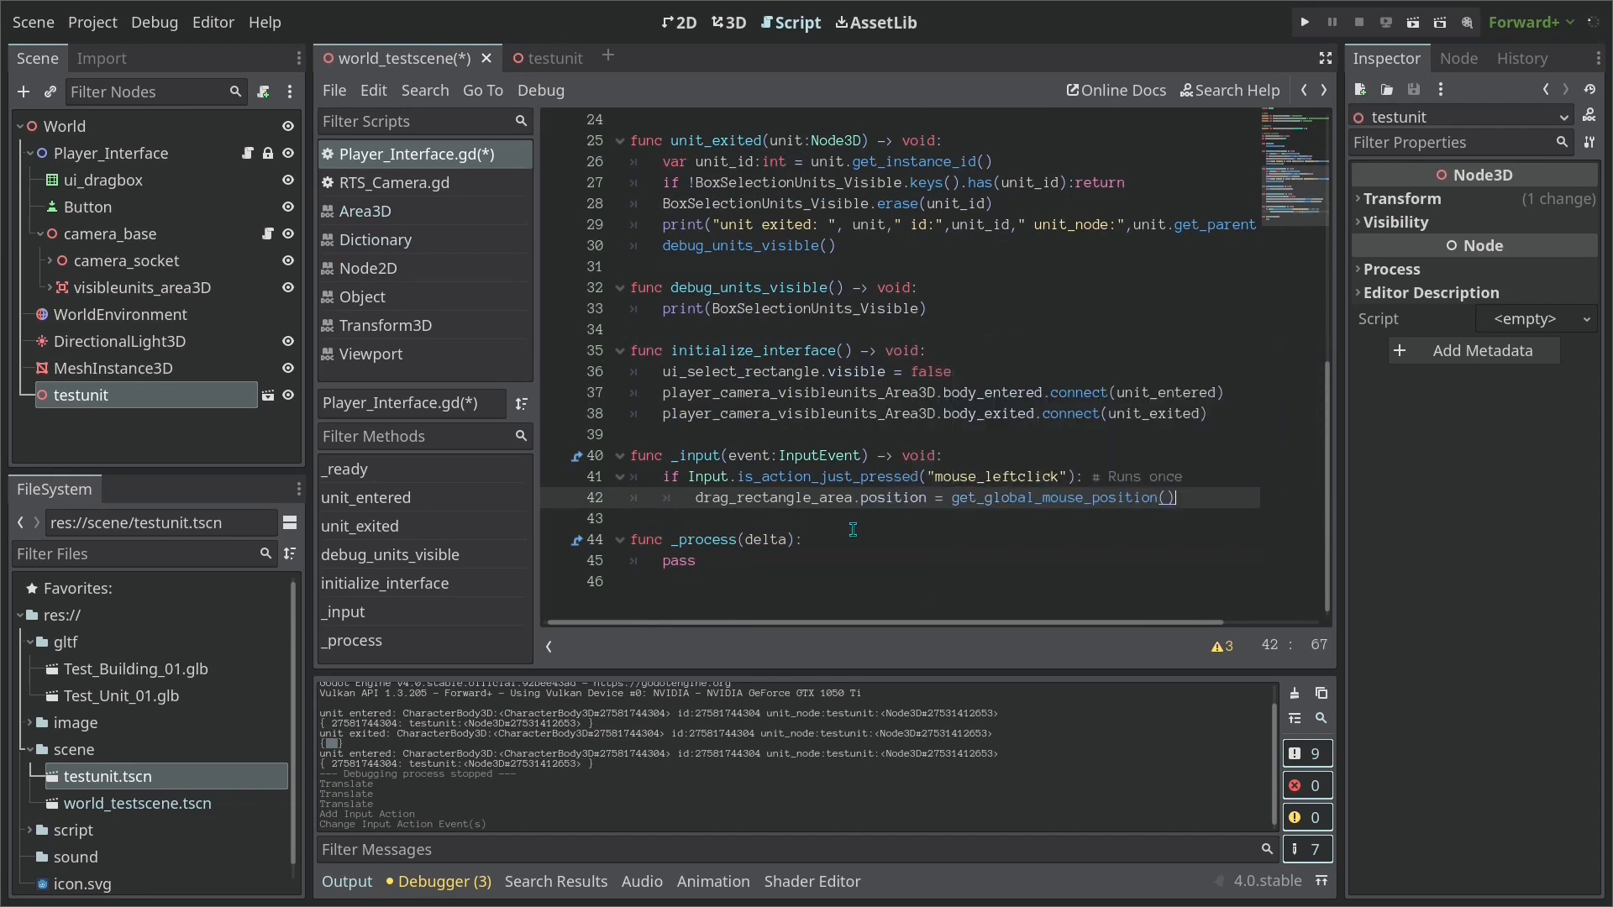
left_click(911, 371)
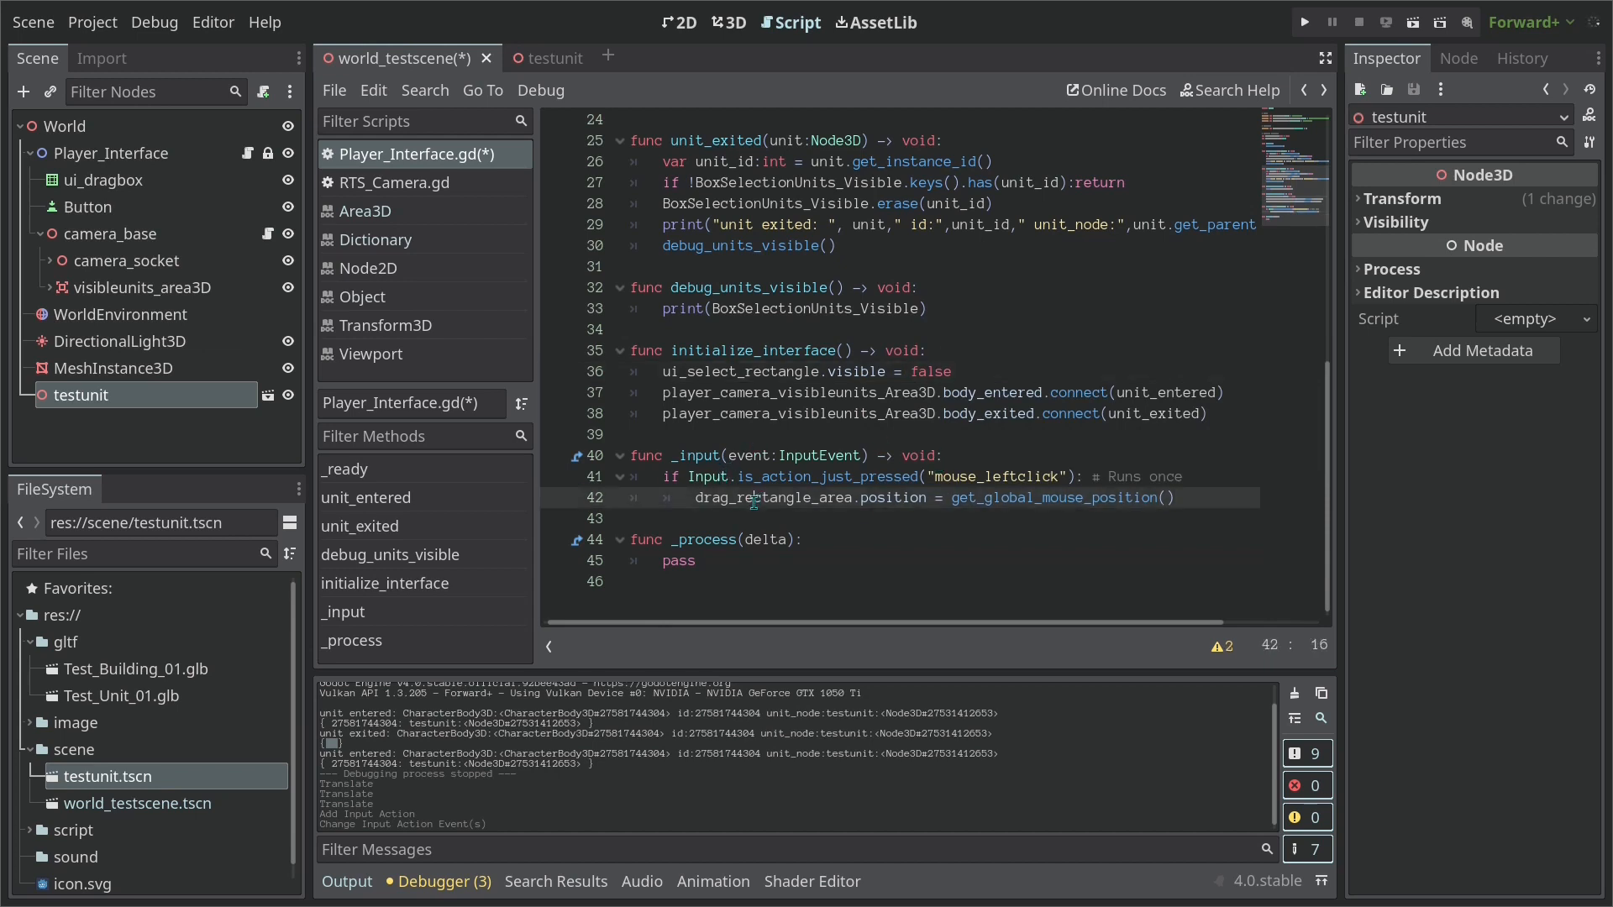
double_click(749, 497)
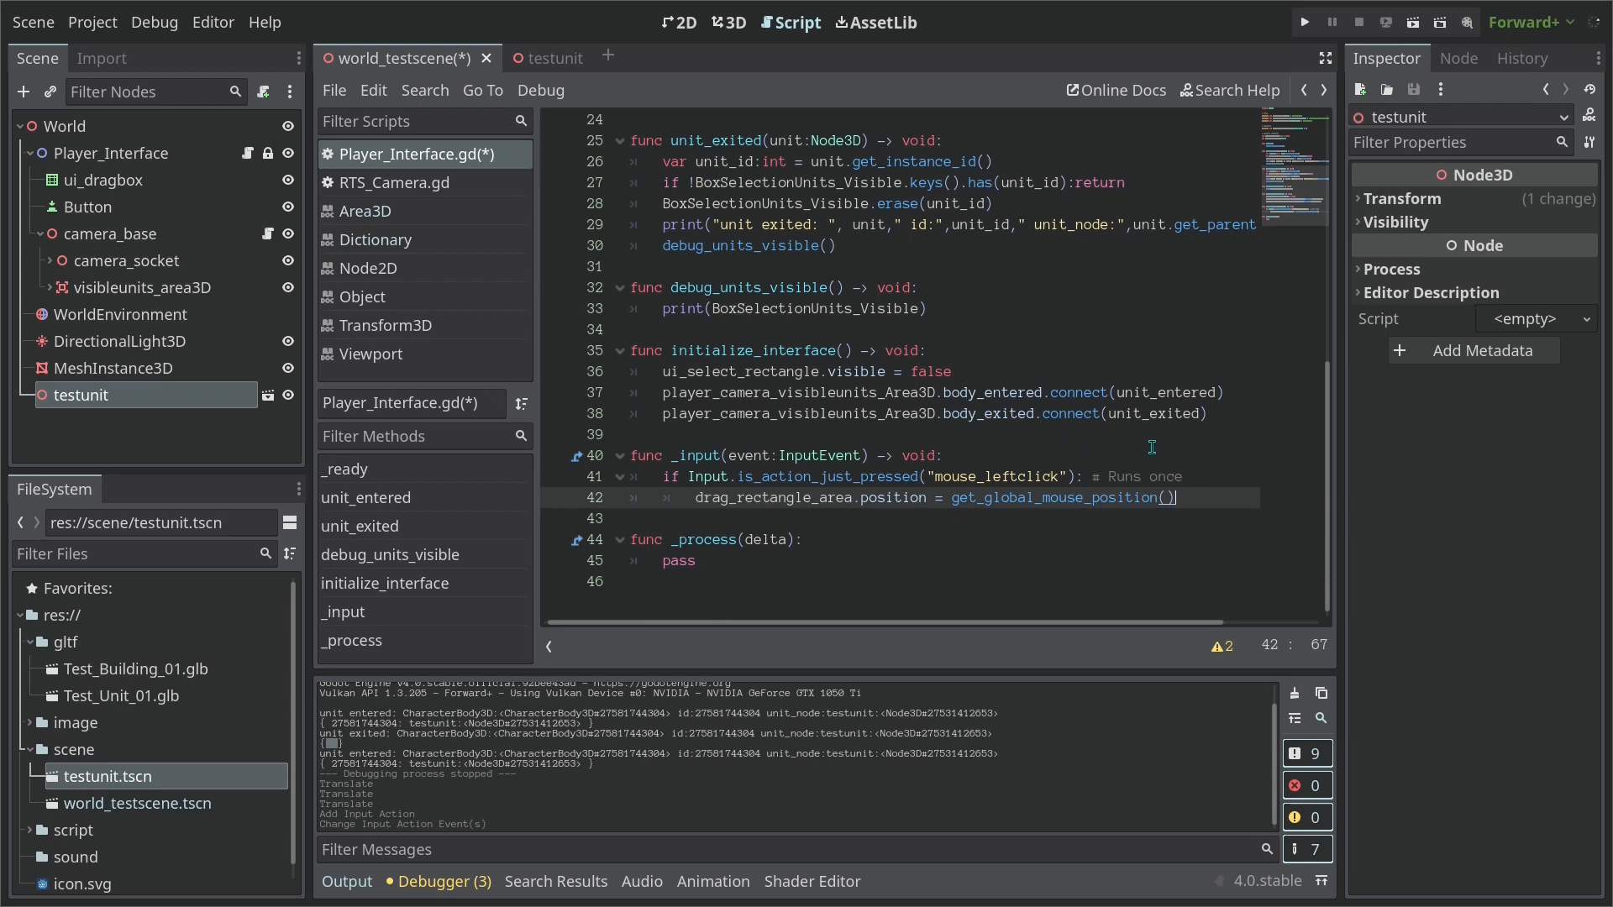
type("mouse_left_click = tr")
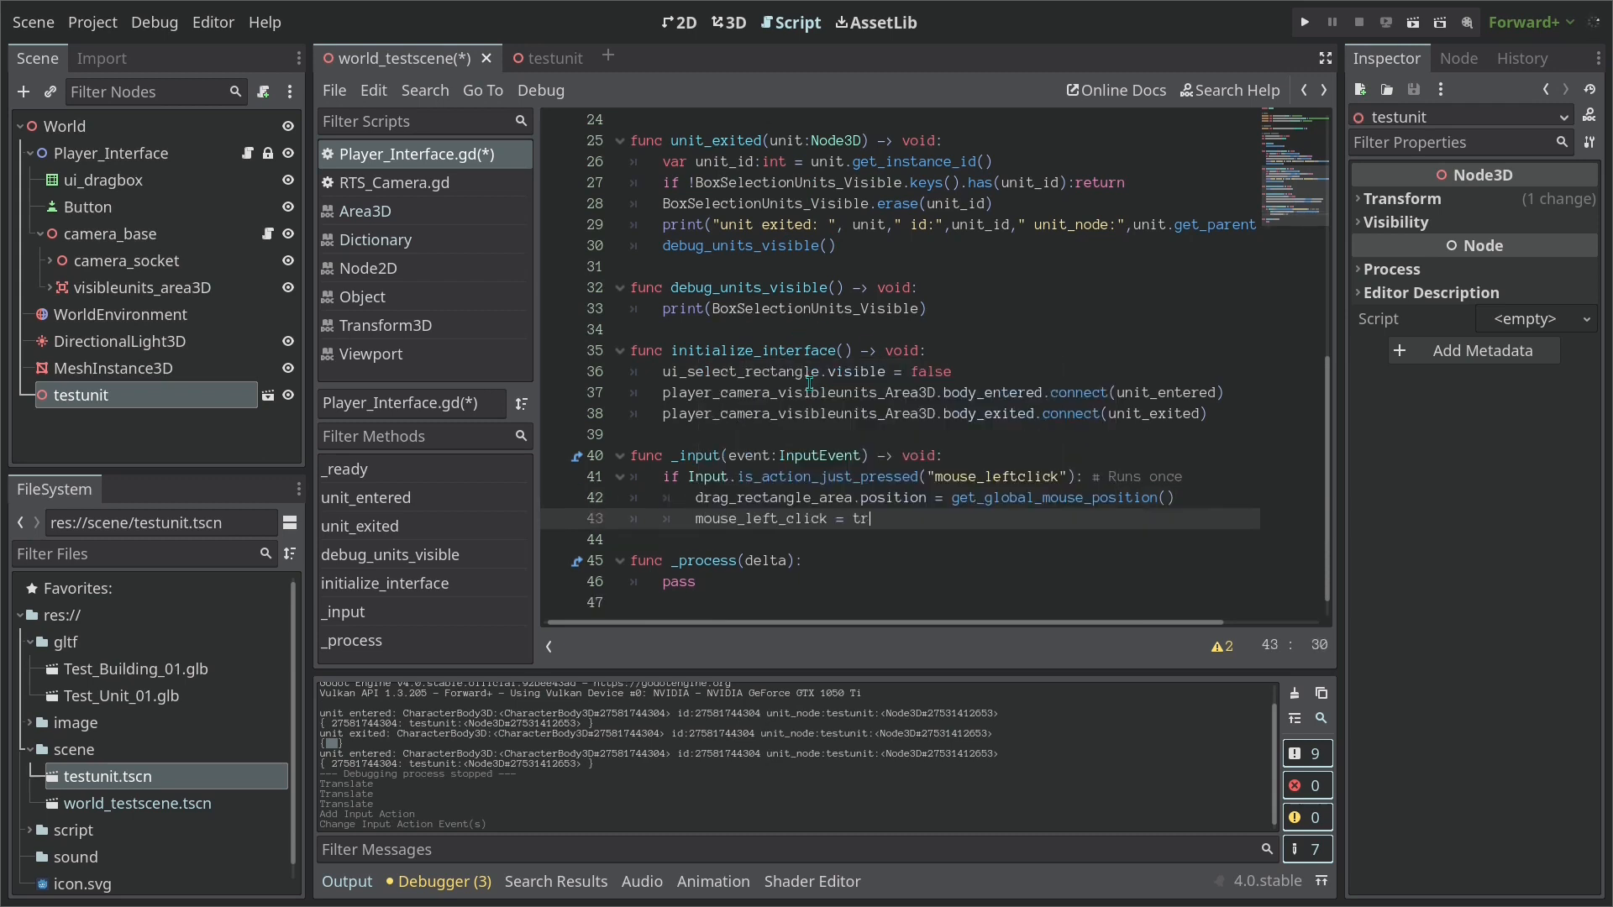
type("ue")
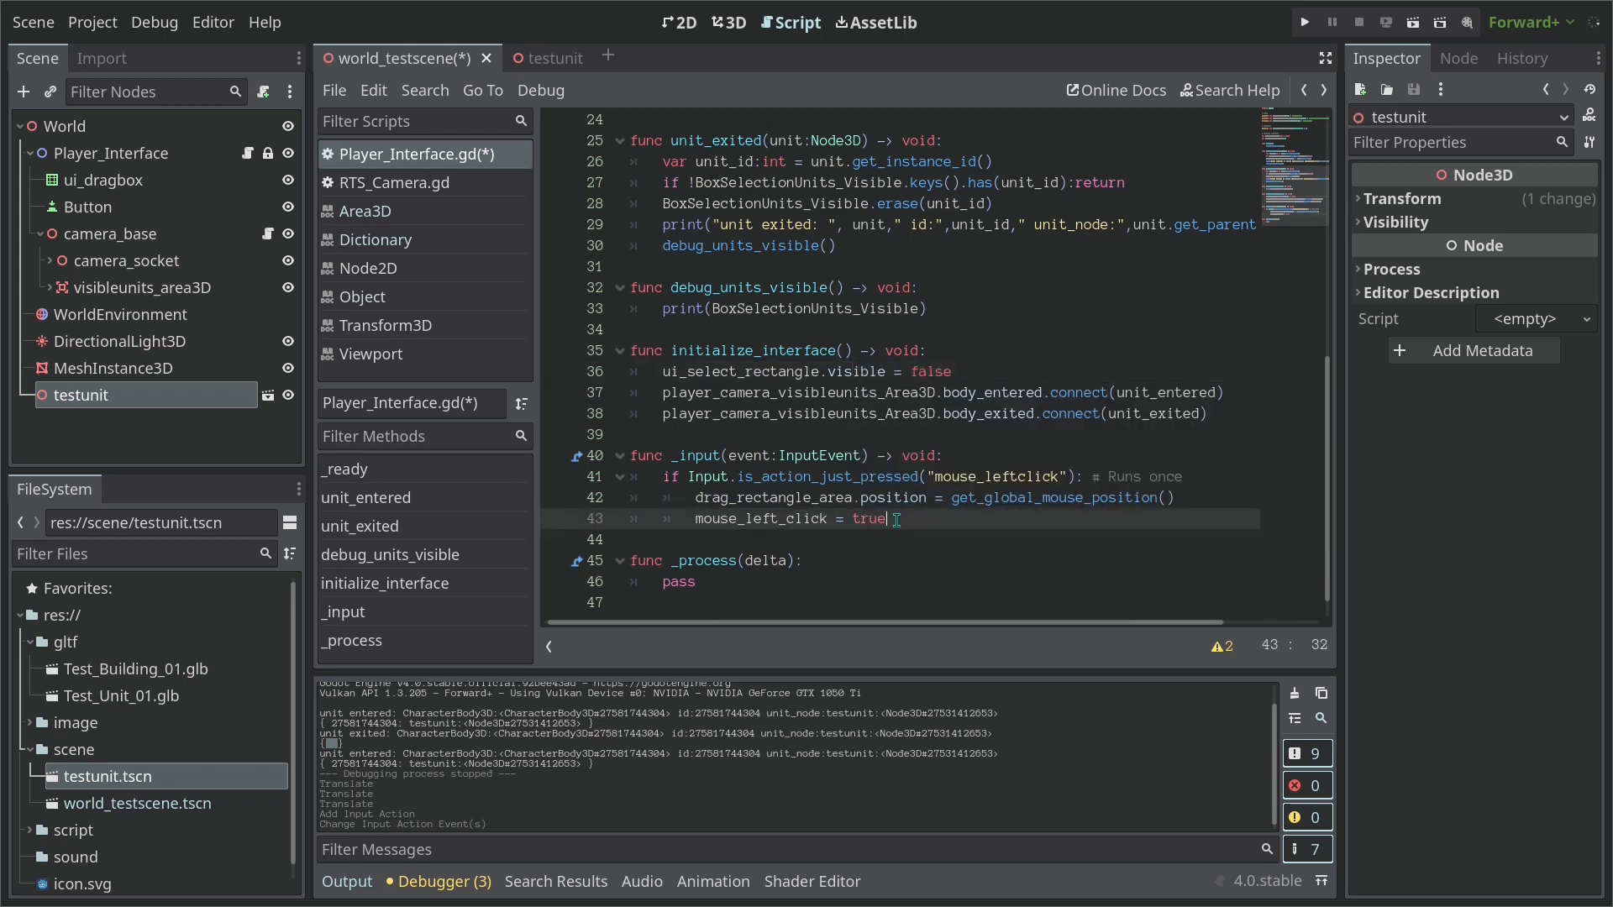
type("i")
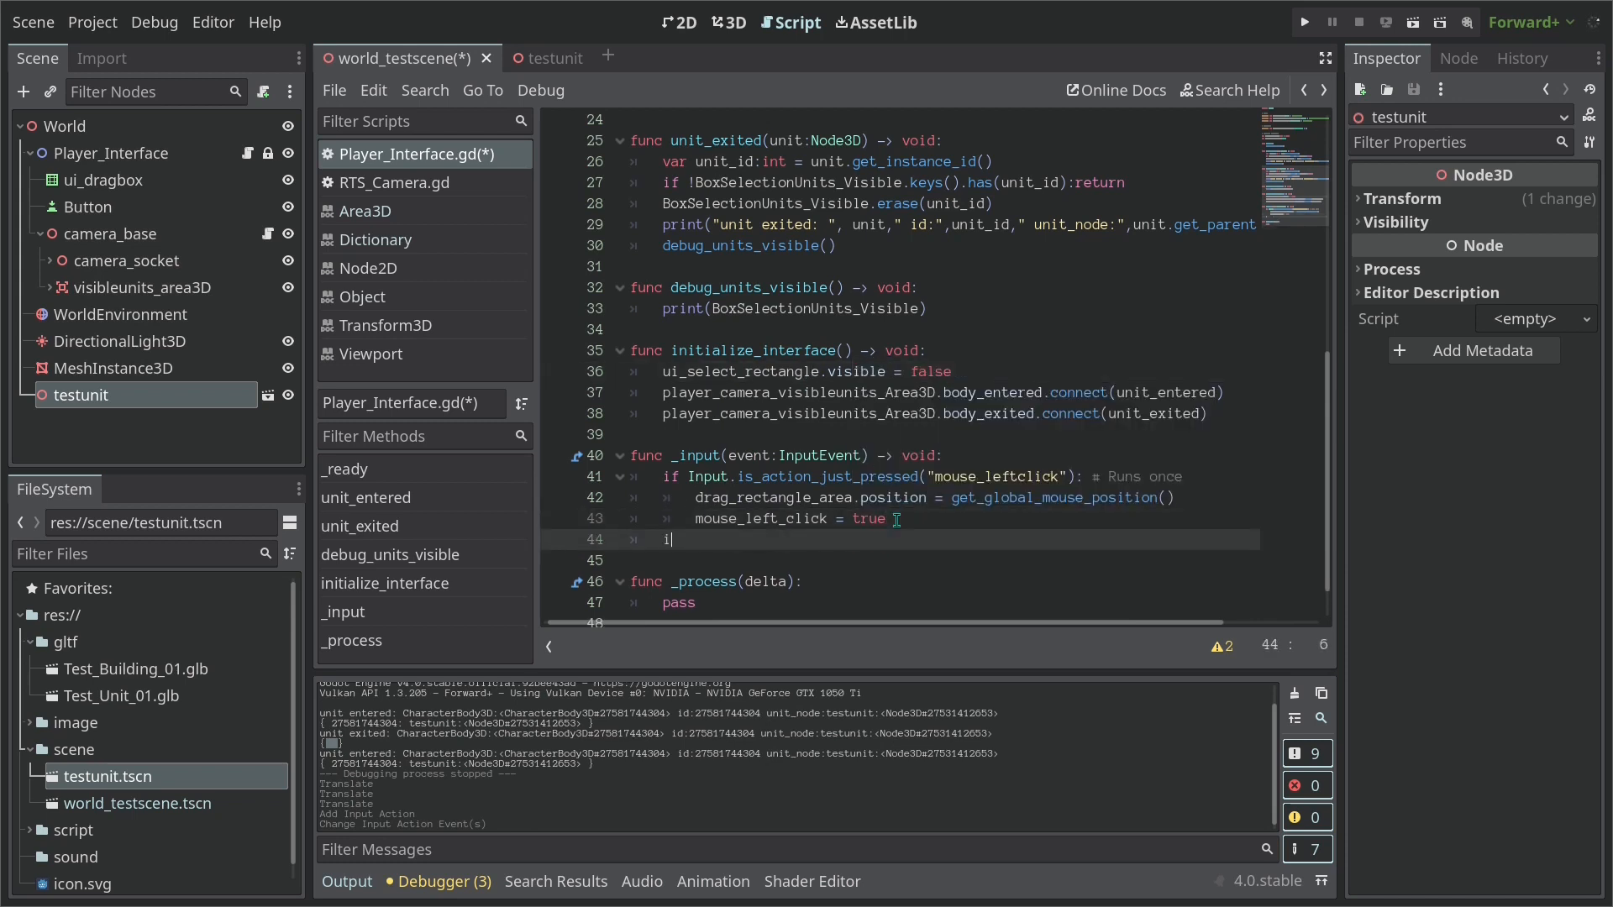
Add an empty 'func cast_selection() -> void' stub above _process
type("f")
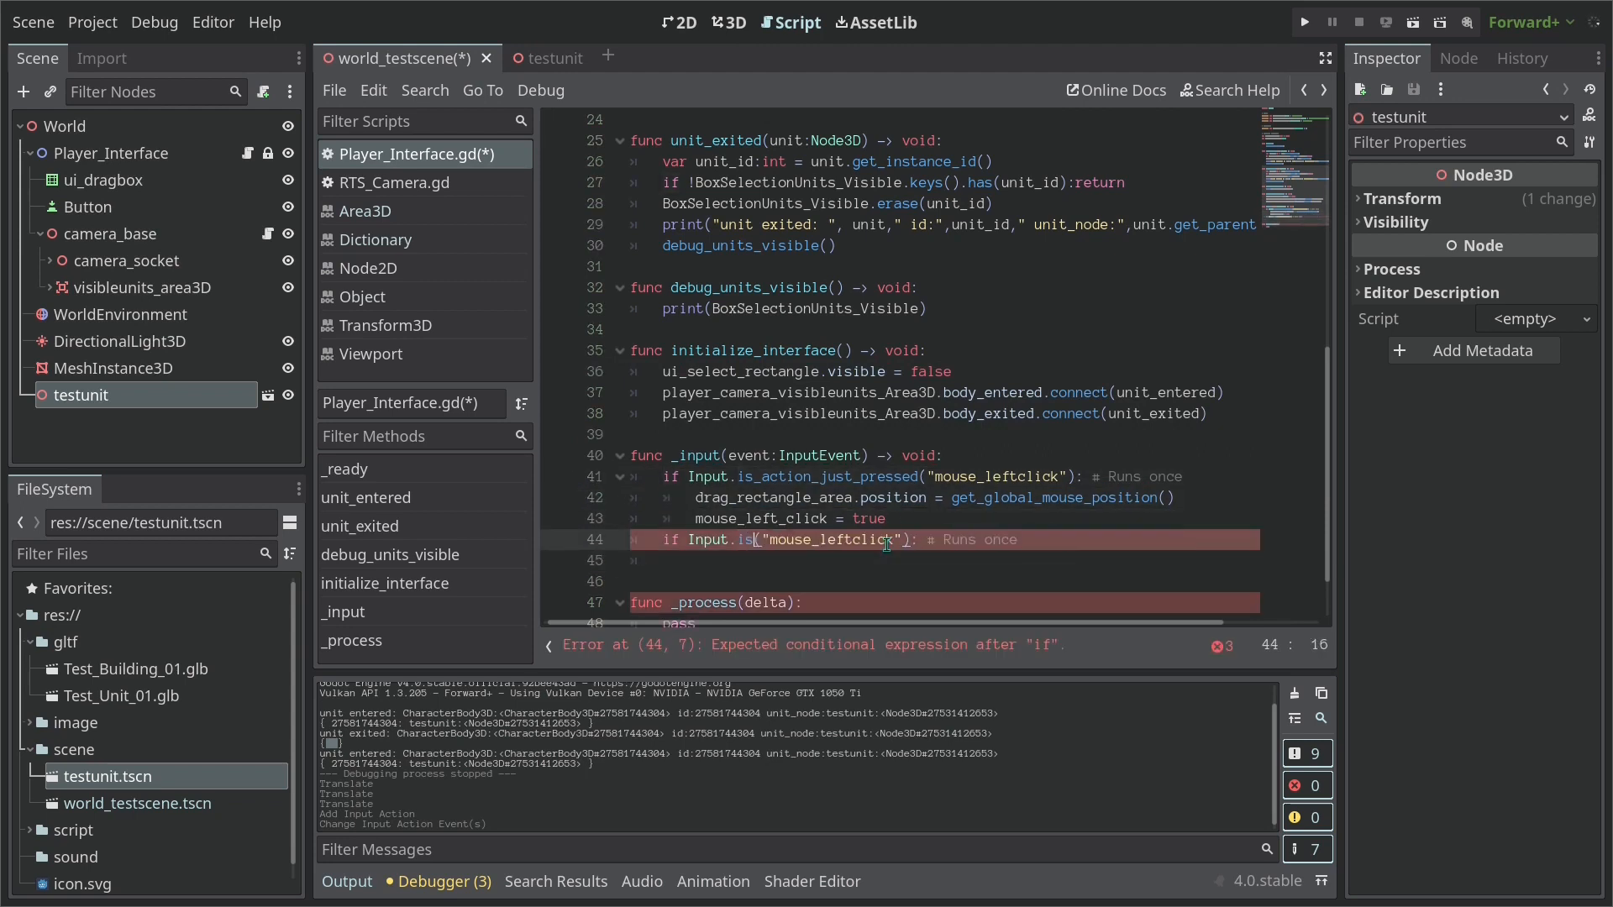
type("_action_just_released")
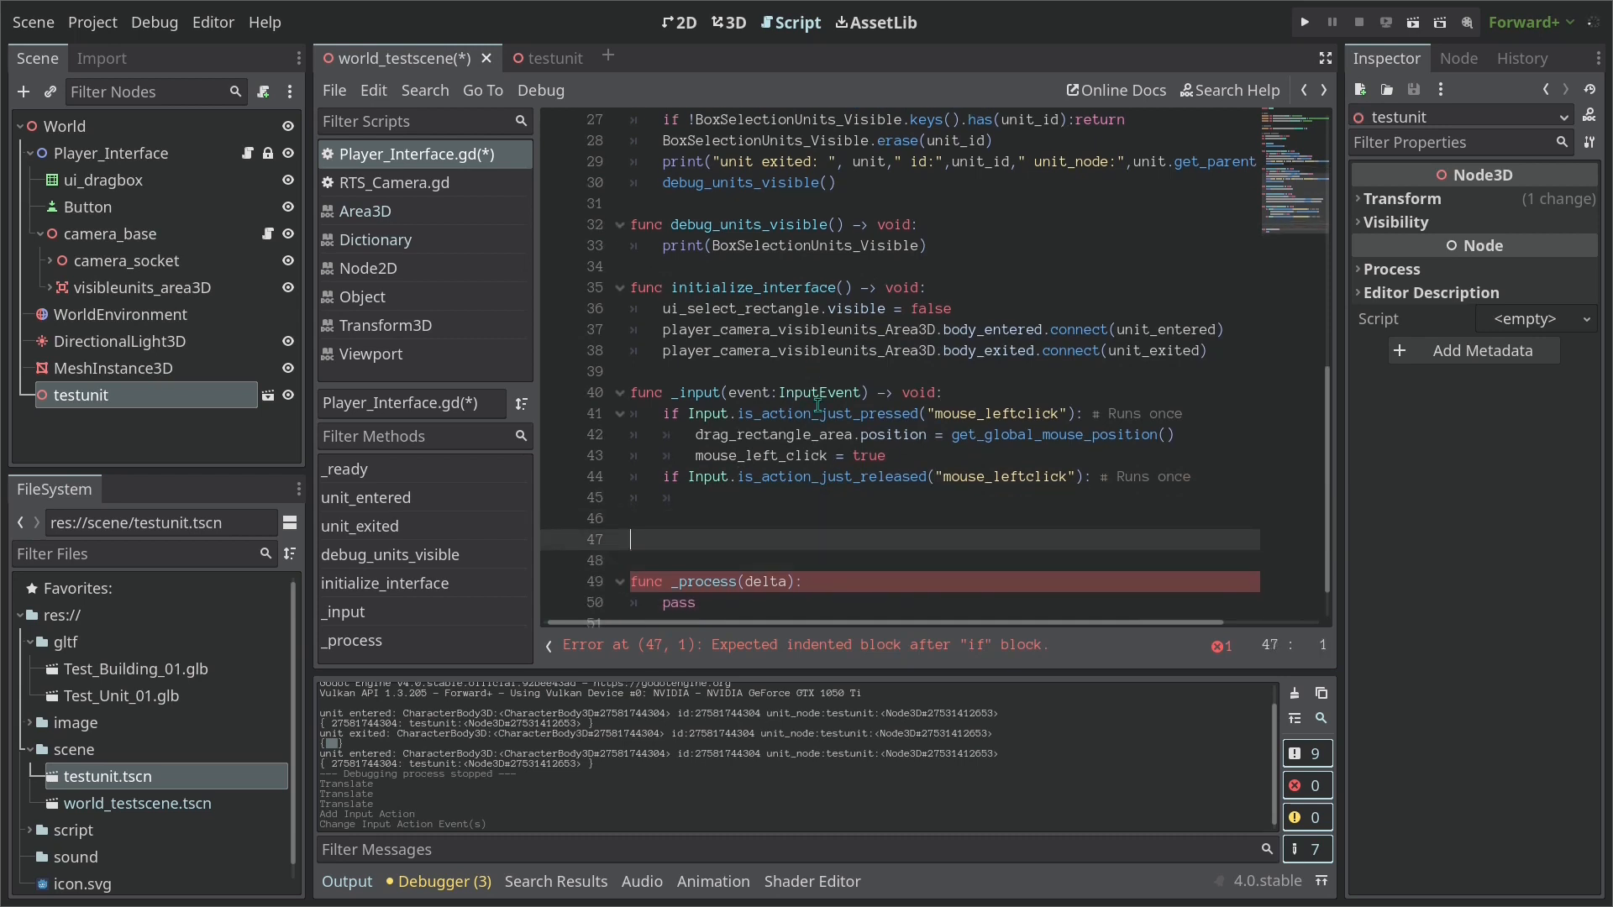
type("func")
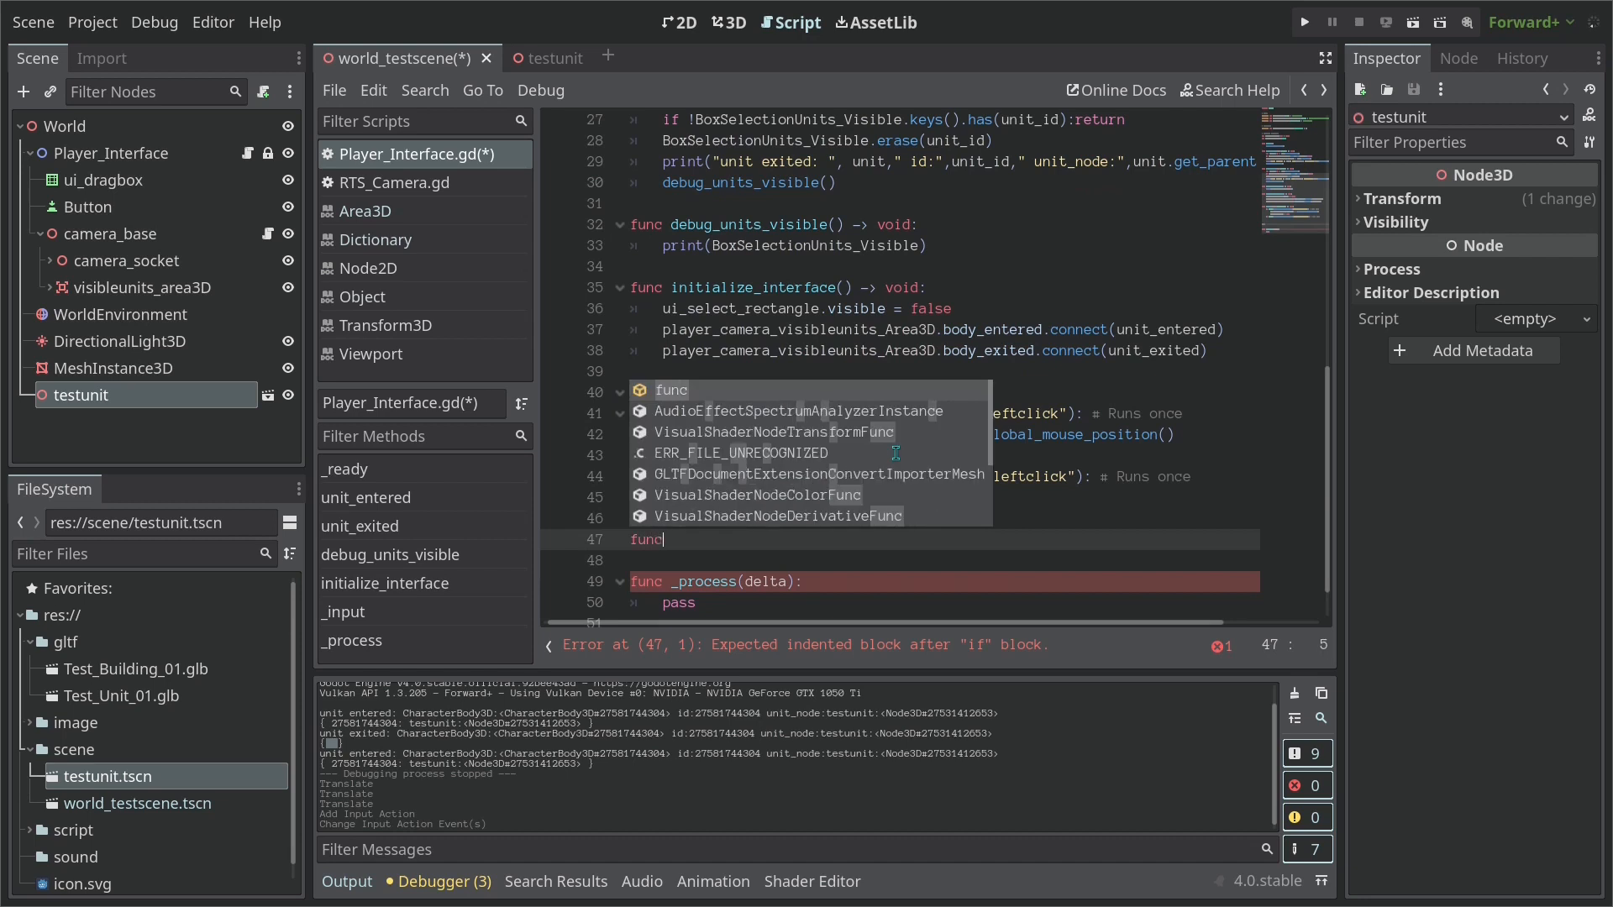
type("cast_selec")
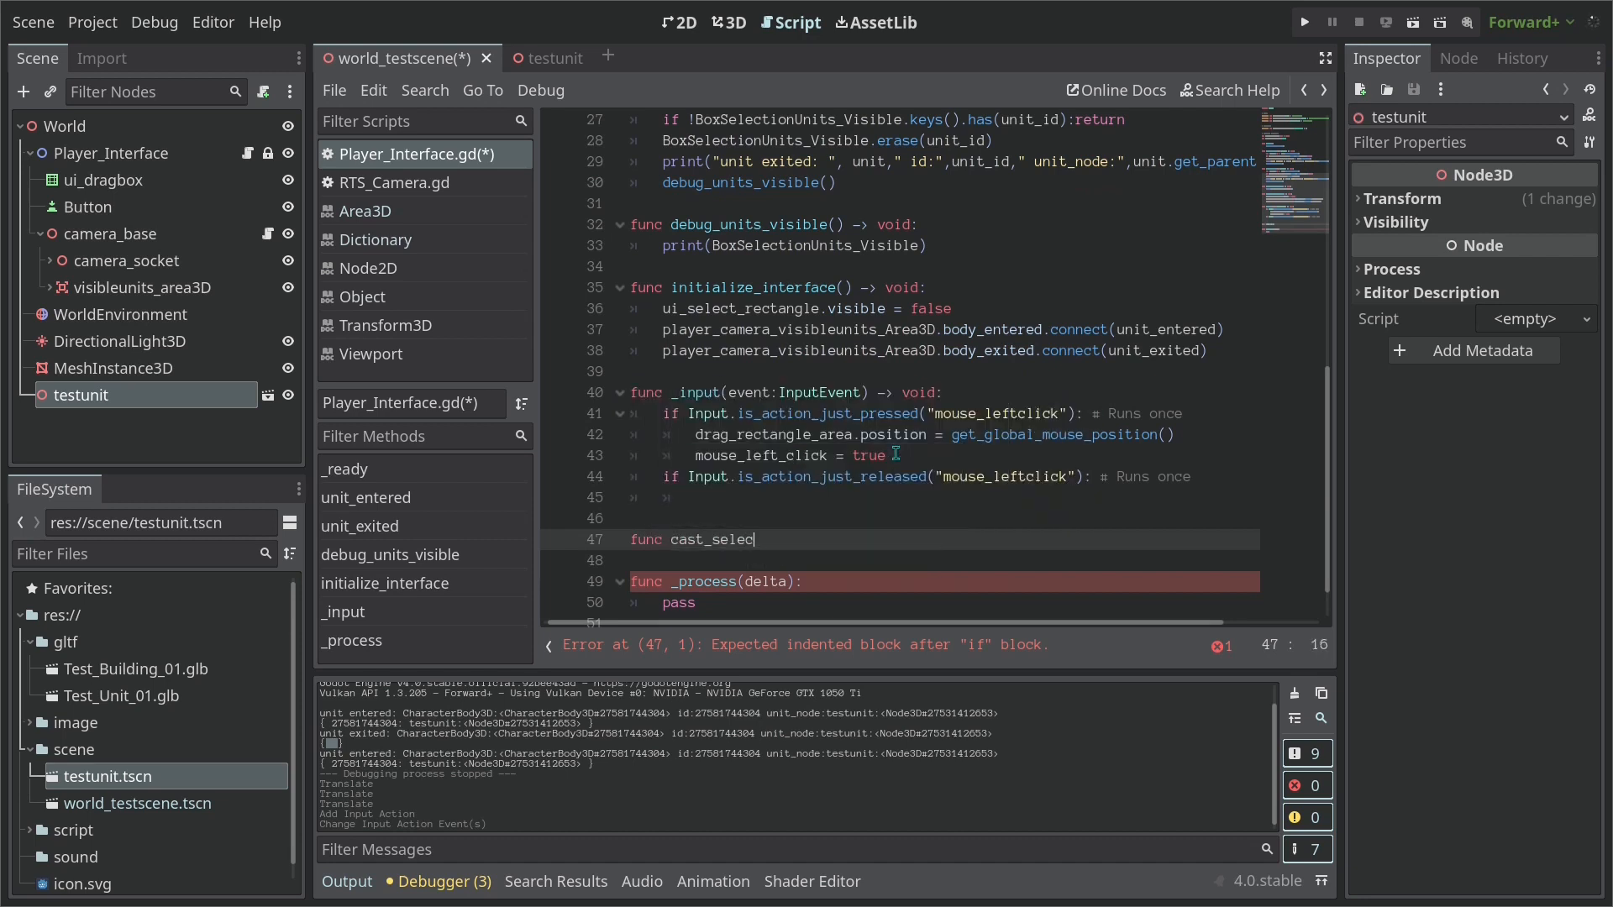
type("tion() -> void:")
type("pass")
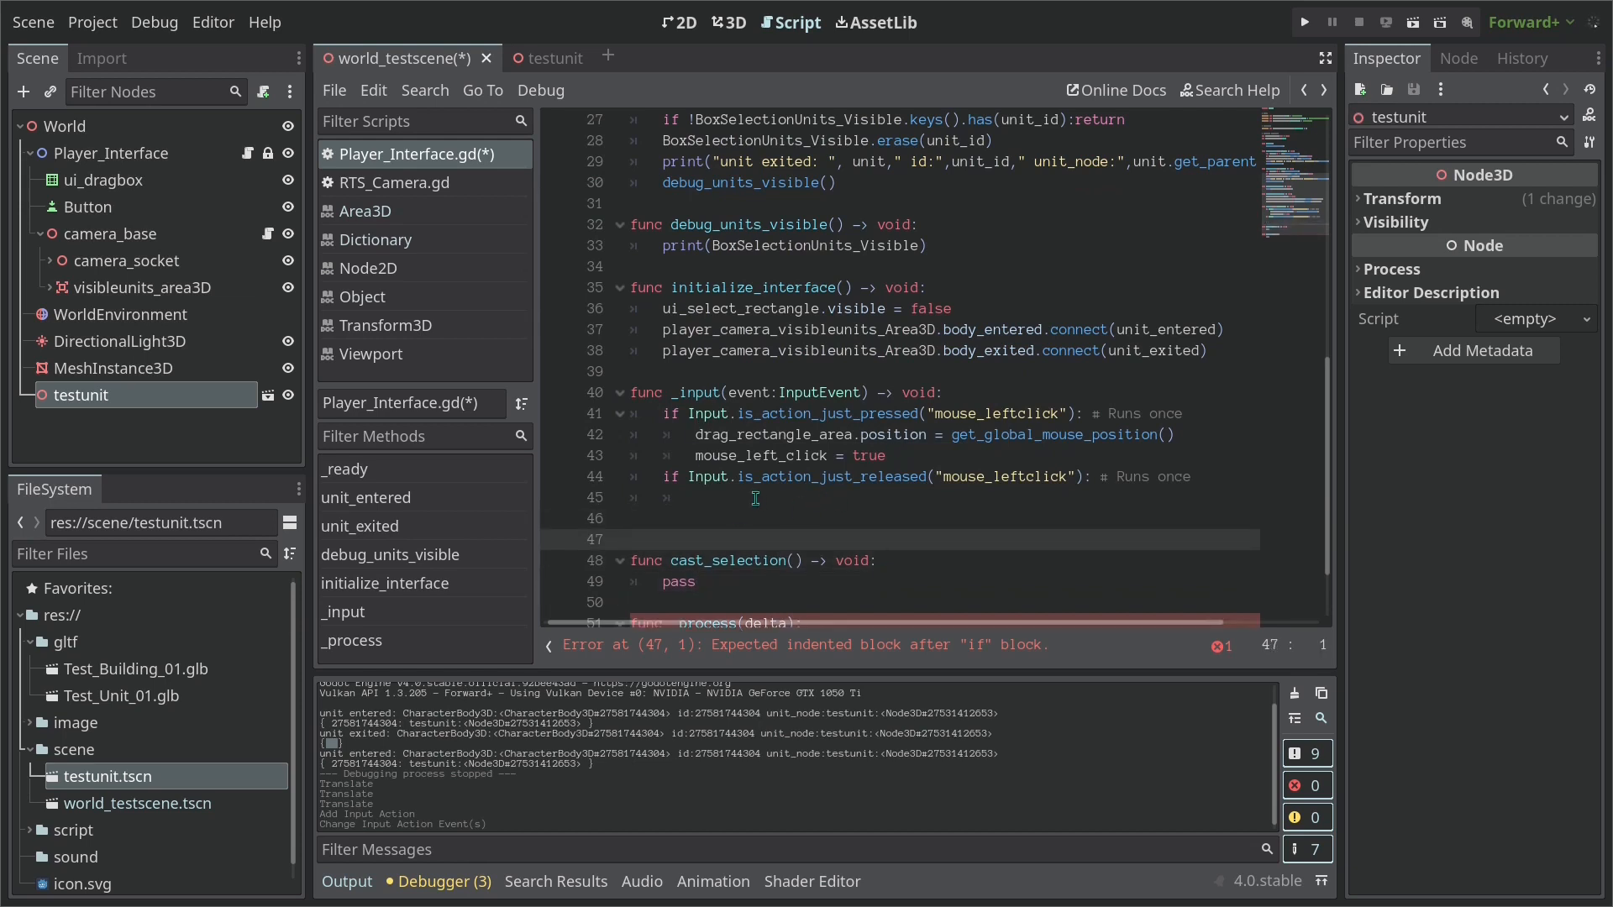
In the release branch set mouse_left_click = false and call cast_selection()
type("cast_selection()")
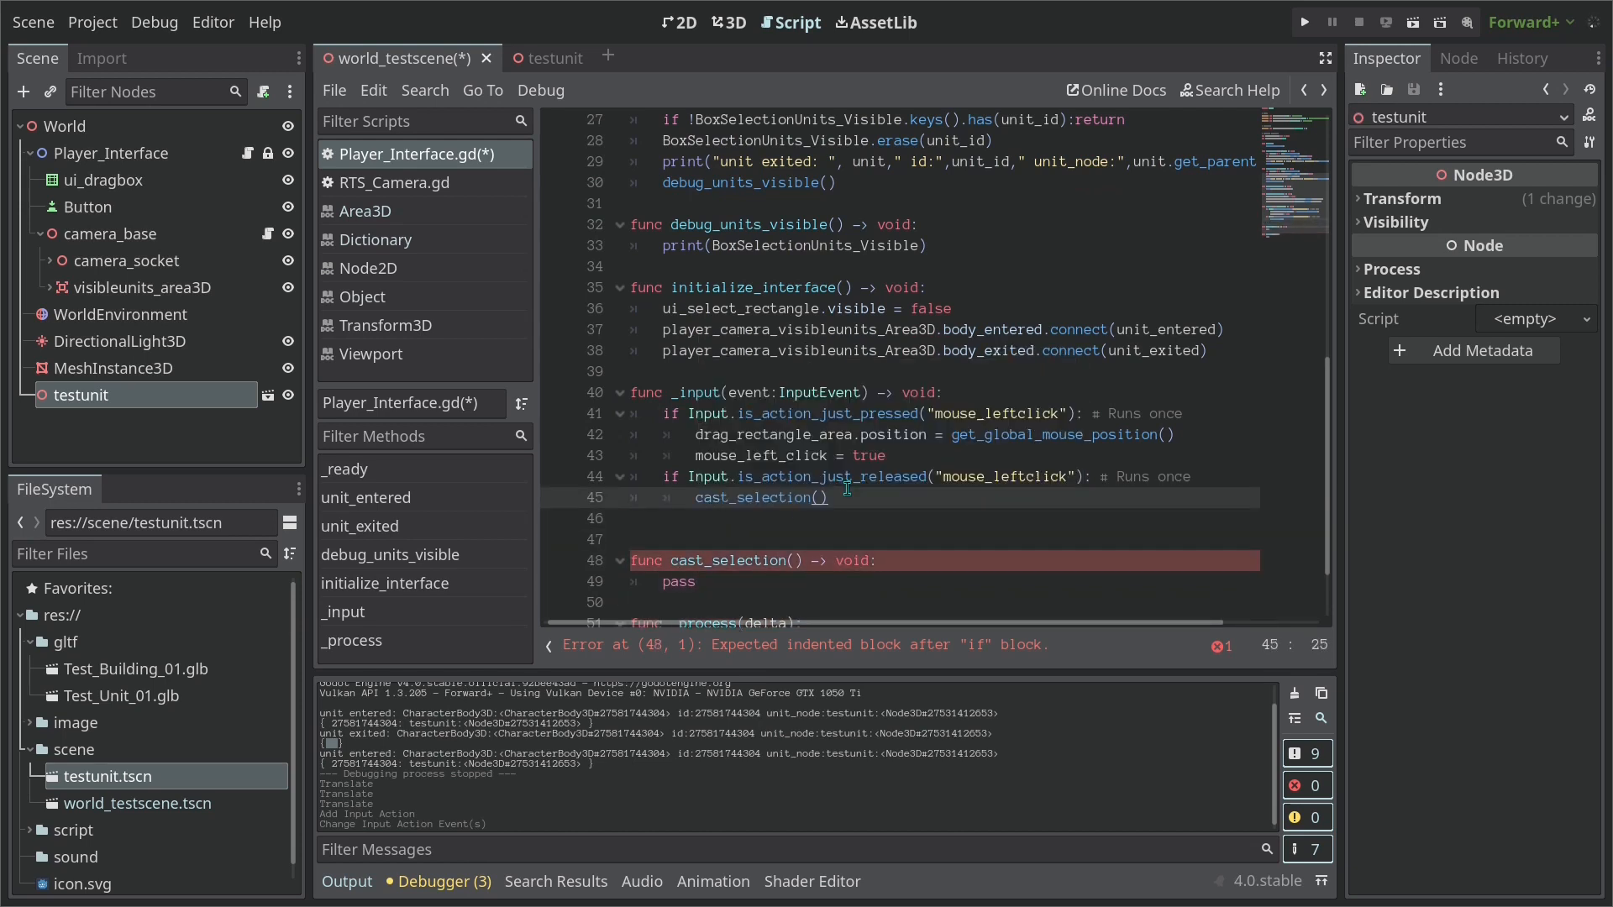
type("mouse_left_click =")
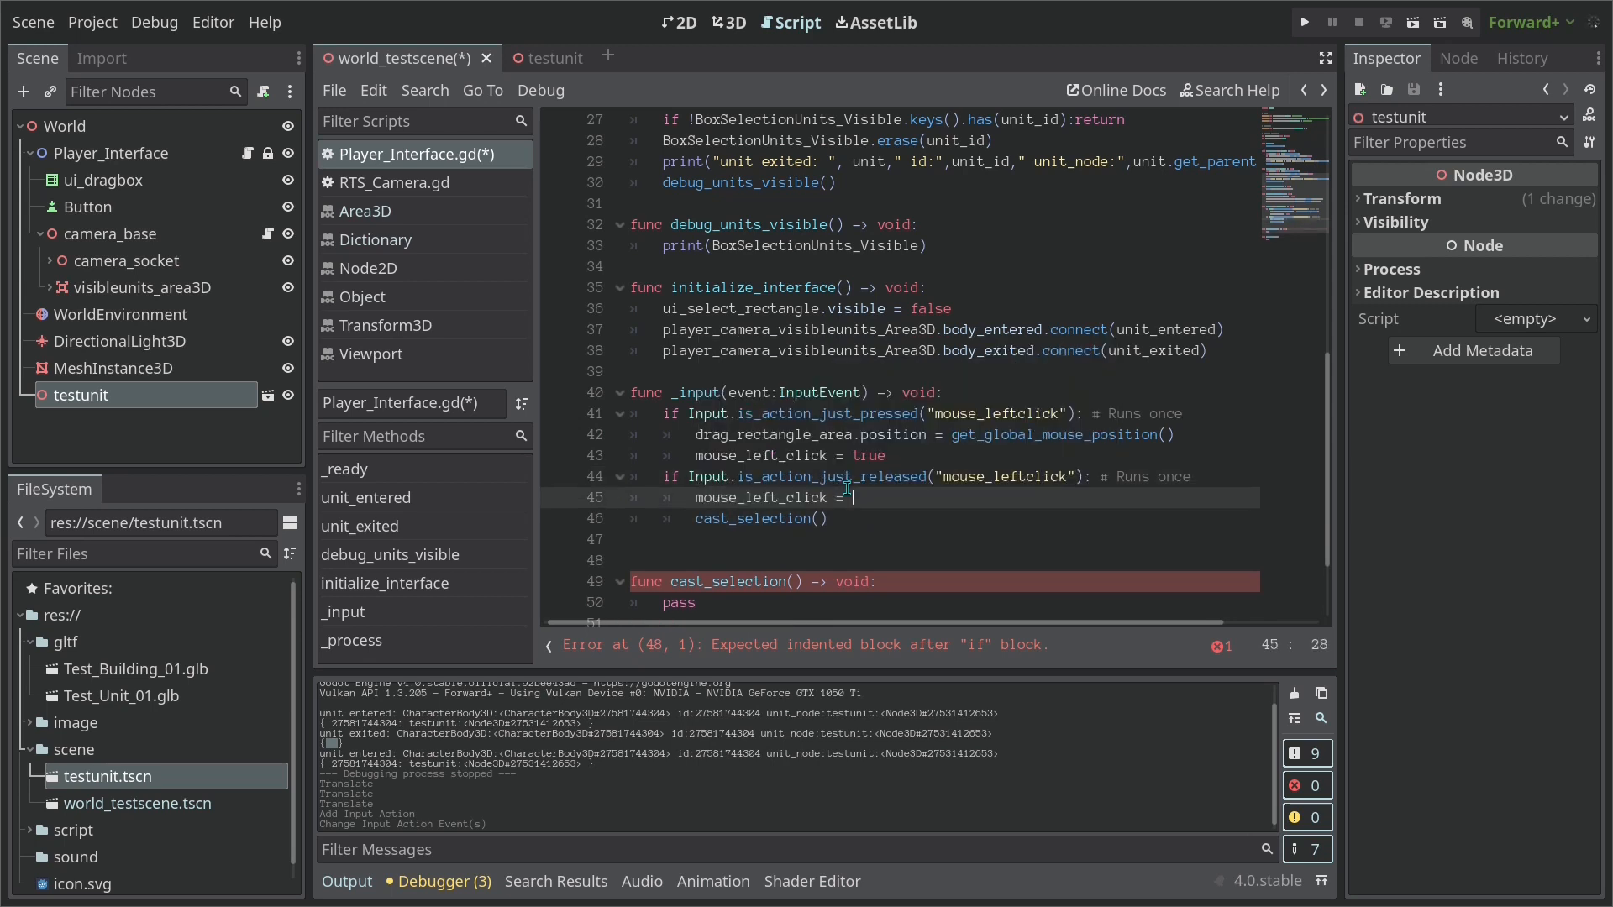
type("false")
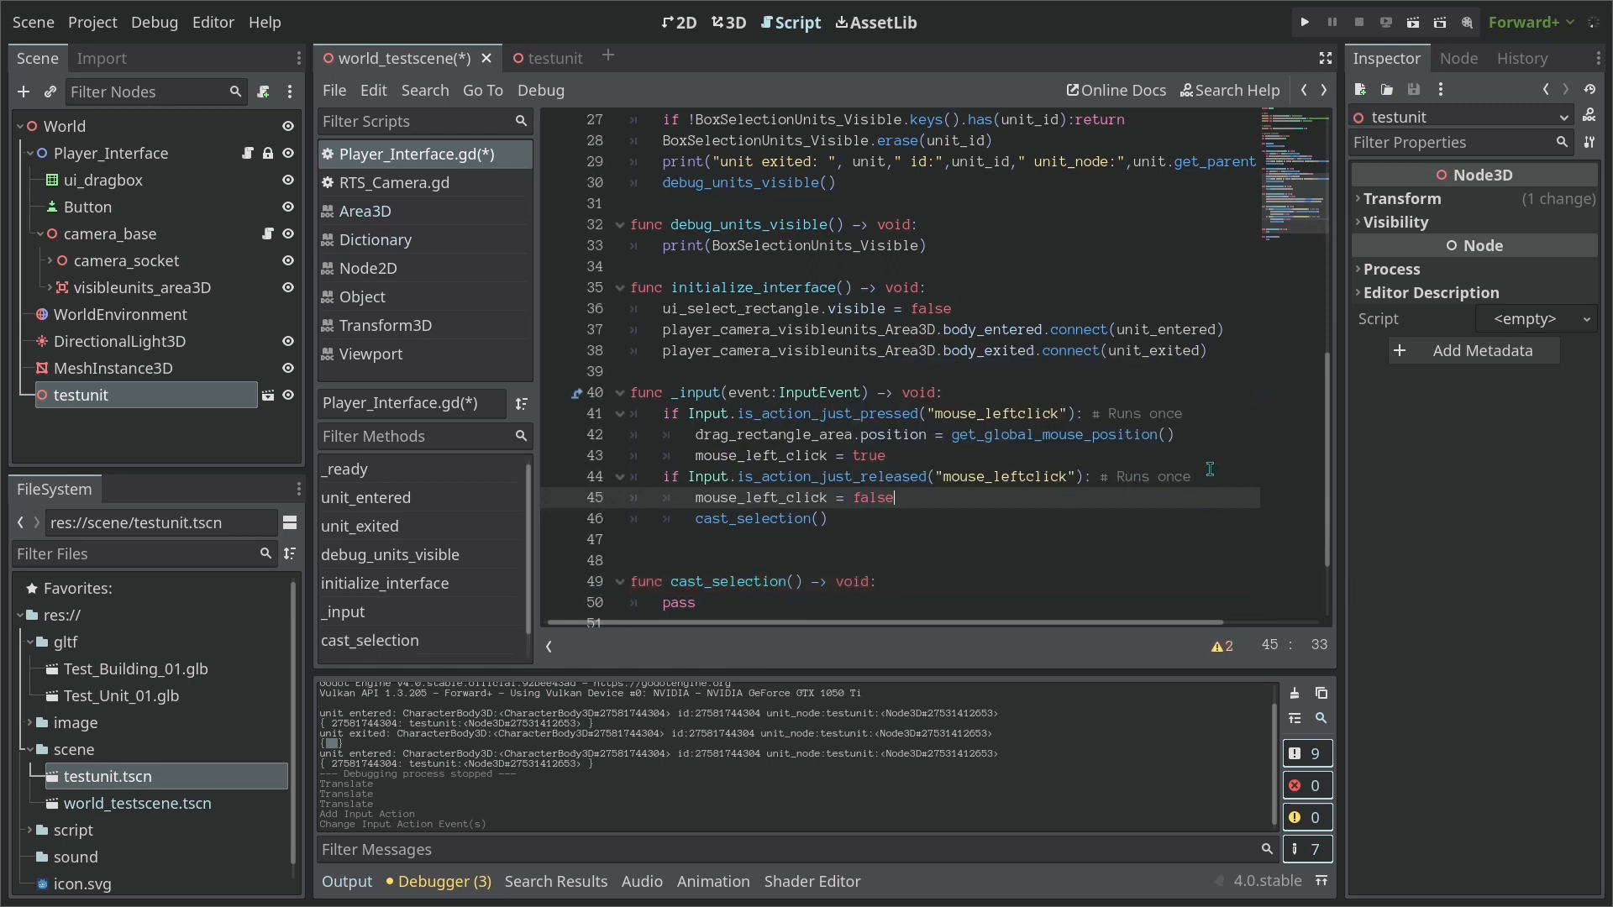
mouse_move(1221, 465)
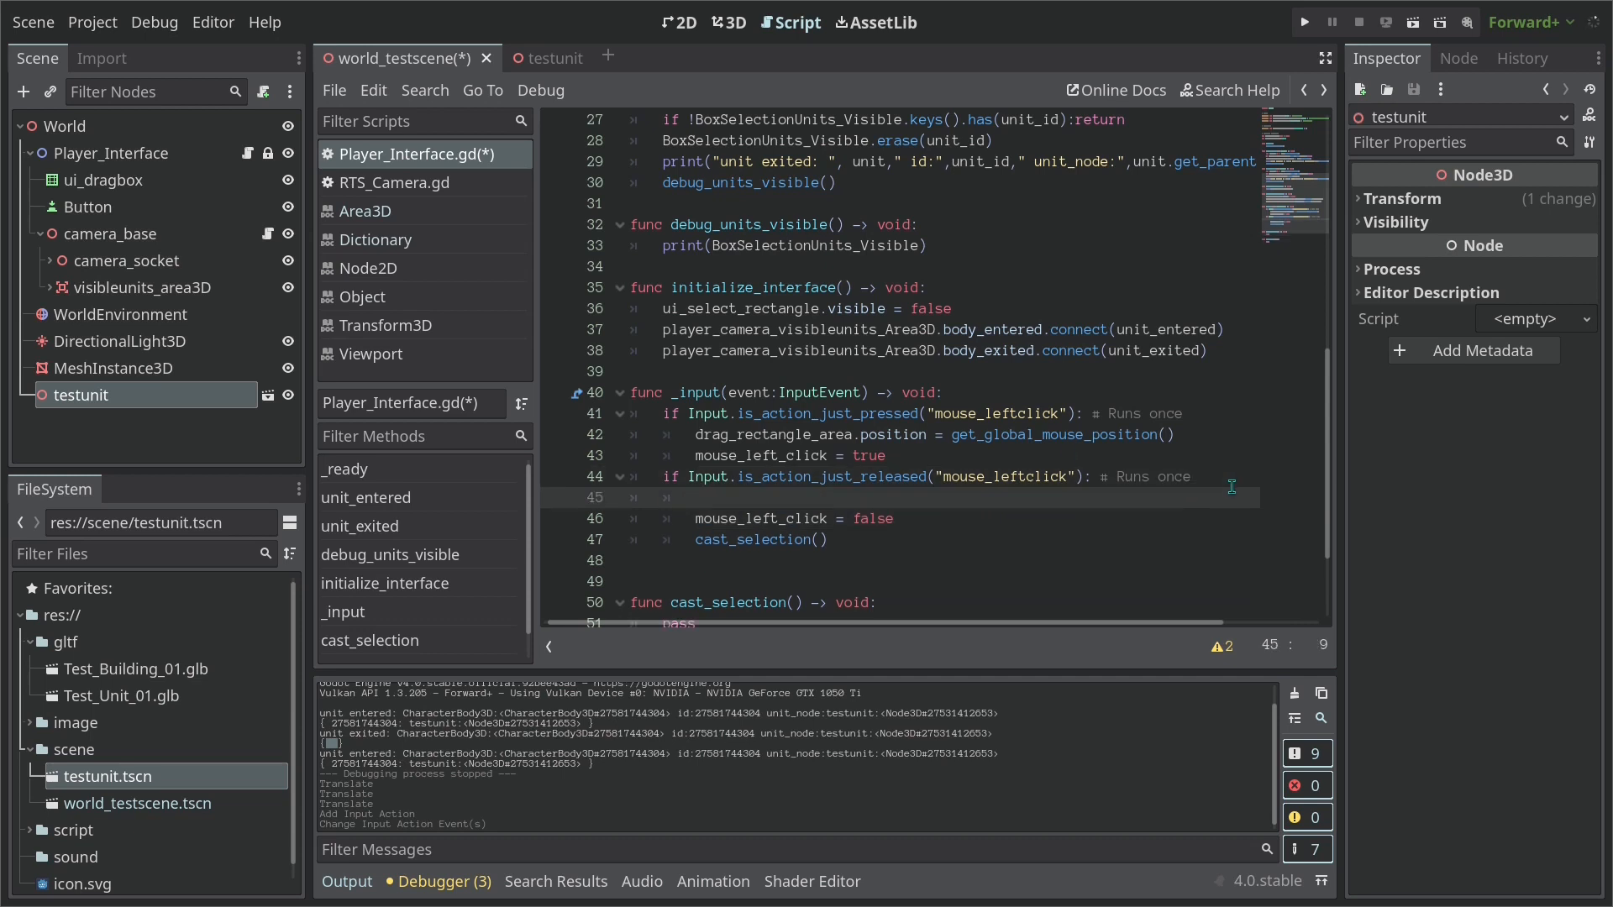
scroll("down", 3)
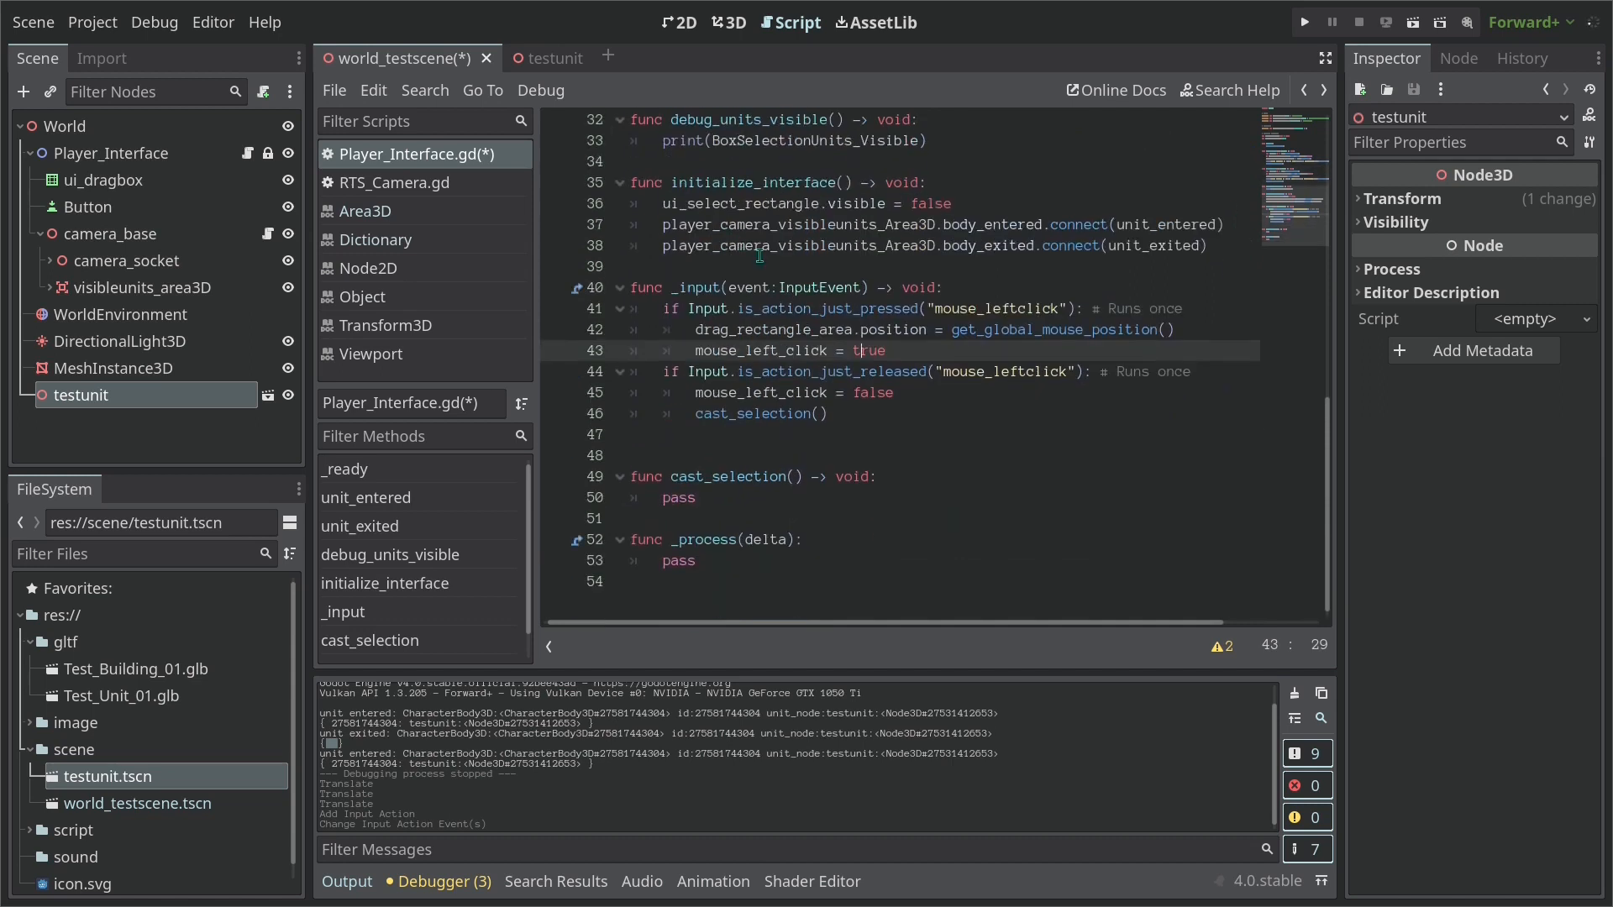
Type _process delta as float and add 'if mouse_left_click:' with a nested ui_select_rectangle if
left_click(784, 540)
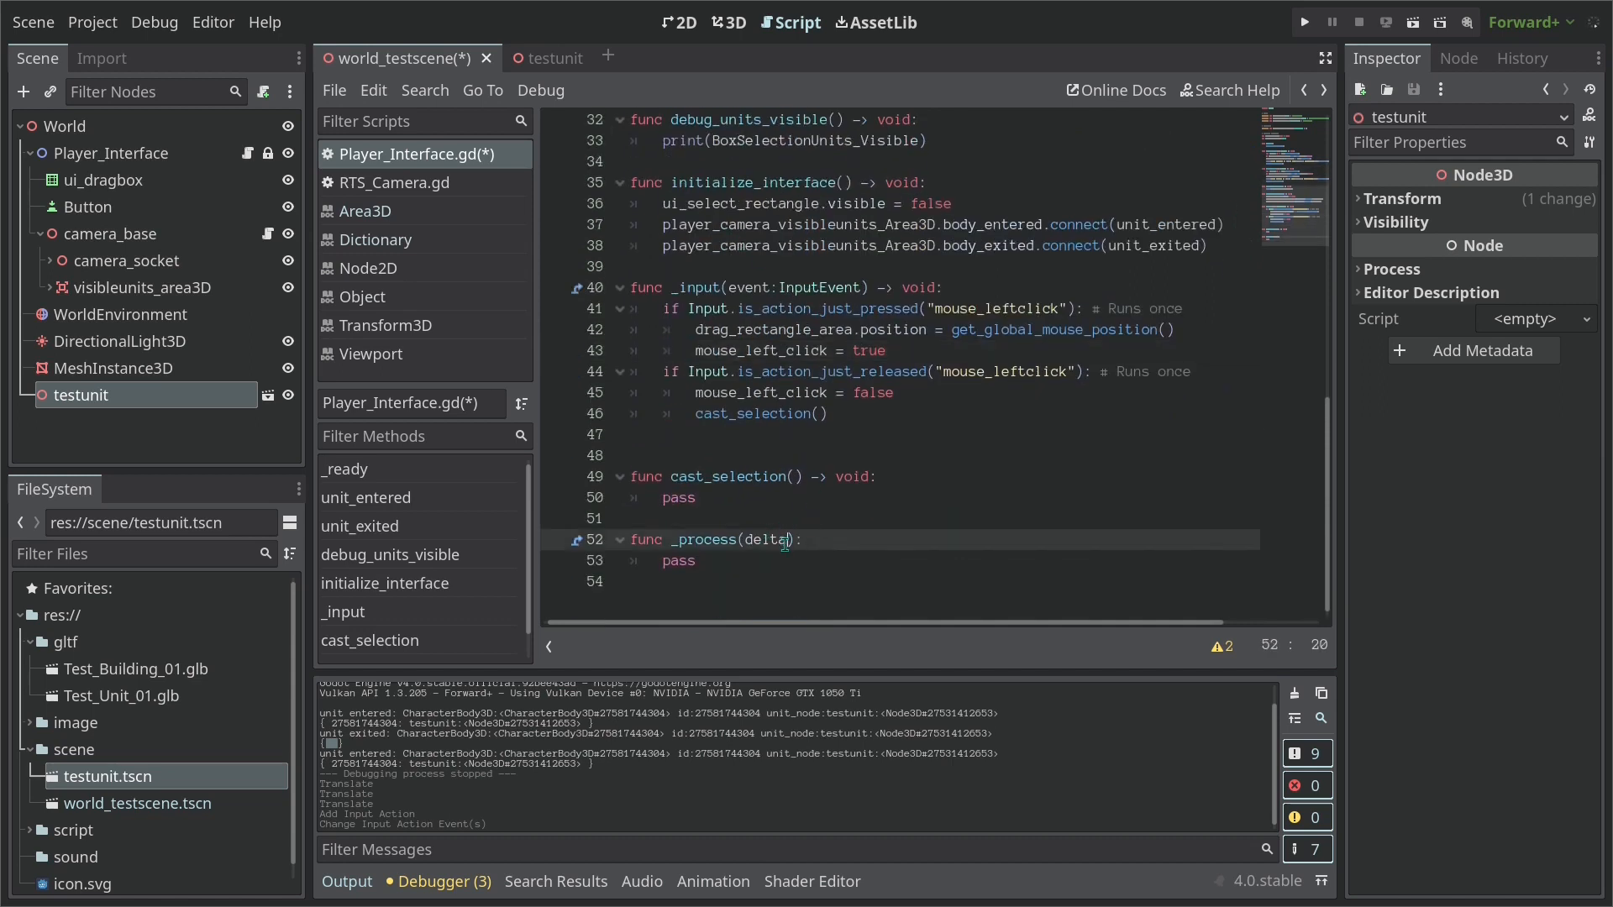
type(": floa")
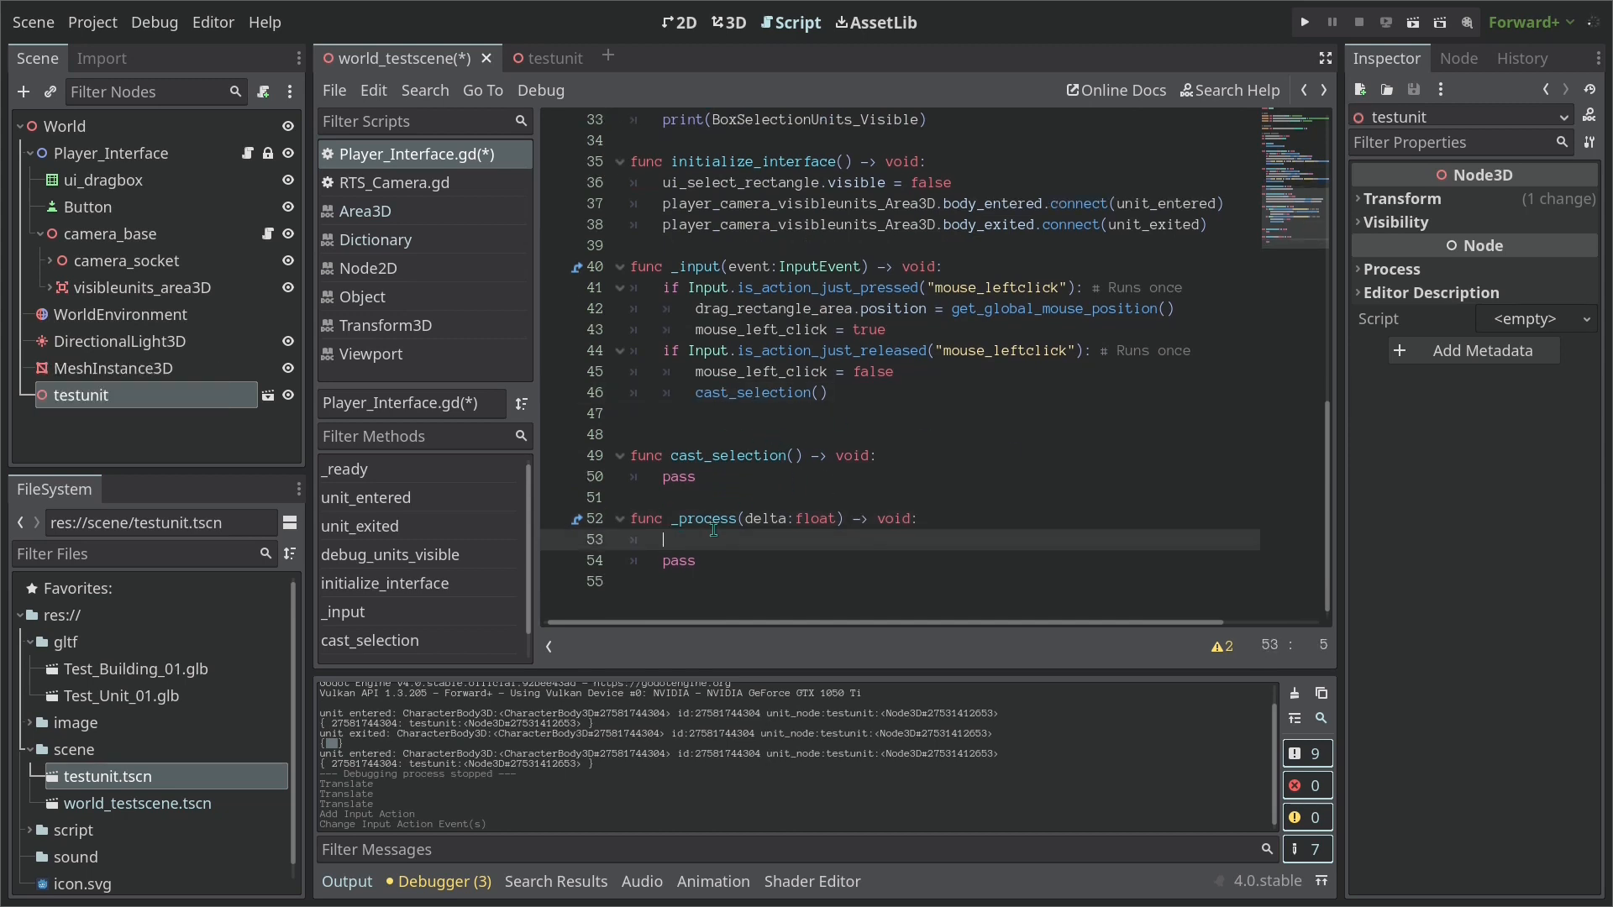
type("if m")
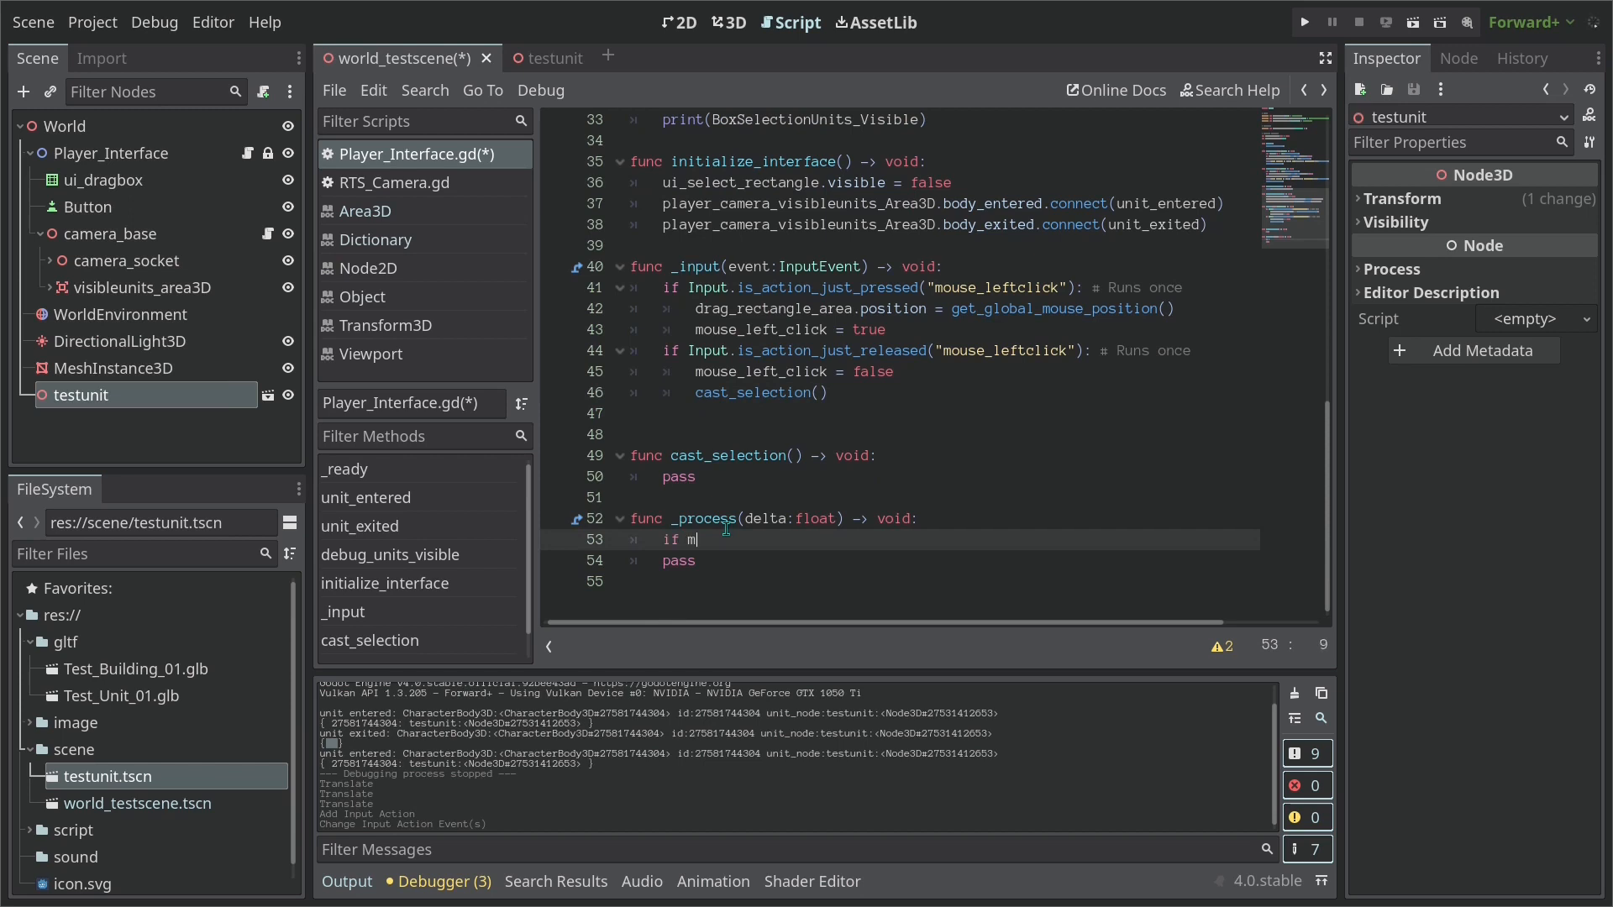
type("ouse_left_click:")
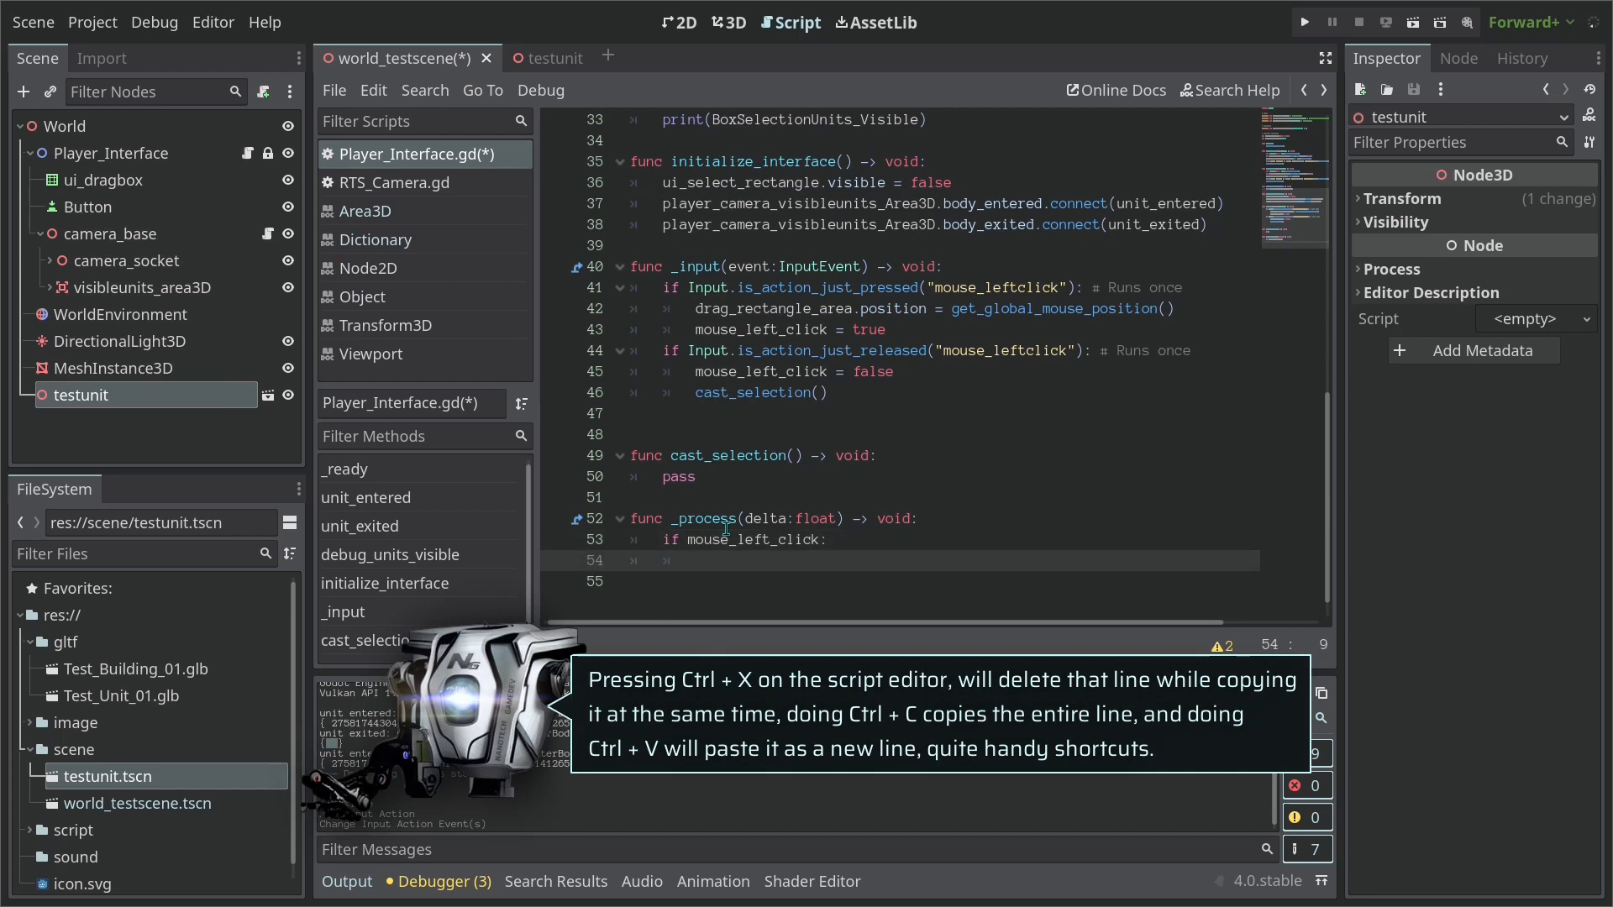
type("if")
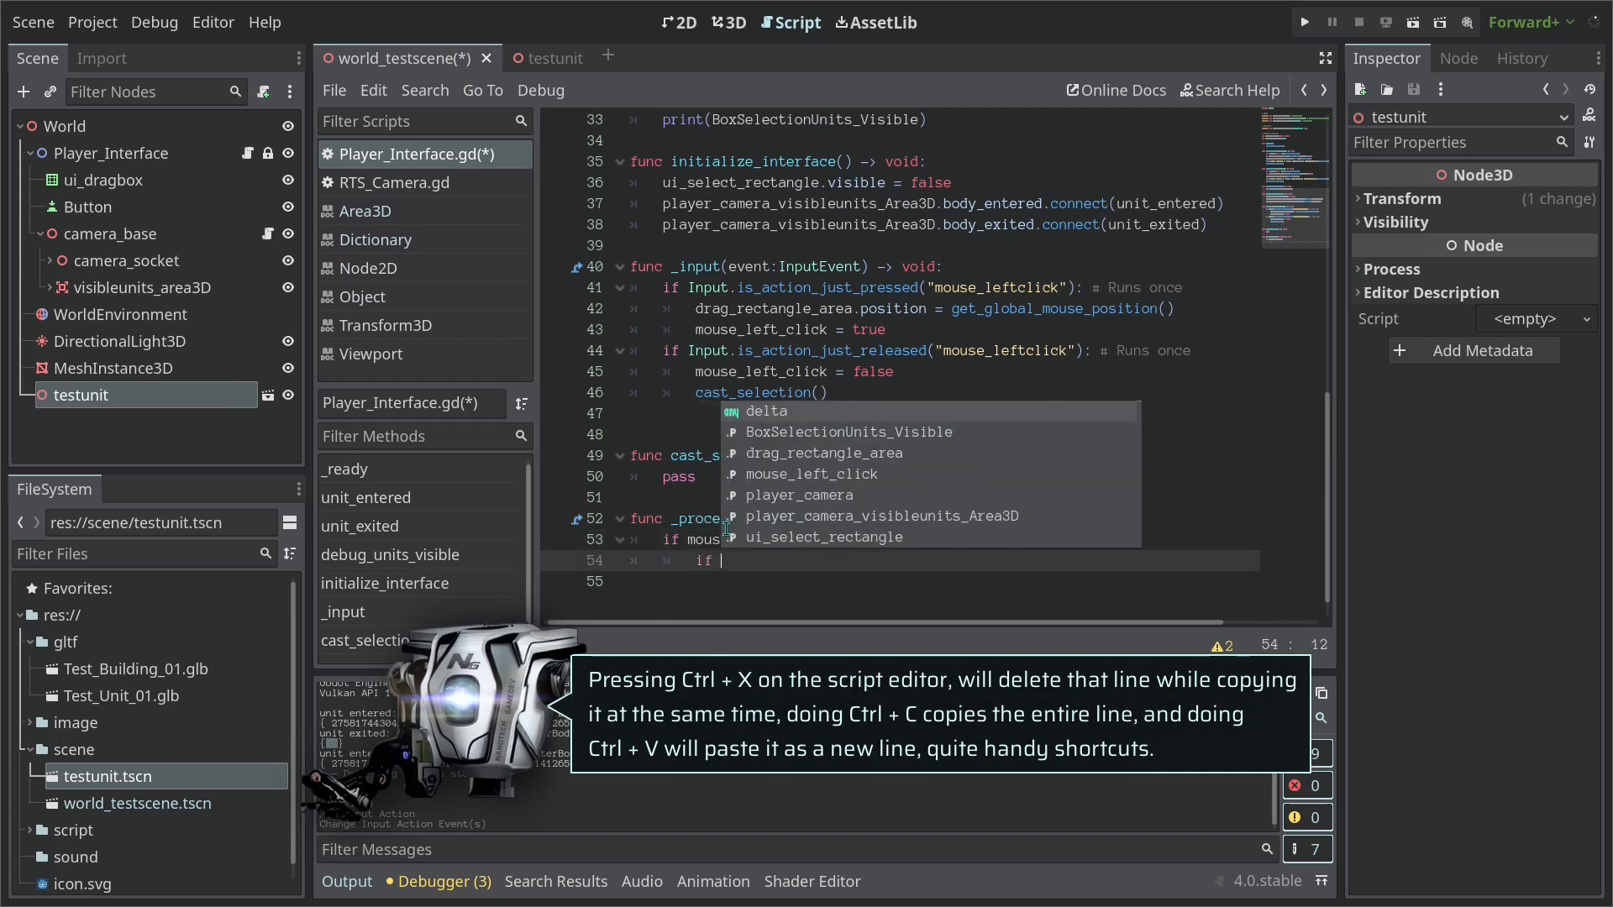
type("ui_select_rectangle")
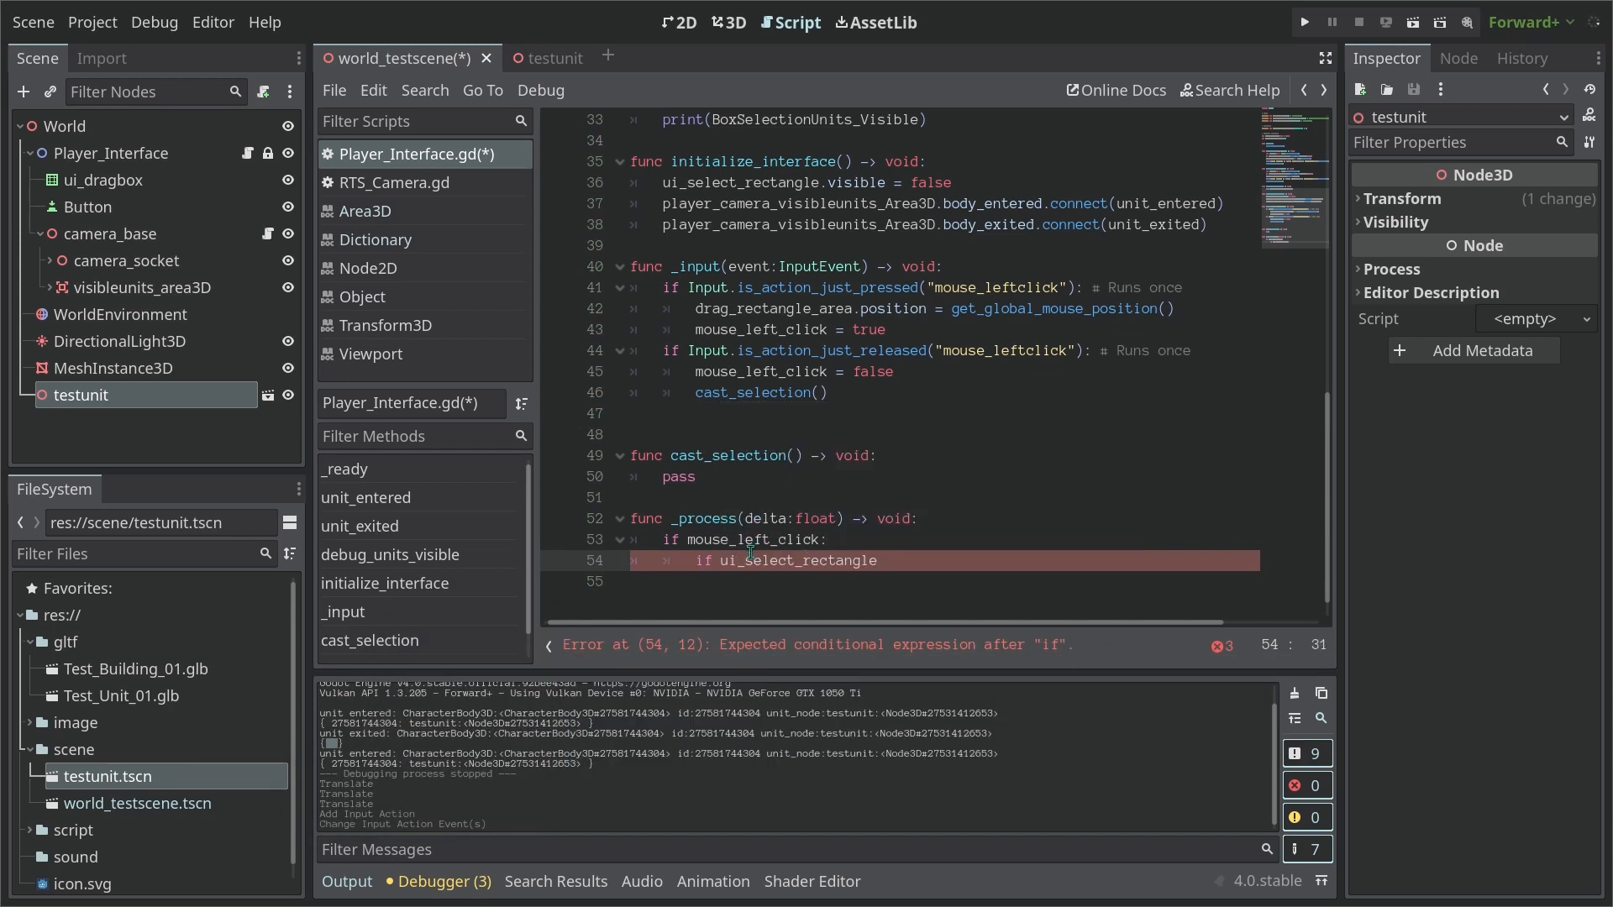
type("ui_drag")
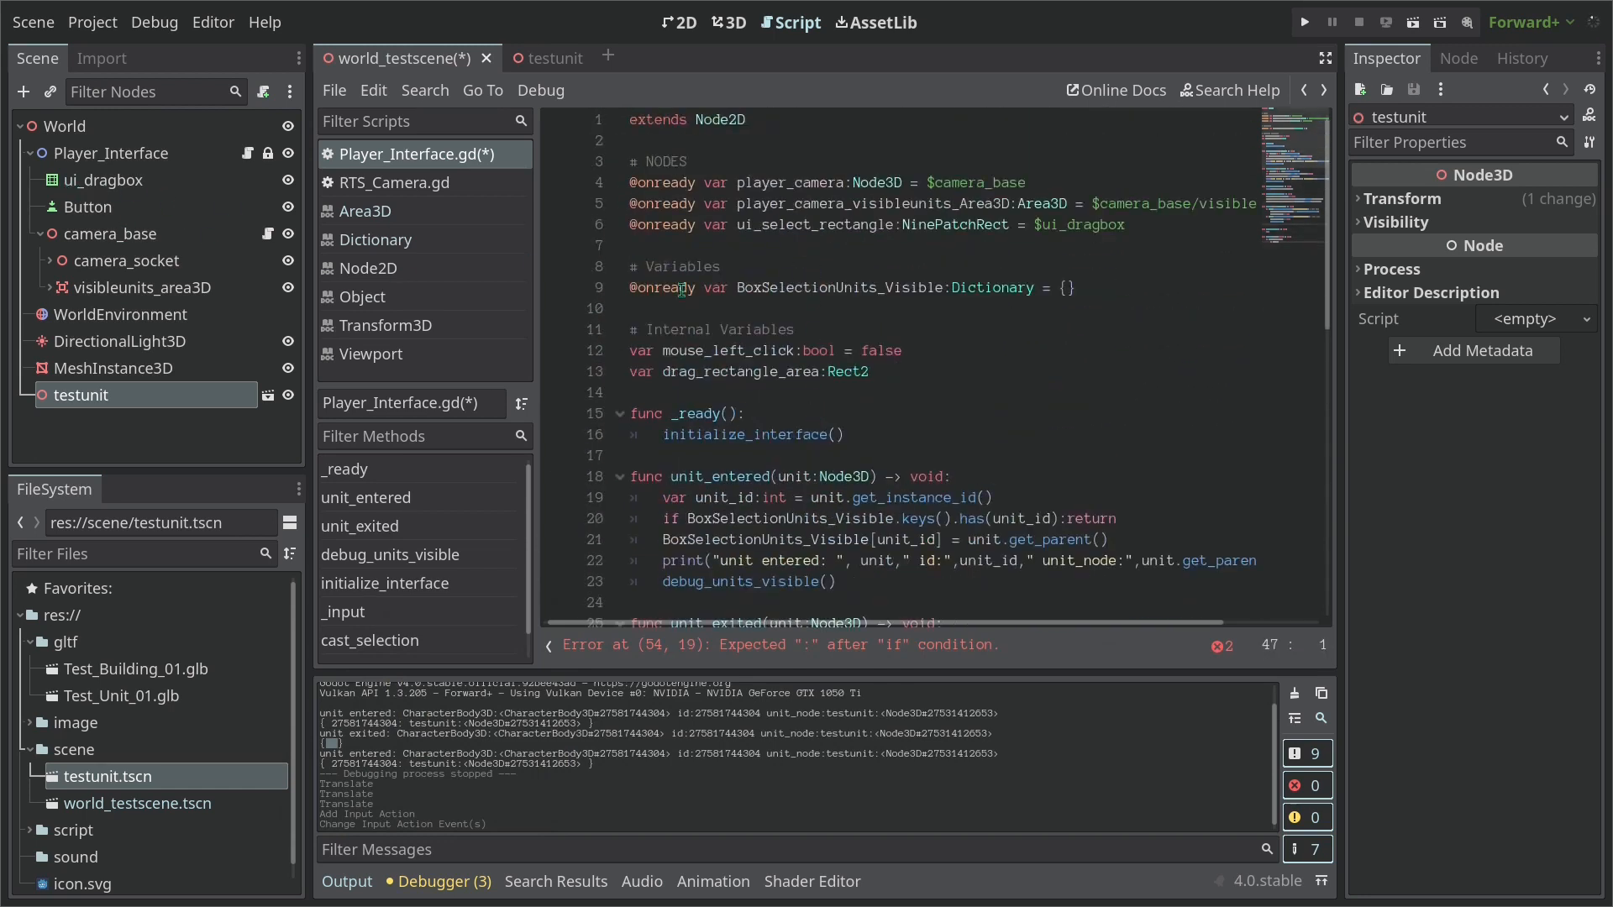
Replace ui_select_rectangle with ui_dragbox via Ctrl+R, matching case and whole words
scroll("down", 3)
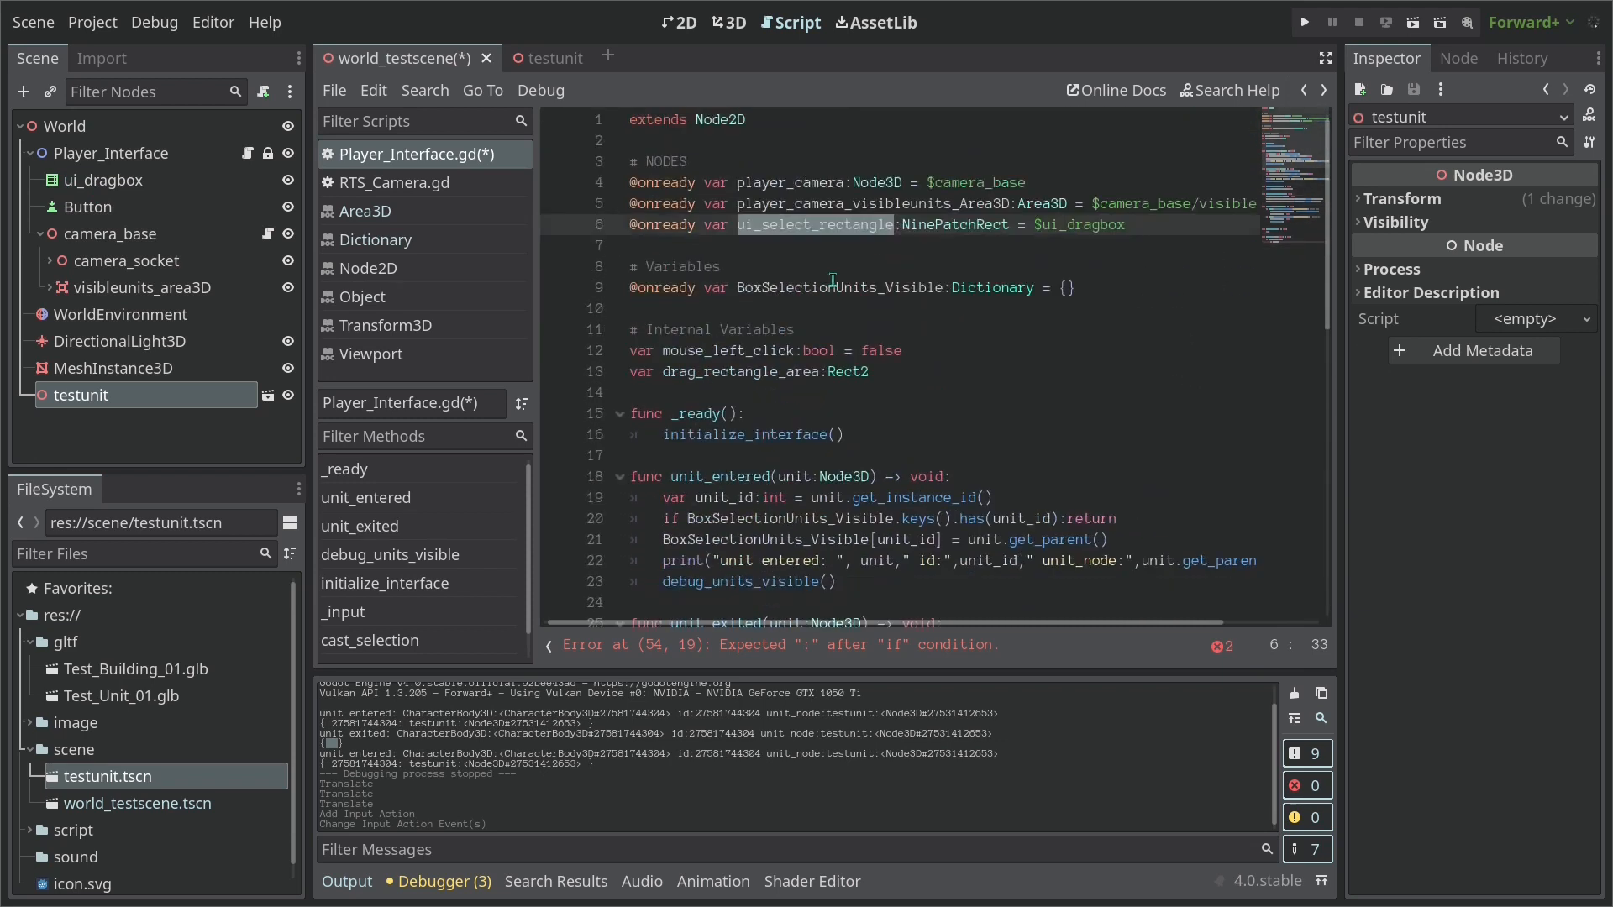
key("ctrl+r")
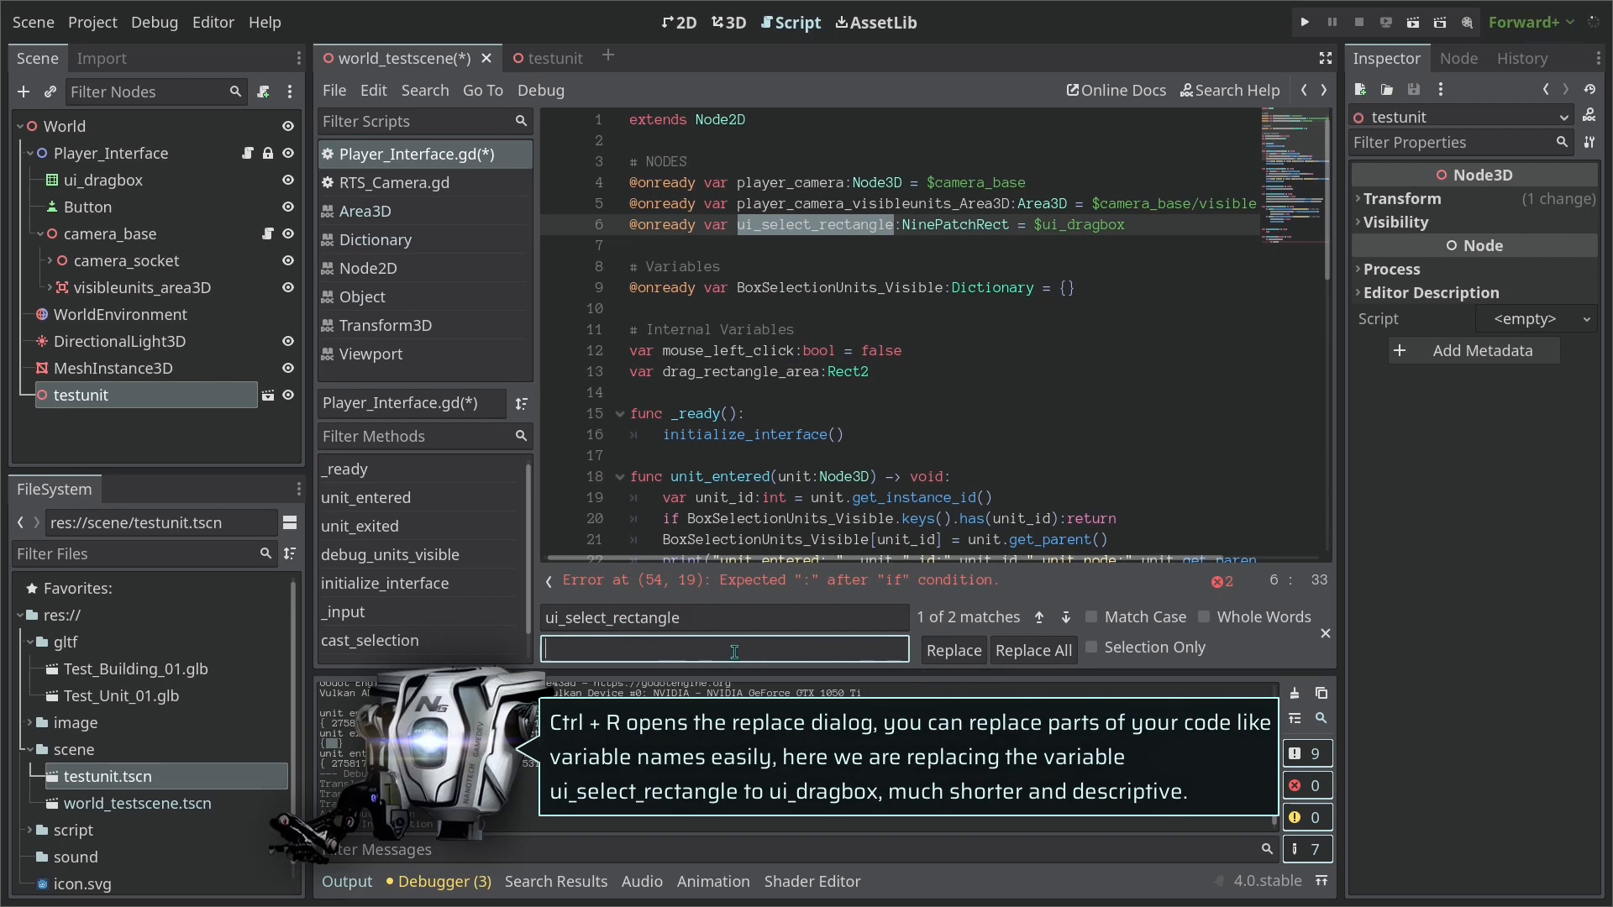
type("ui_dragbox")
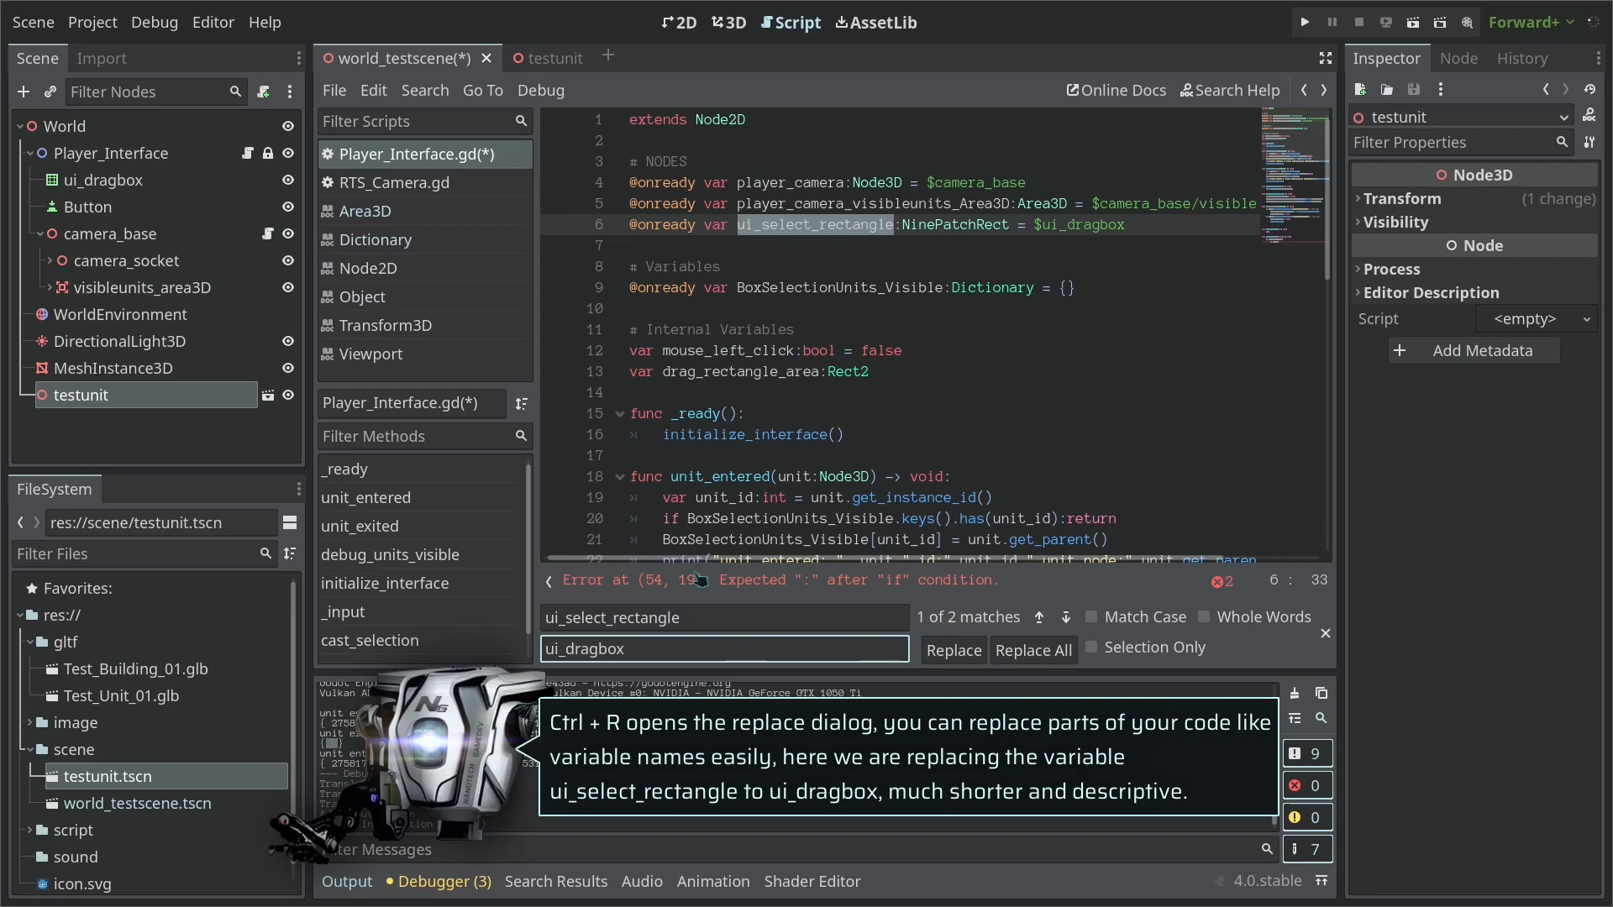
left_click(1096, 617)
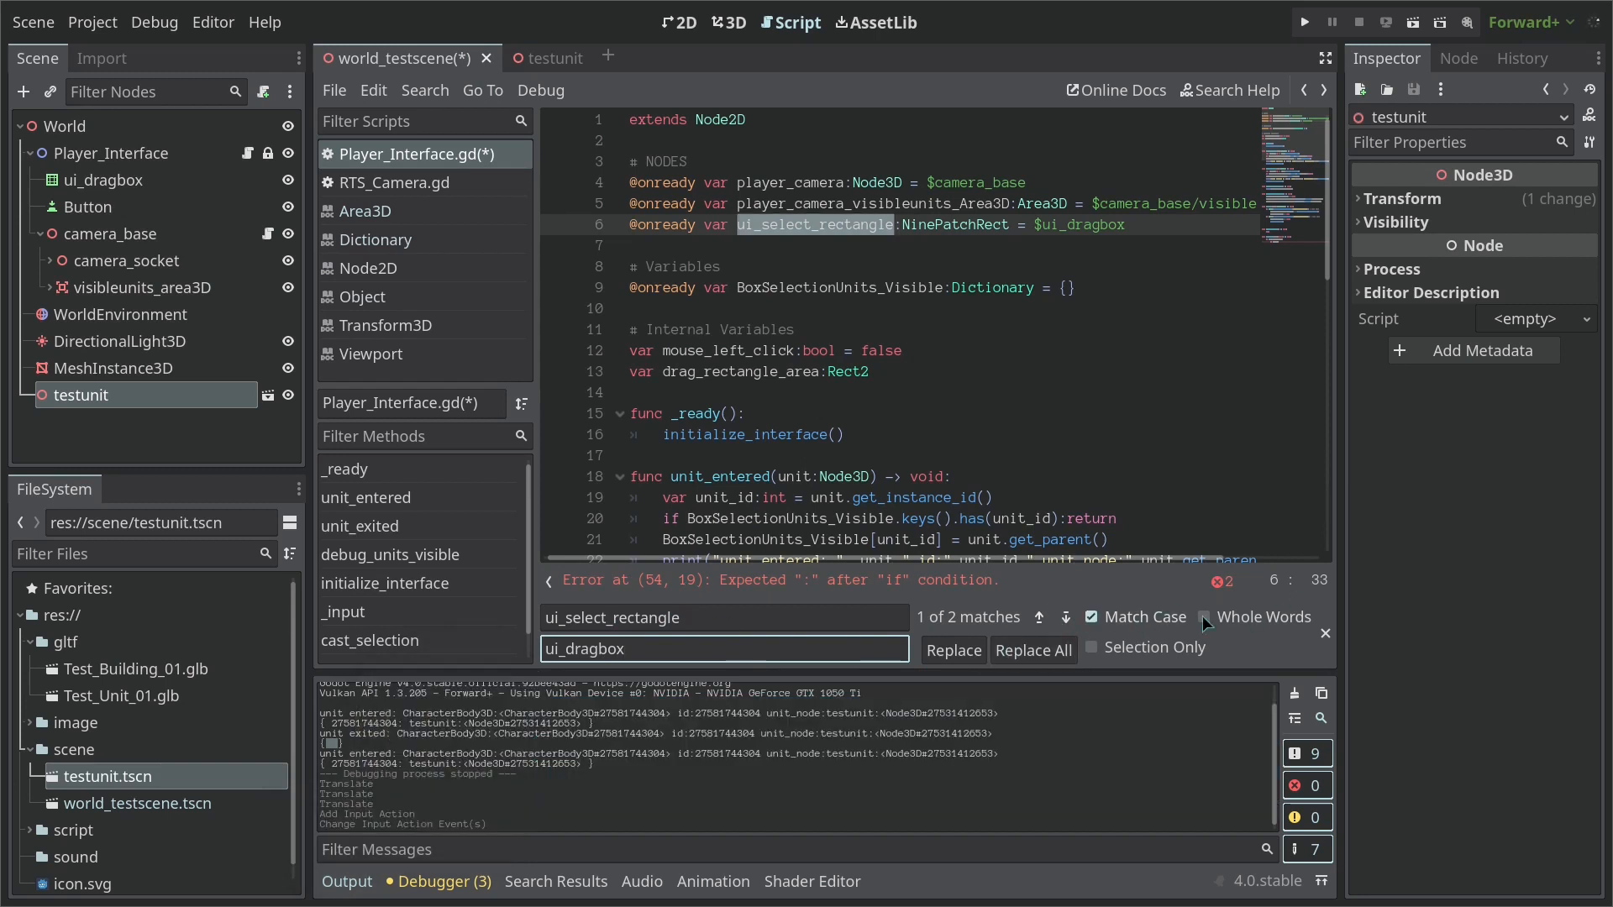
left_click(1033, 648)
type("if ui_d")
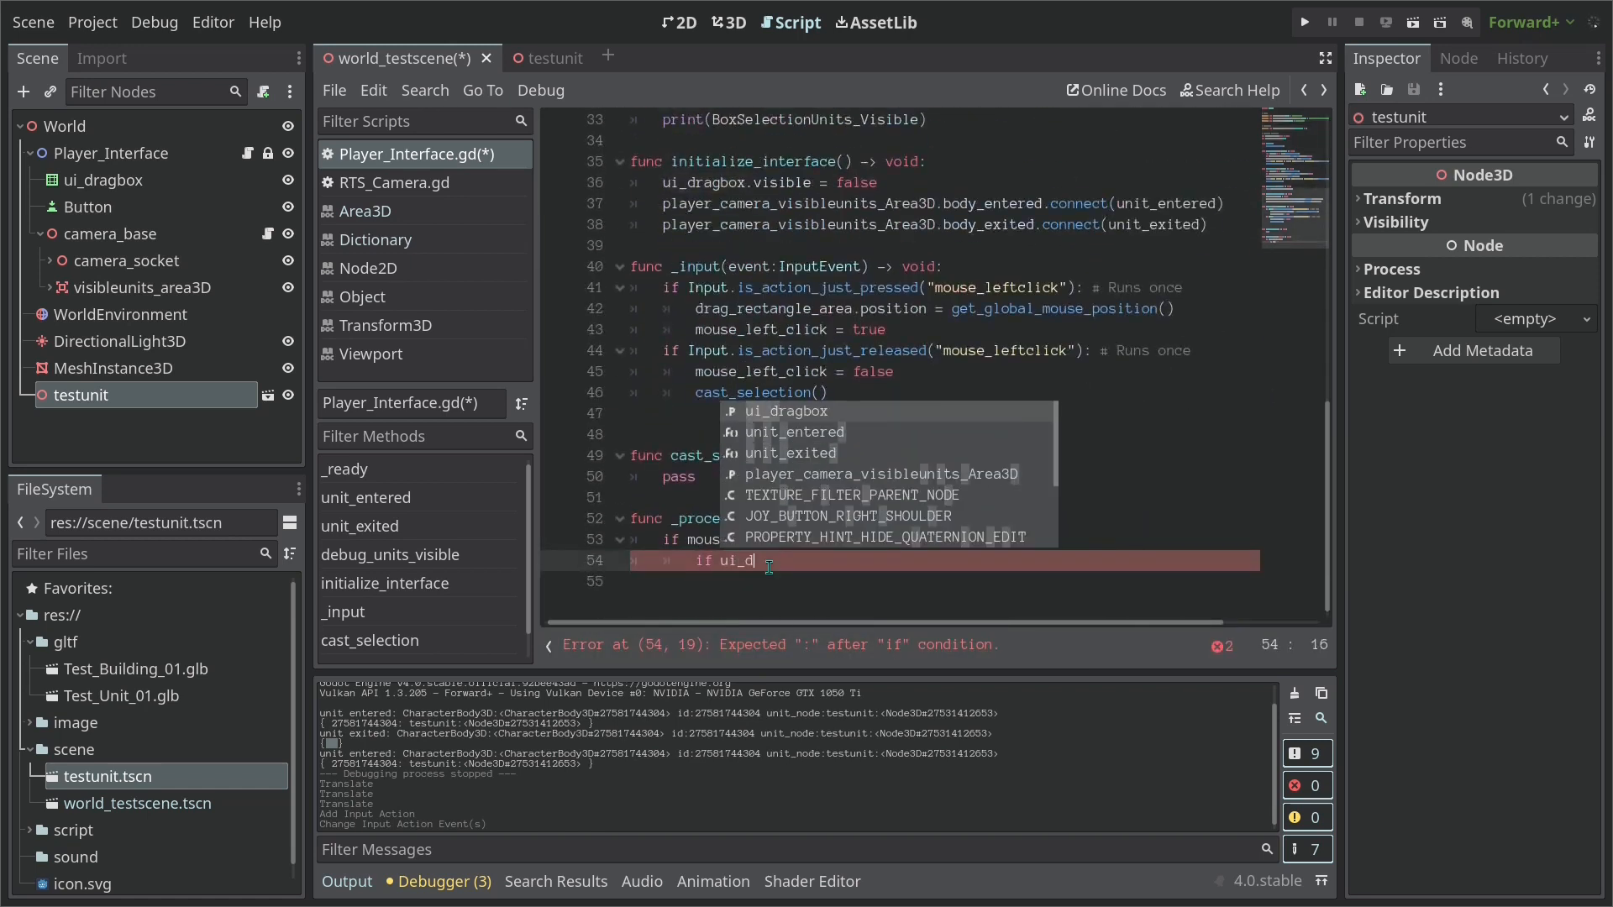
Wrap the left-click block in a check that ui_dragbox is not visible
type("ragbox")
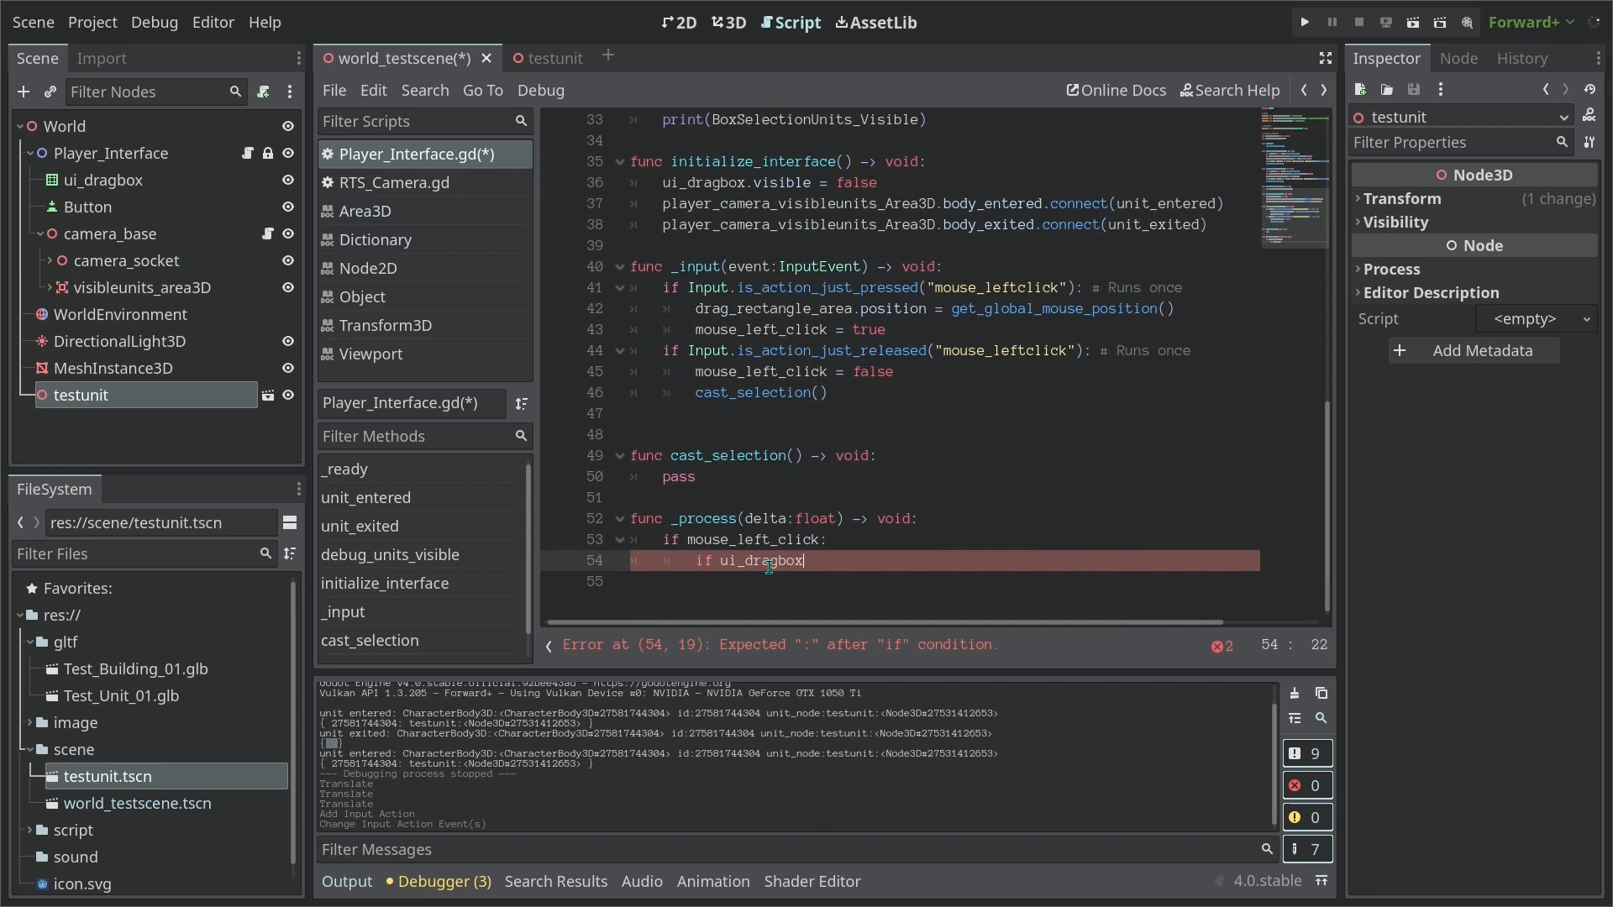
type(".visible")
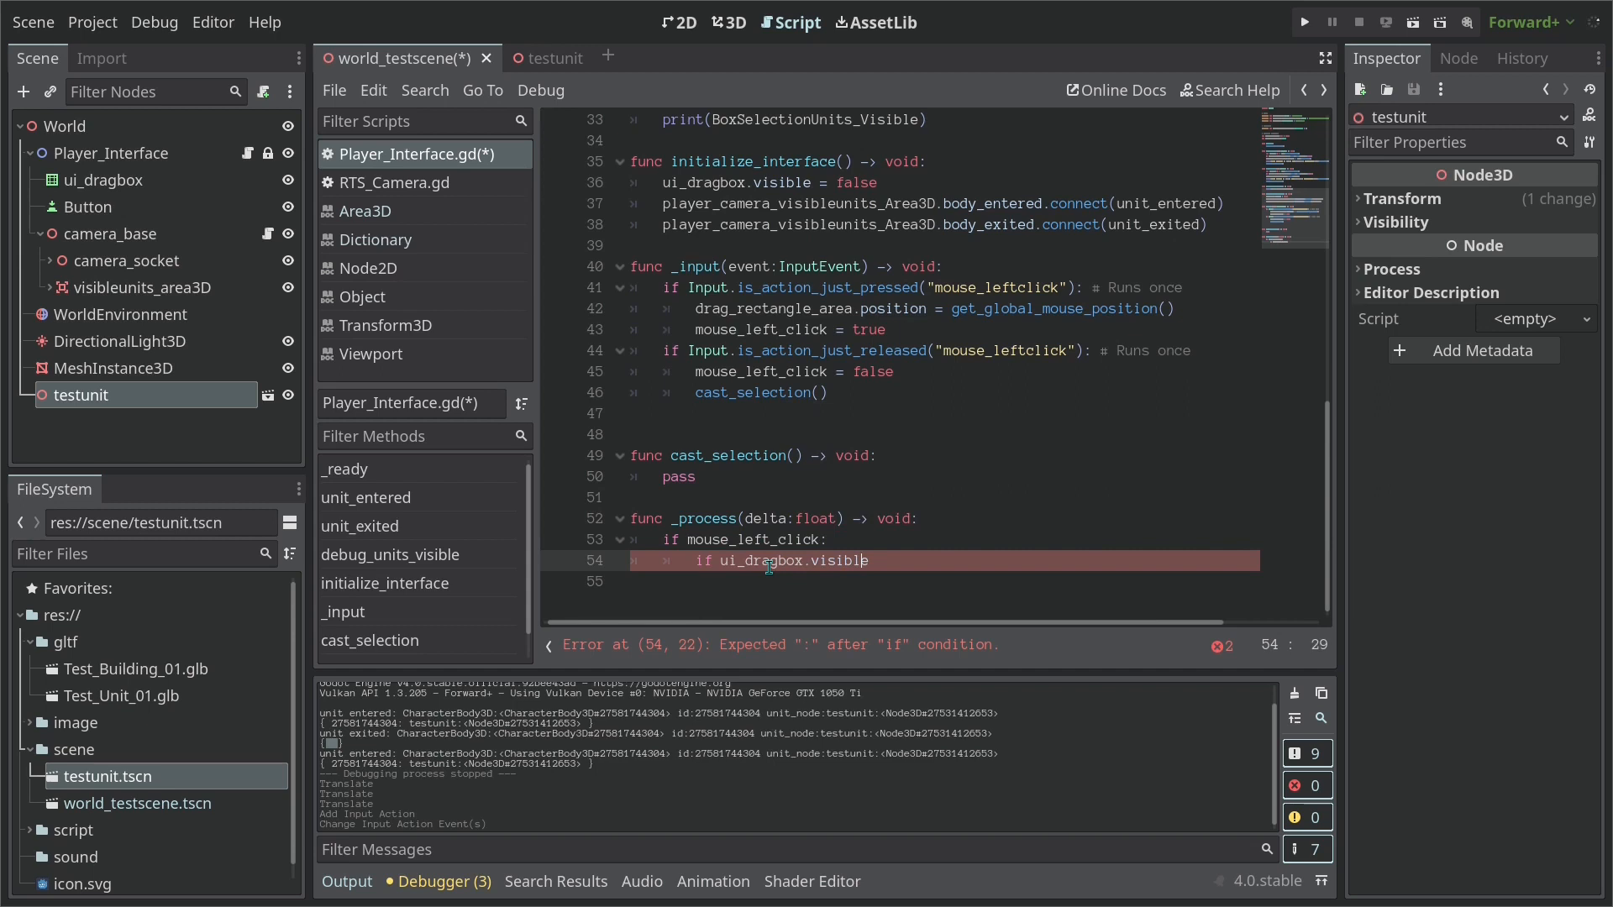
type("!")
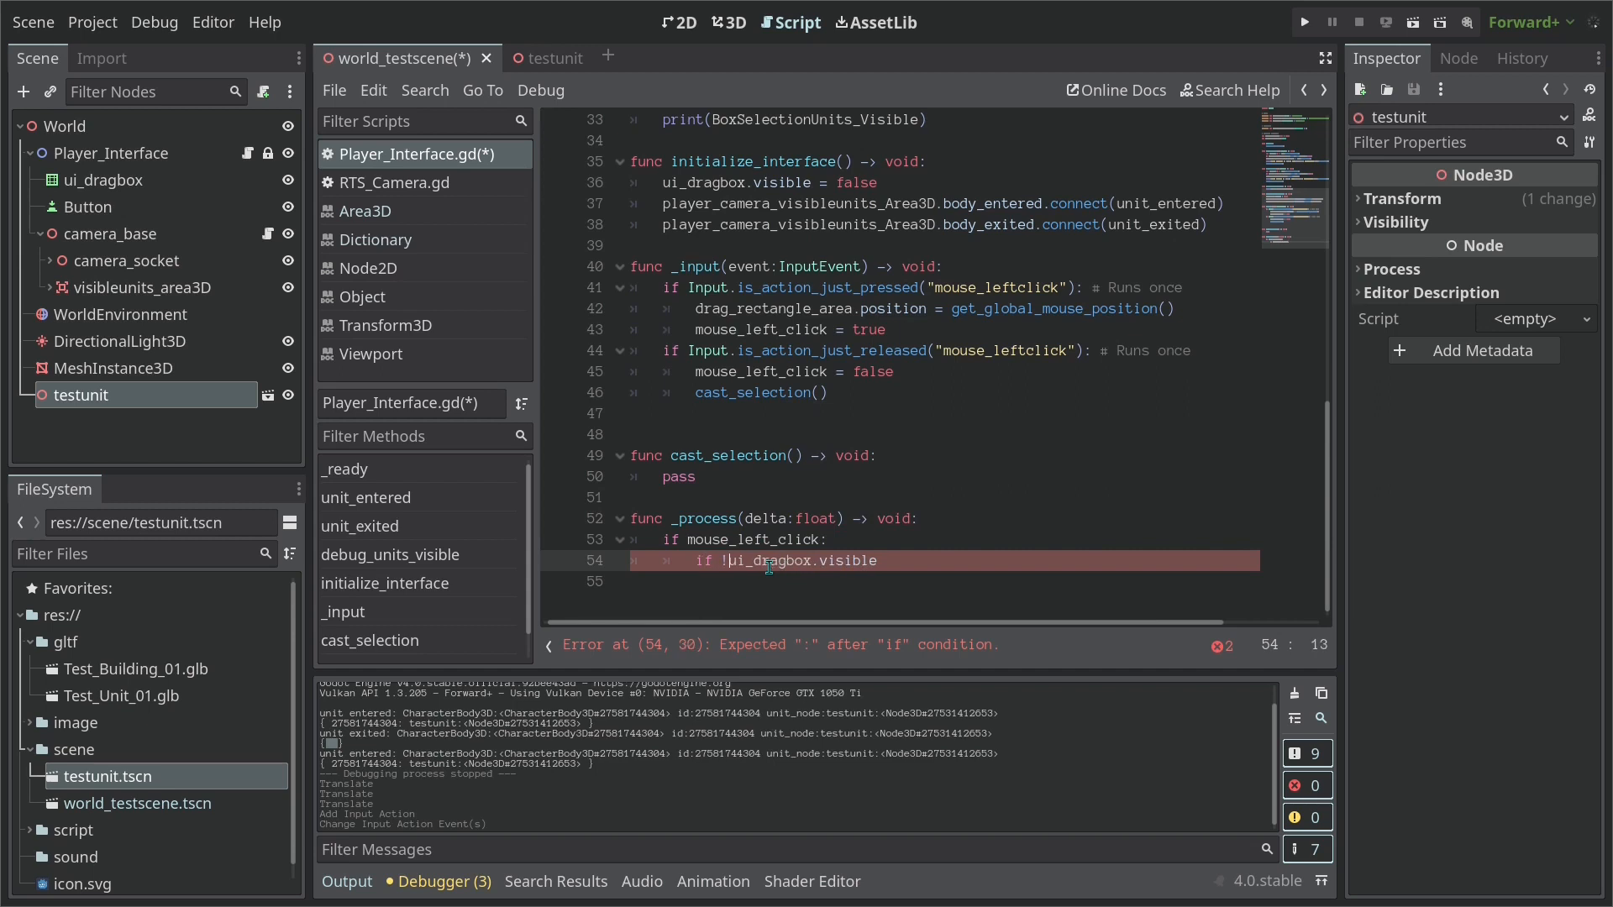
type(":")
type("if")
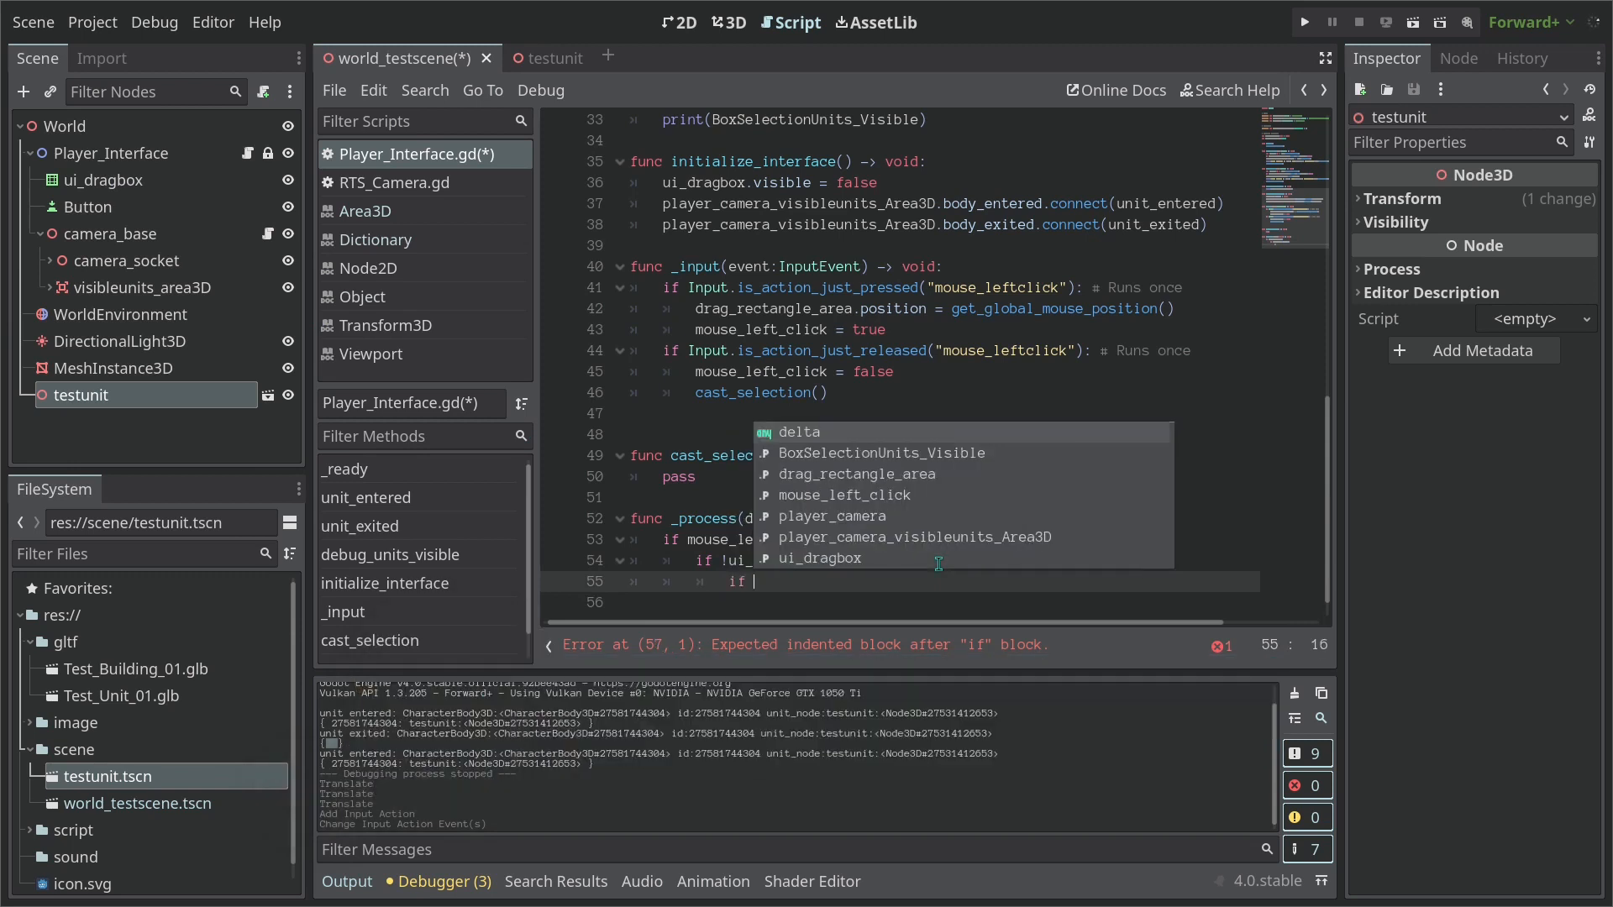
Begin a nested comparison on drag_rectangle_area.size length
type("drag_rectangle_area")
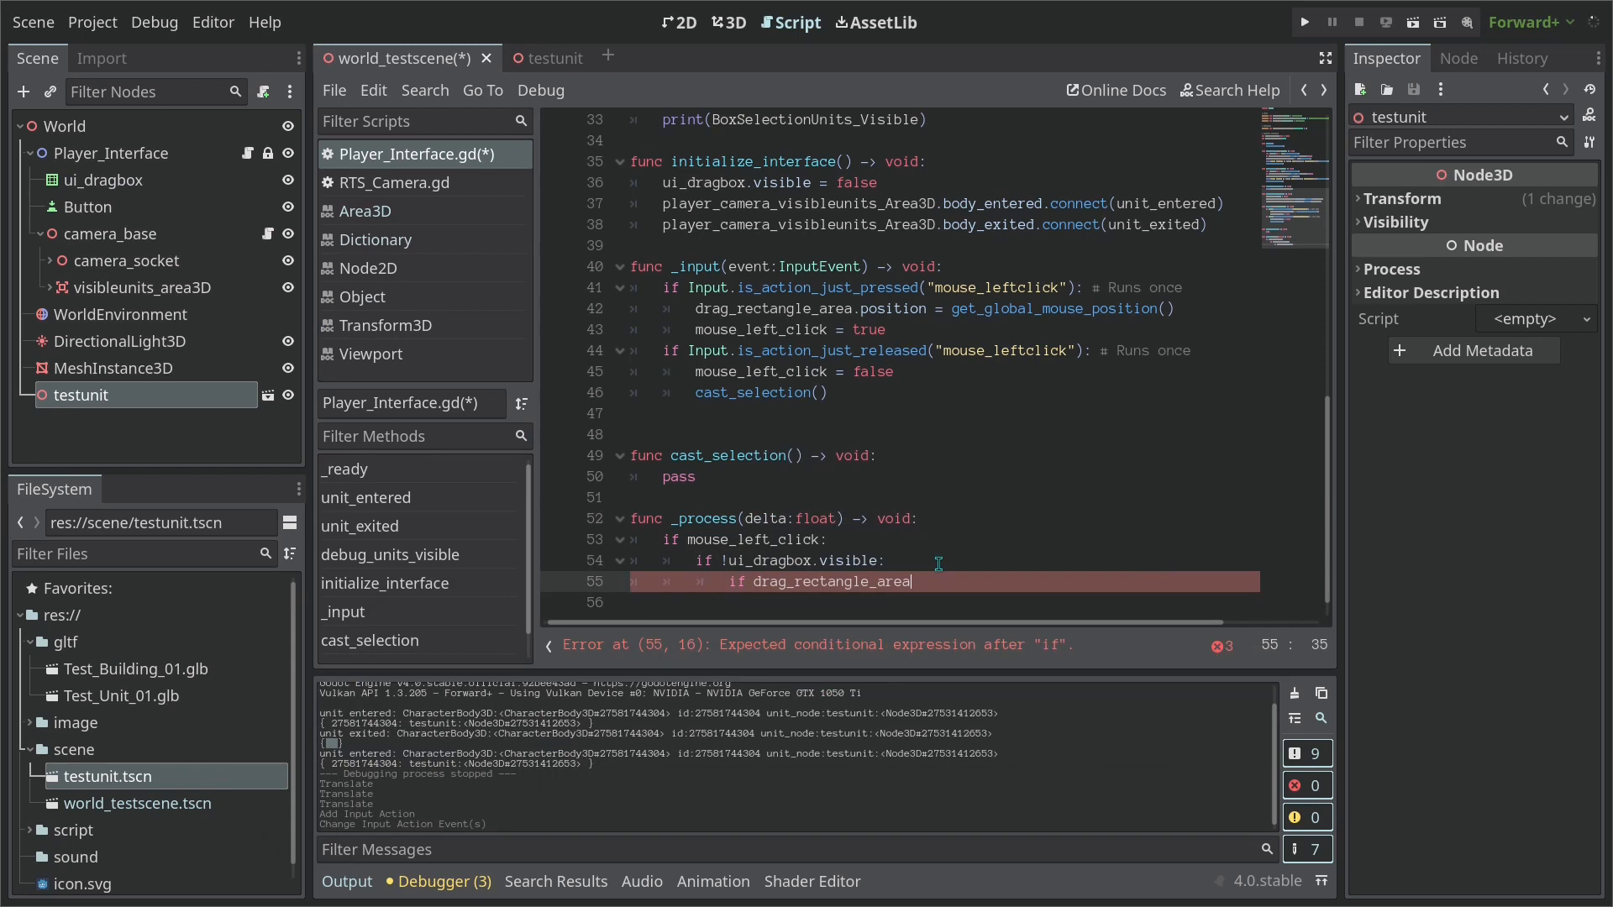
type(".size")
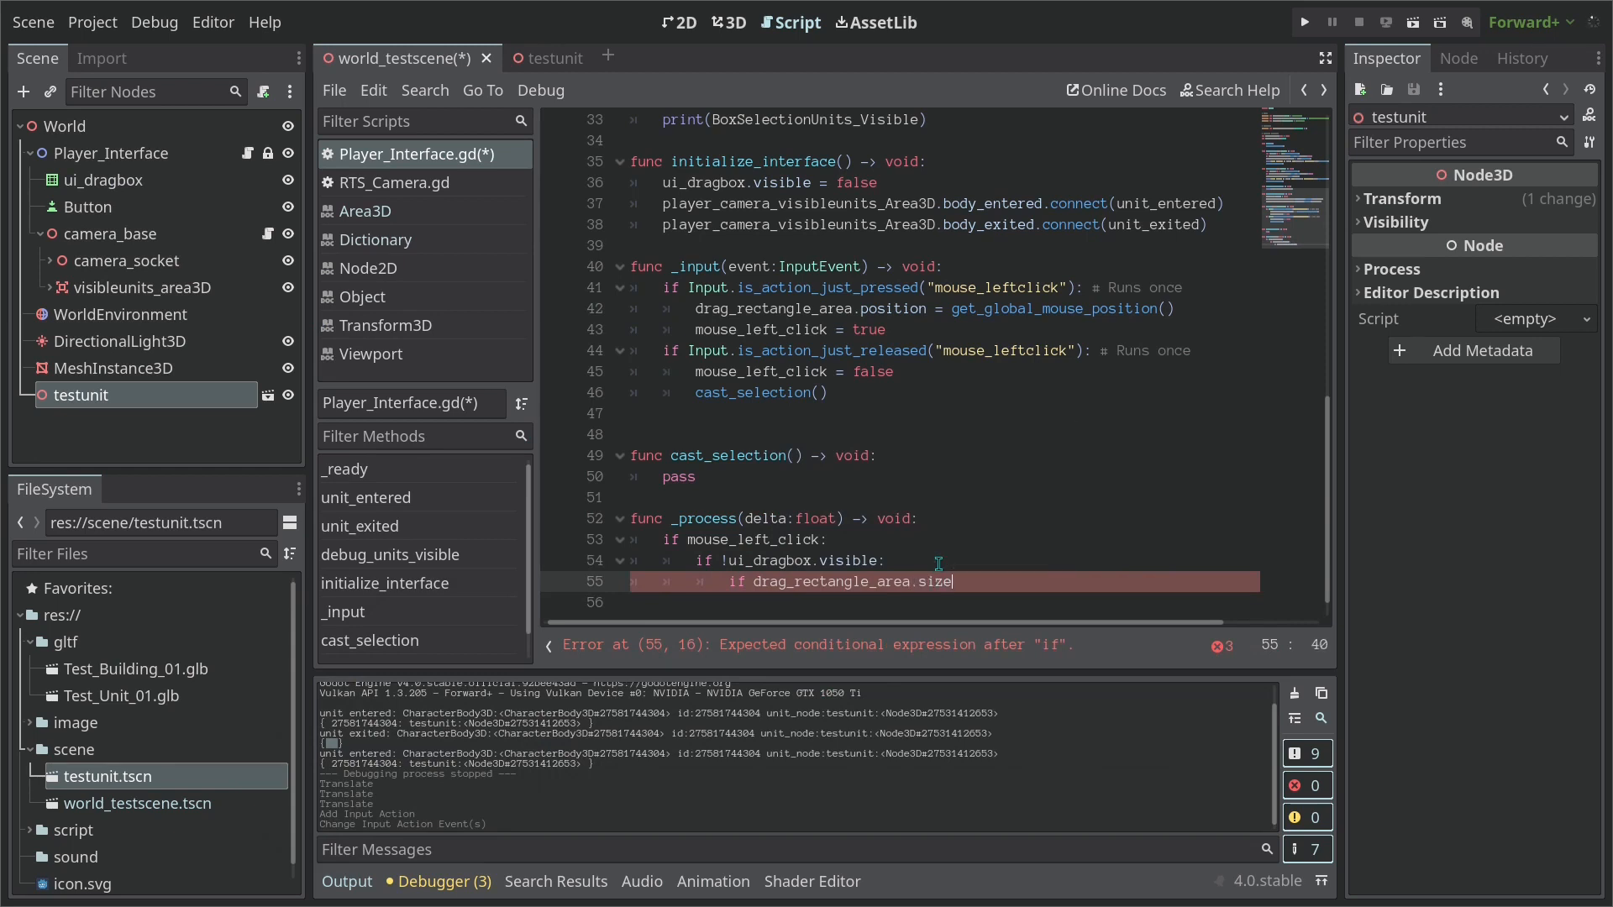
type(".l")
type("#")
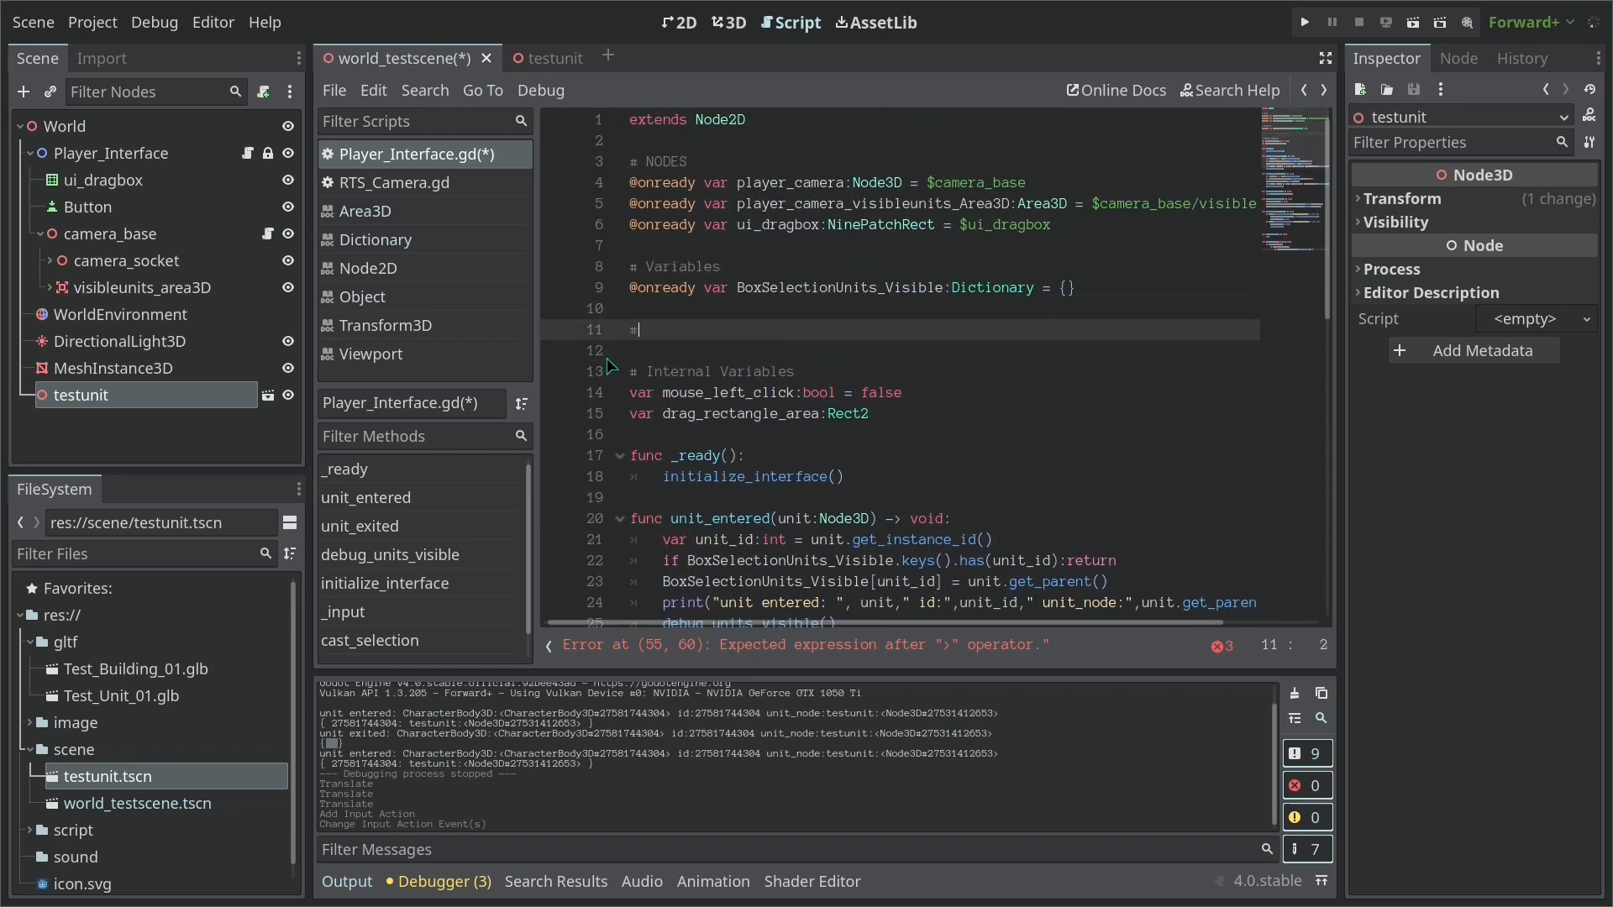
Add a CONSTANTS section declaring const min_drag_squared:int, first 164 then changed to 128
type("CONSTANTS")
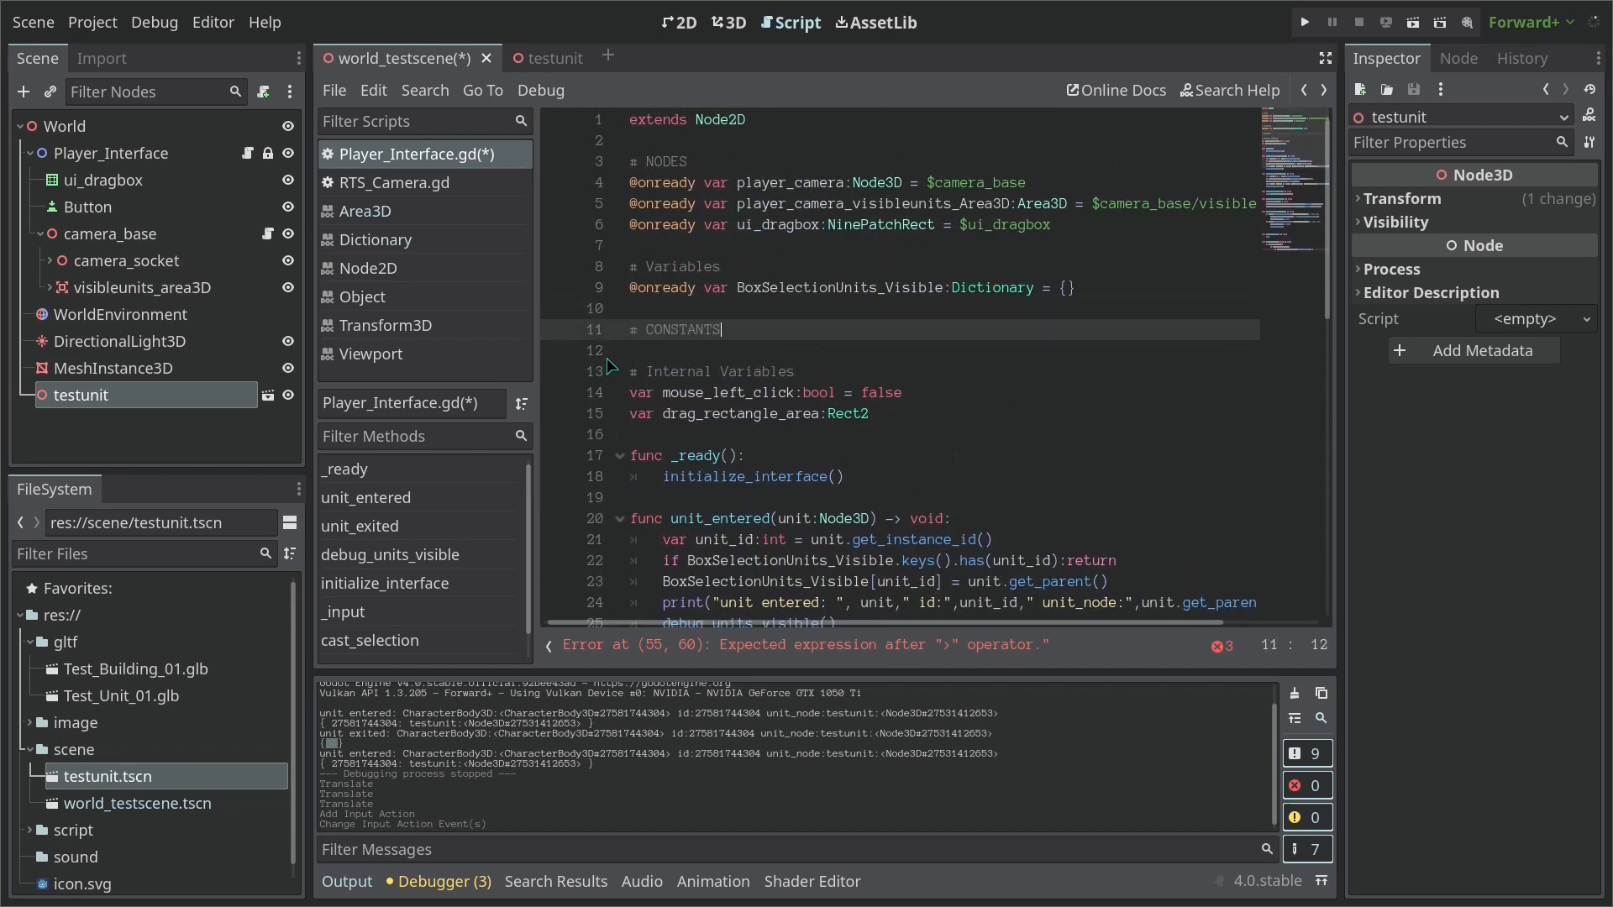
type("co")
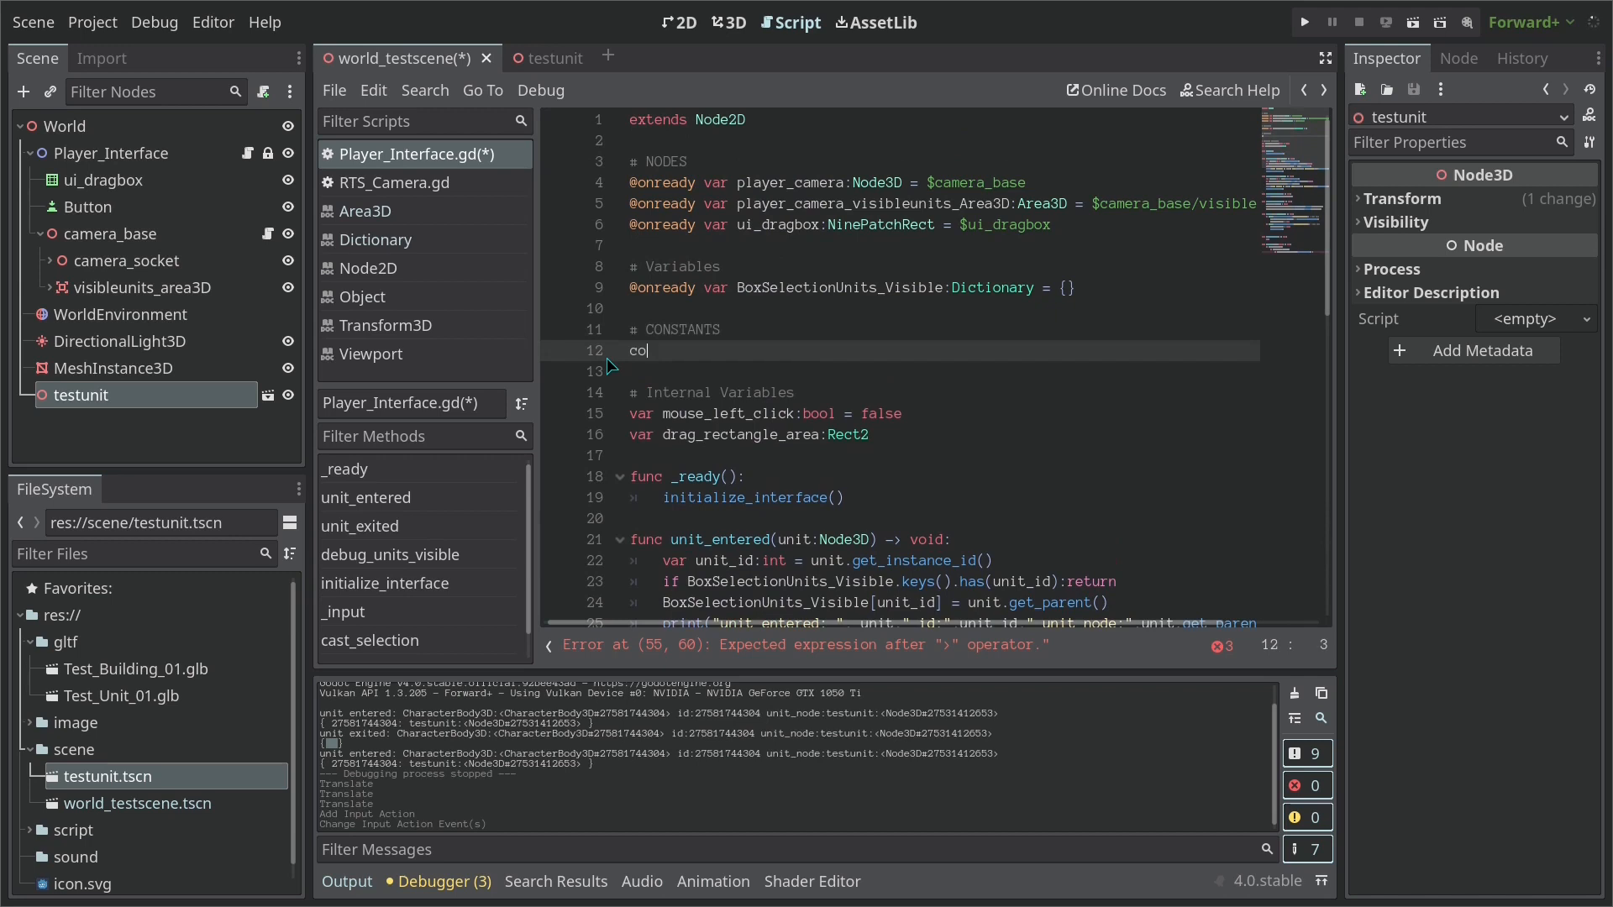
type("nst")
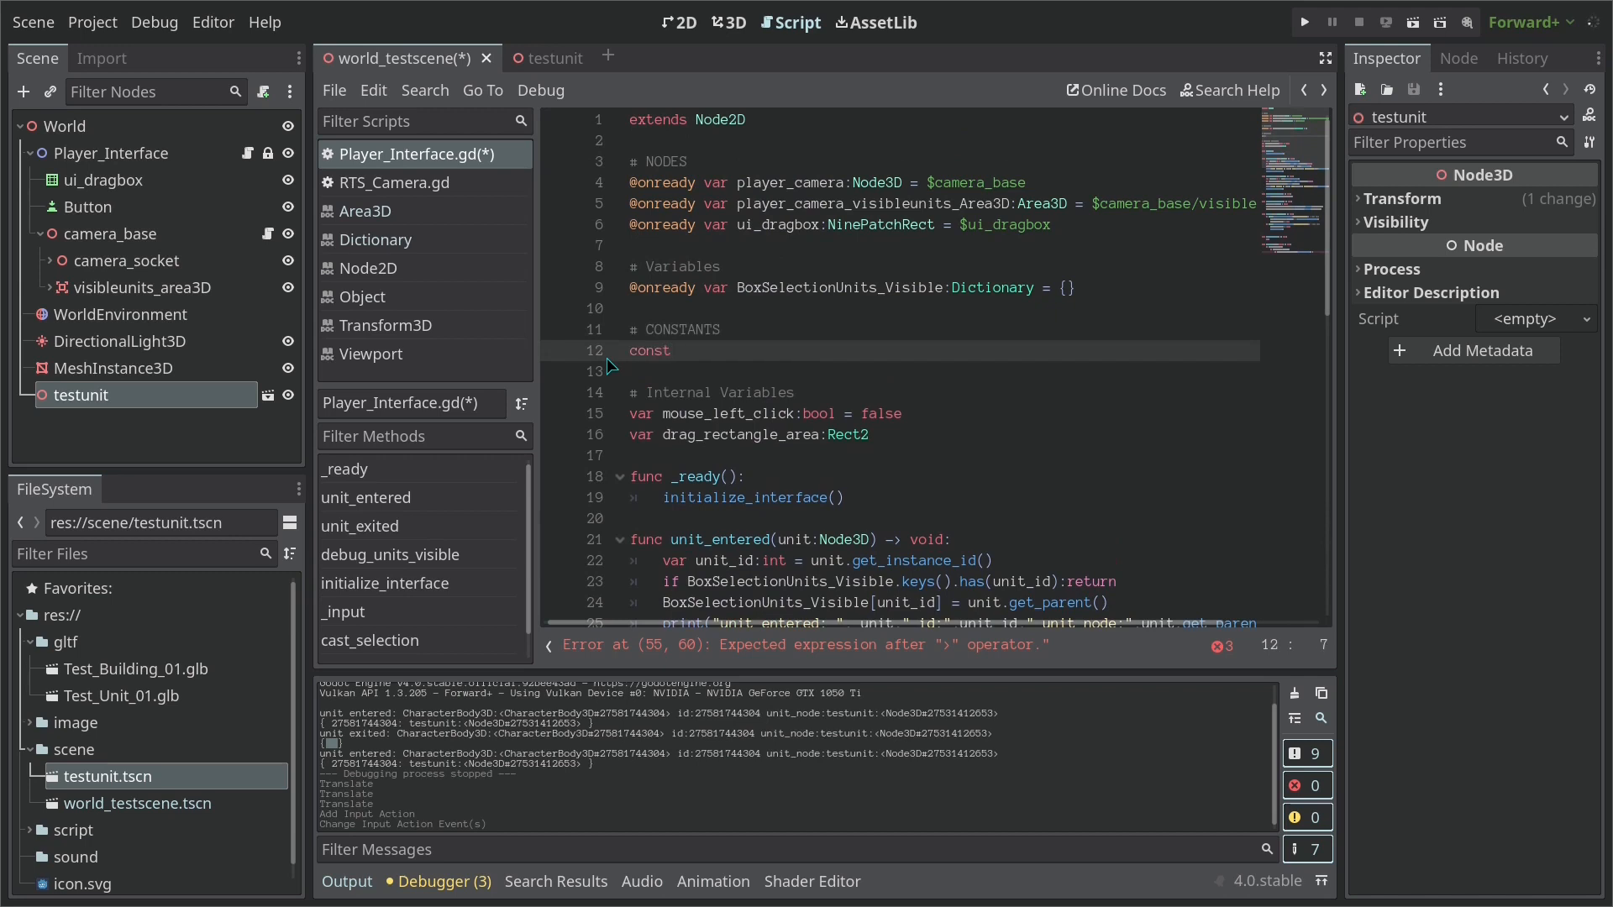
type("min")
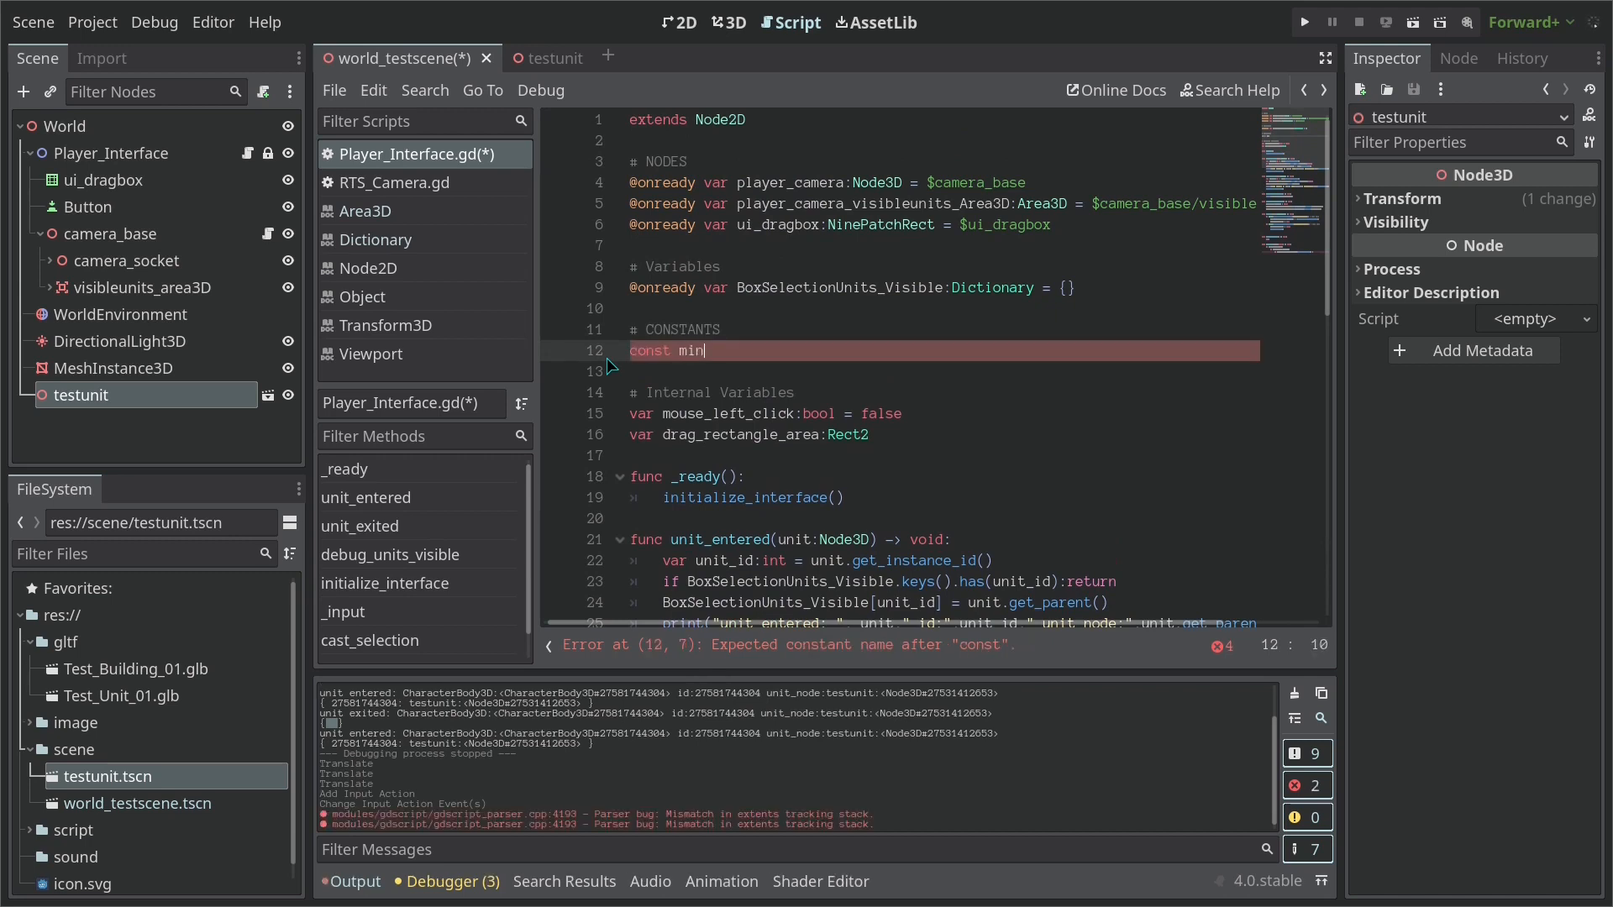
type("_drag_")
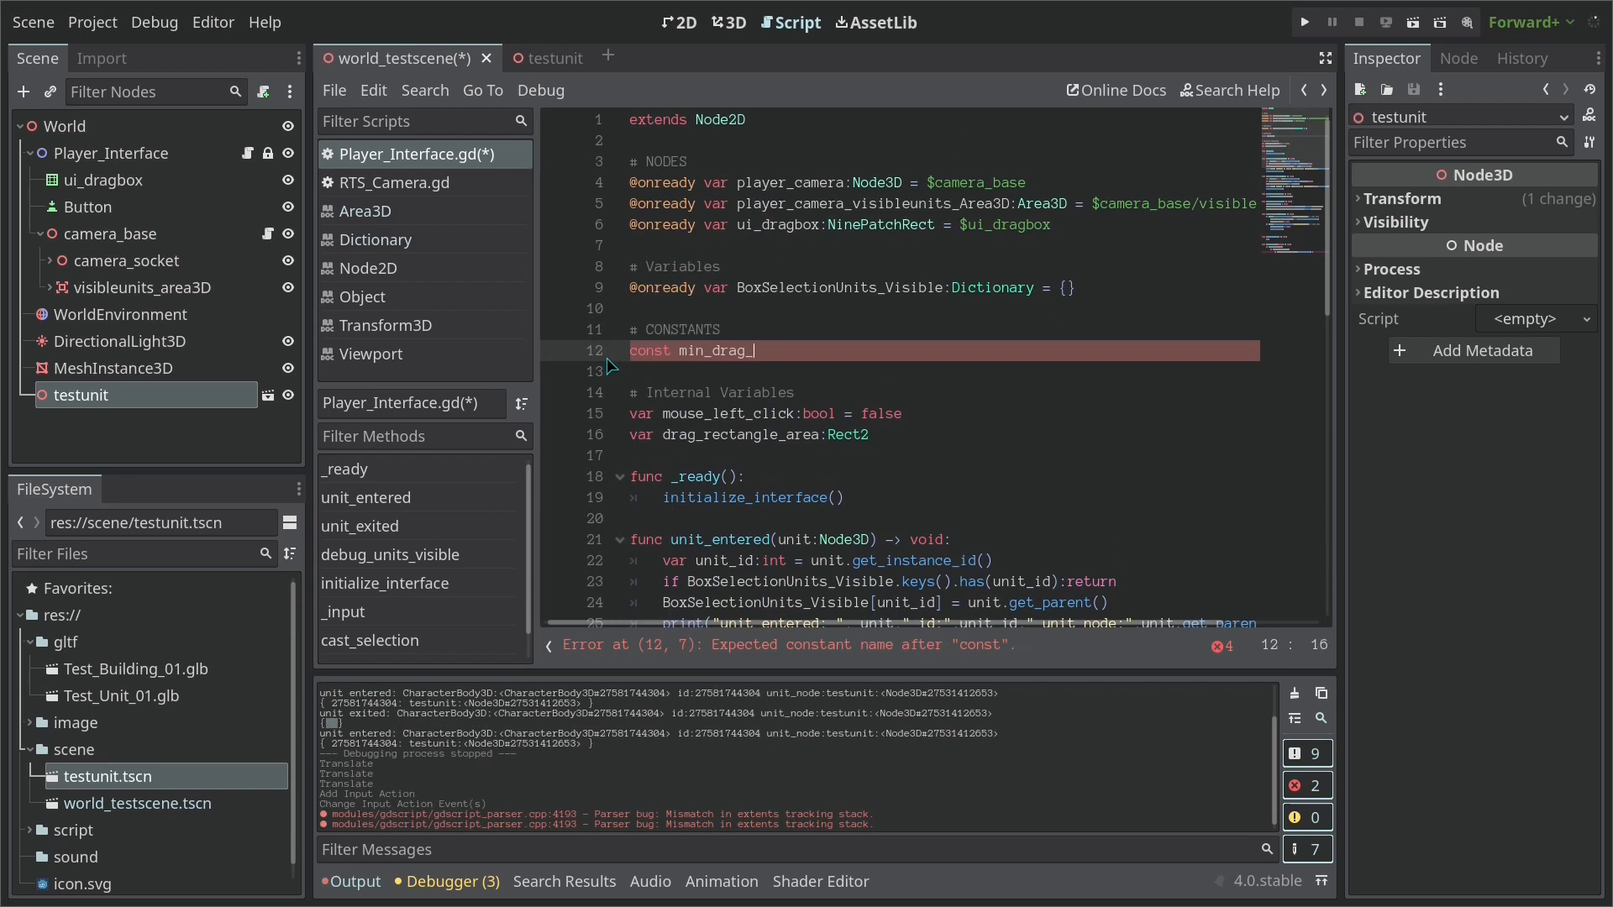
type("squared:")
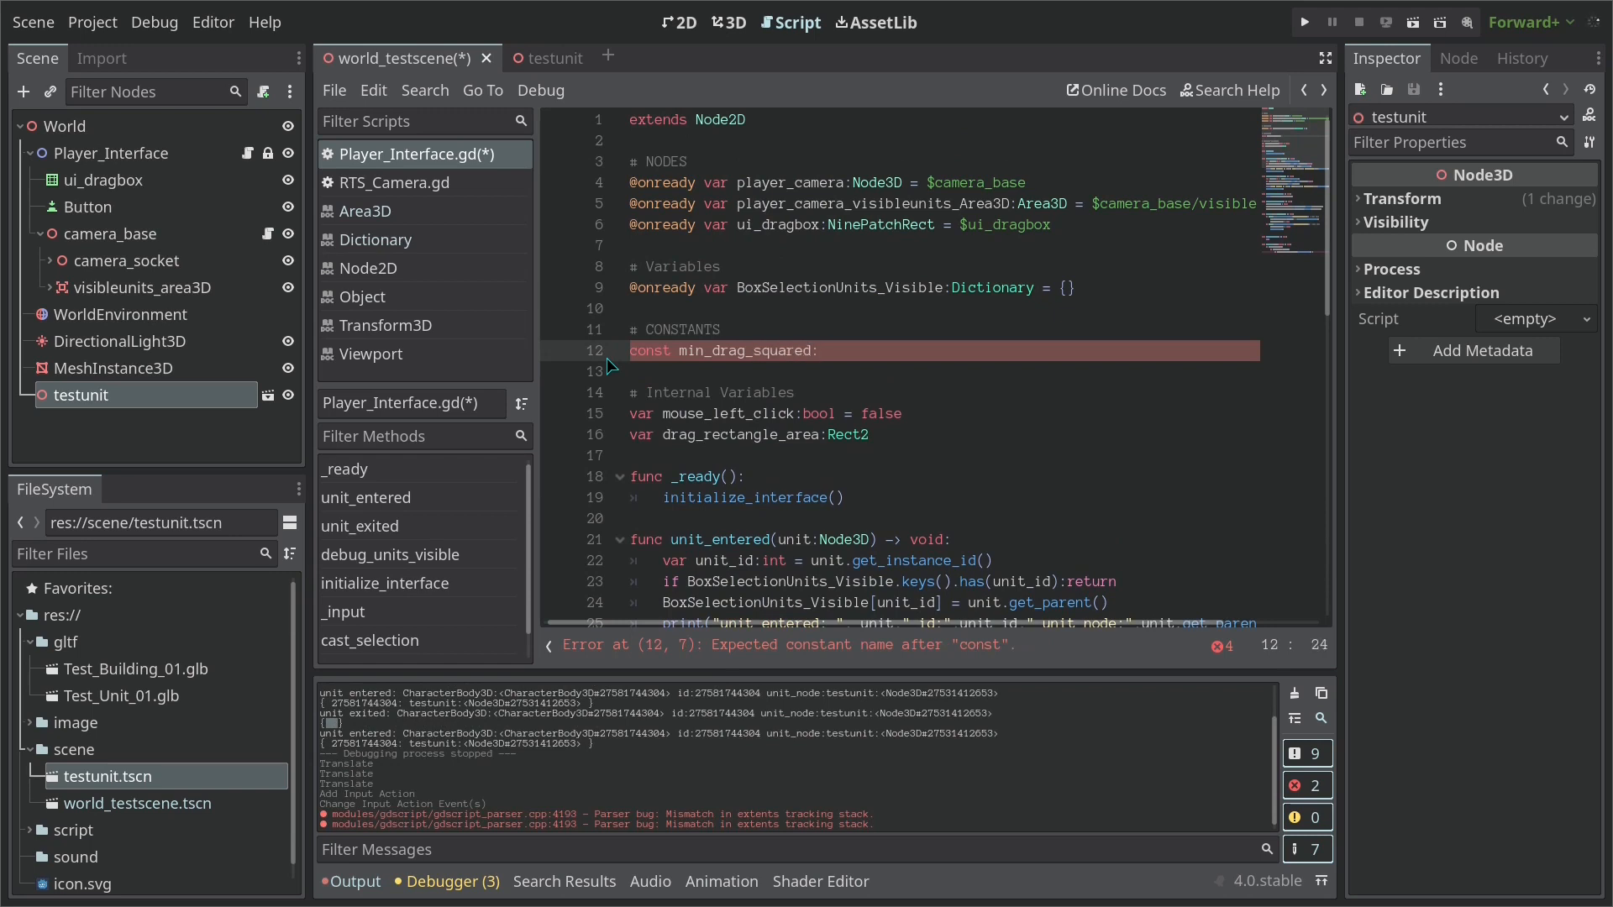
type("int =")
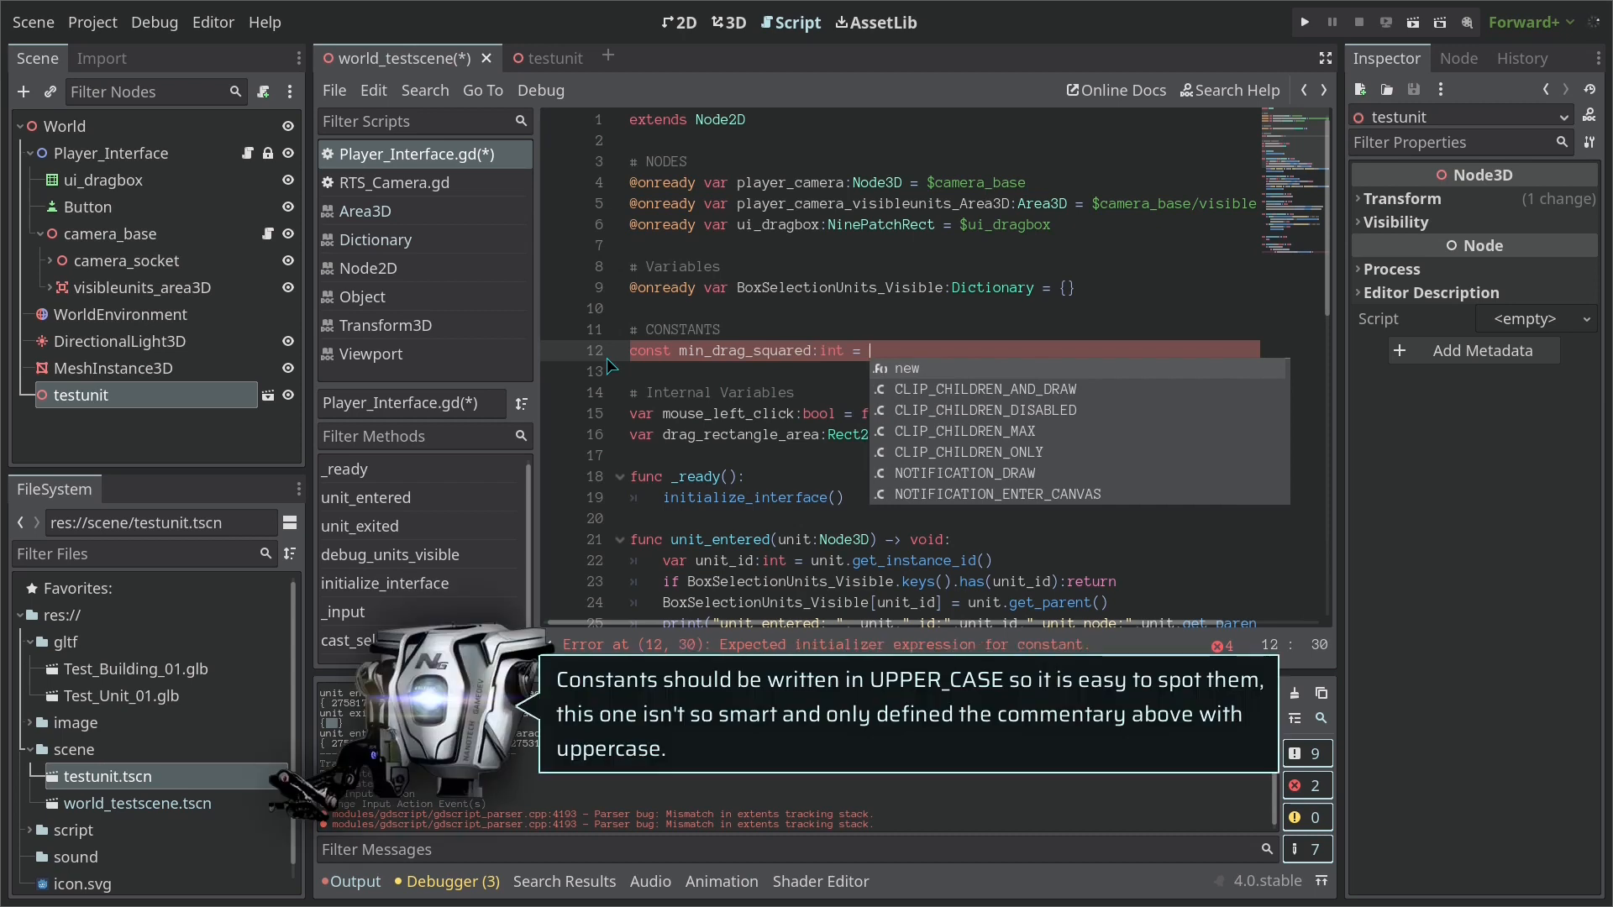
type("164")
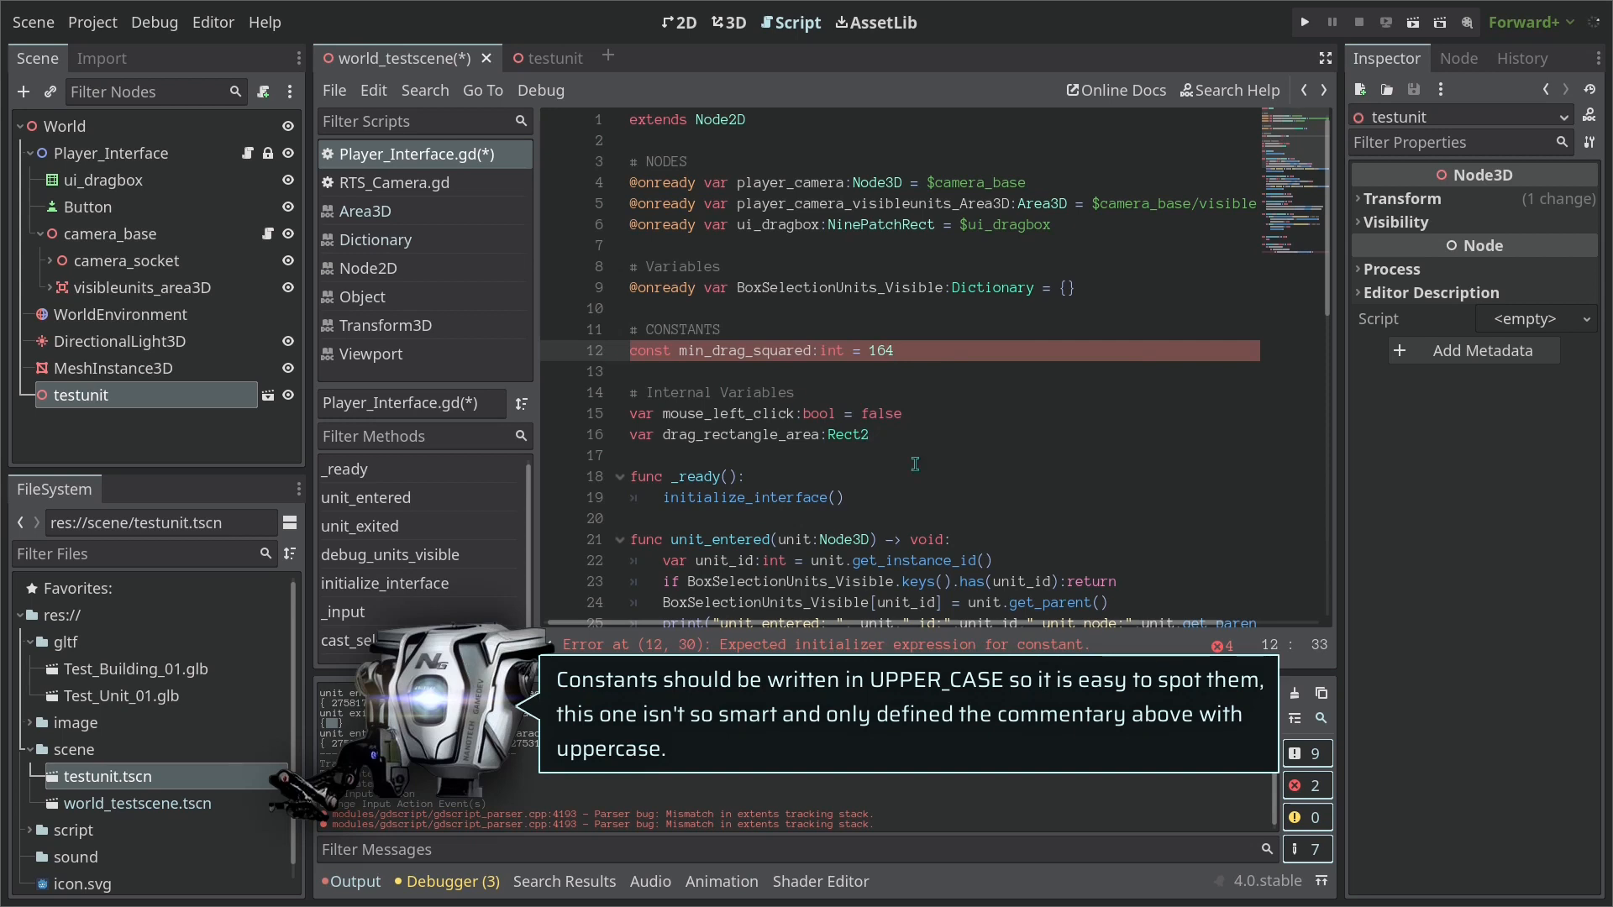
double_click(882, 351)
type("28")
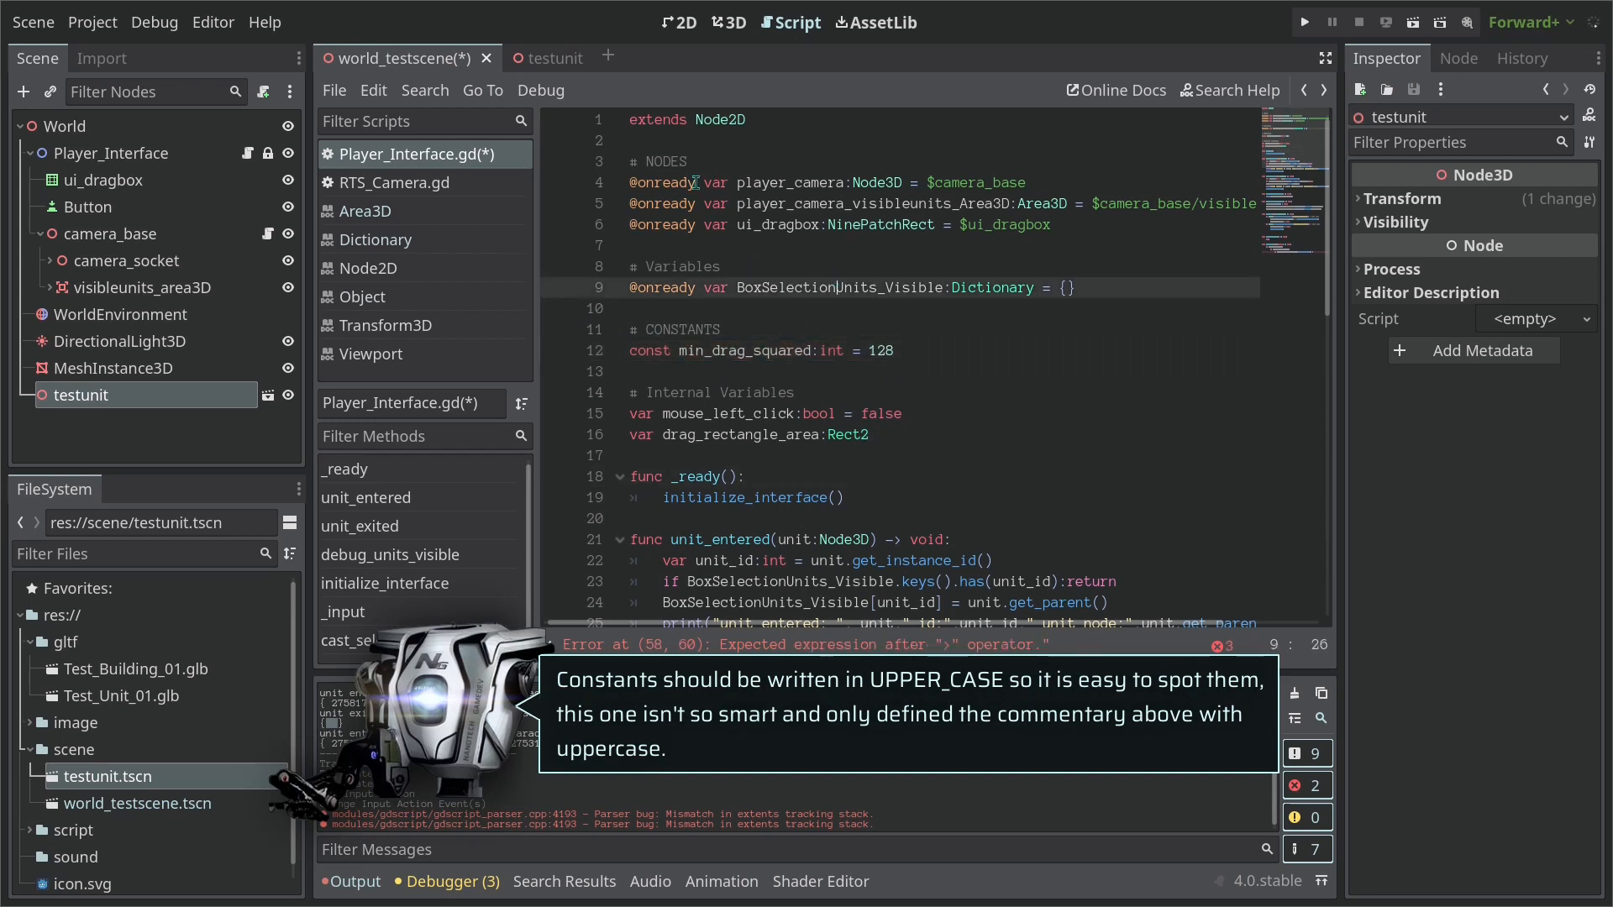
Compare length_squared() against min_drag_squared and set ui_dragbox.visible = true when exceeded
scroll("down", 3)
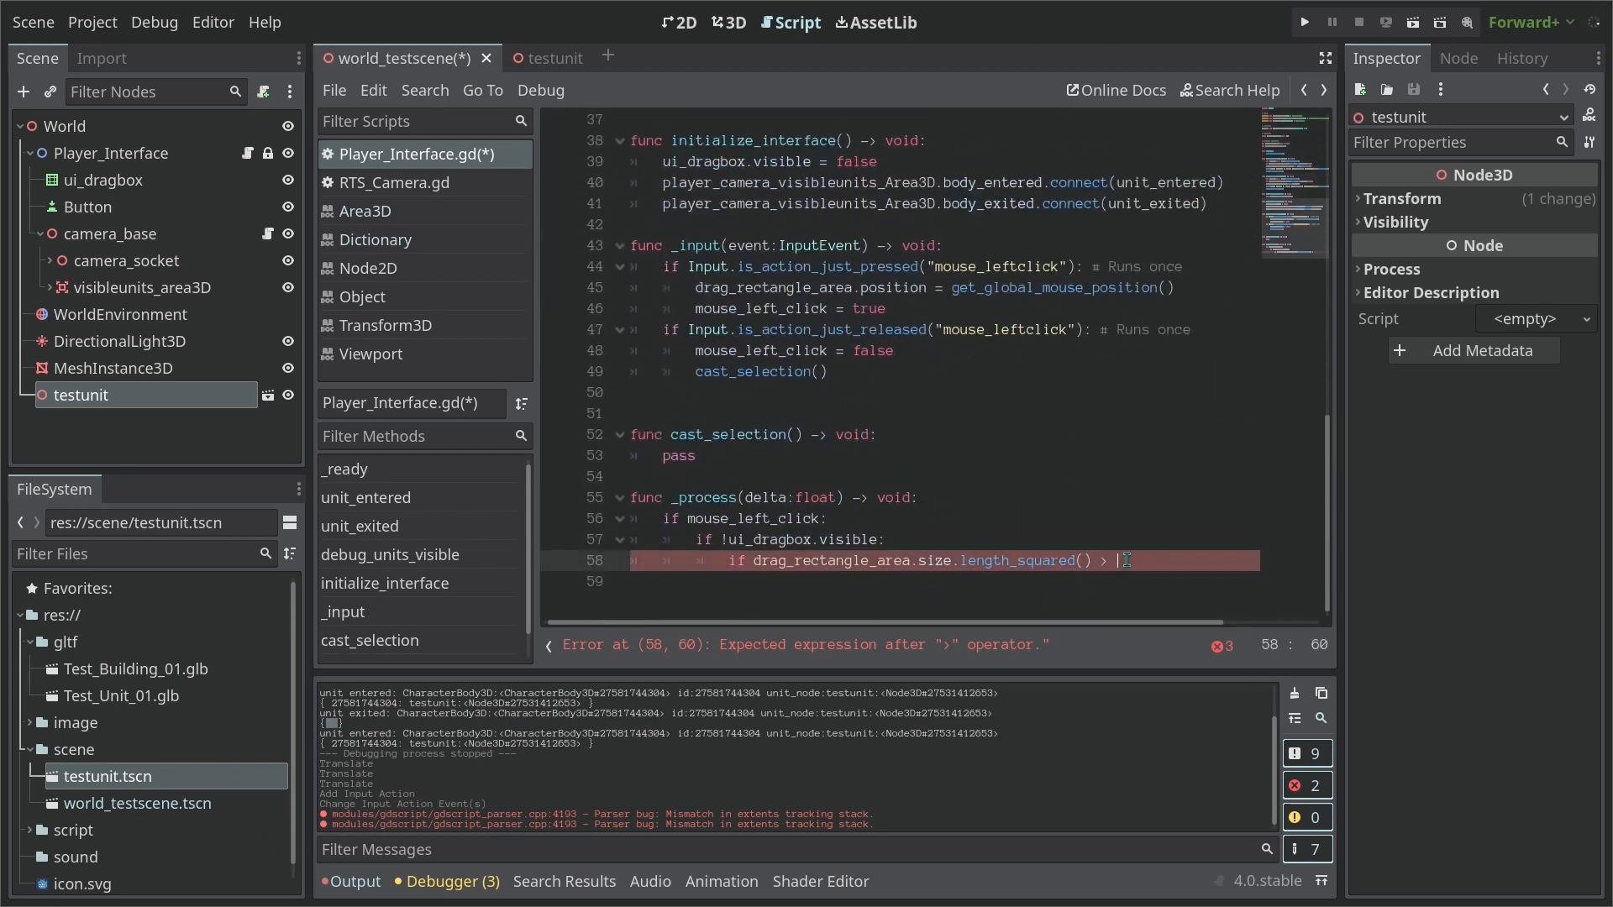
type("m")
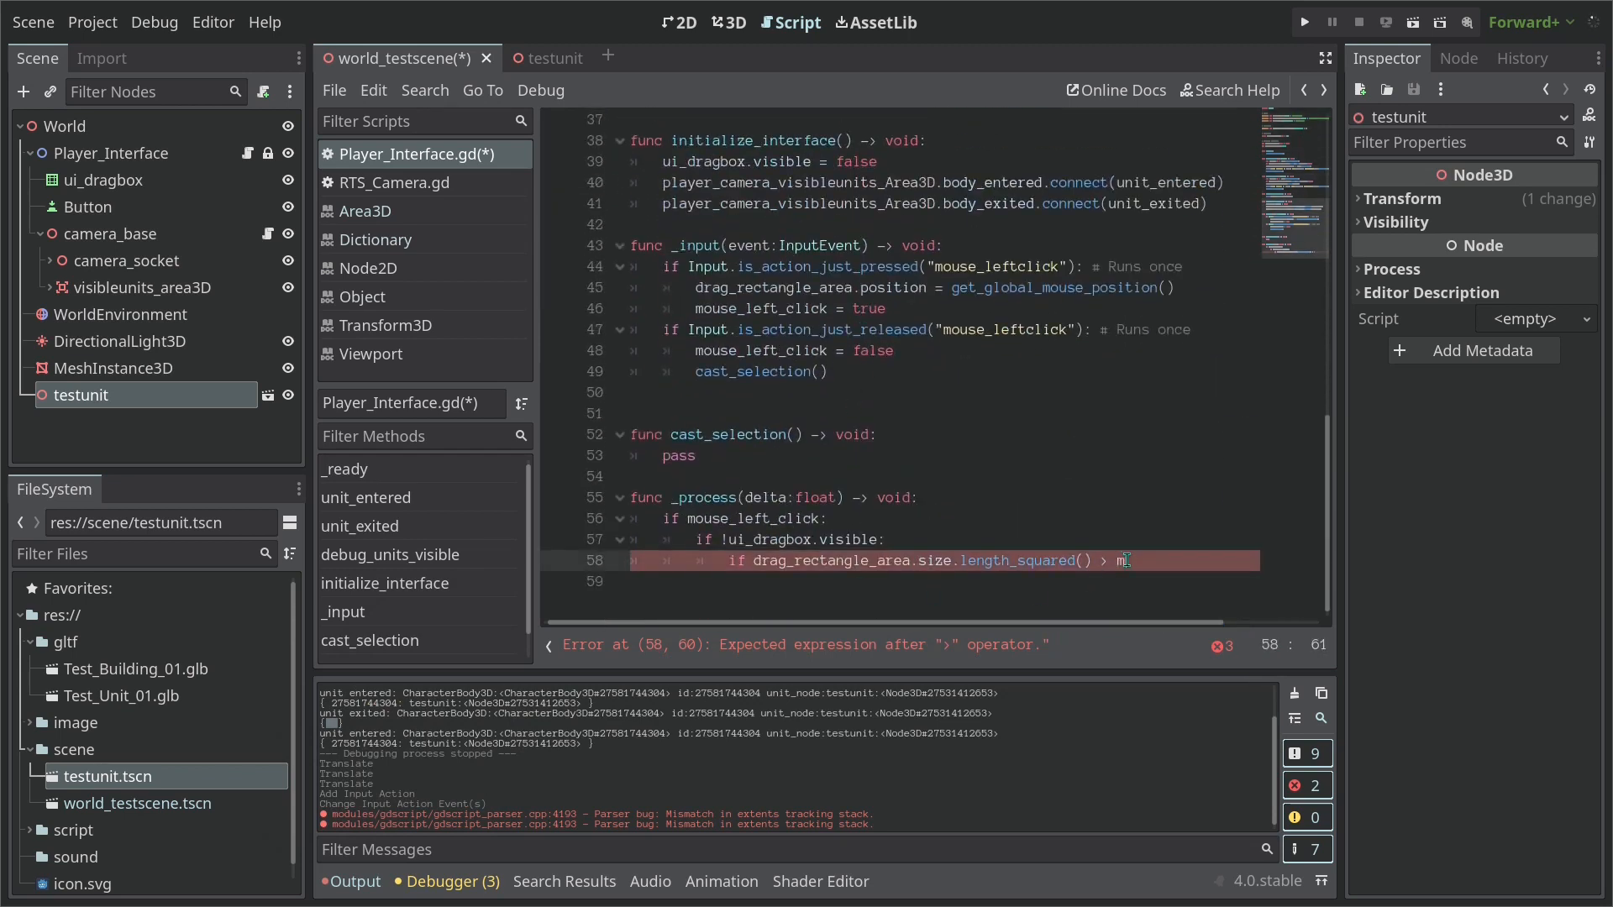
type("n_drag_squared")
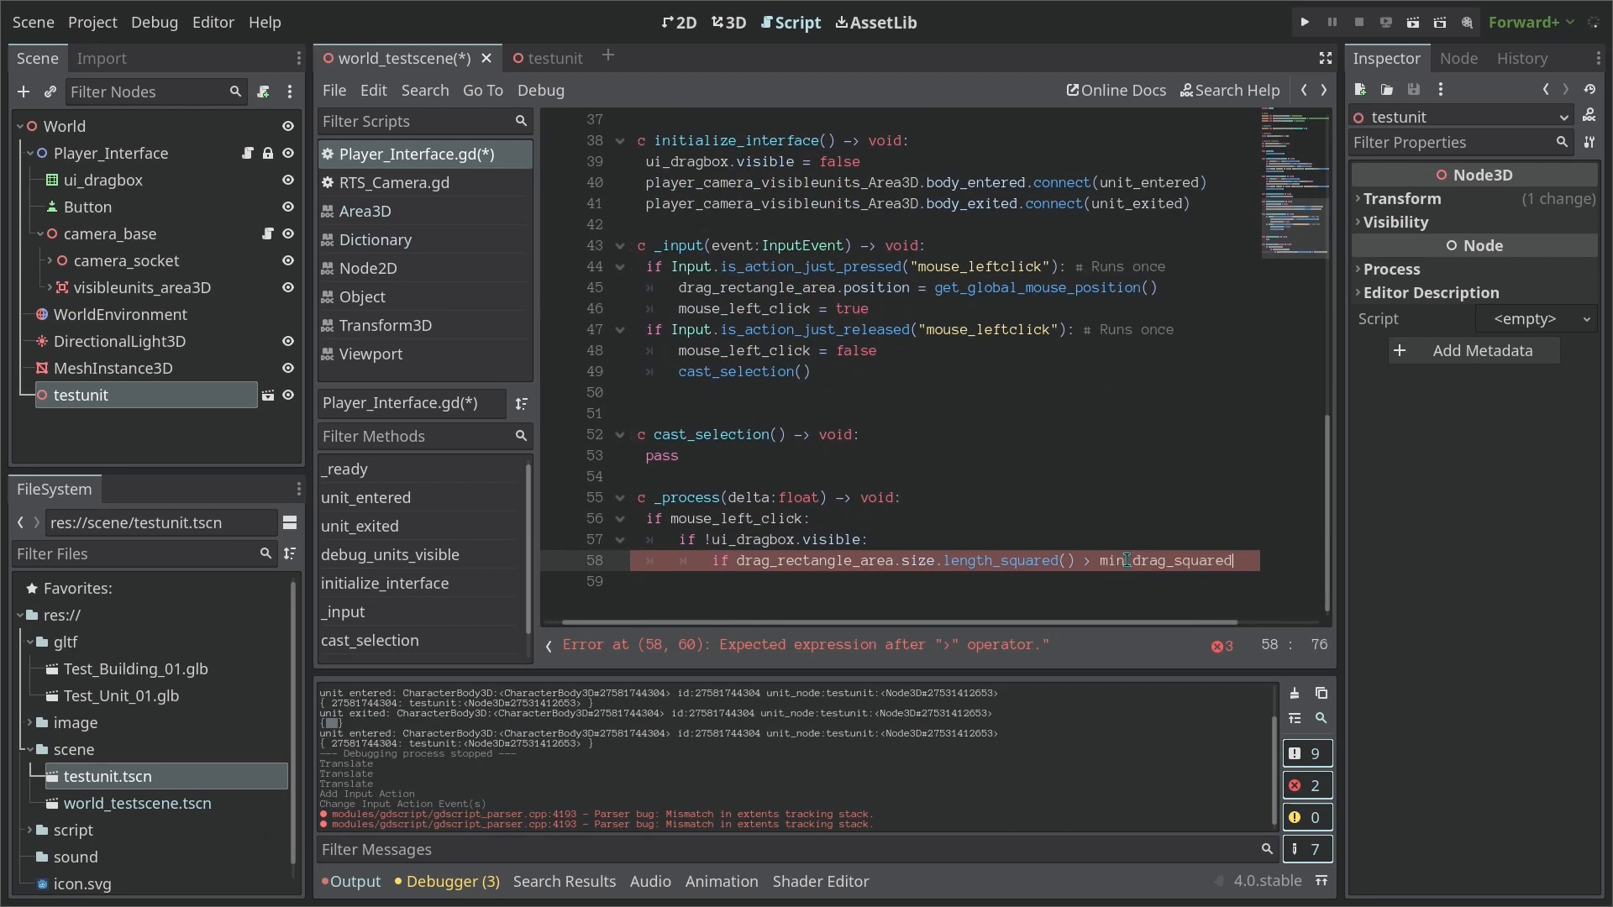
type("ui")
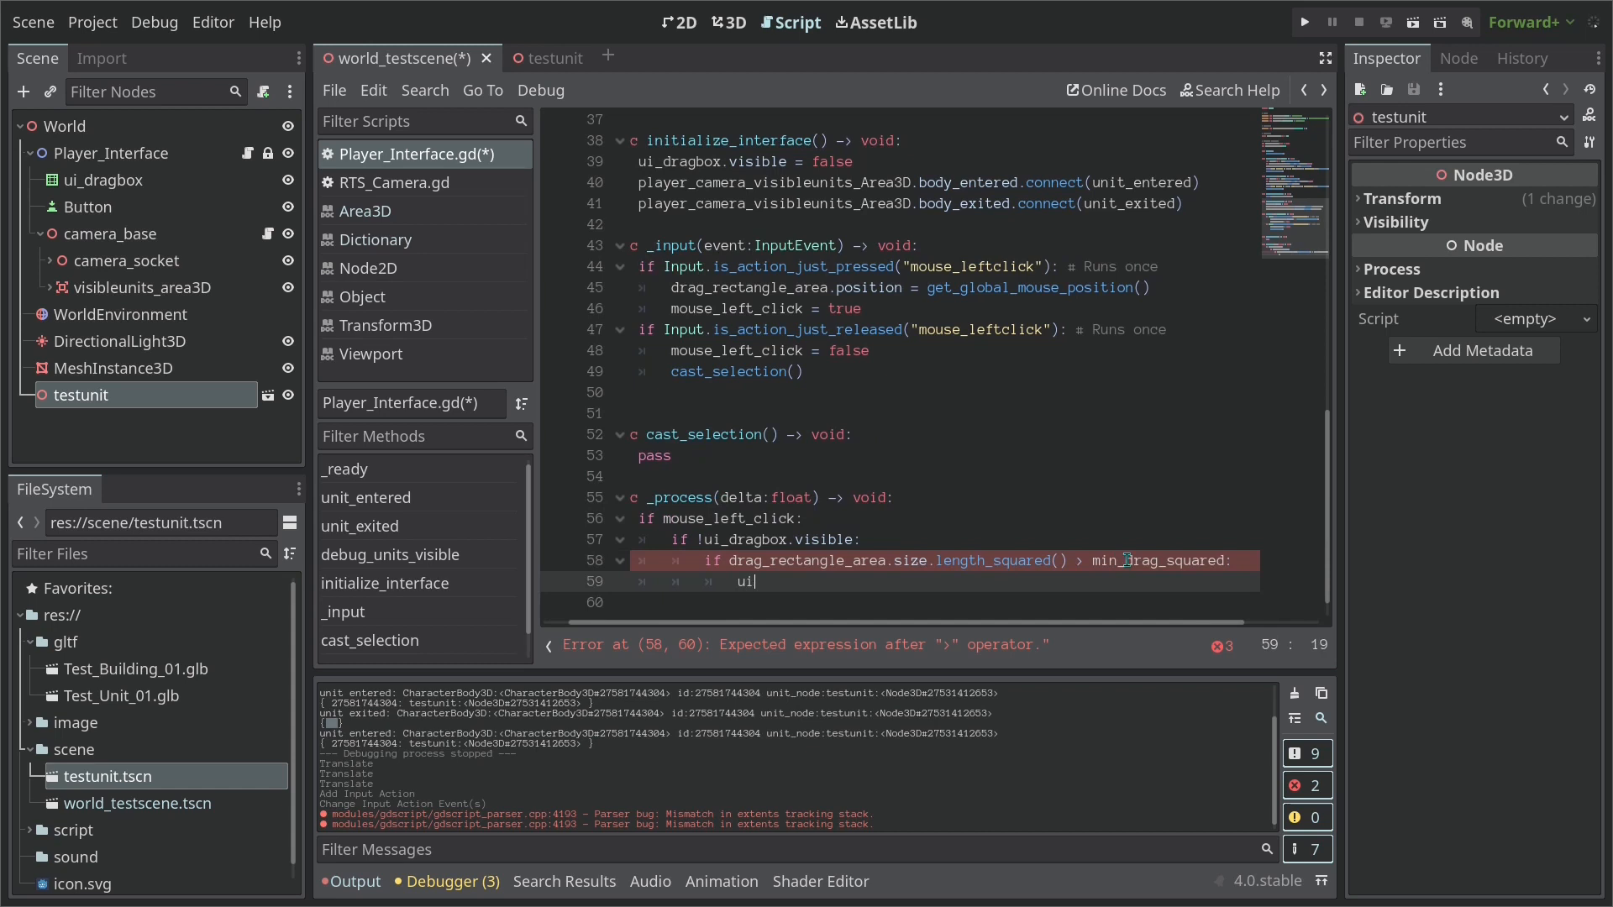
type("_")
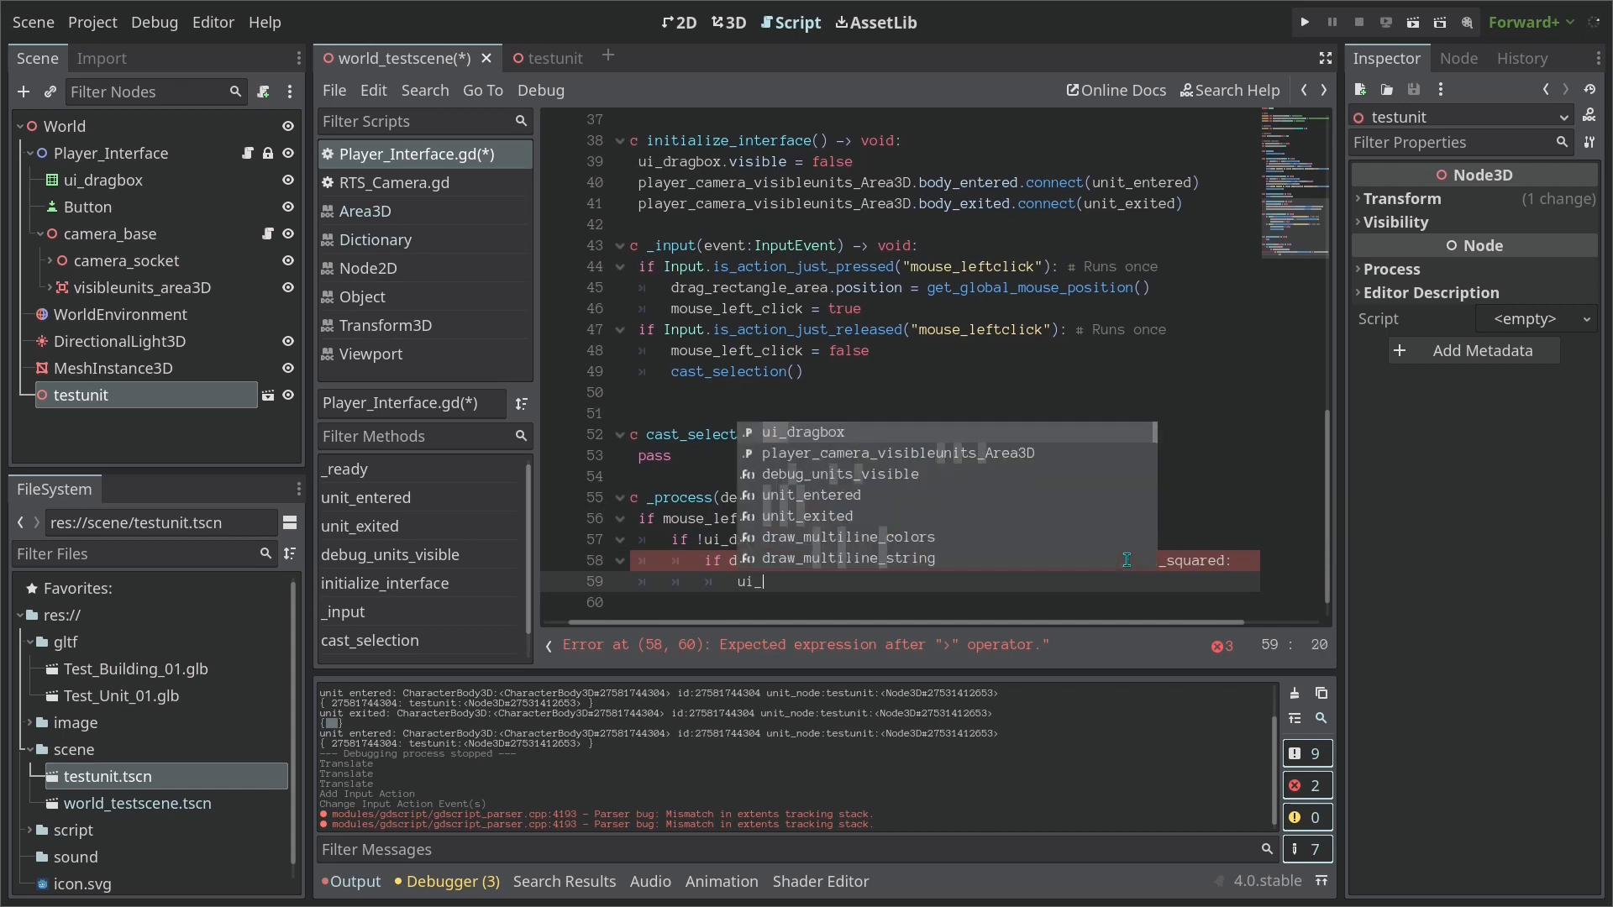
type("dragbox.visible = true")
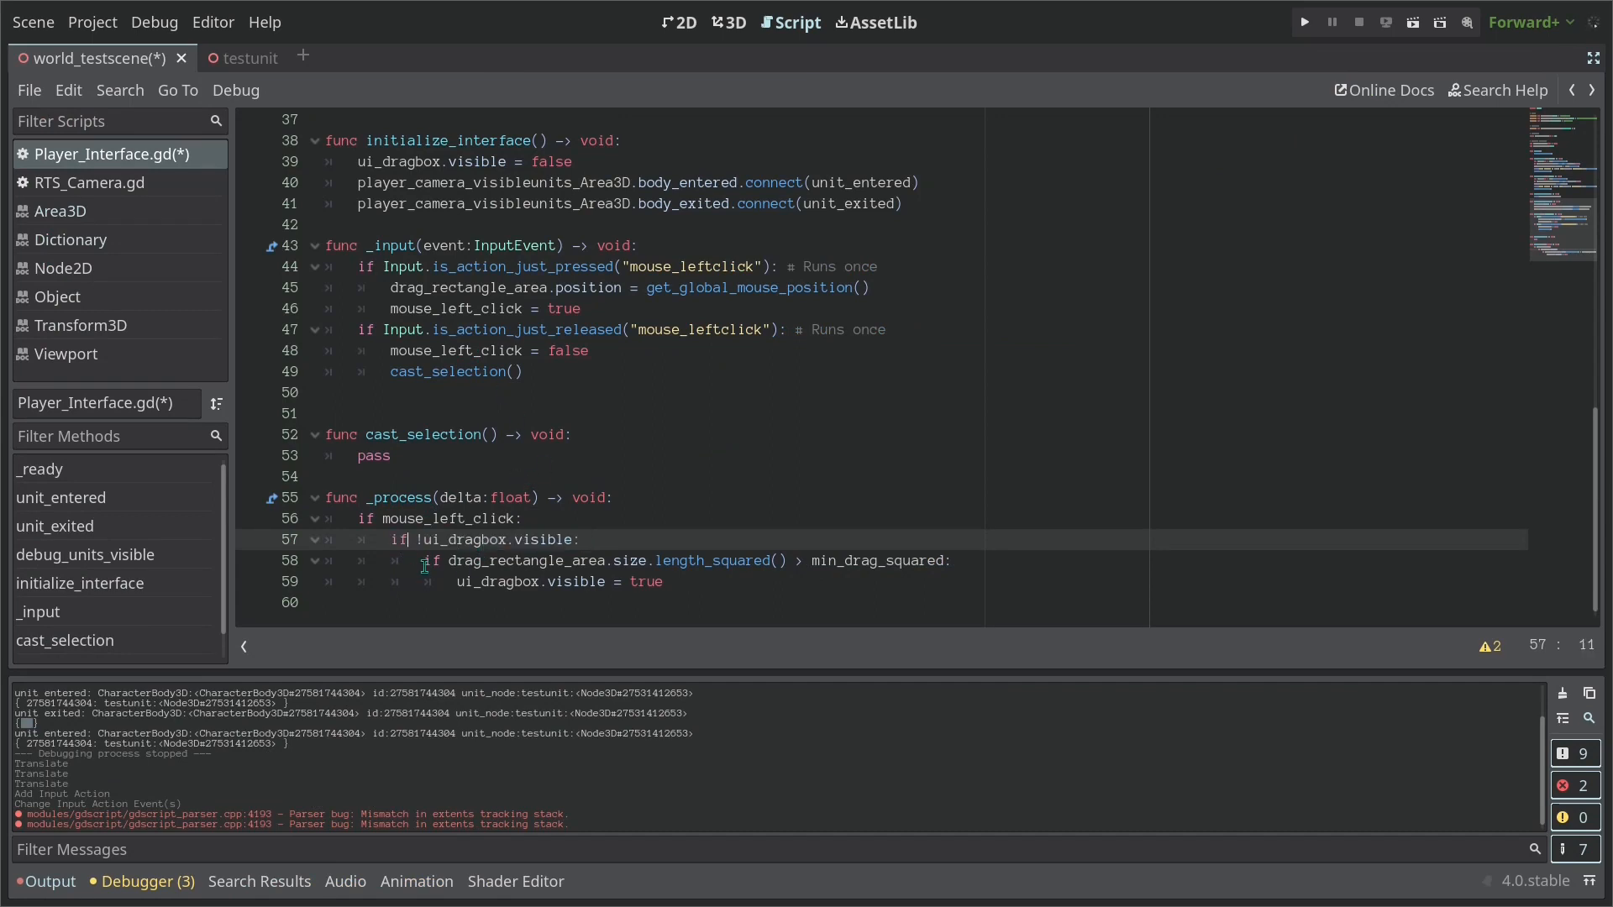
Review the visibility and length_squared checks on lines 57–58 before saving and running
double_click(469, 561)
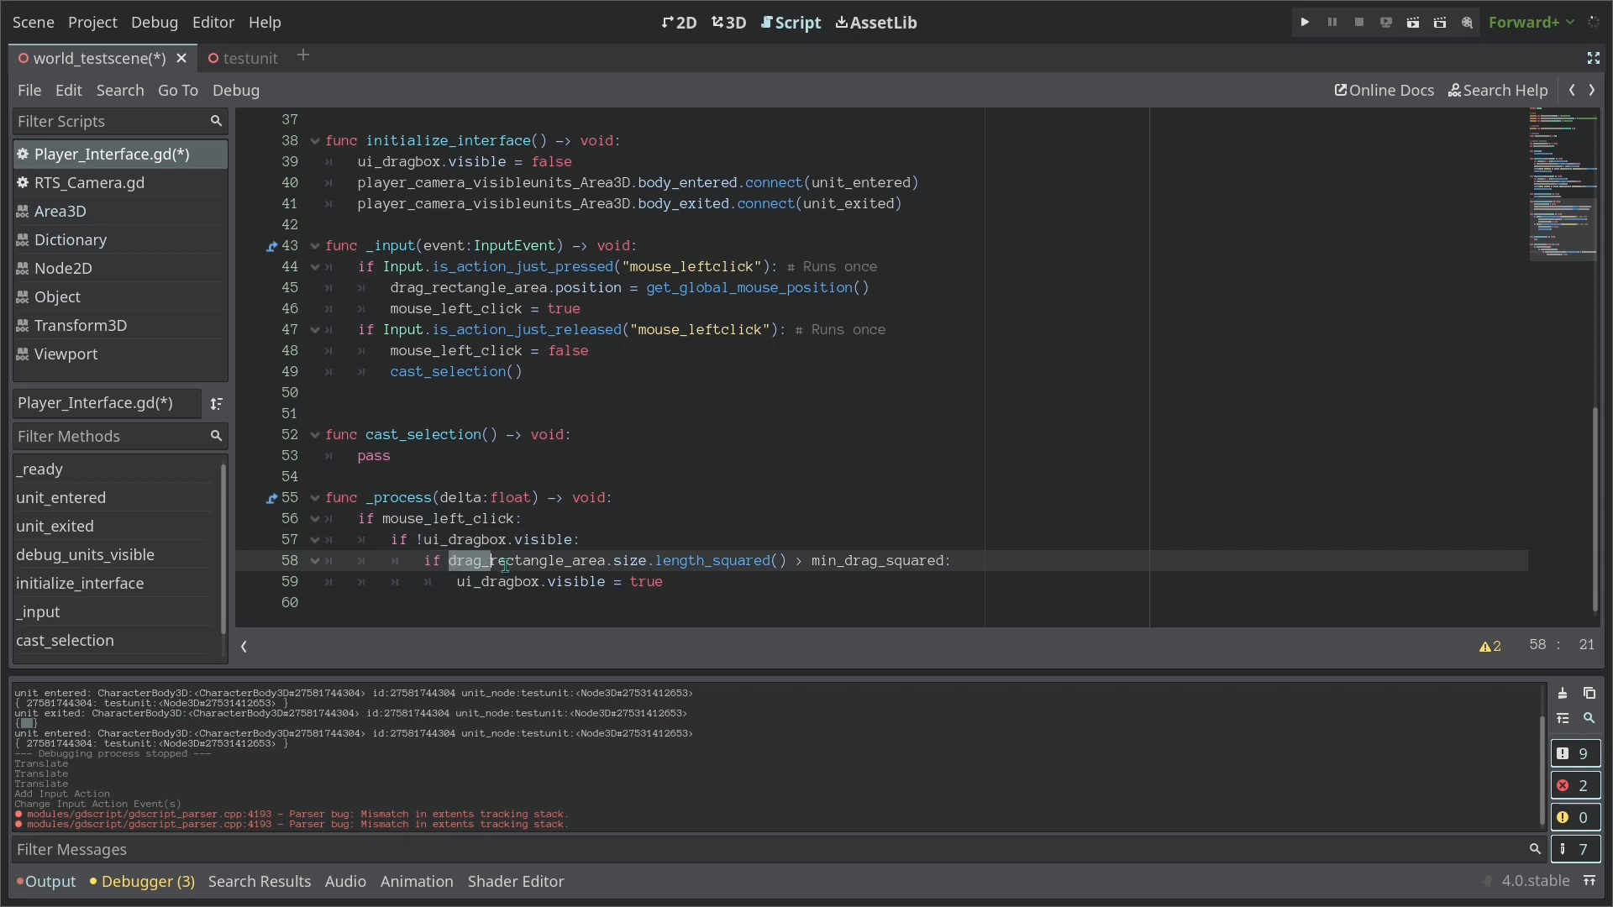
left_click_drag(450, 561, 820, 561)
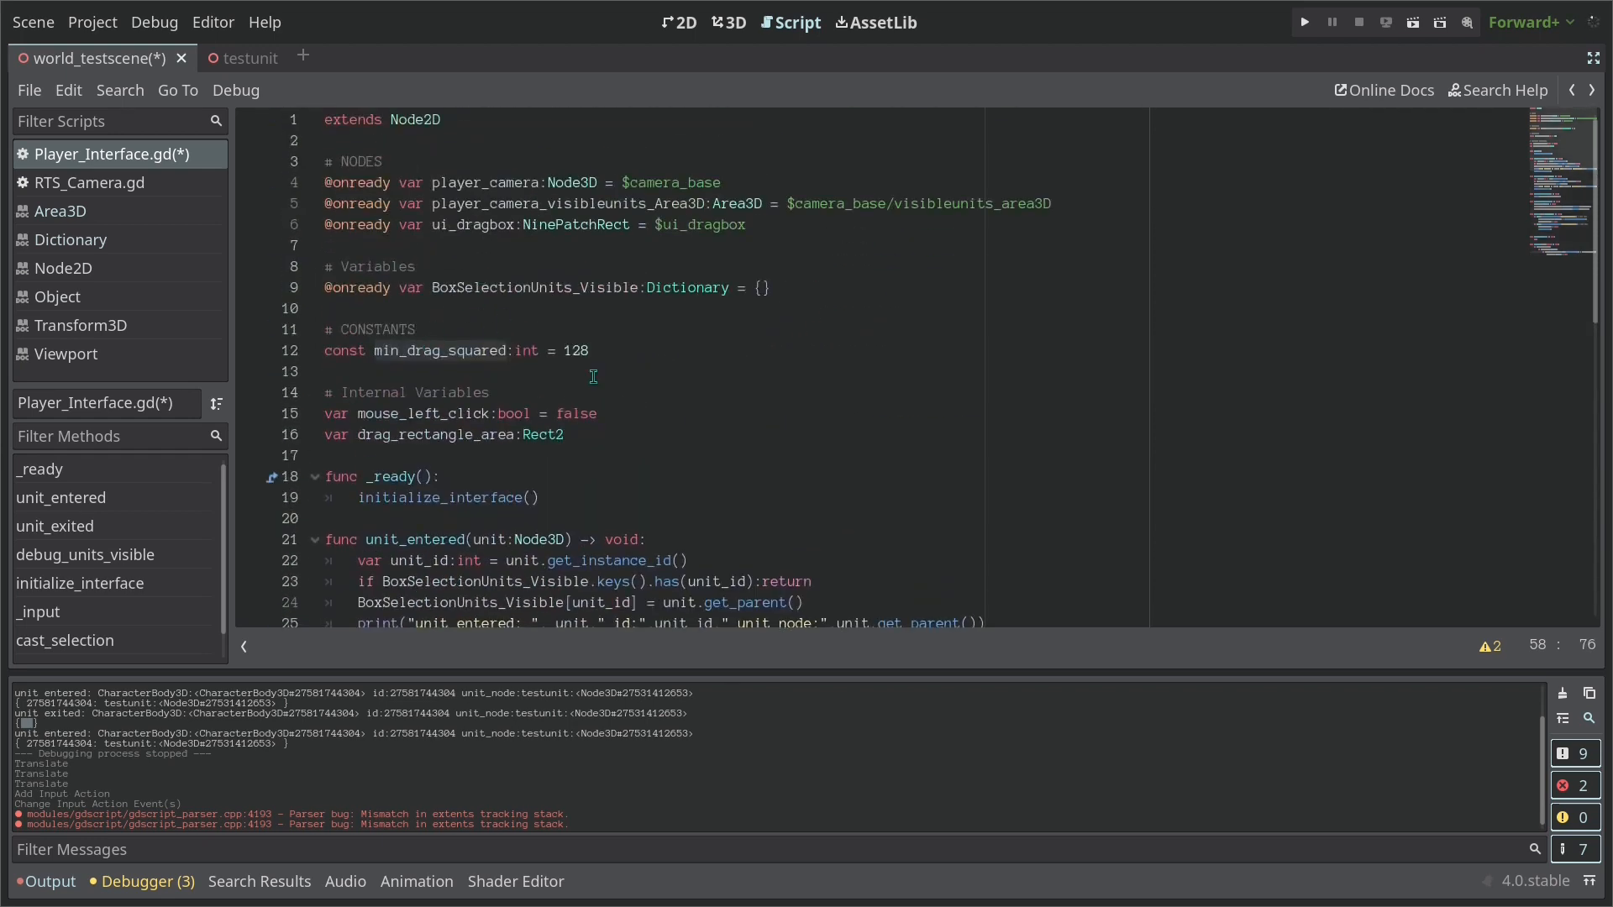
scroll("down", 3)
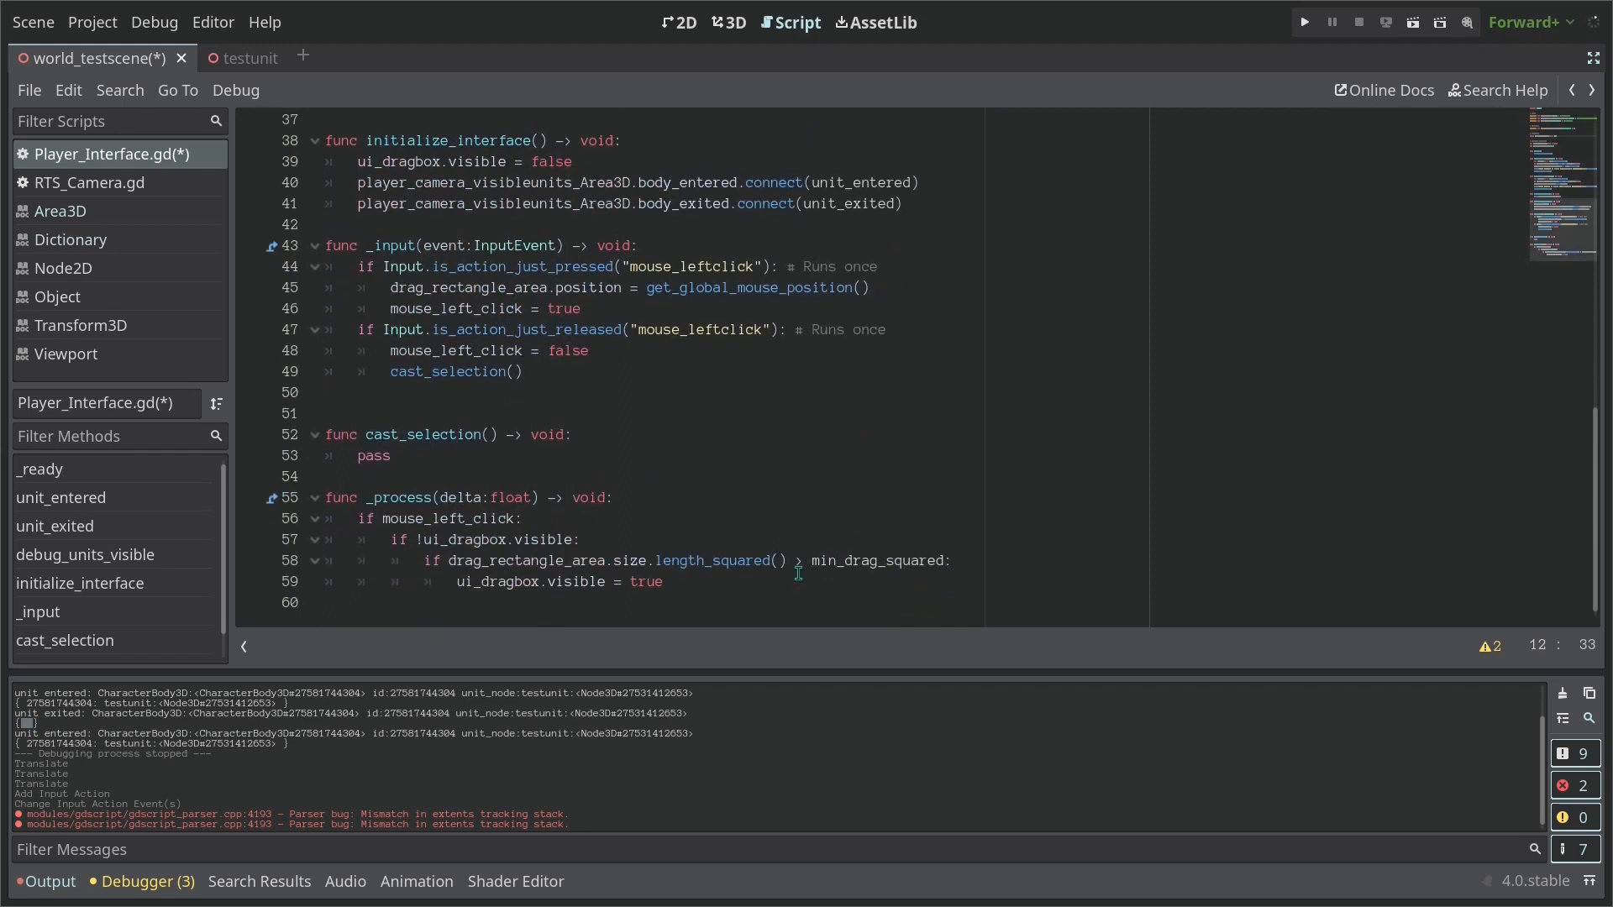
left_click(583, 539)
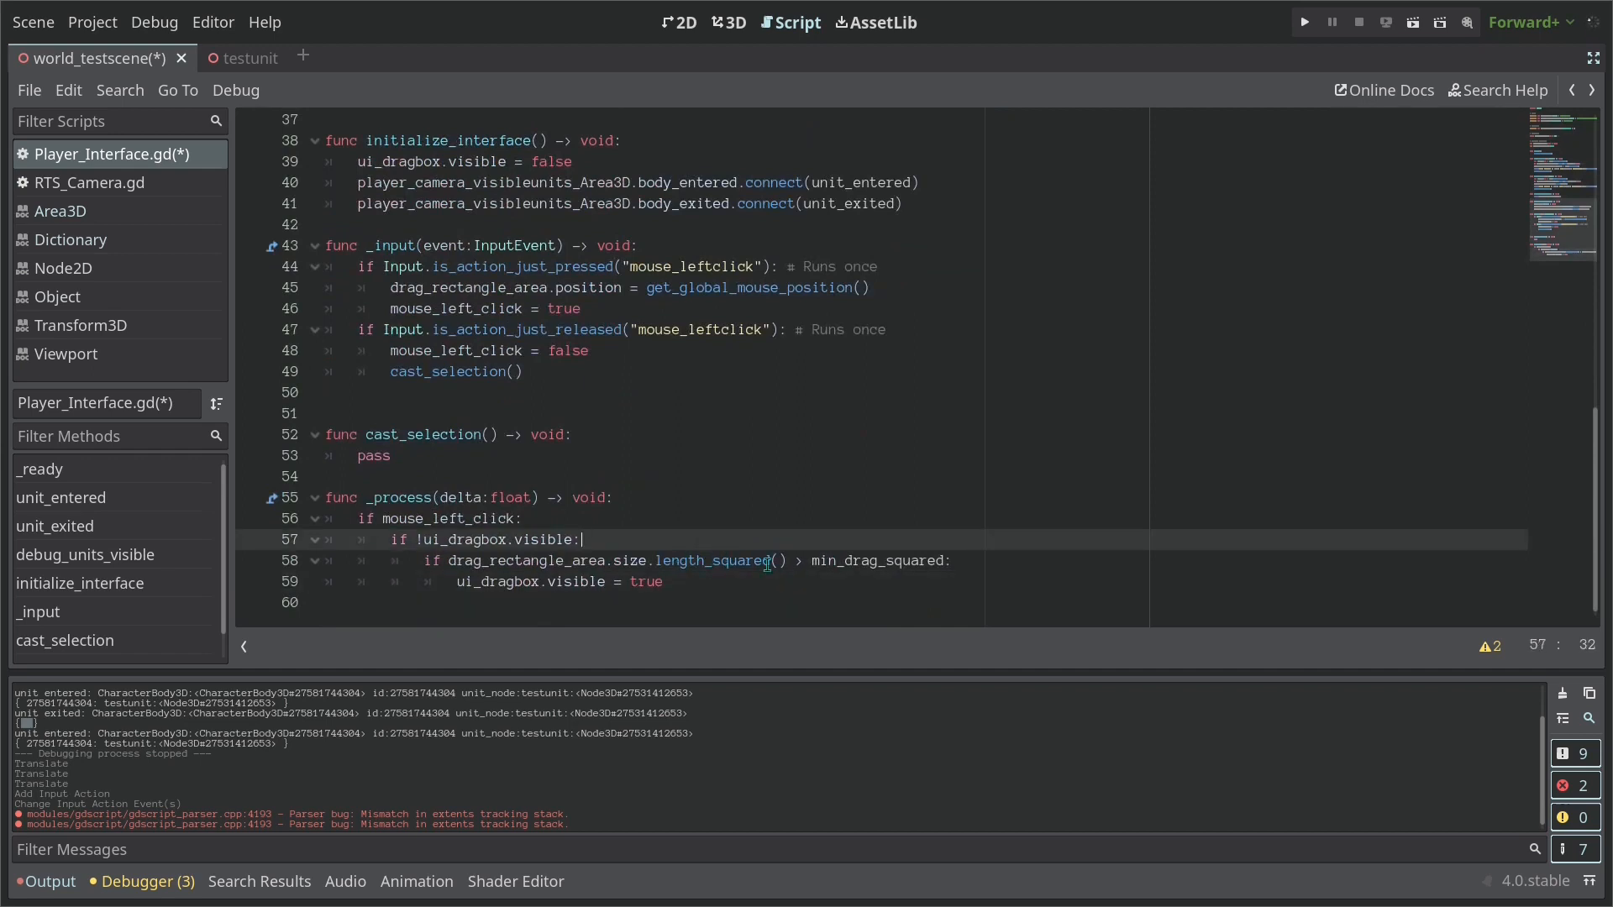
left_click(709, 561)
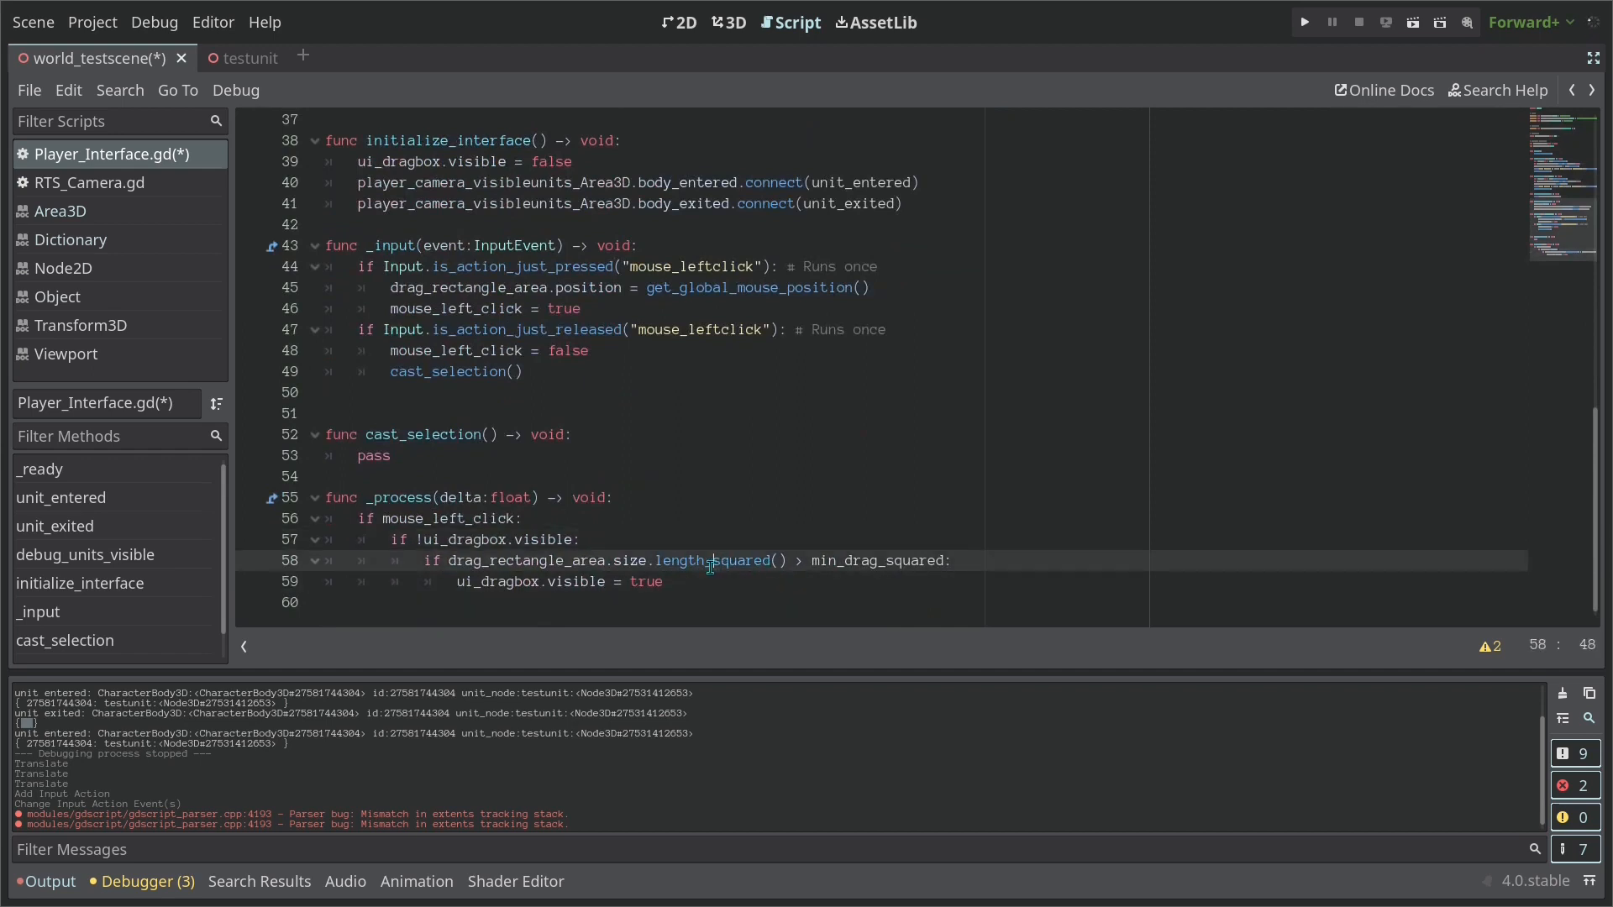
double_click(736, 561)
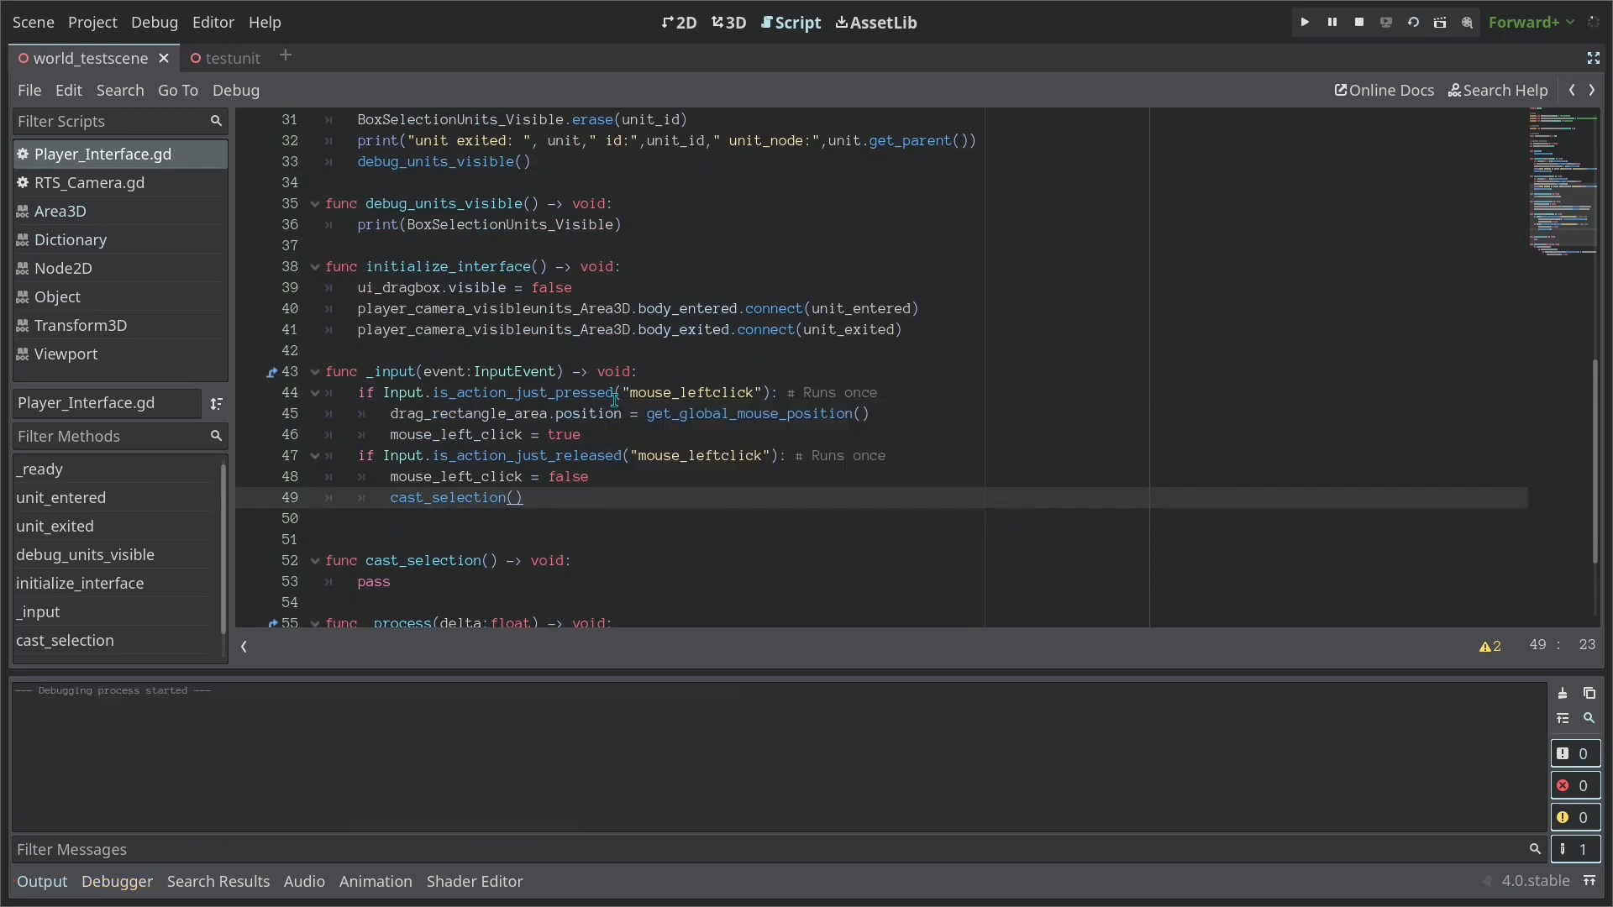
Test dragging in the running game, which shows no selection box yet
left_click(1302, 21)
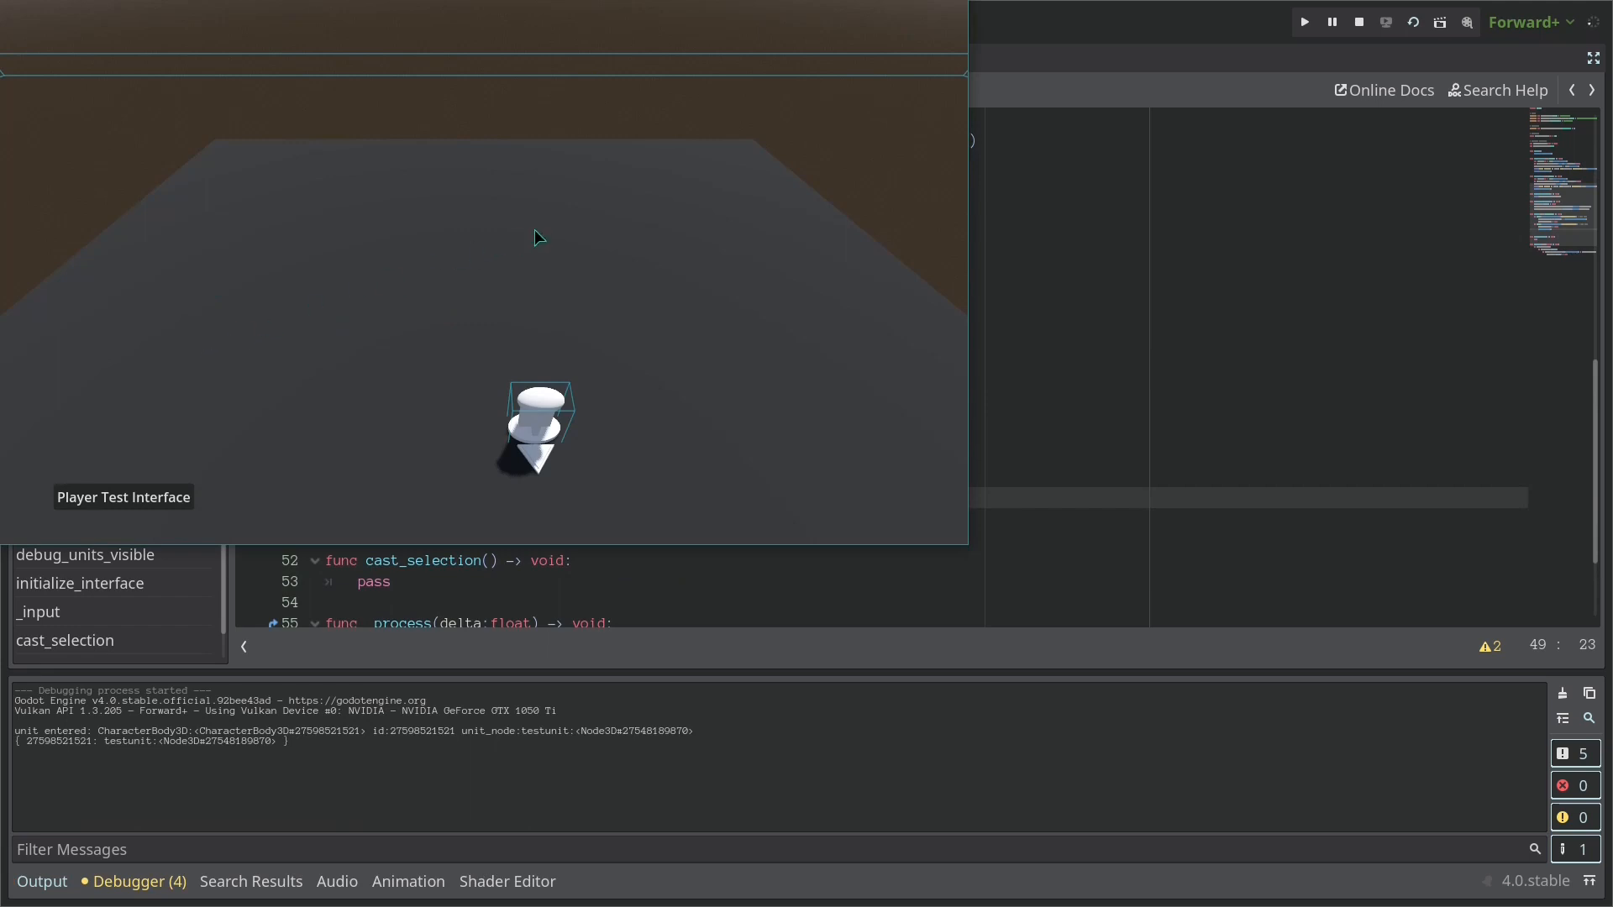
mouse_move(314, 346)
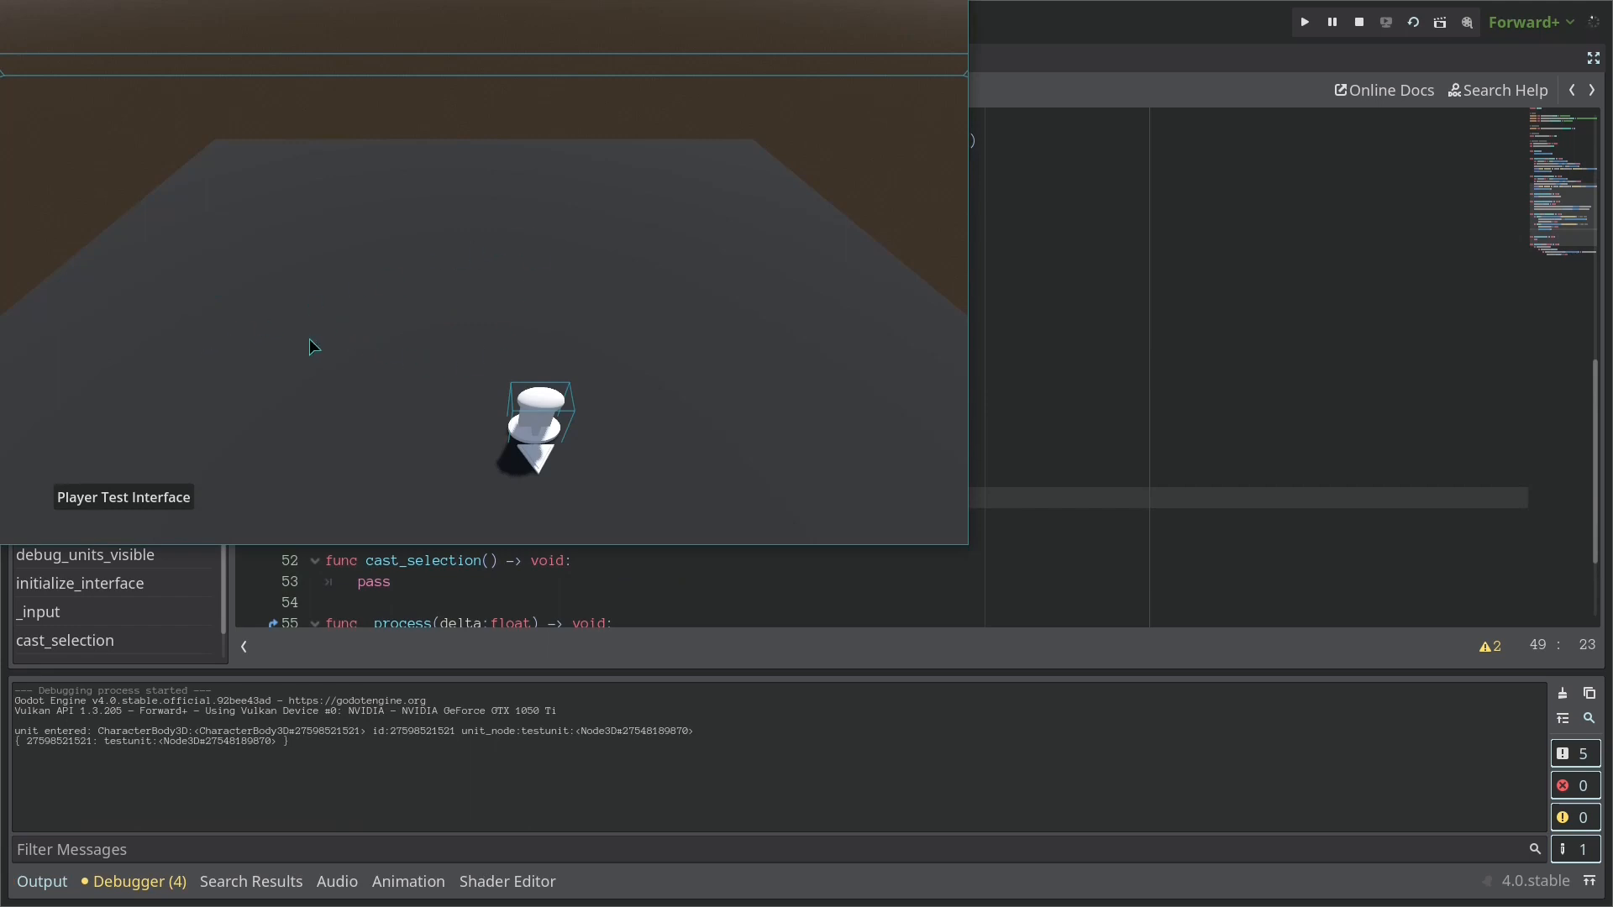
mouse_move(515, 400)
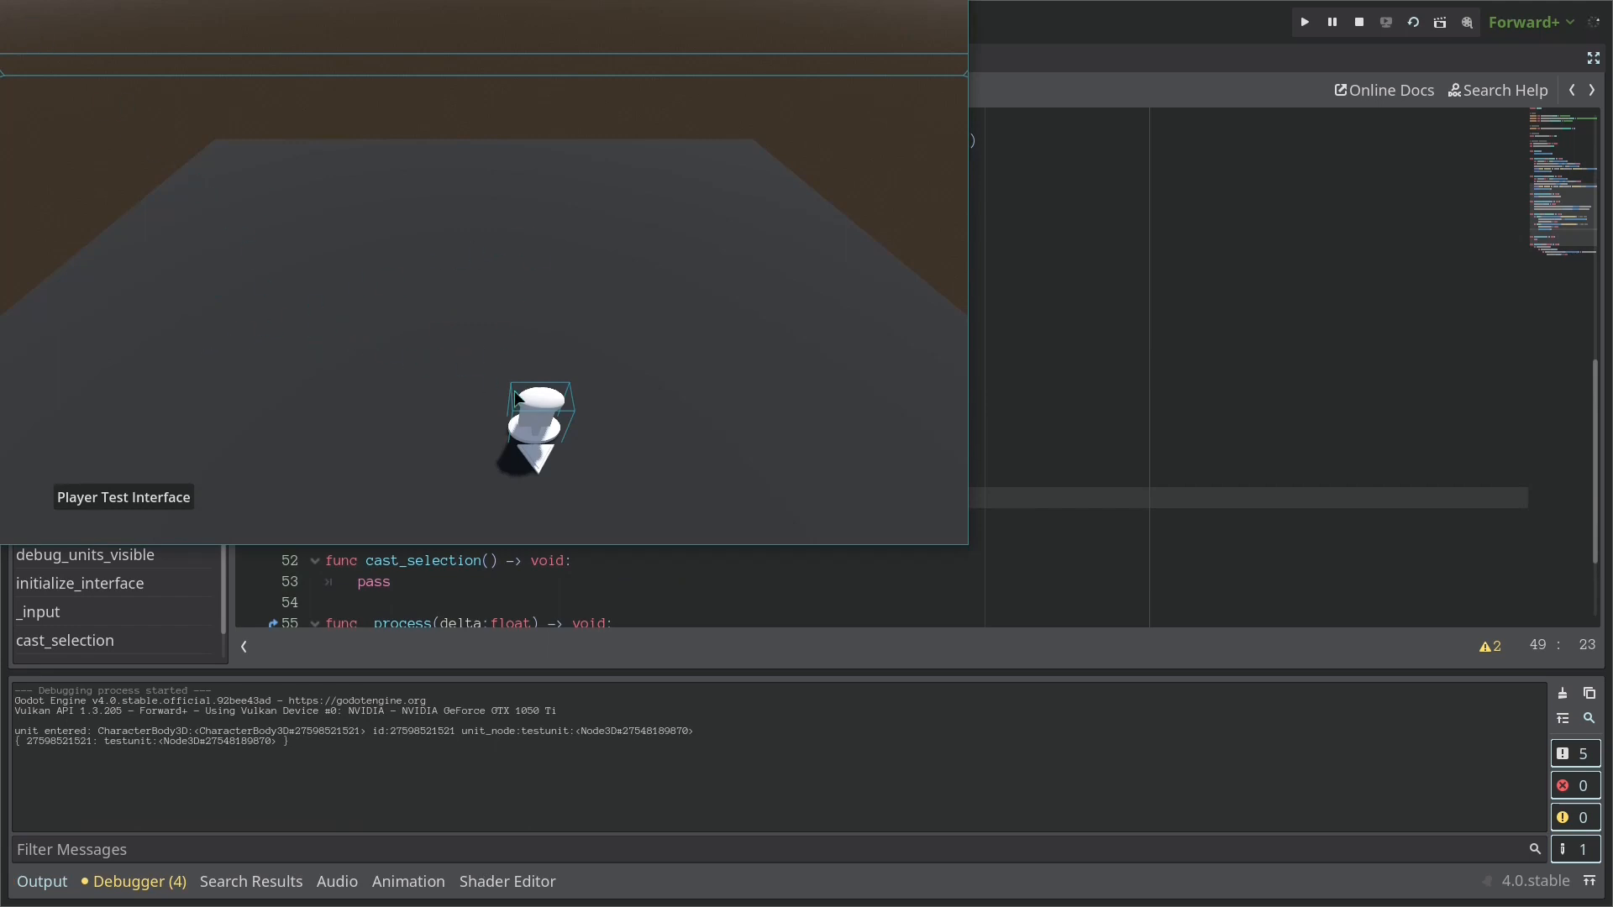
left_click(1358, 22)
type("ui_dragbox.visible = tru")
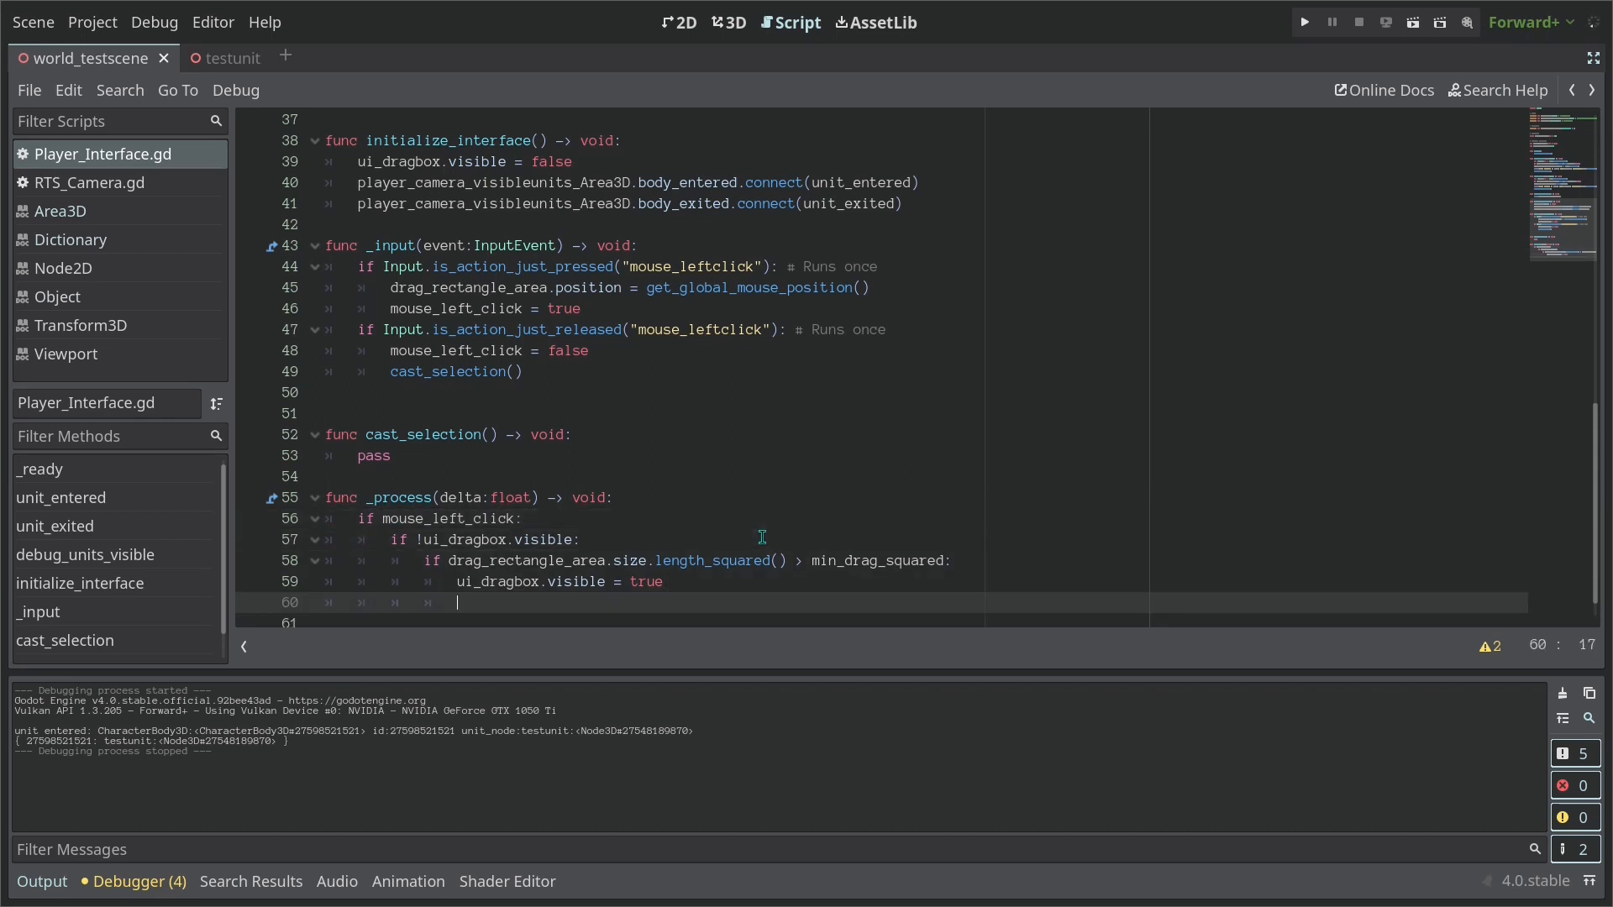
Set drag_rectangle_area.size to get_global_mouse_position() minus drag_rectangle_area.position
type("else")
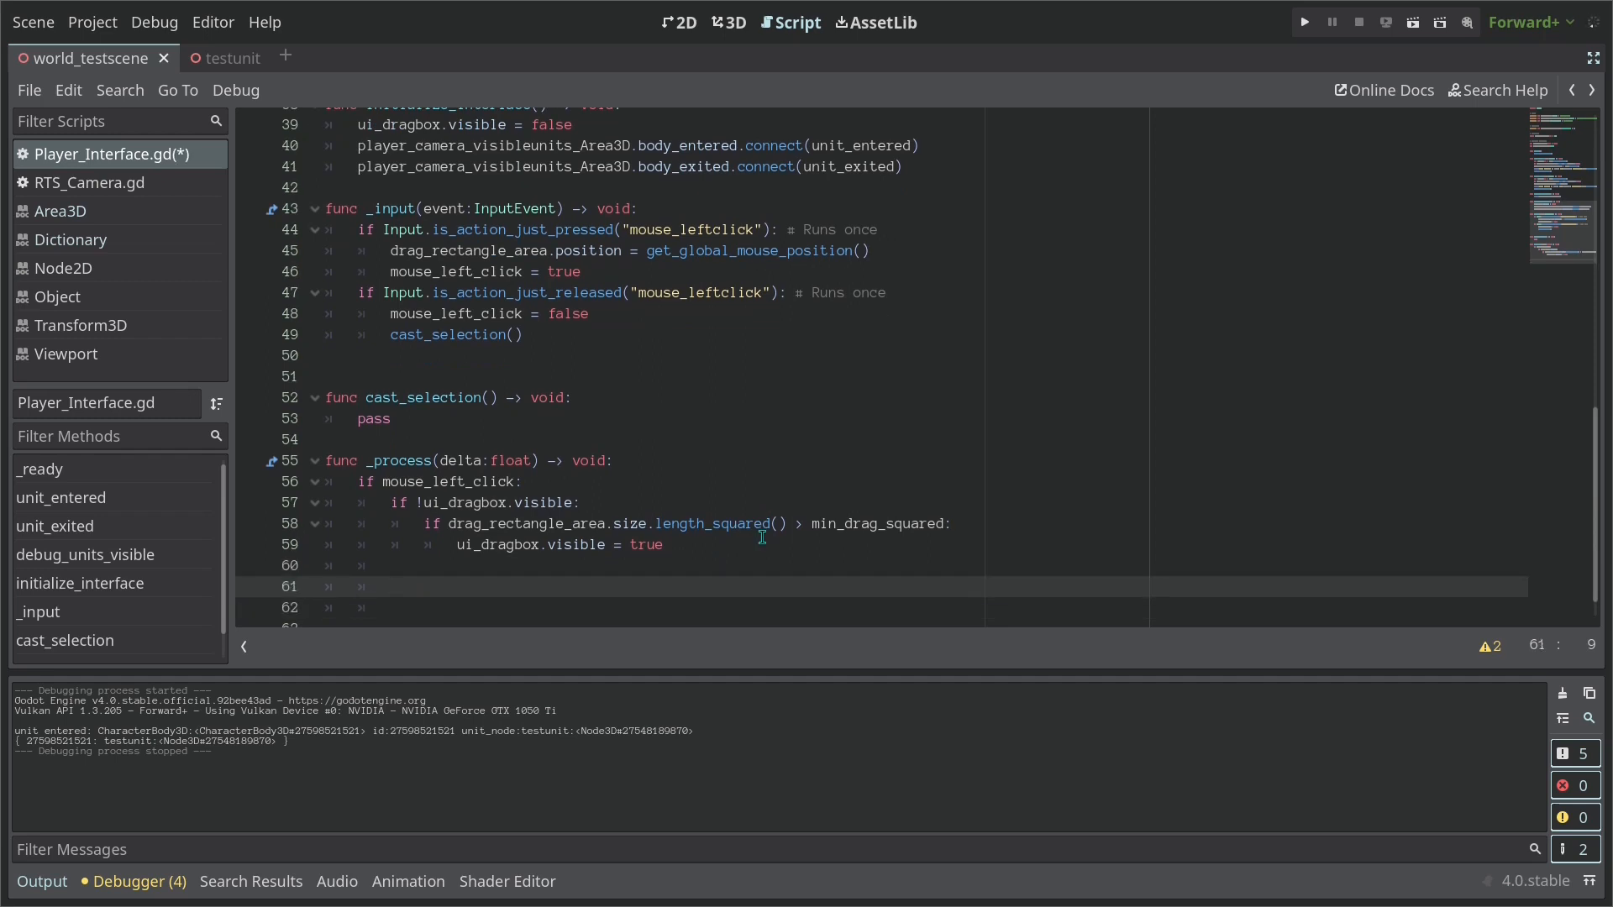
type("drag_rectangle_area.size =")
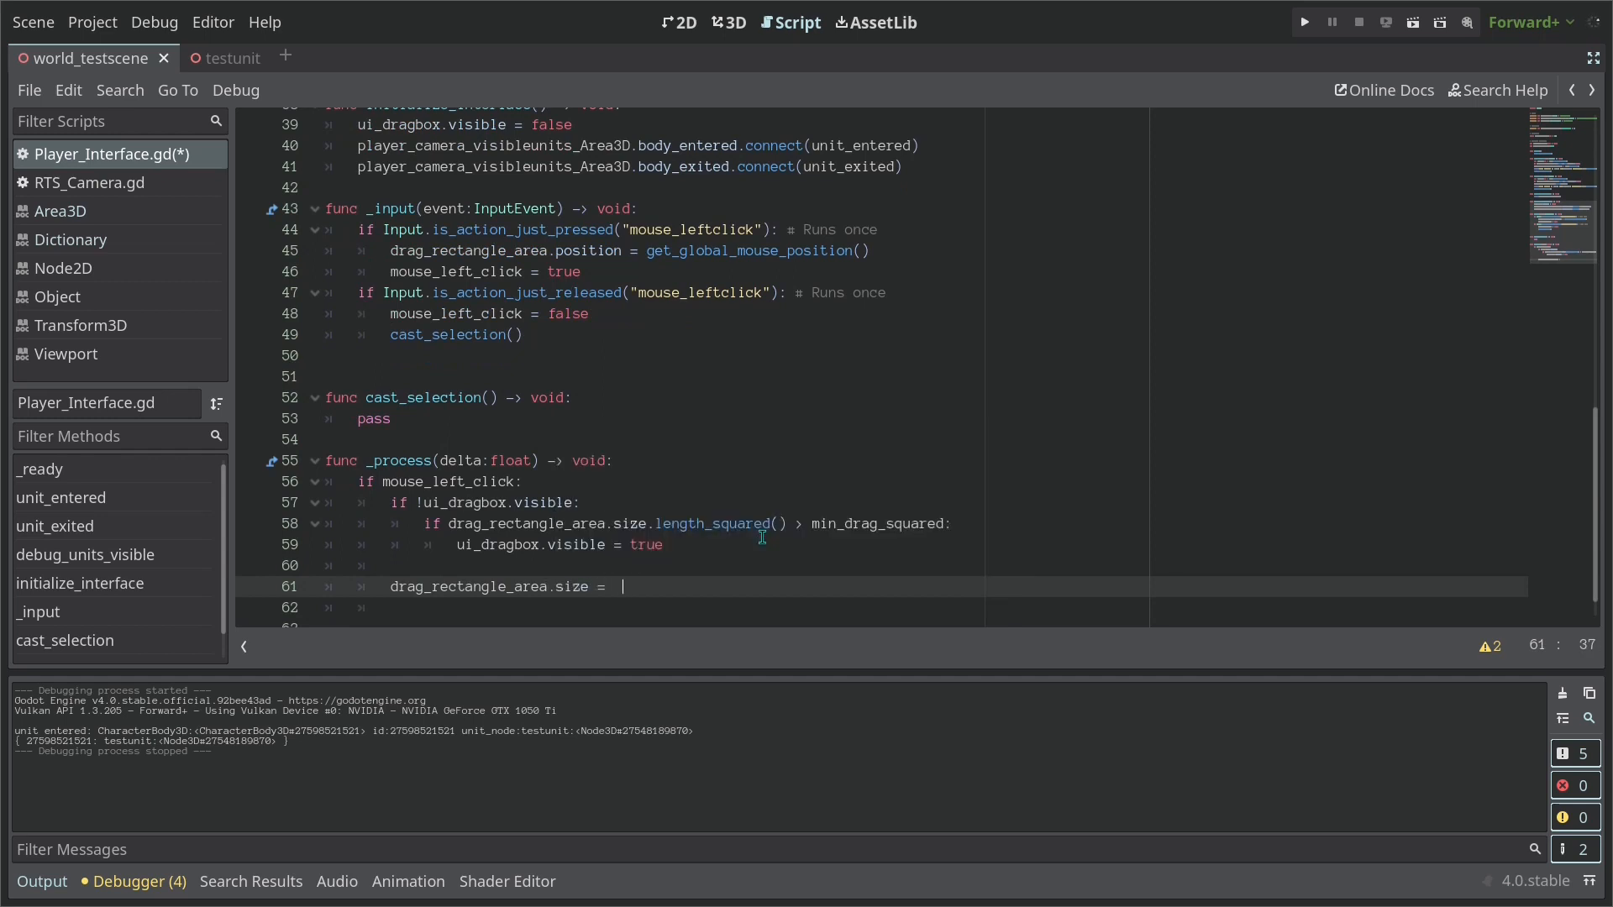
type("drag_rectangle_area")
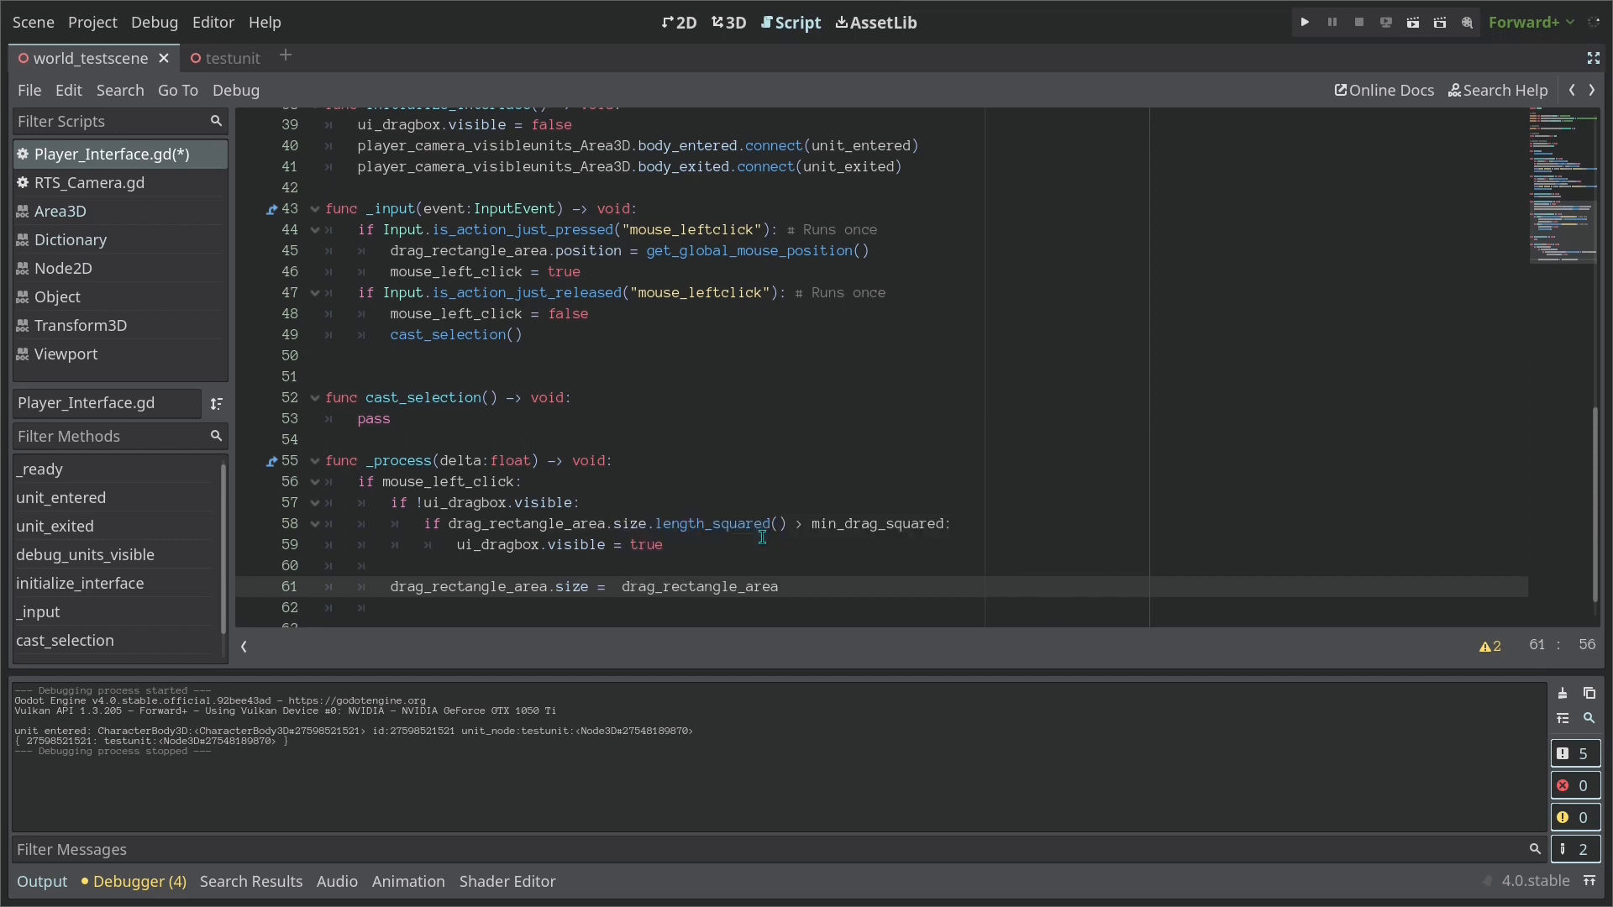
type(".position")
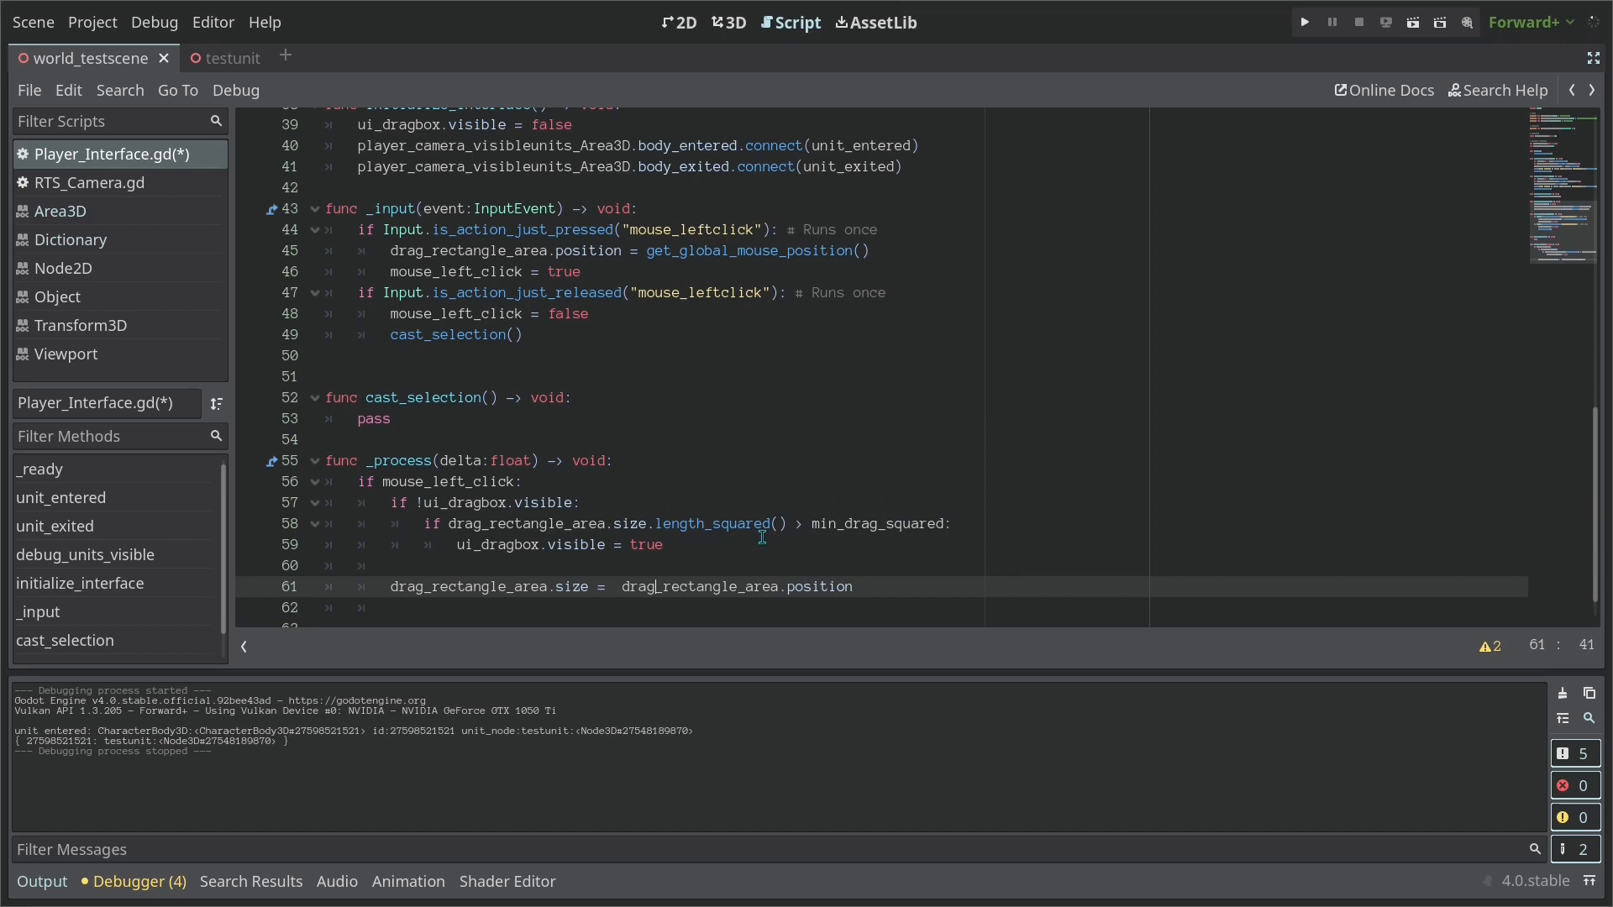
type("get_global_mouse_position() -")
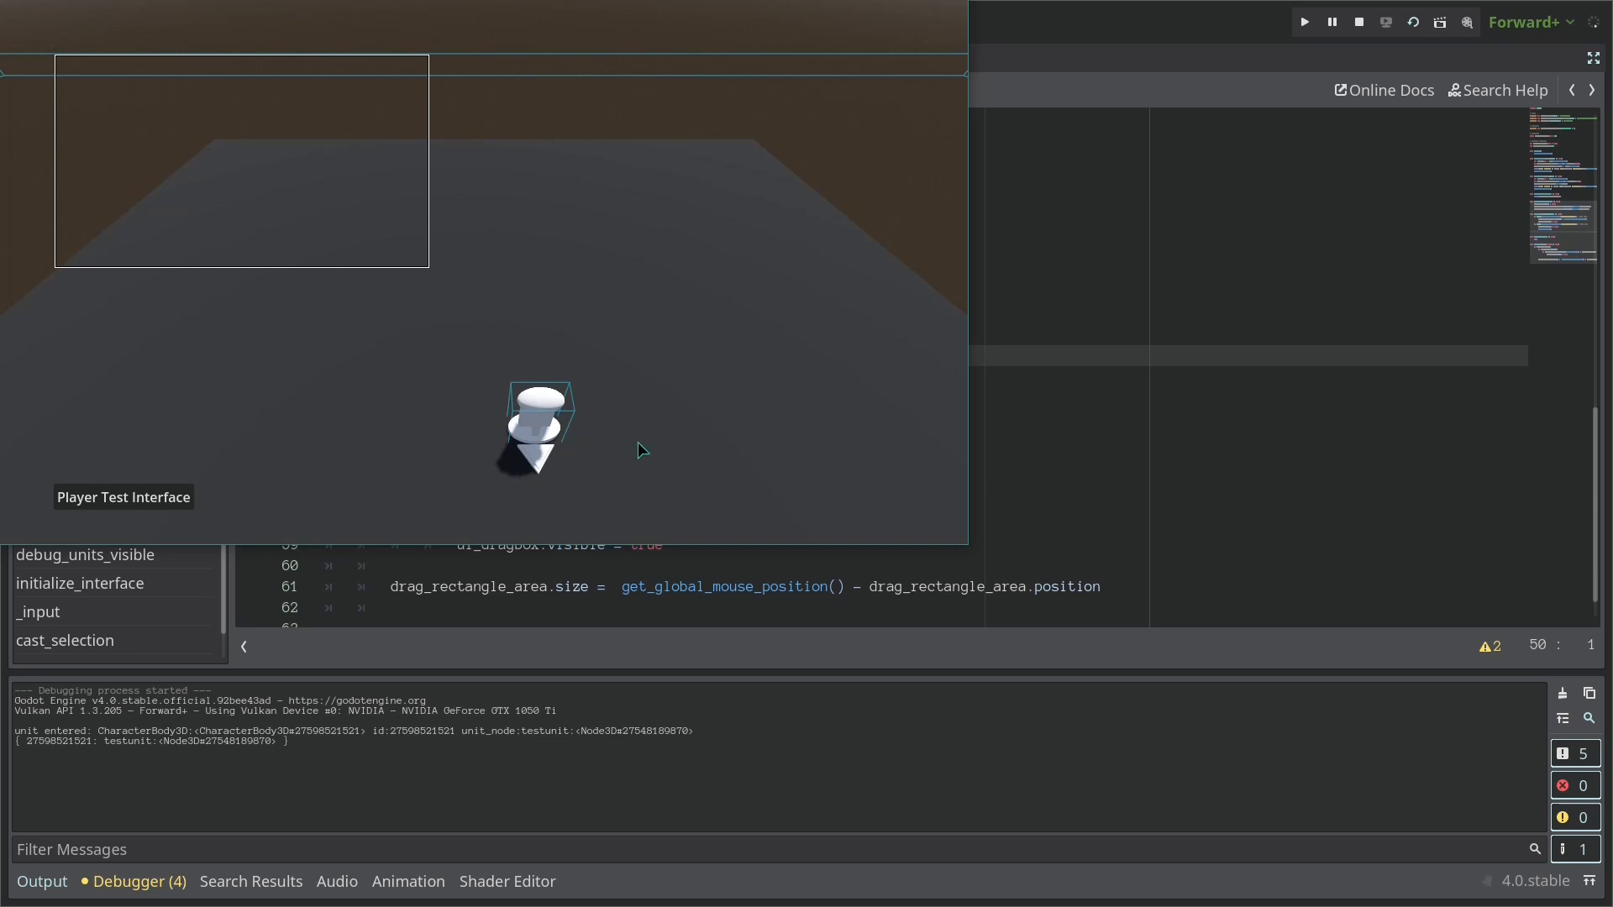
mouse_move(324, 240)
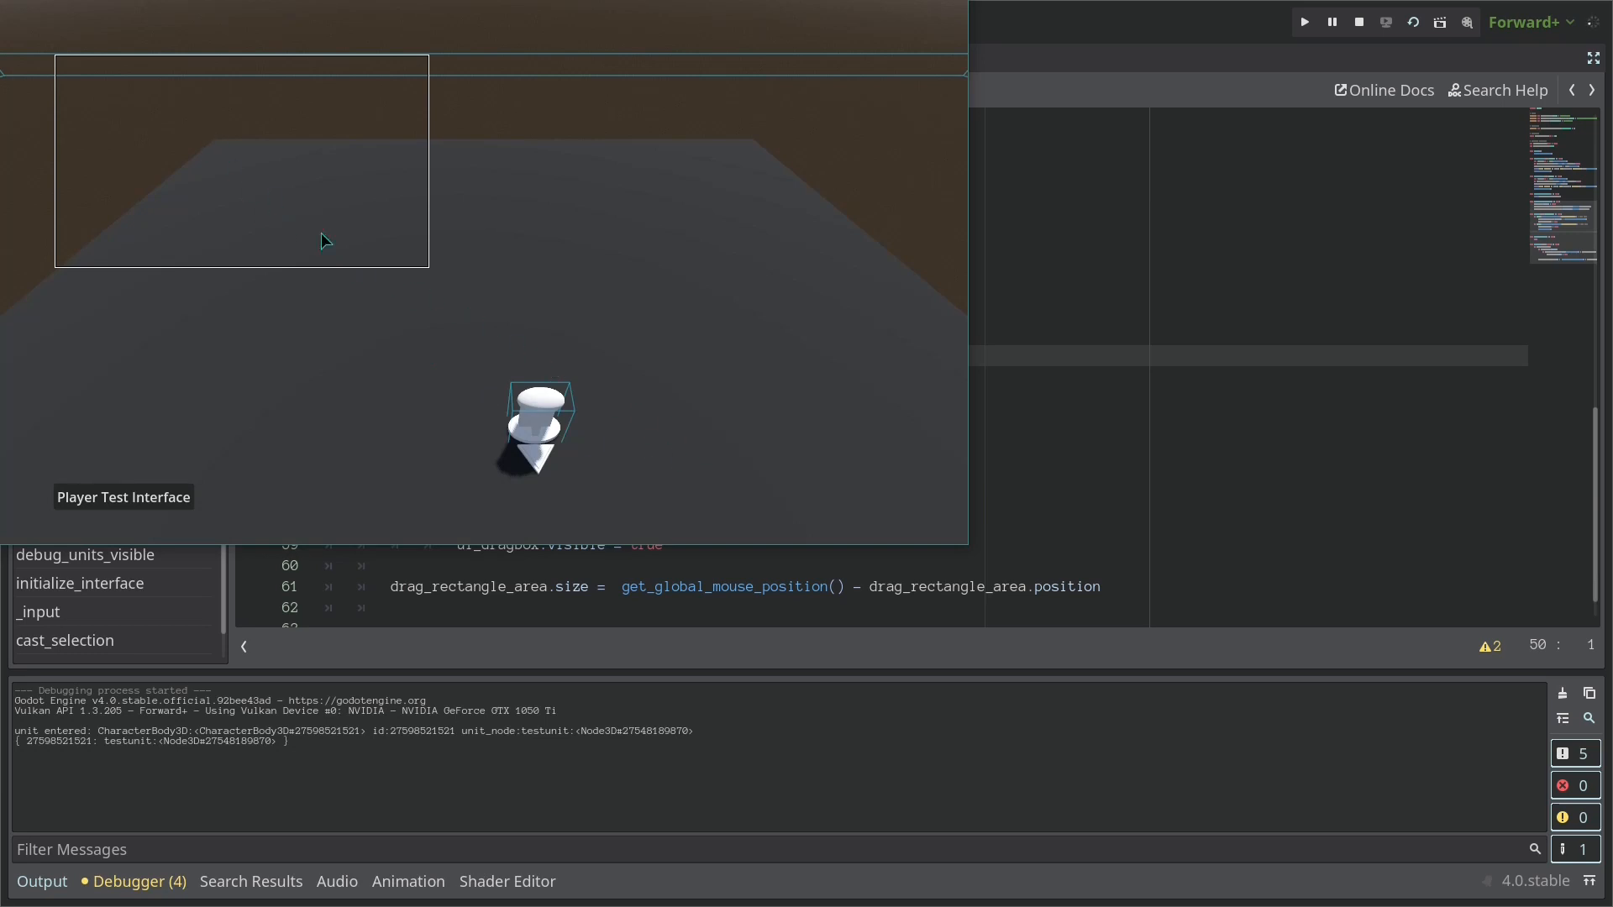
mouse_move(634, 383)
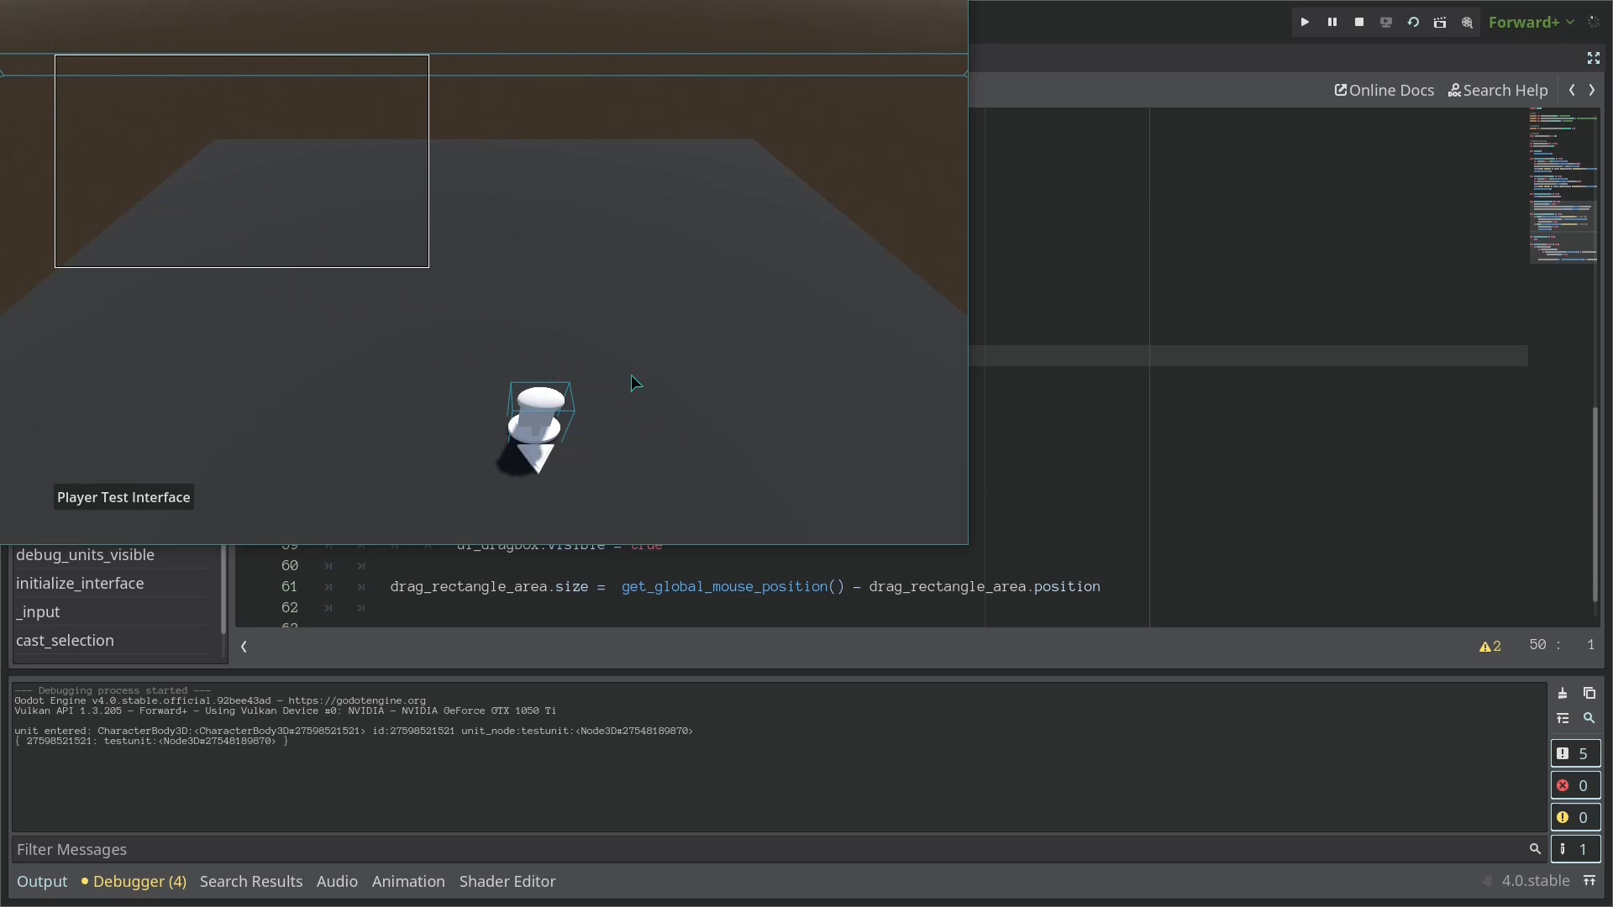
Test the selection box in the running game, then end the run
left_click(1358, 22)
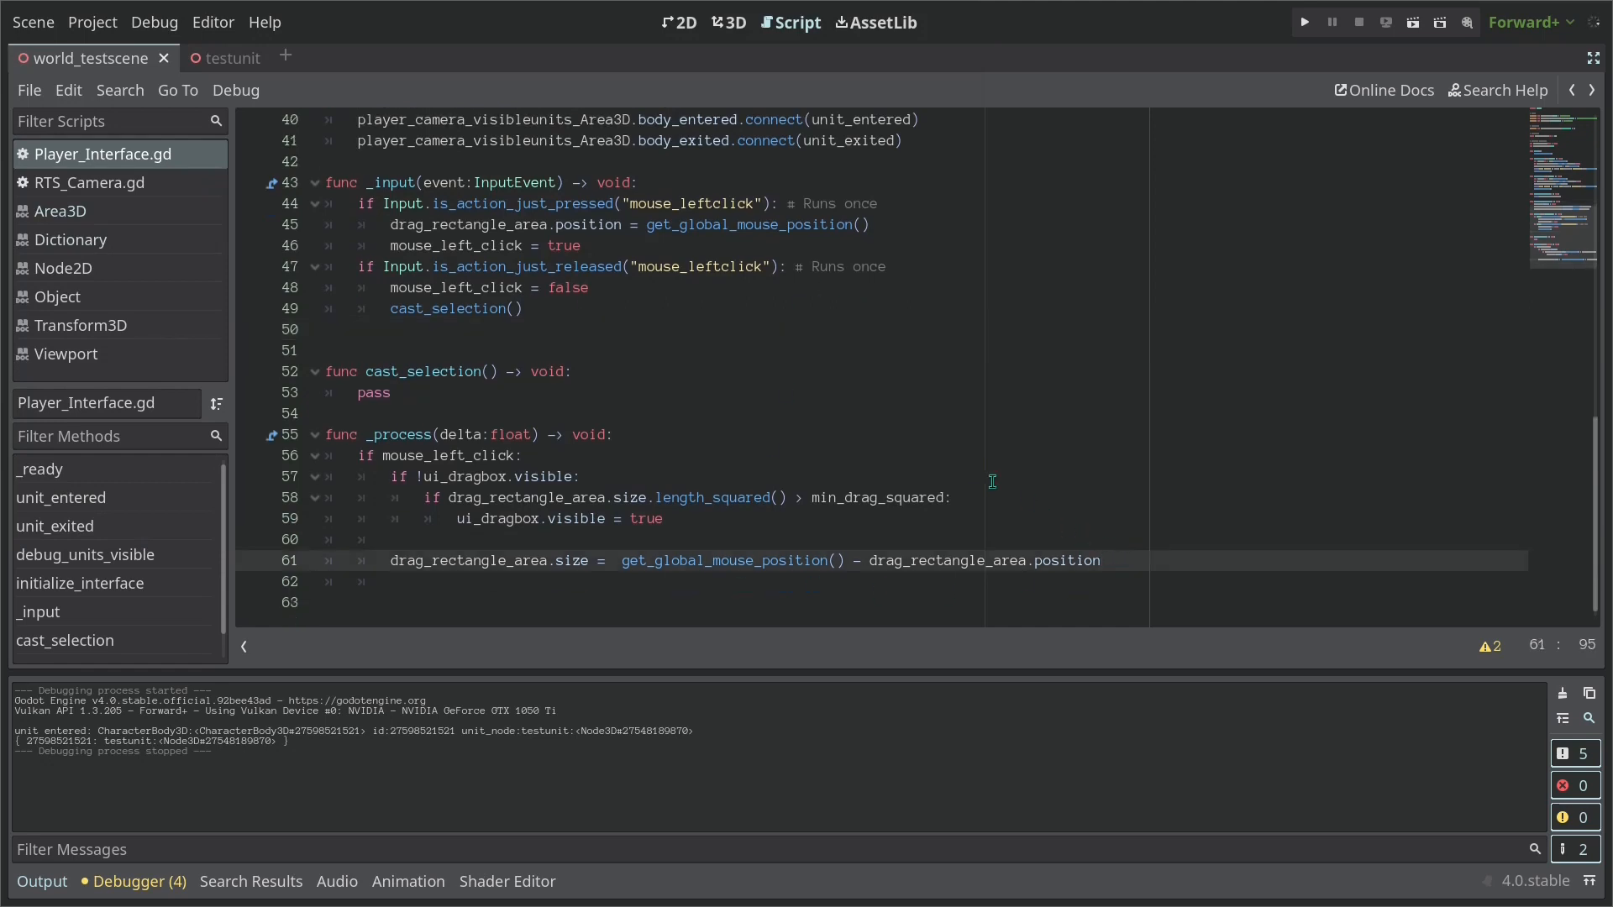
mouse_move(1185, 532)
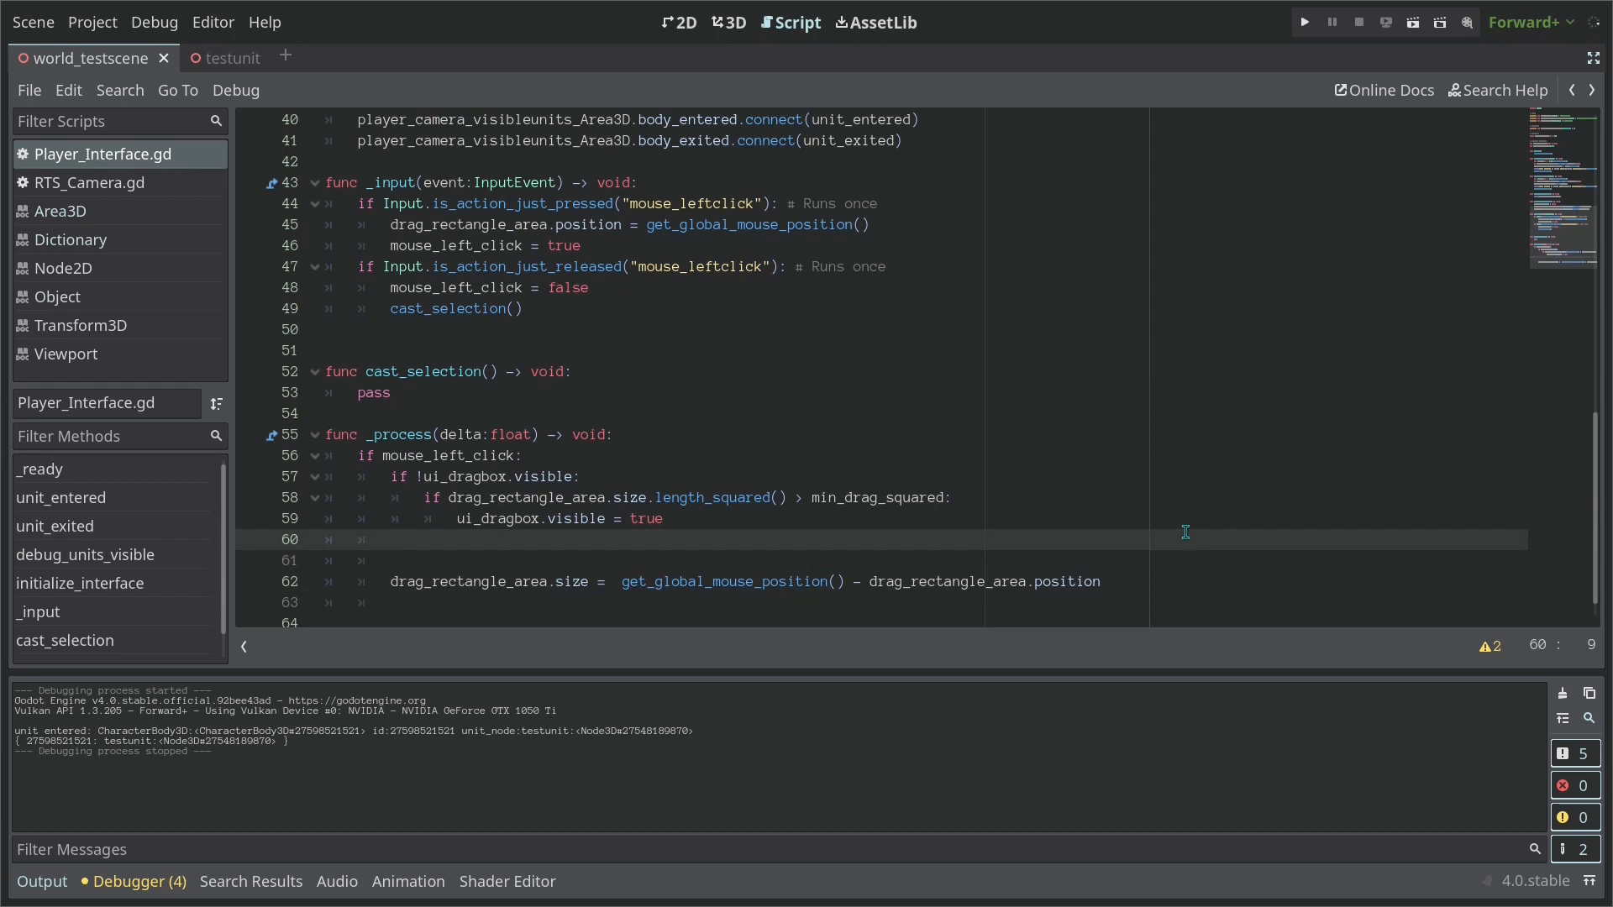
Add an else branch calling update_ui_dragbox() and declare that function
type("else")
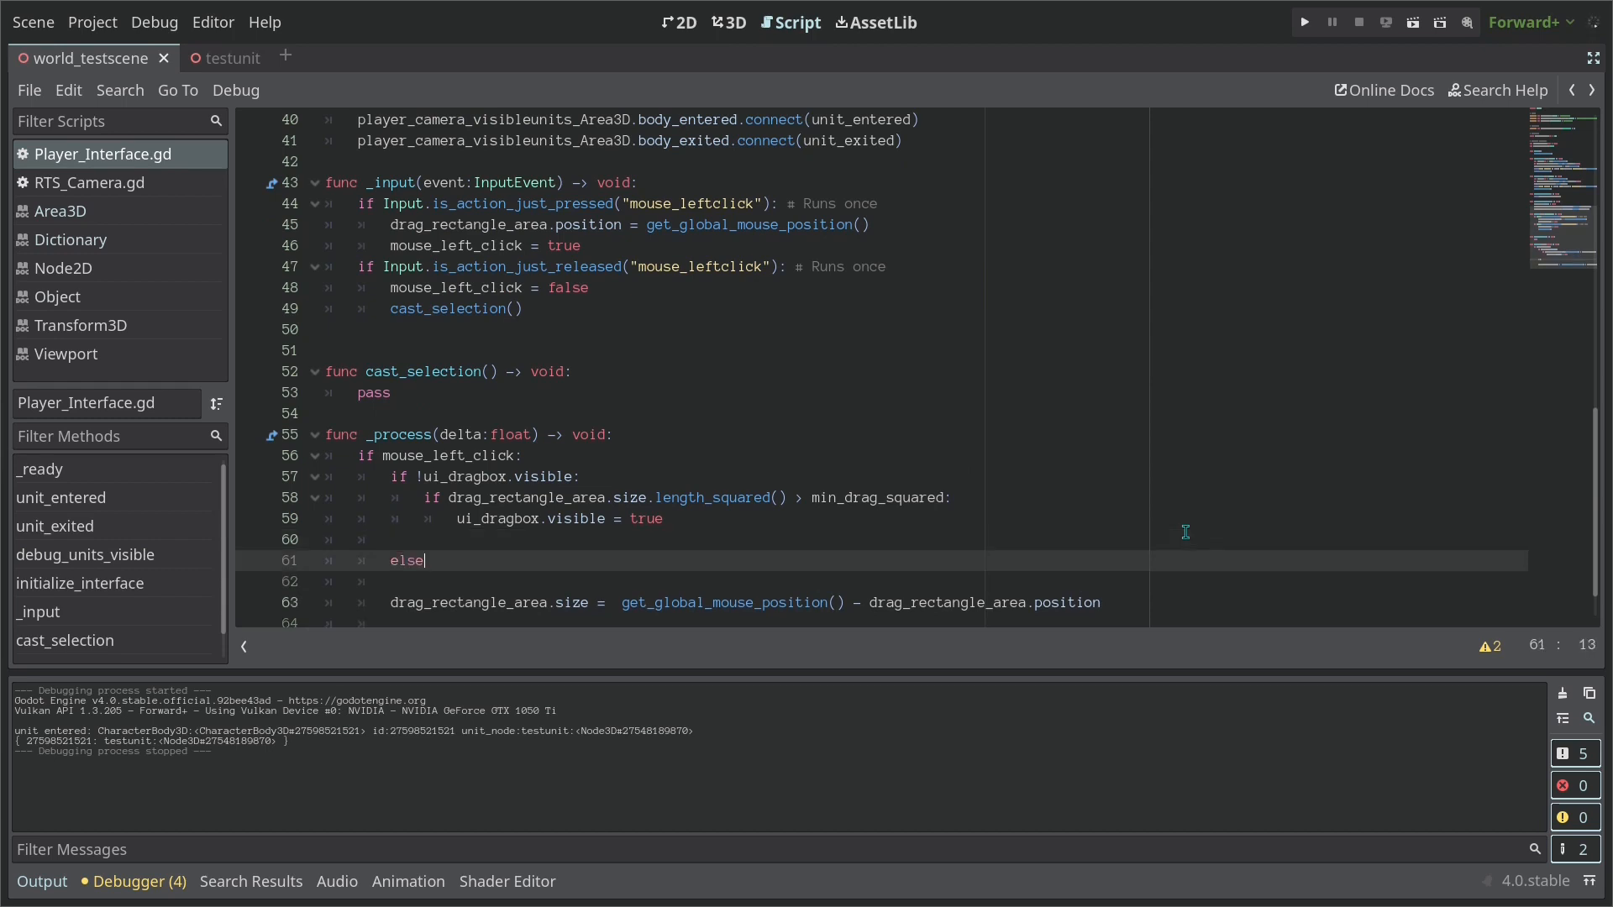
type(":")
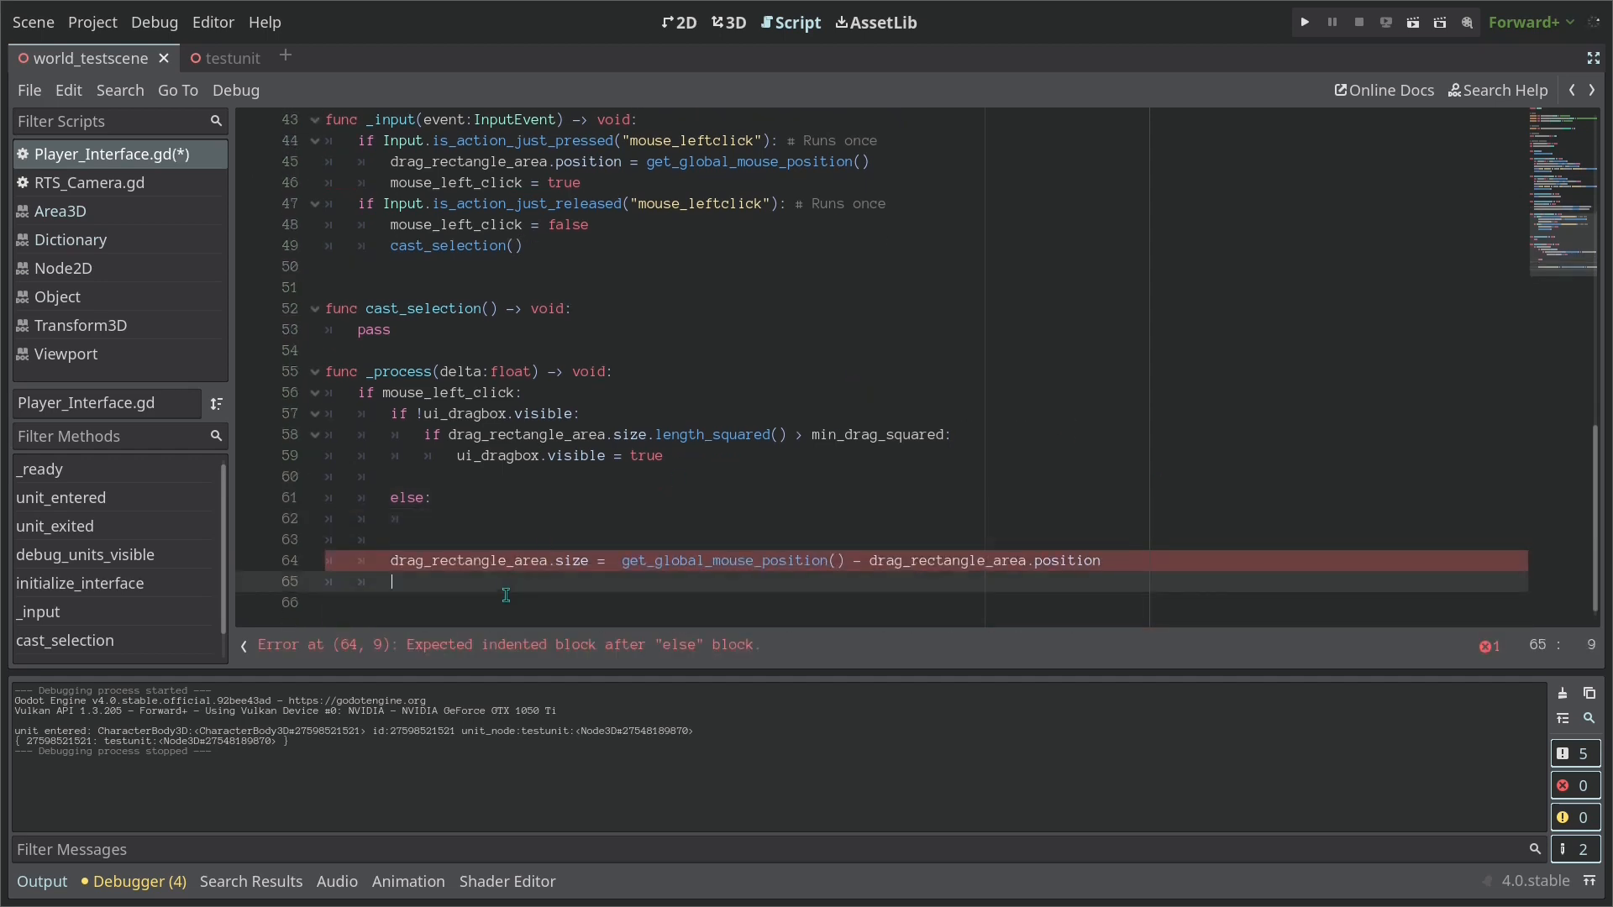
type("func")
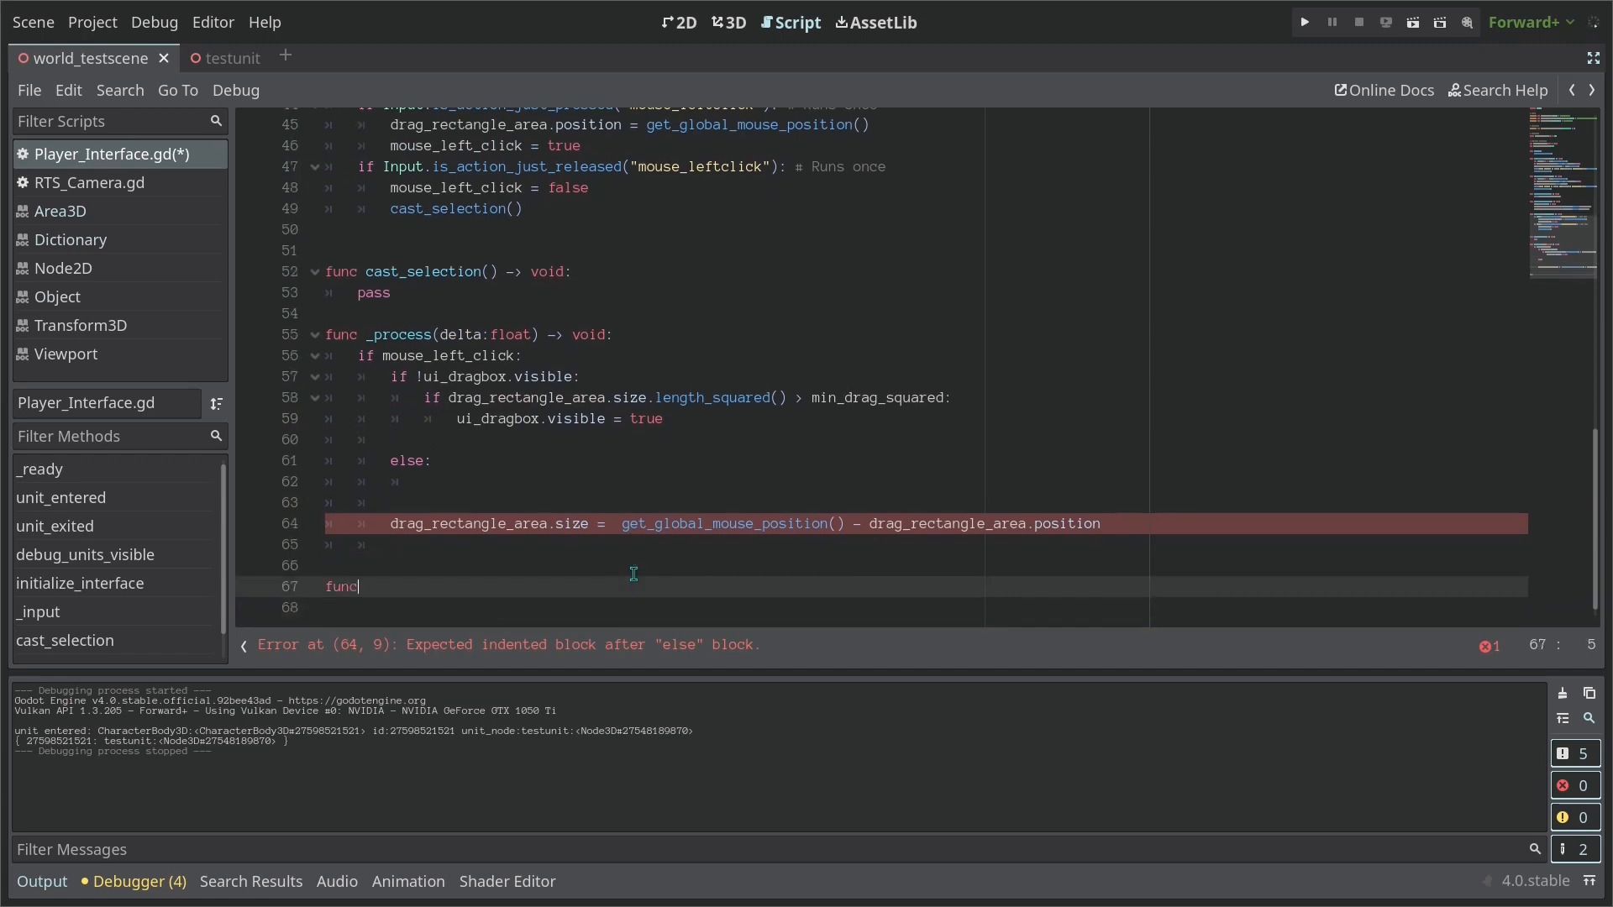
type("update_ui")
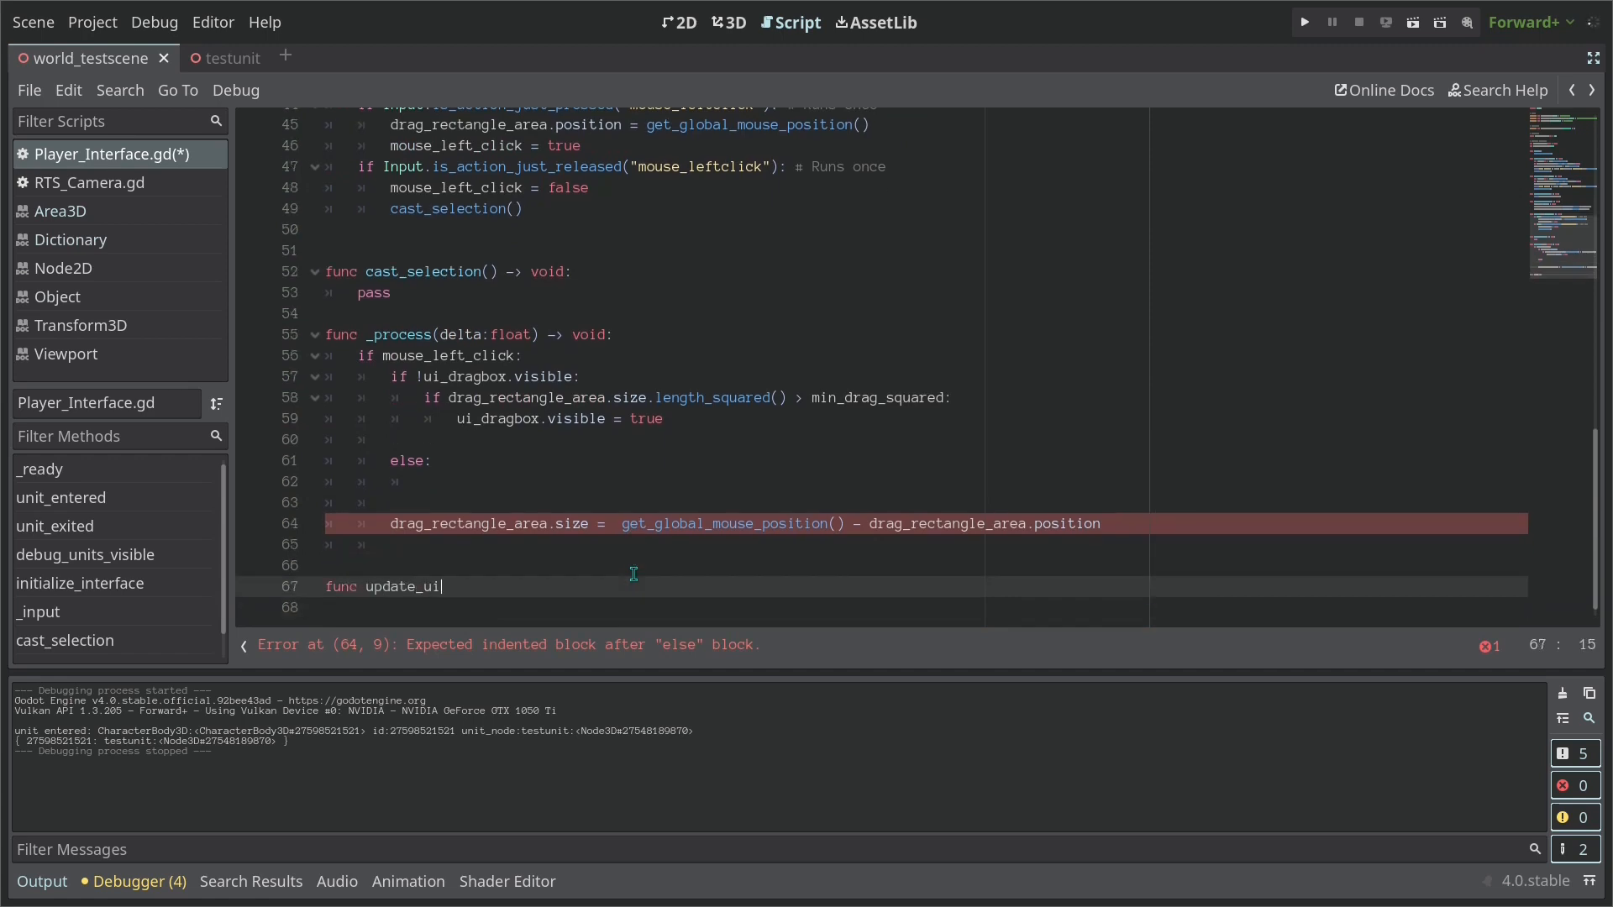
type("_dragbox() -> void:")
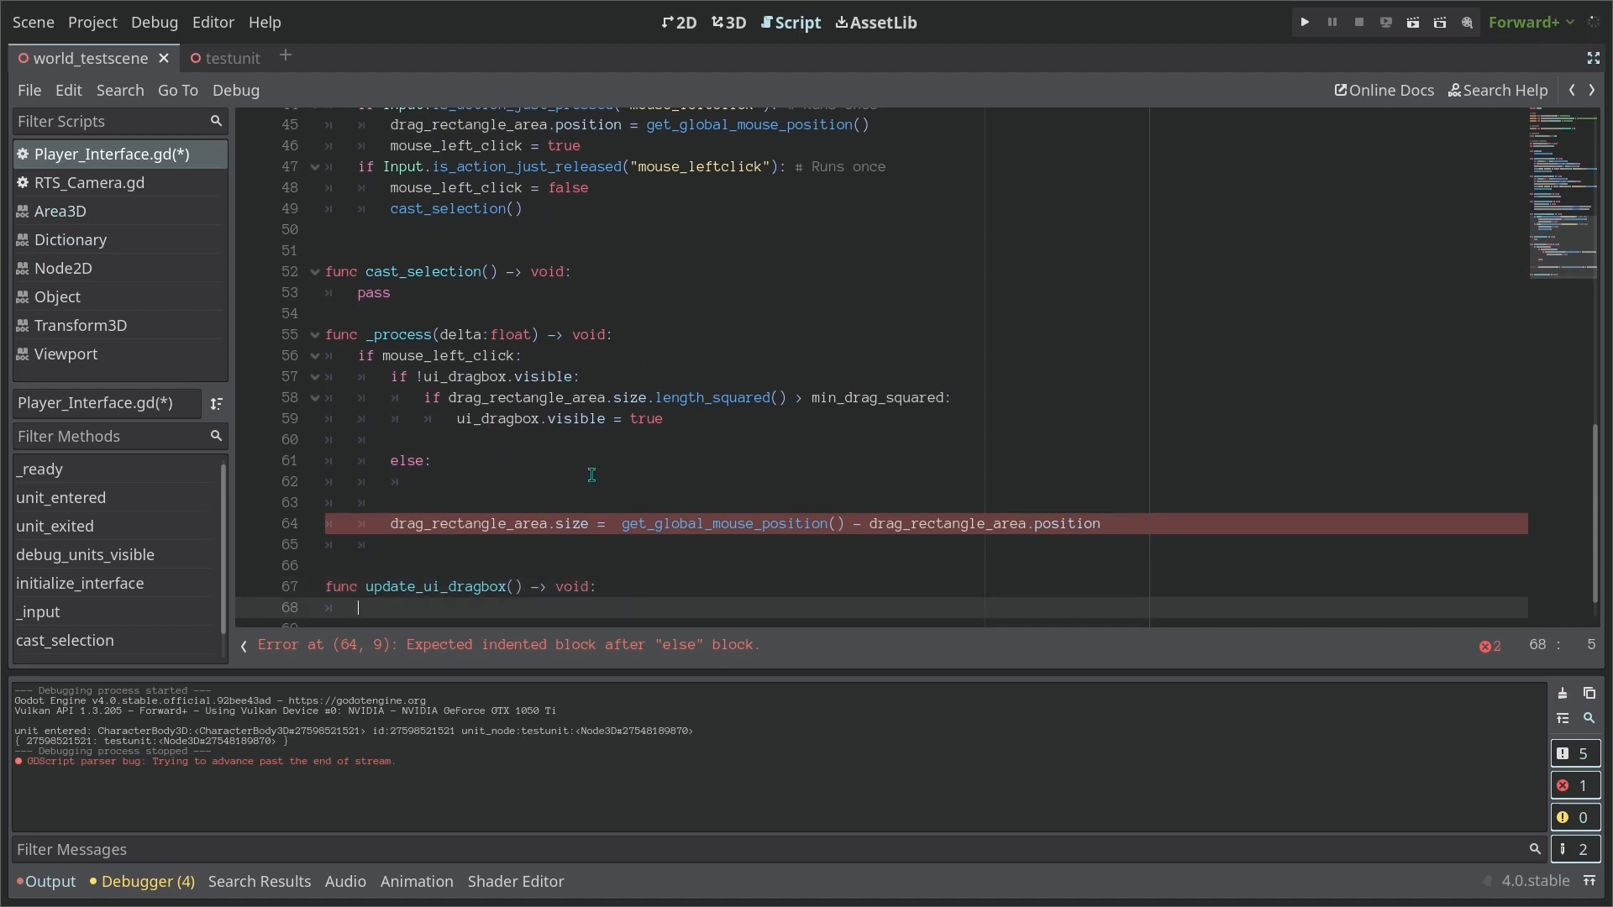
double_click(440, 587)
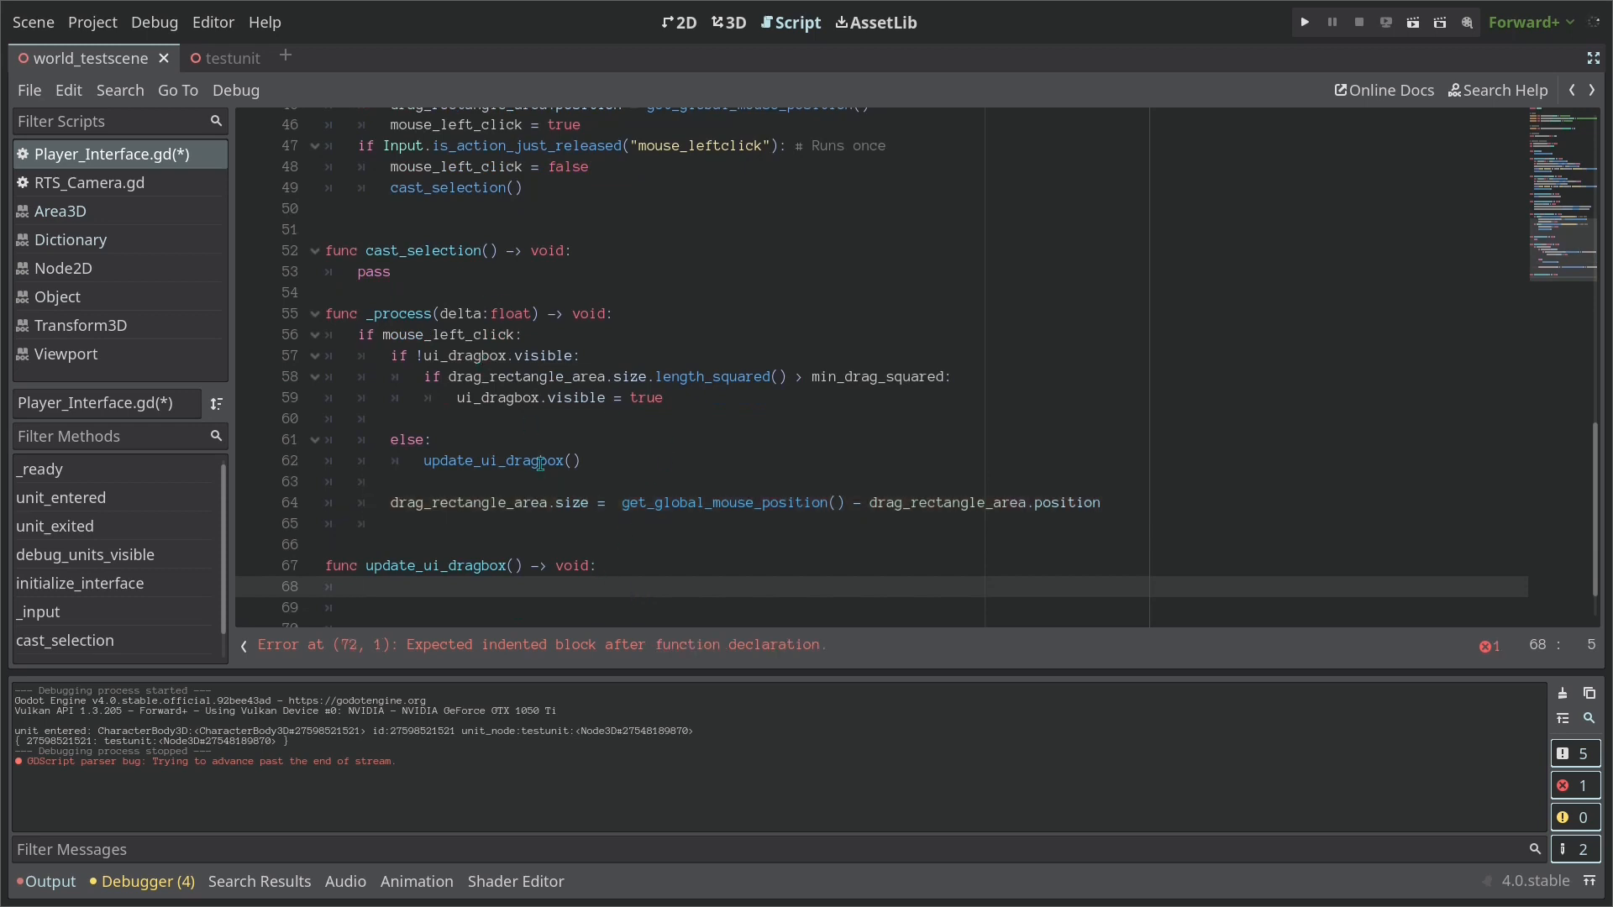
Inside update_ui_dragbox, set ui_dragbox.position to drag_rectangle_area.position
type("u")
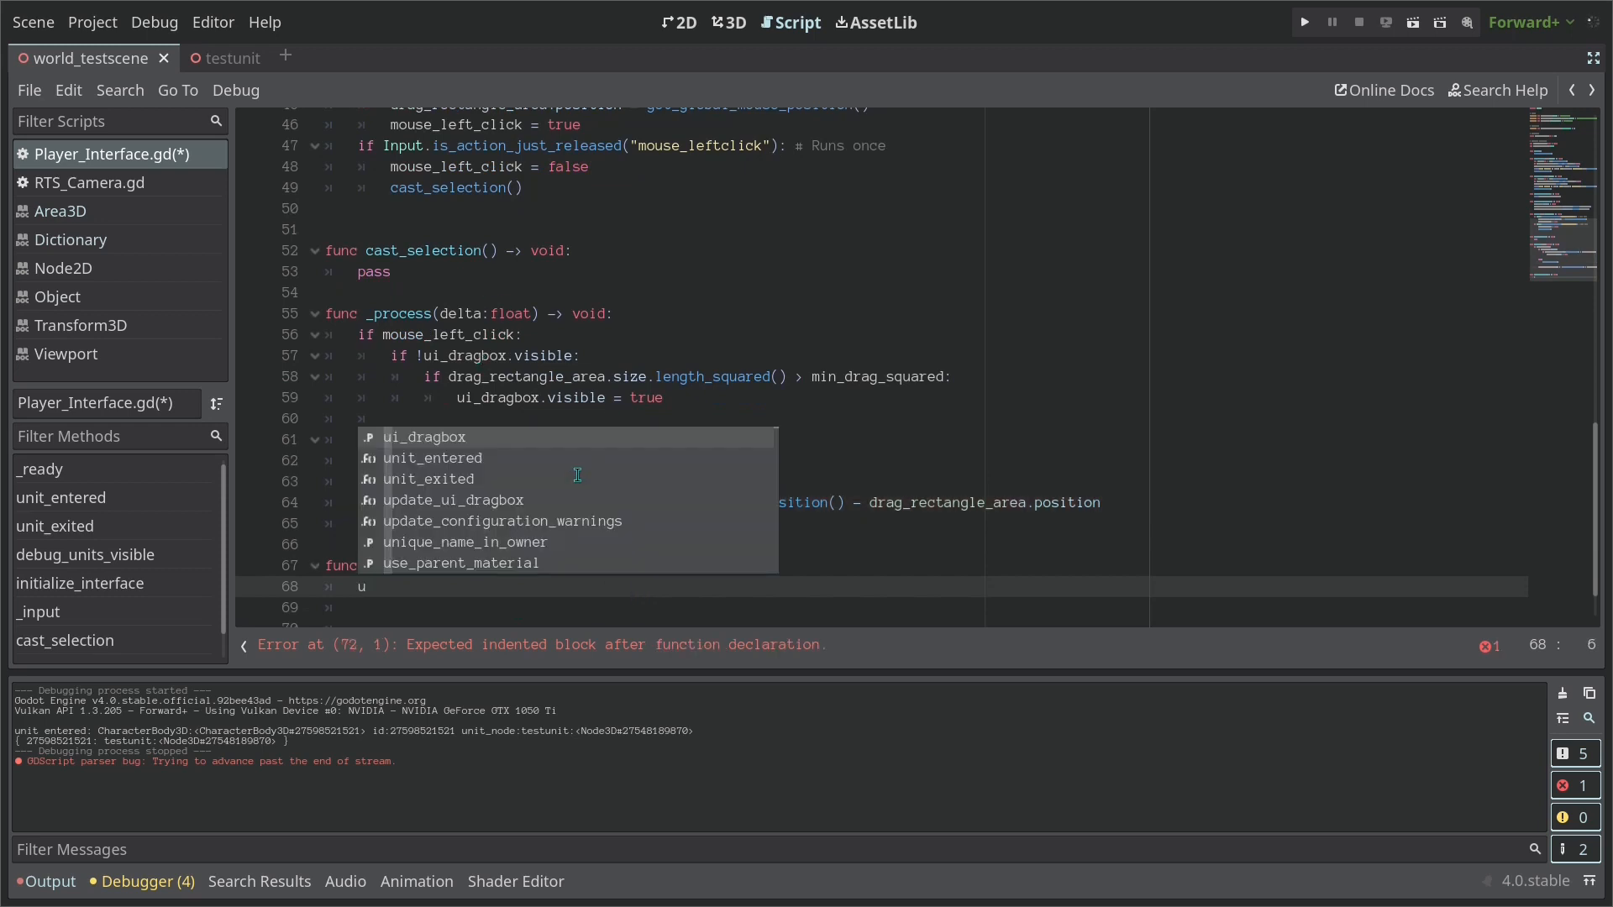
type("i_dragbox.position = dra")
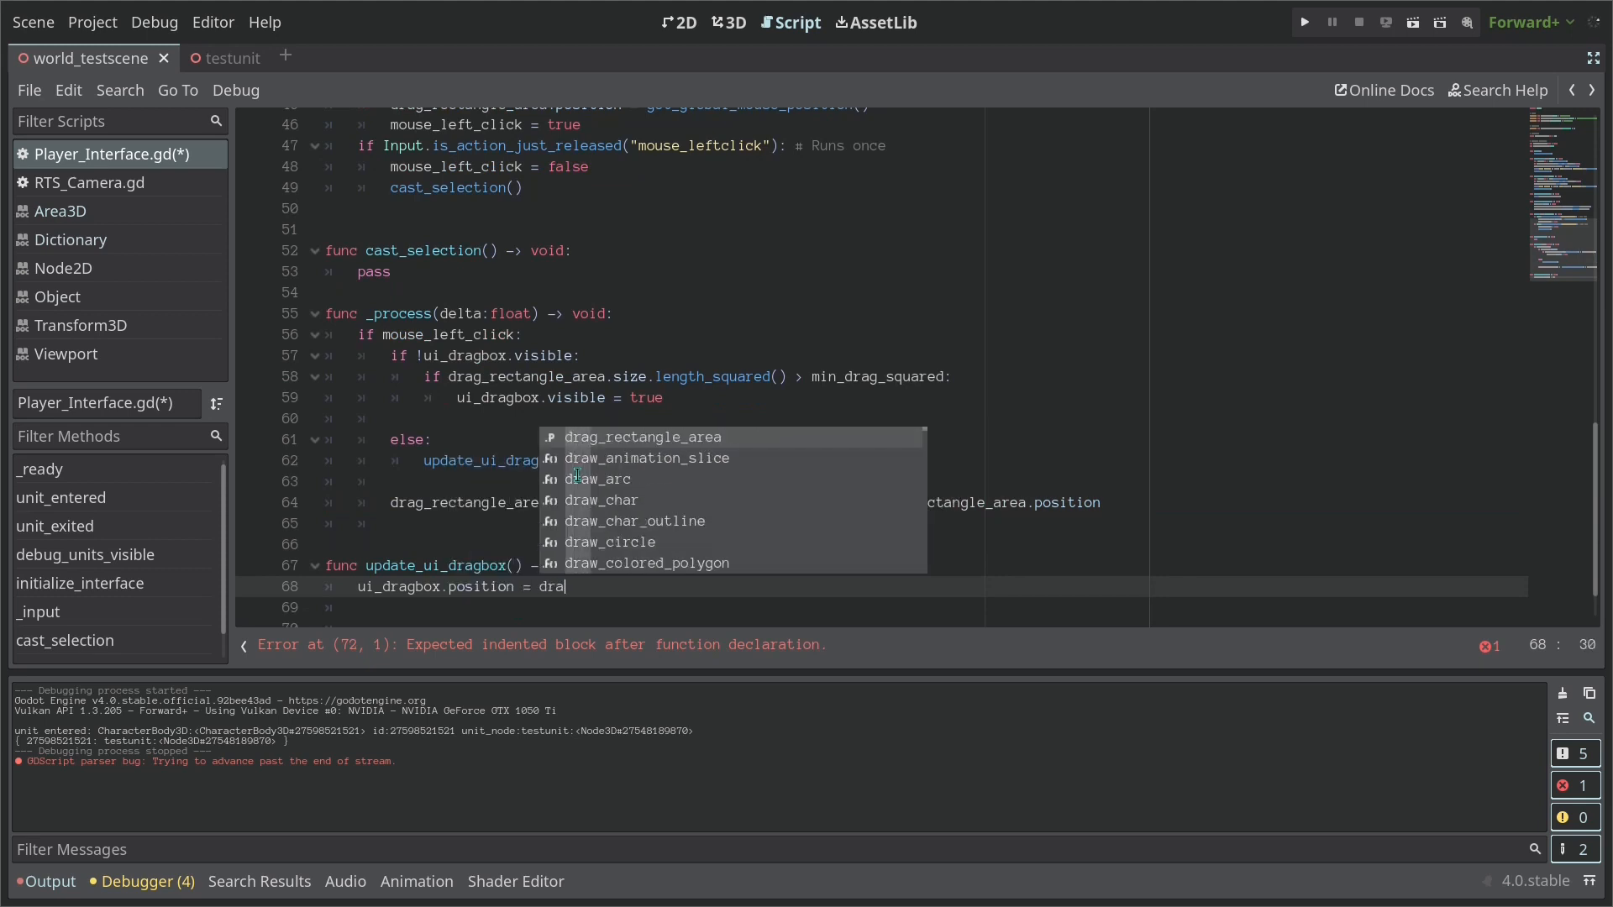
key("enter")
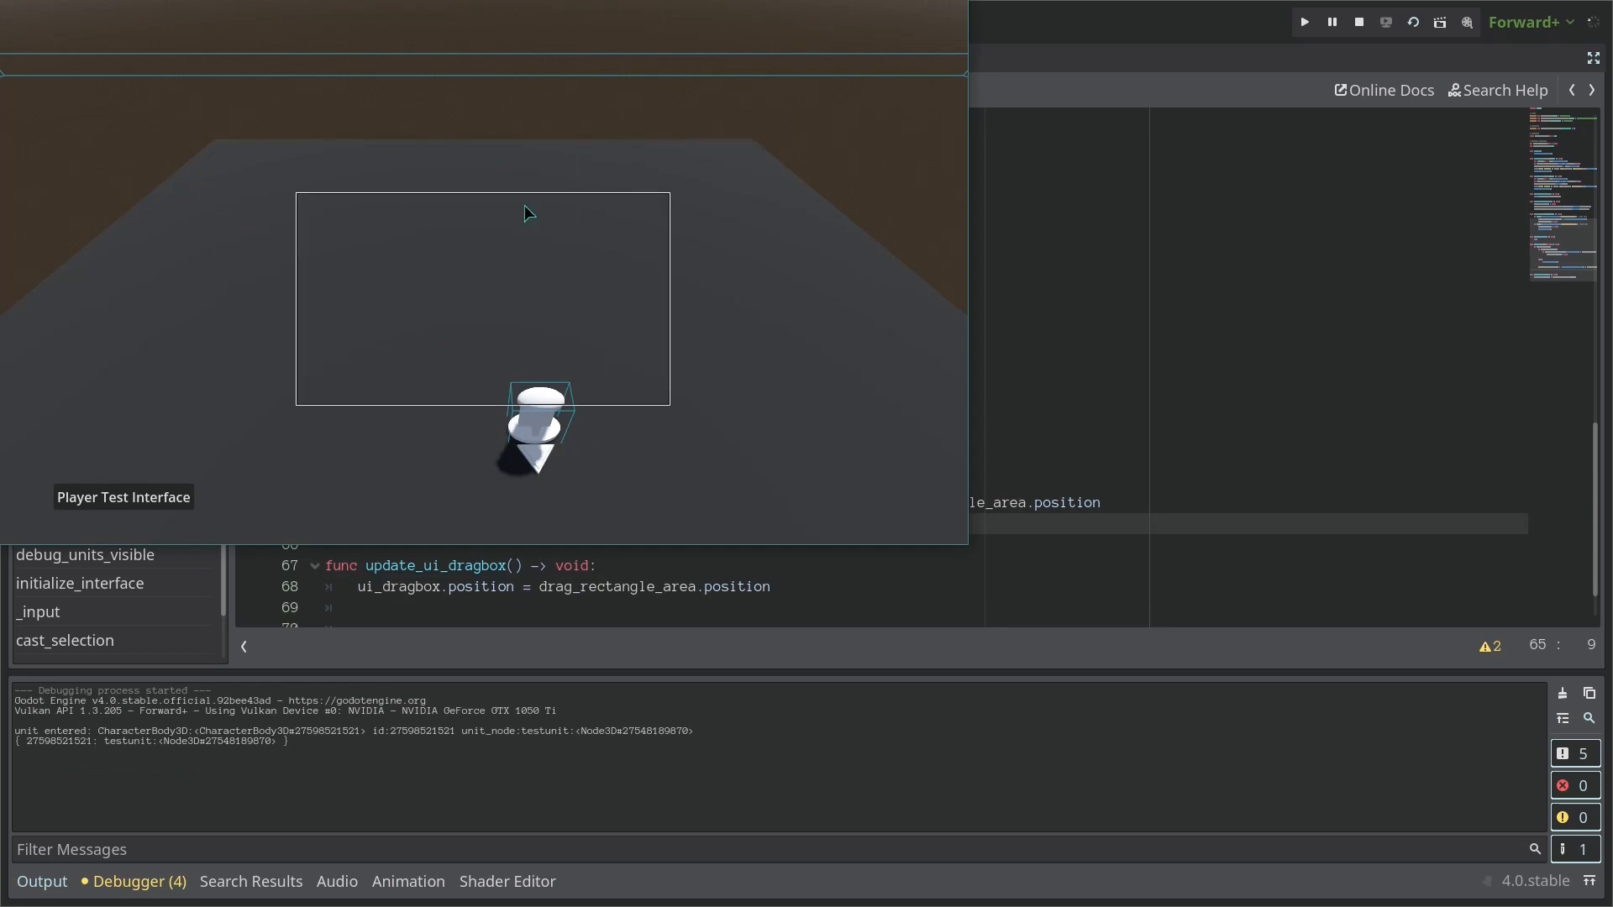
Draw a test box in the game, then set ui_dragbox.size to drag_rectangle_area.size
left_click_drag(528, 213, 557, 302)
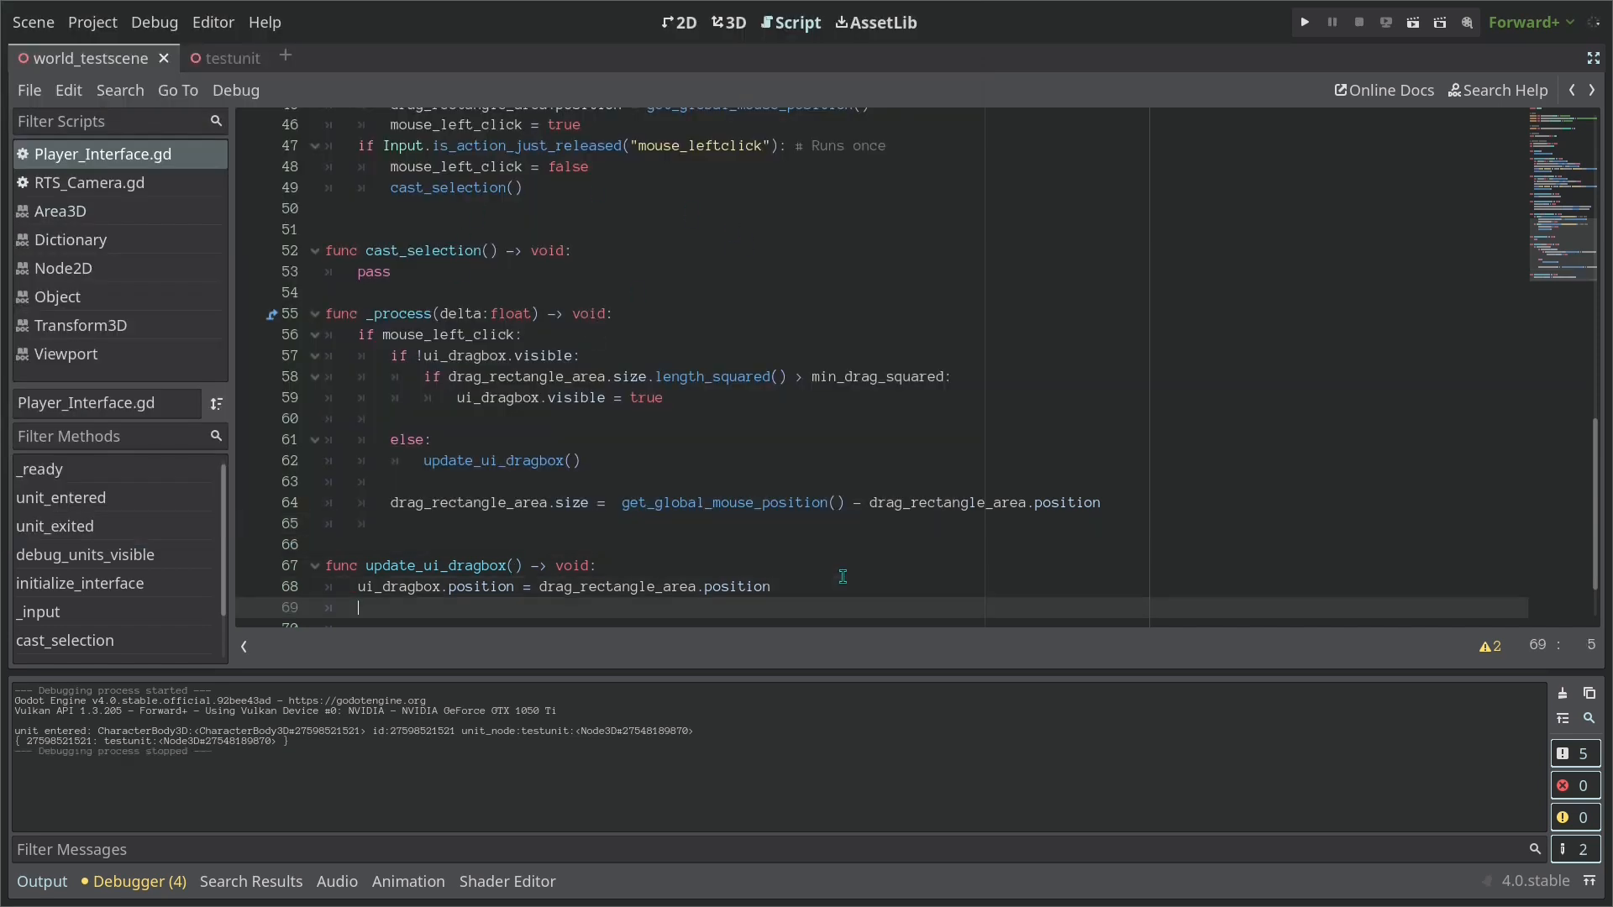
type("ui_")
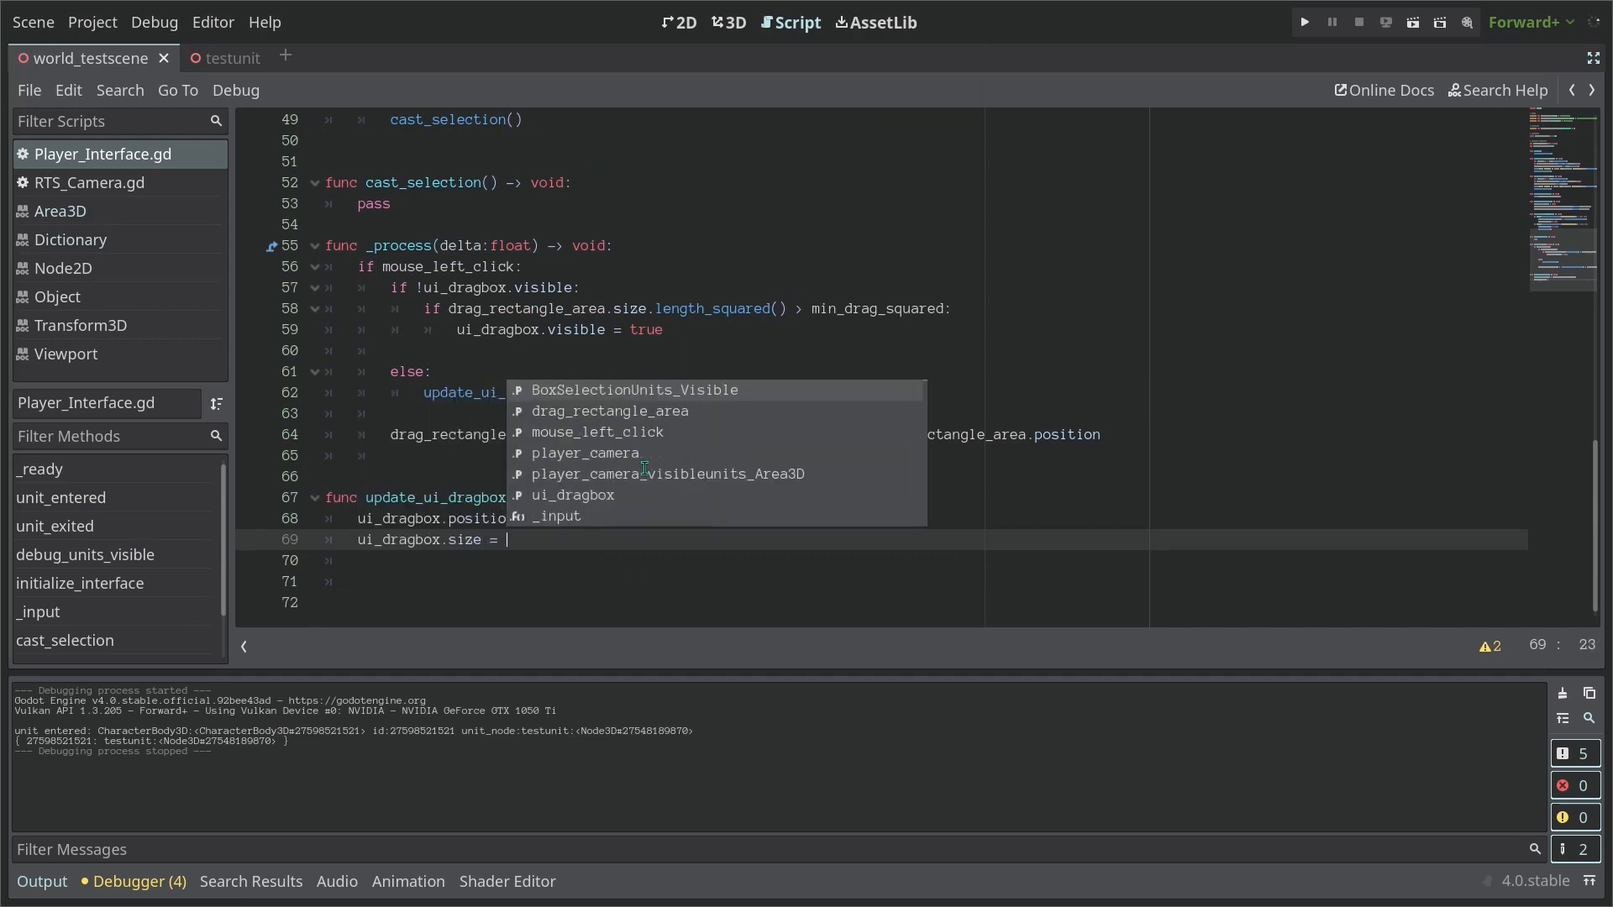
type("dra")
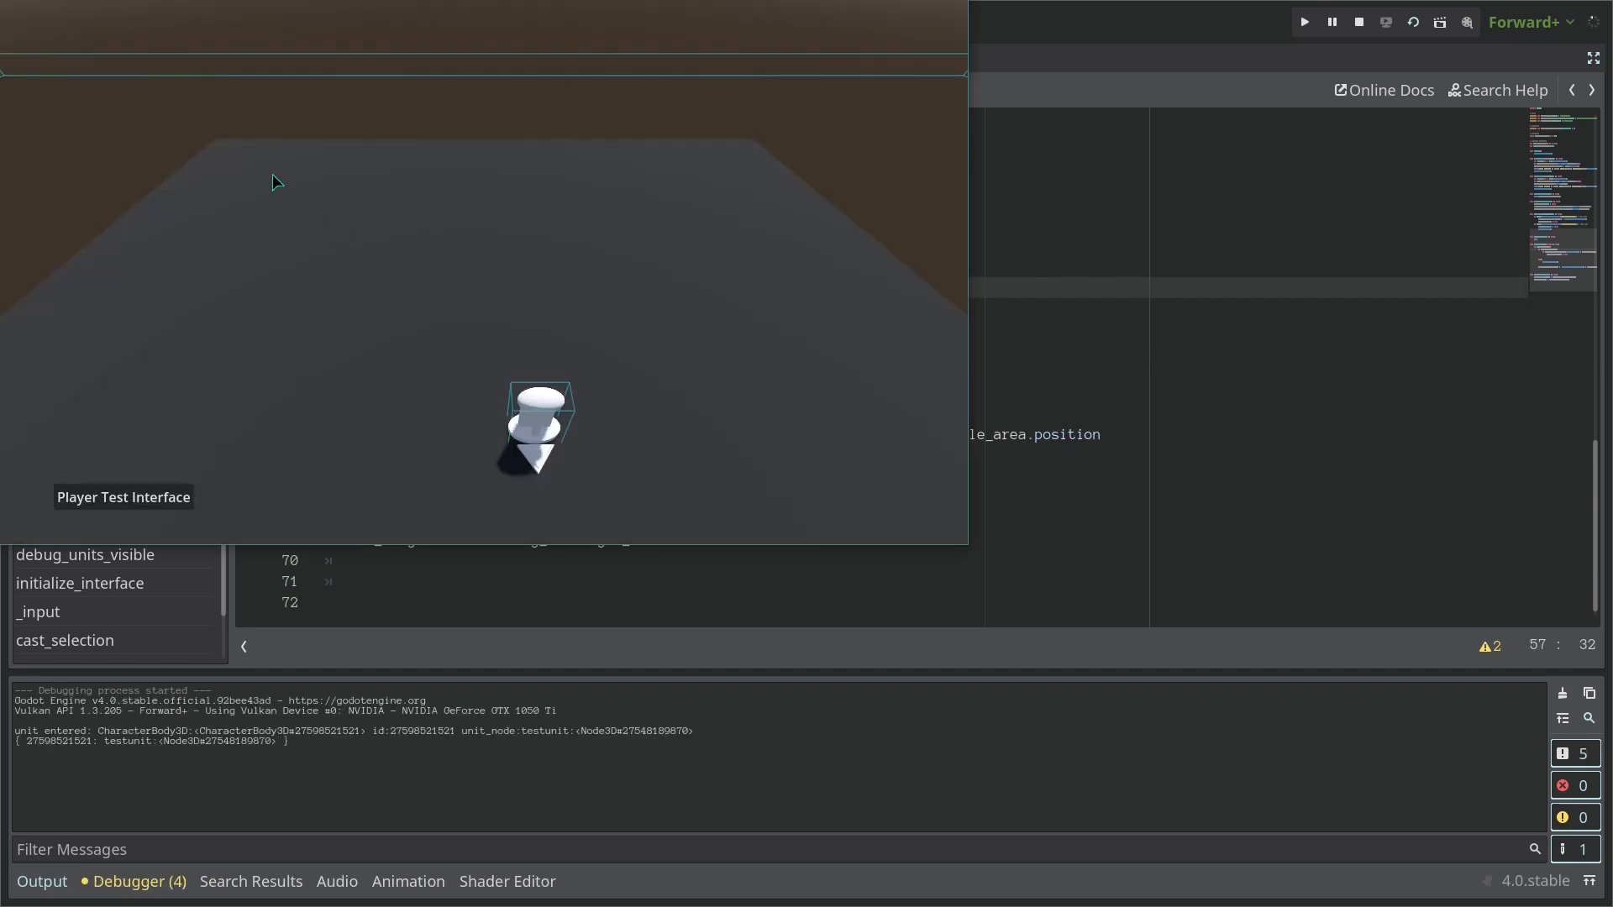
left_click_drag(273, 177, 605, 337)
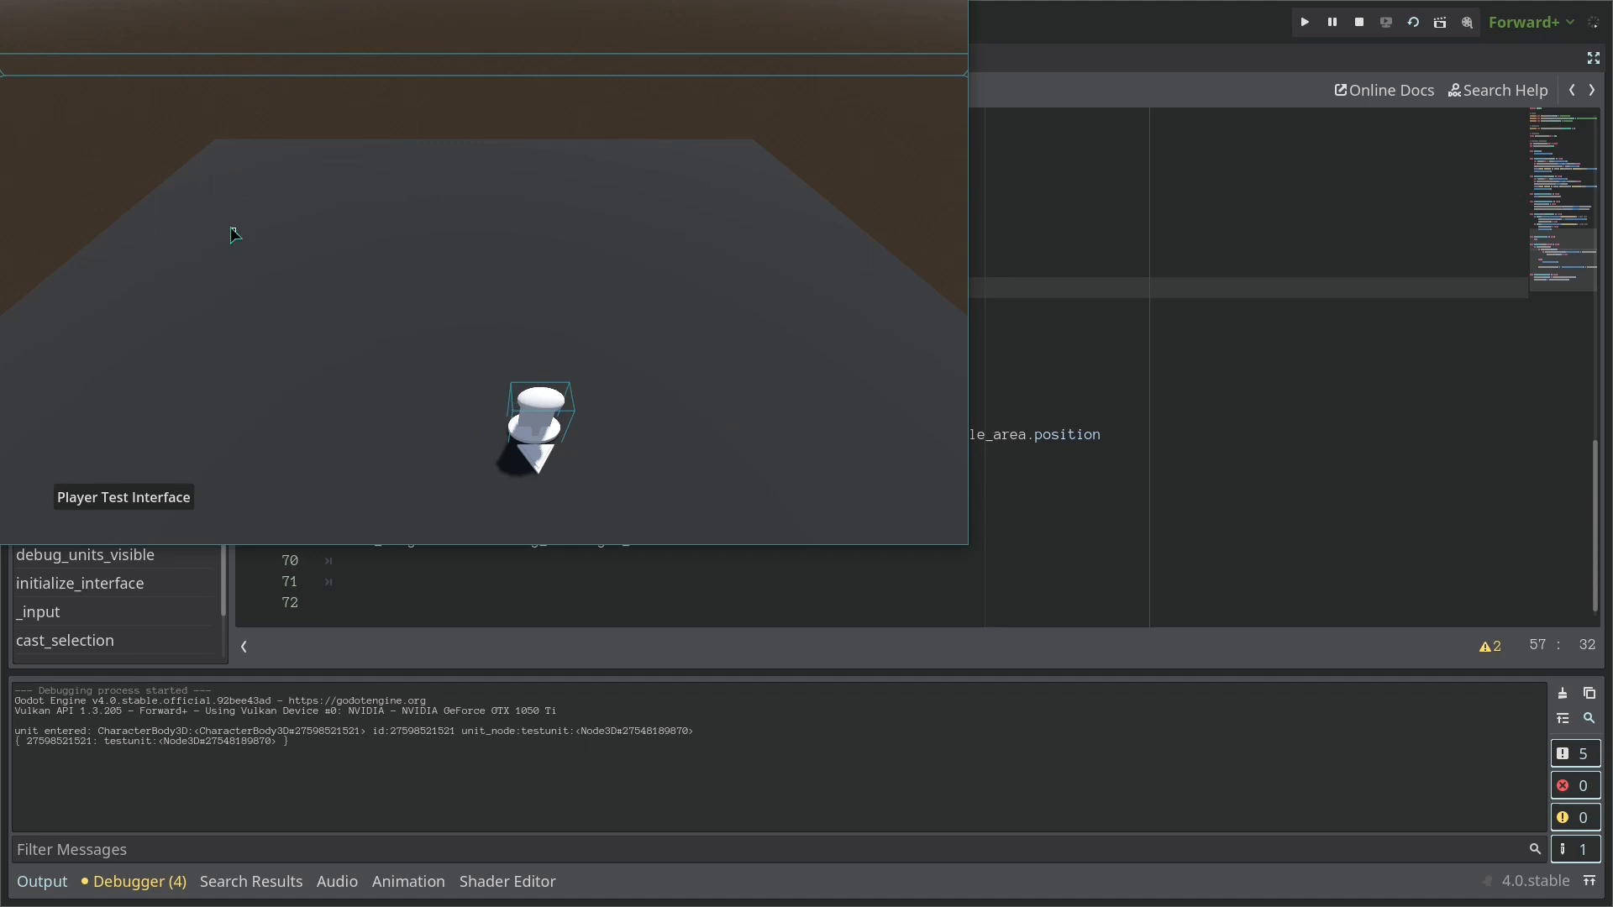
mouse_move(397, 329)
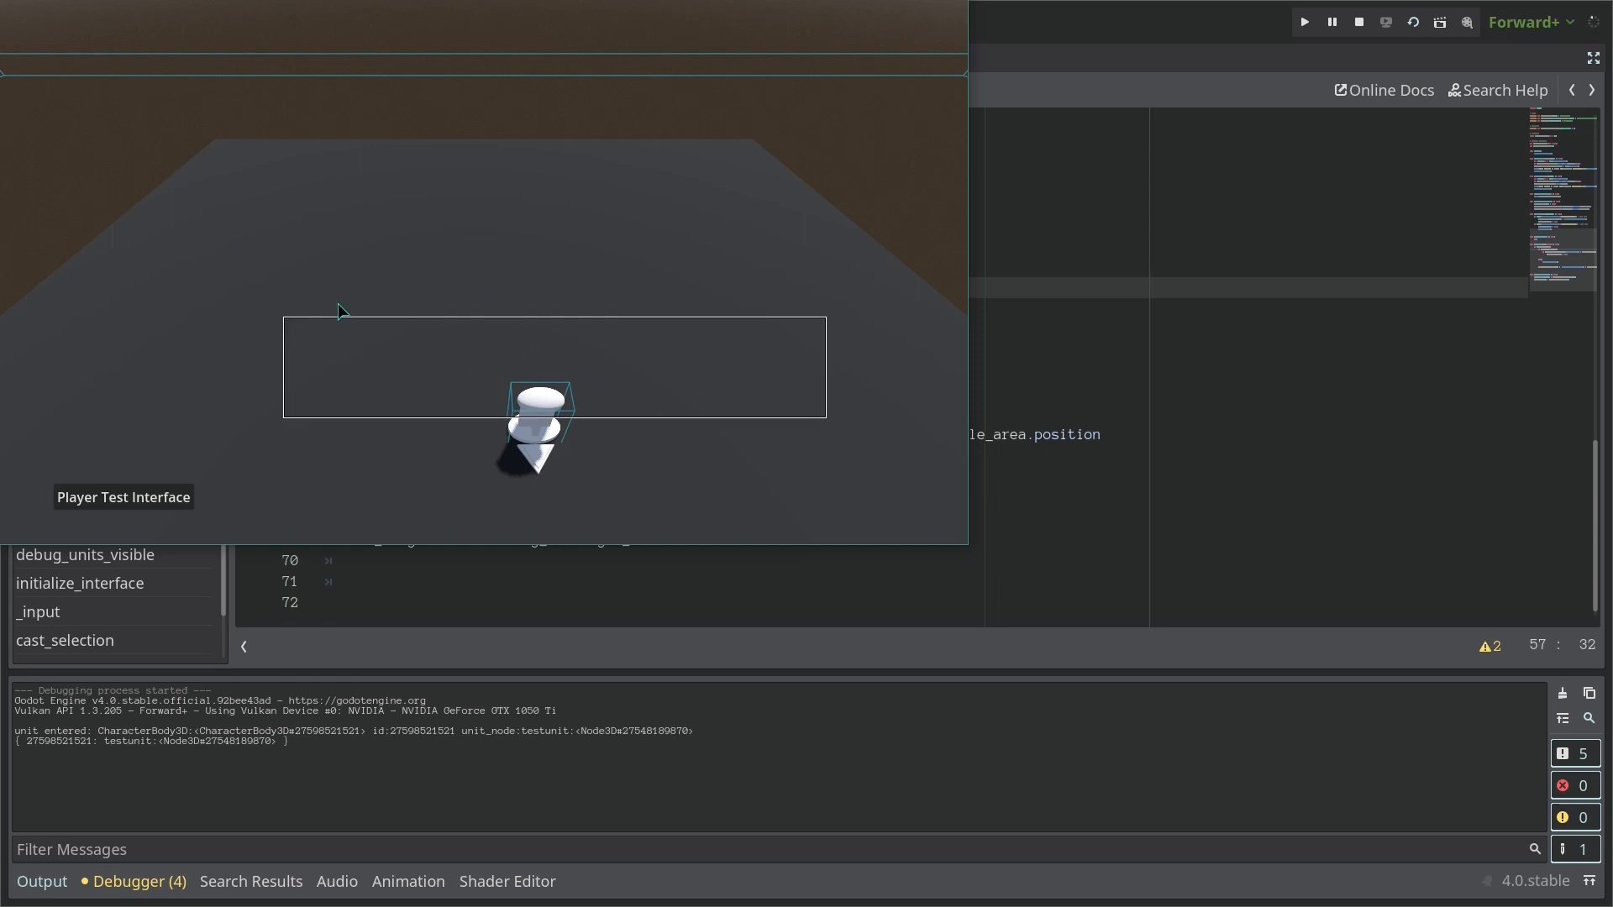
mouse_move(373, 245)
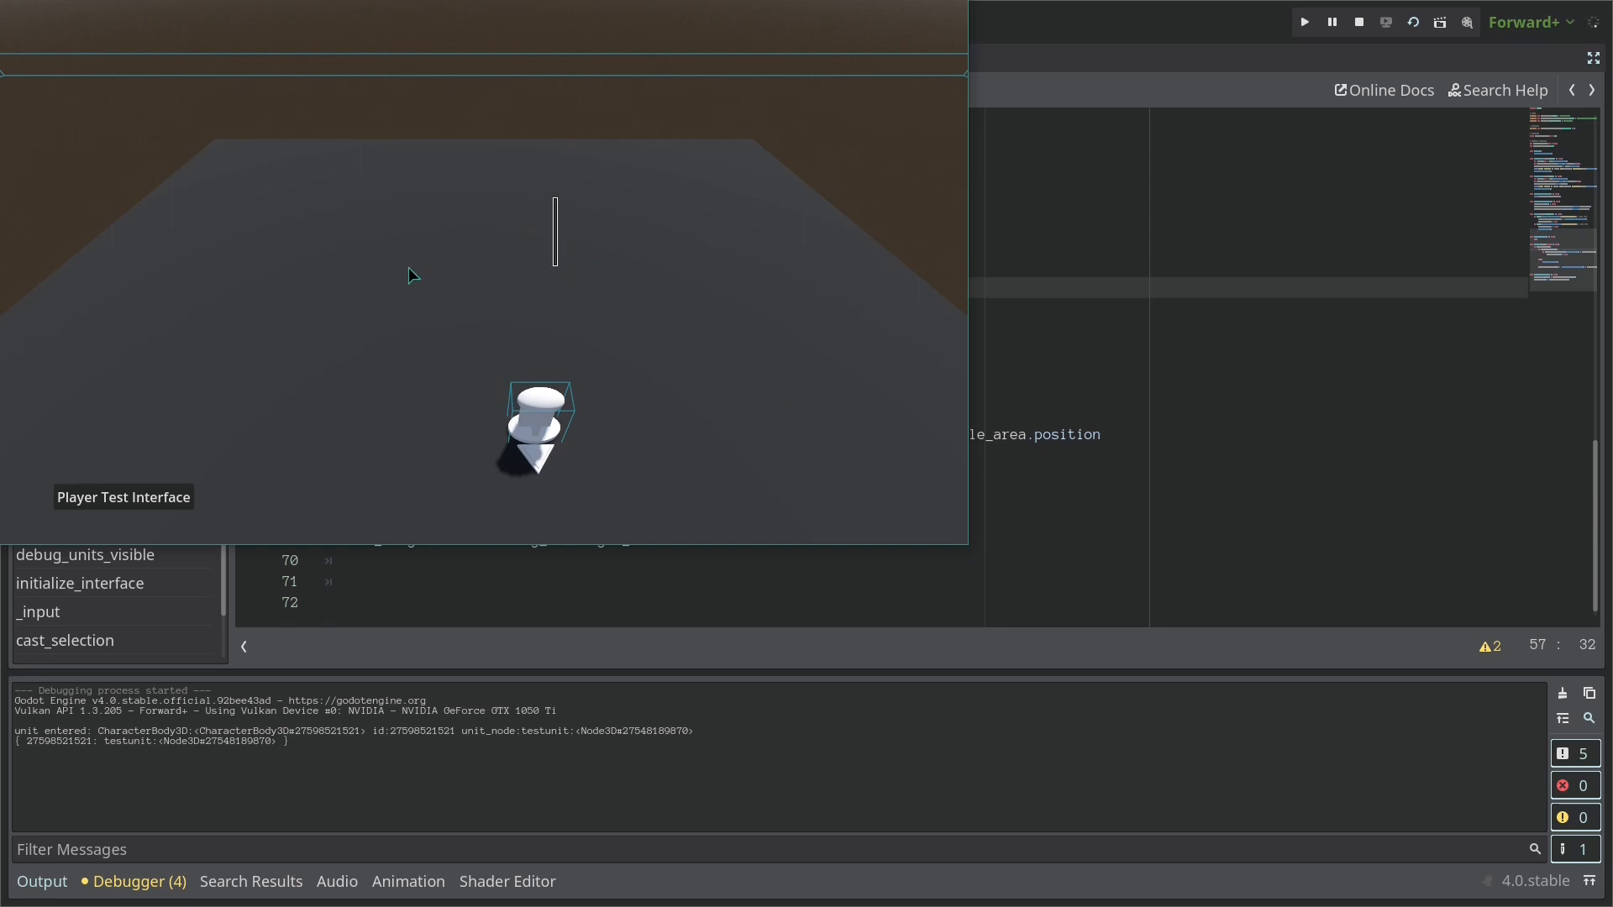
mouse_move(469, 100)
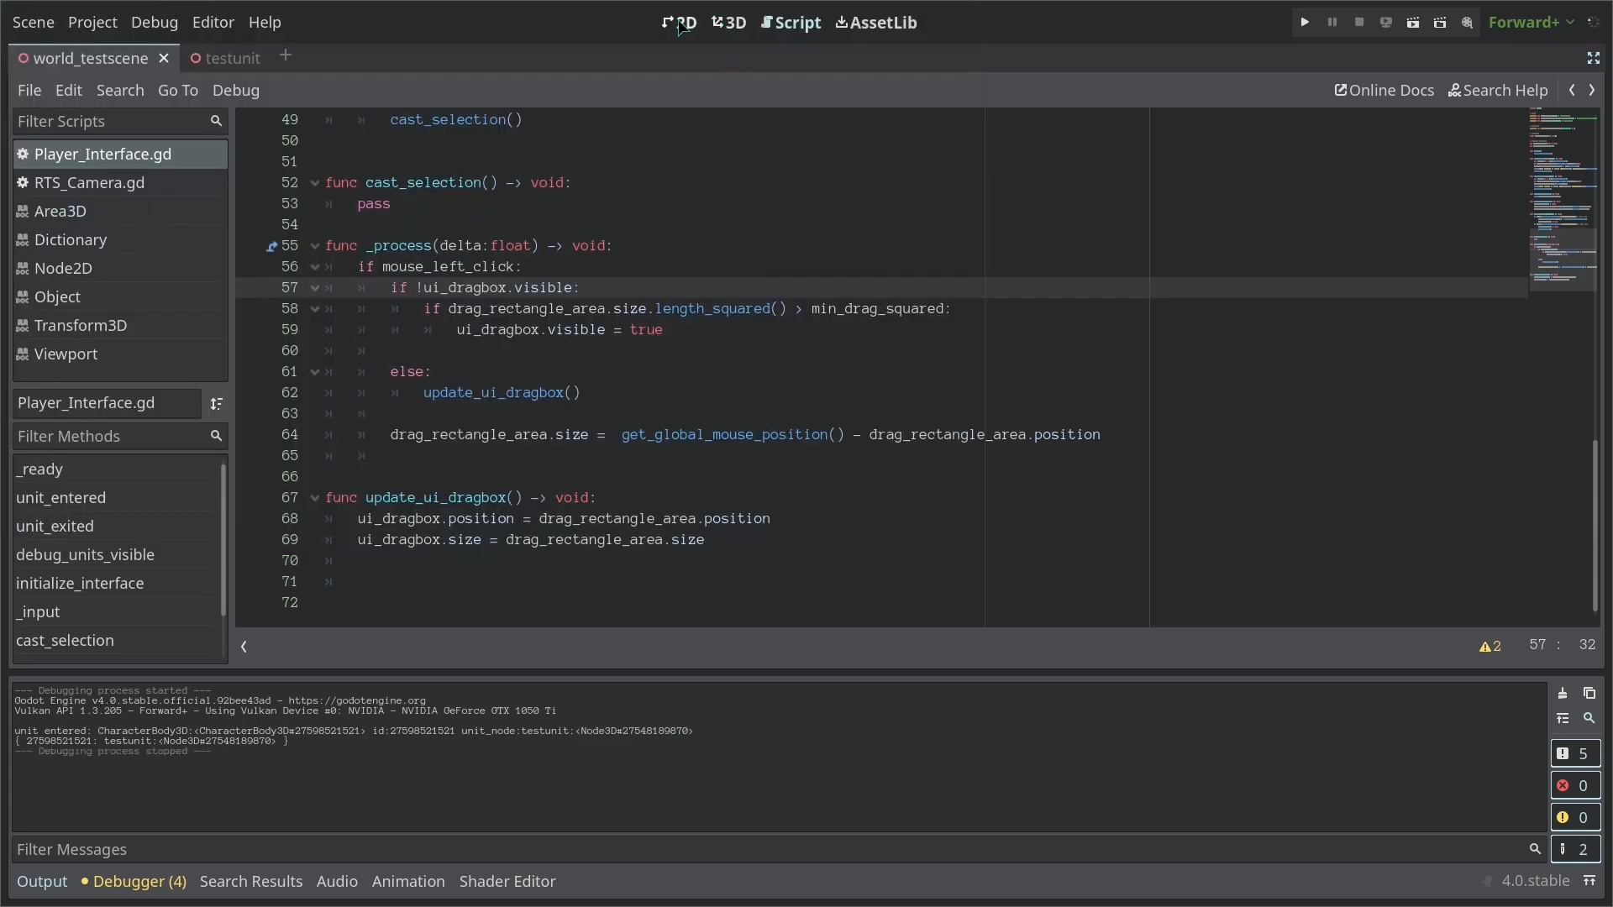
In the 2D workspace, resize ui_dragbox with its handles through several sizes
left_click(679, 21)
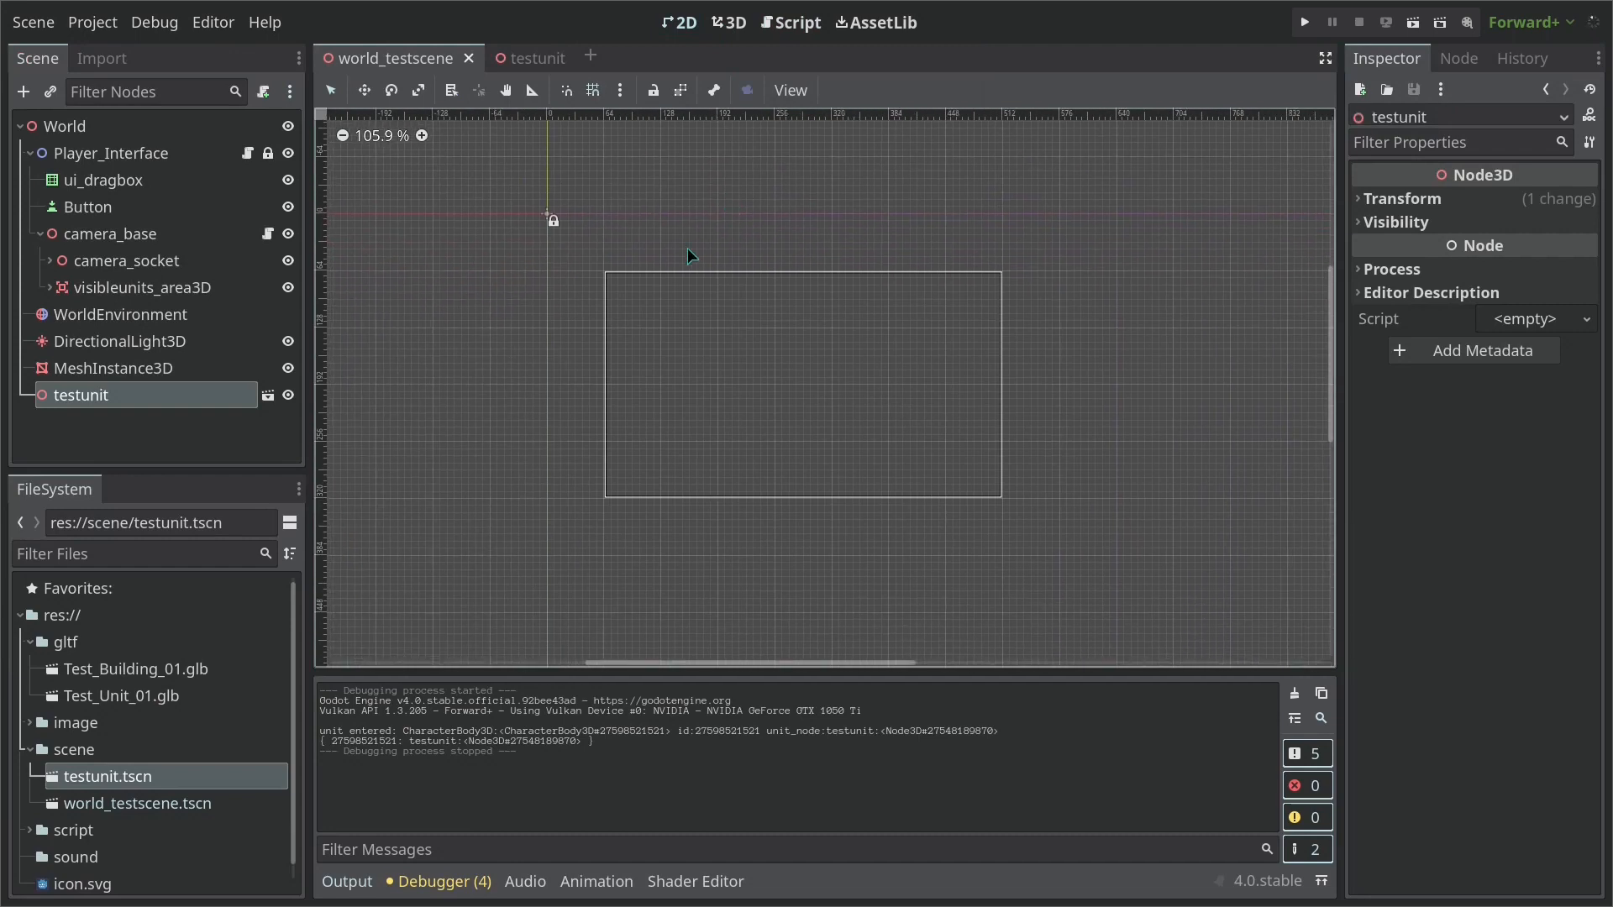
left_click(106, 180)
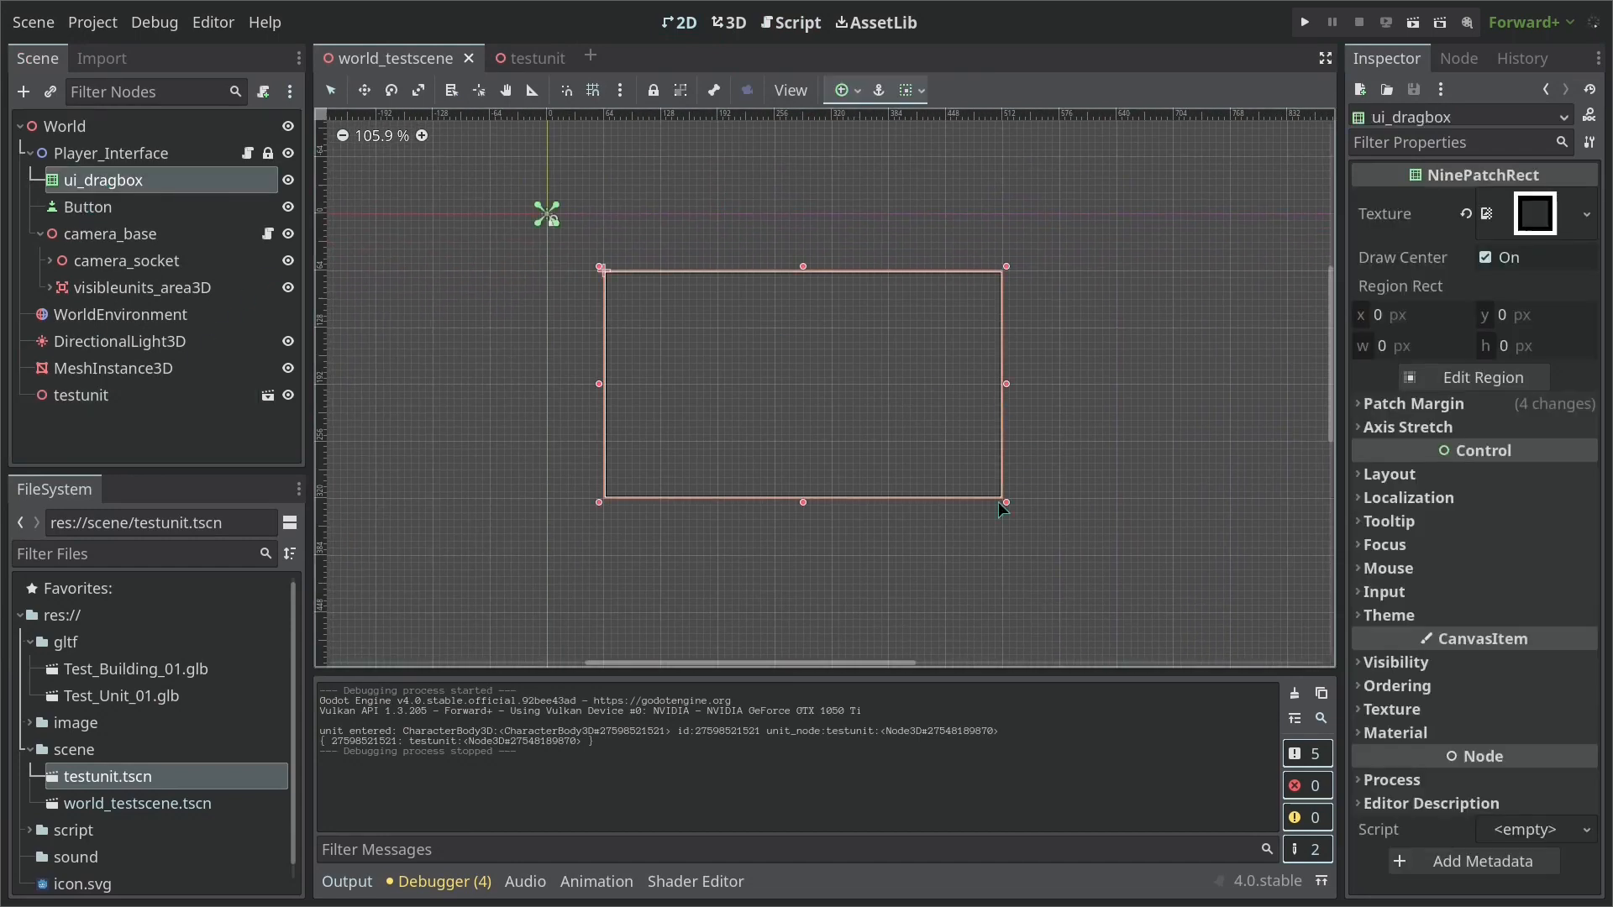
left_click_drag(1002, 503, 910, 482)
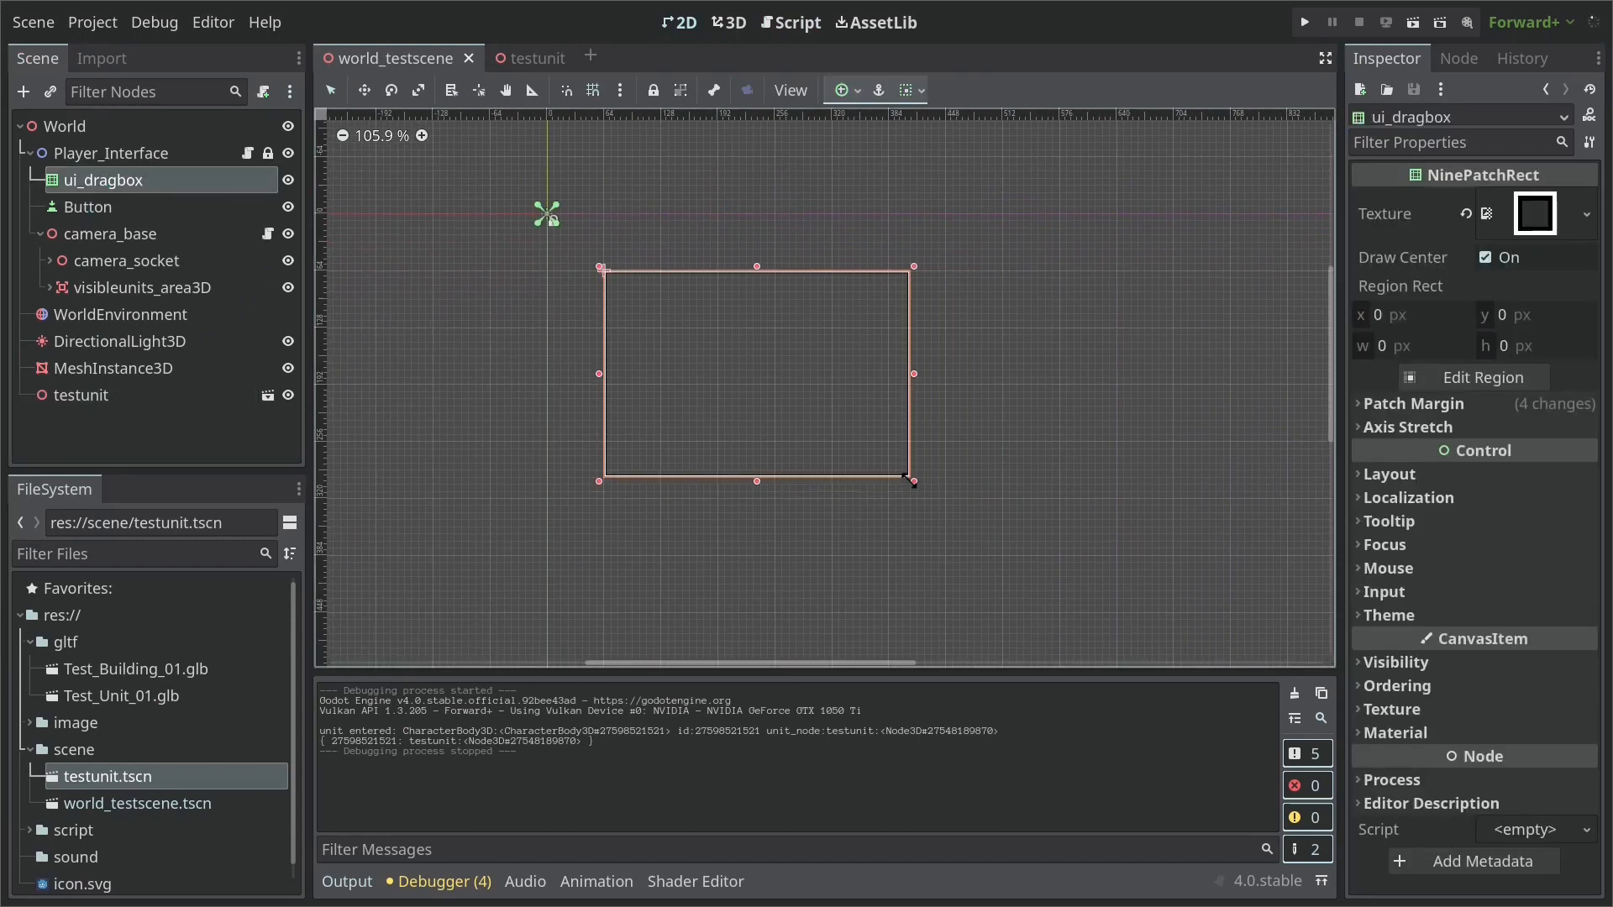
left_click_drag(910, 480, 611, 437)
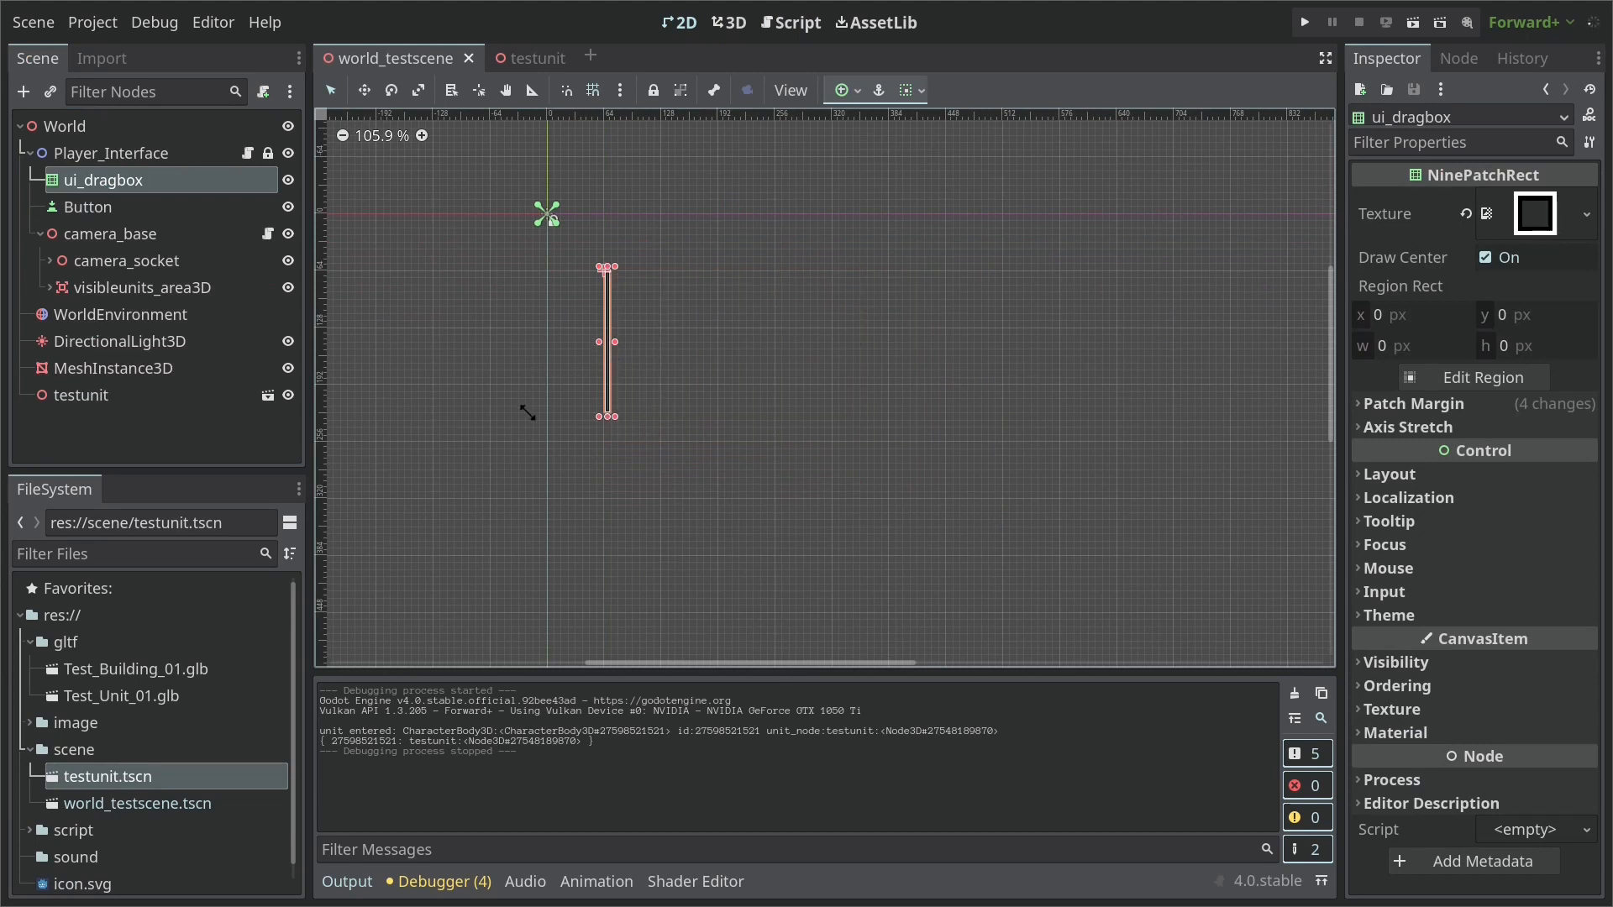
left_click_drag(608, 415, 659, 325)
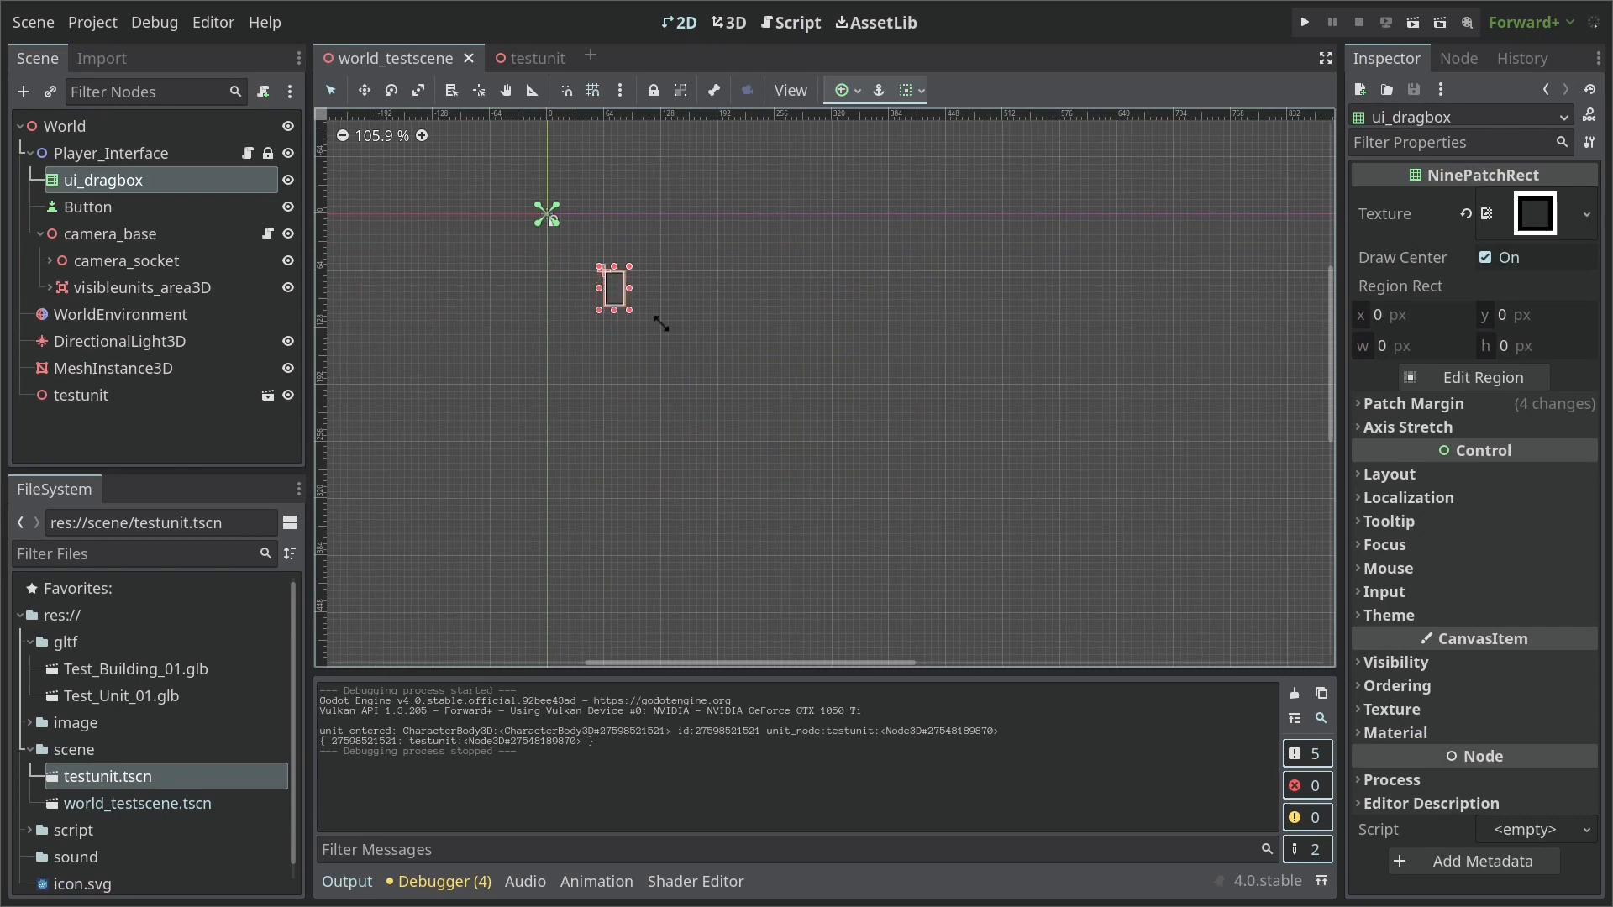
left_click_drag(633, 309, 854, 478)
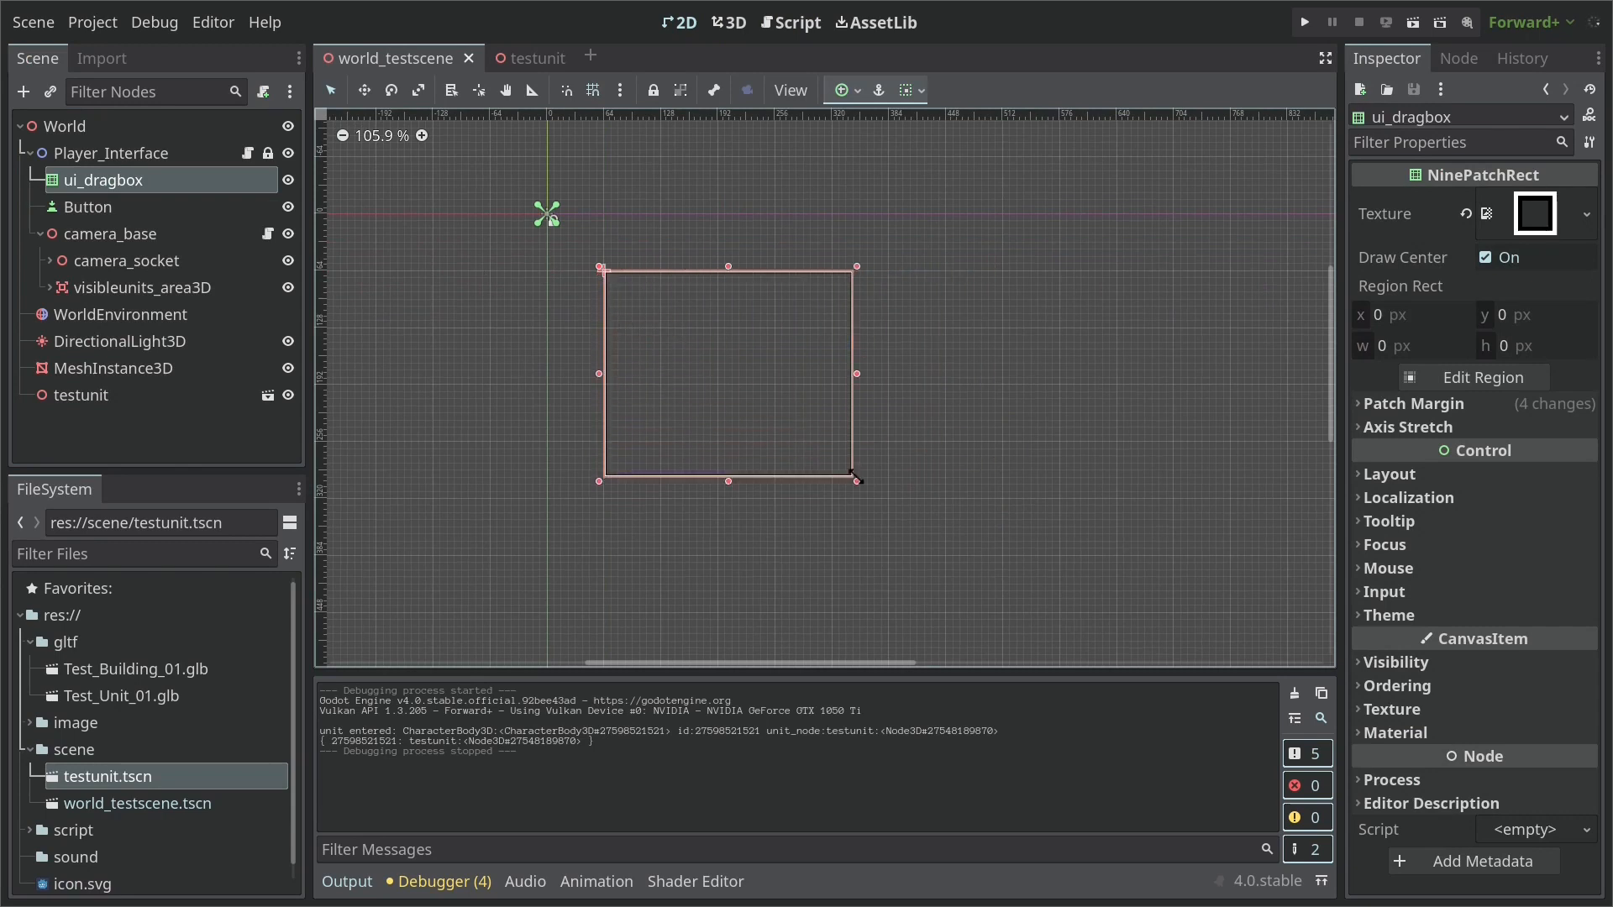
left_click_drag(855, 479, 855, 388)
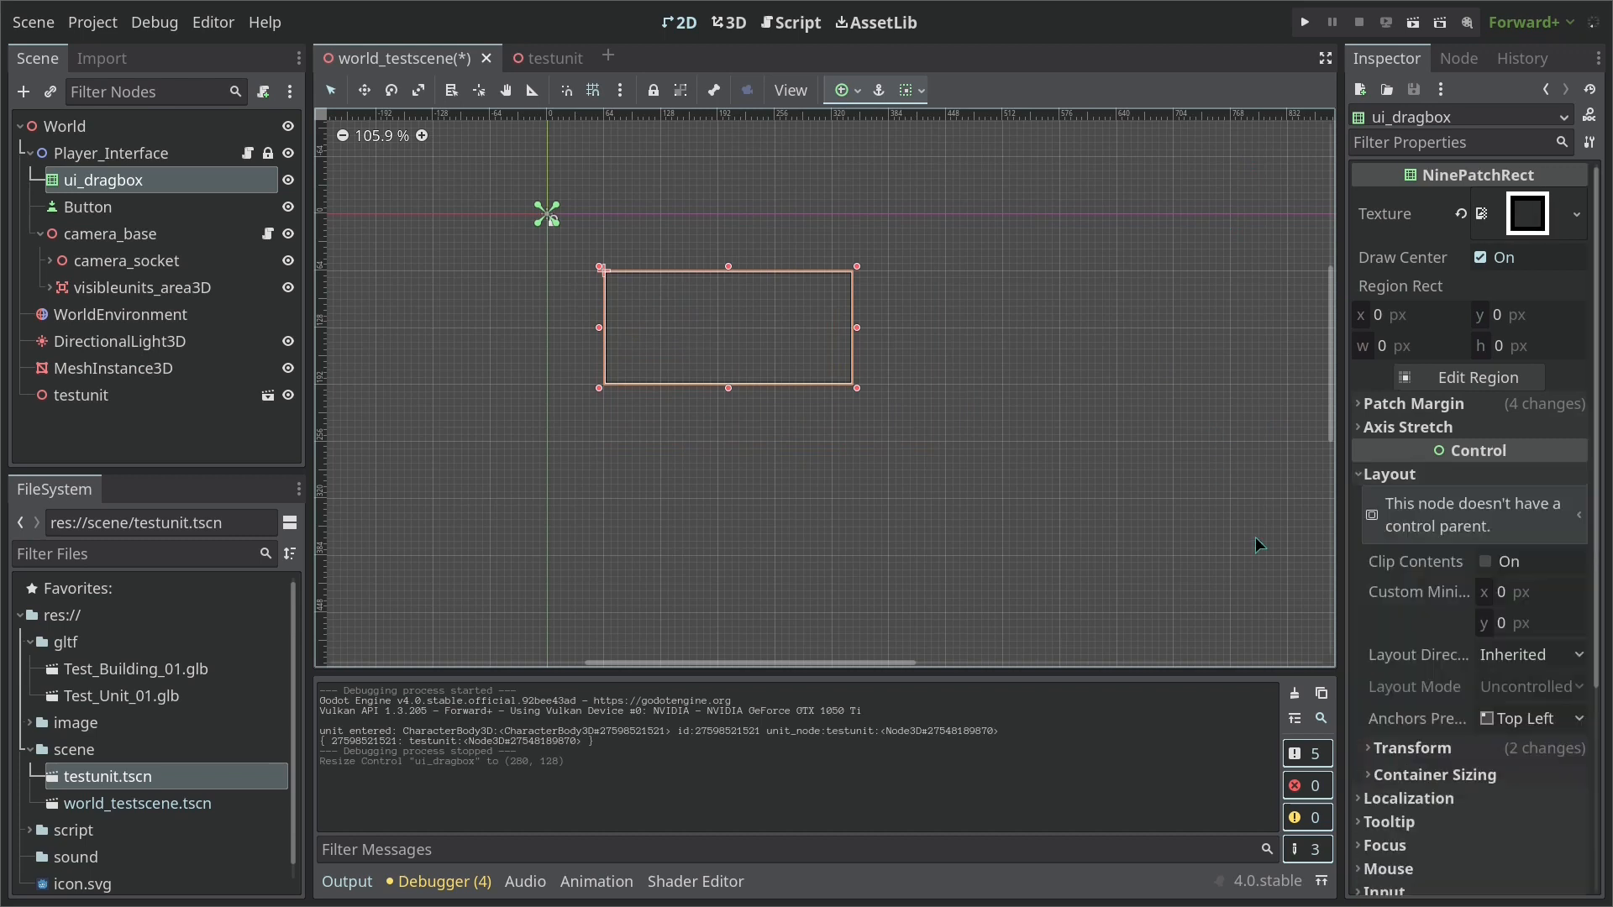
scroll("down", 3)
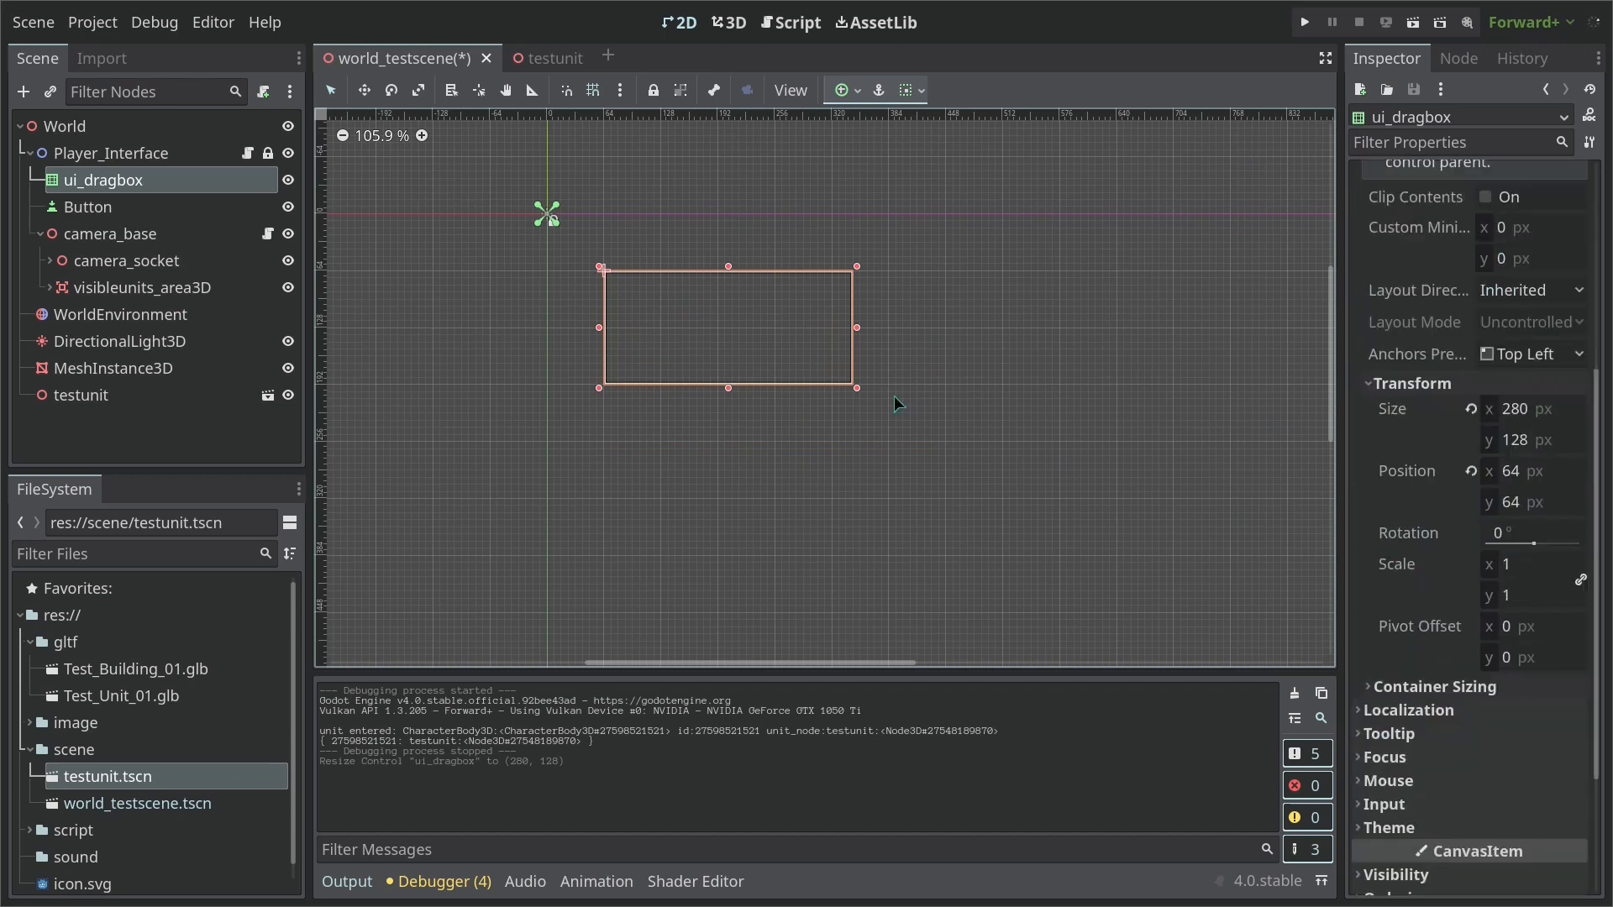
left_click_drag(857, 388, 1055, 507)
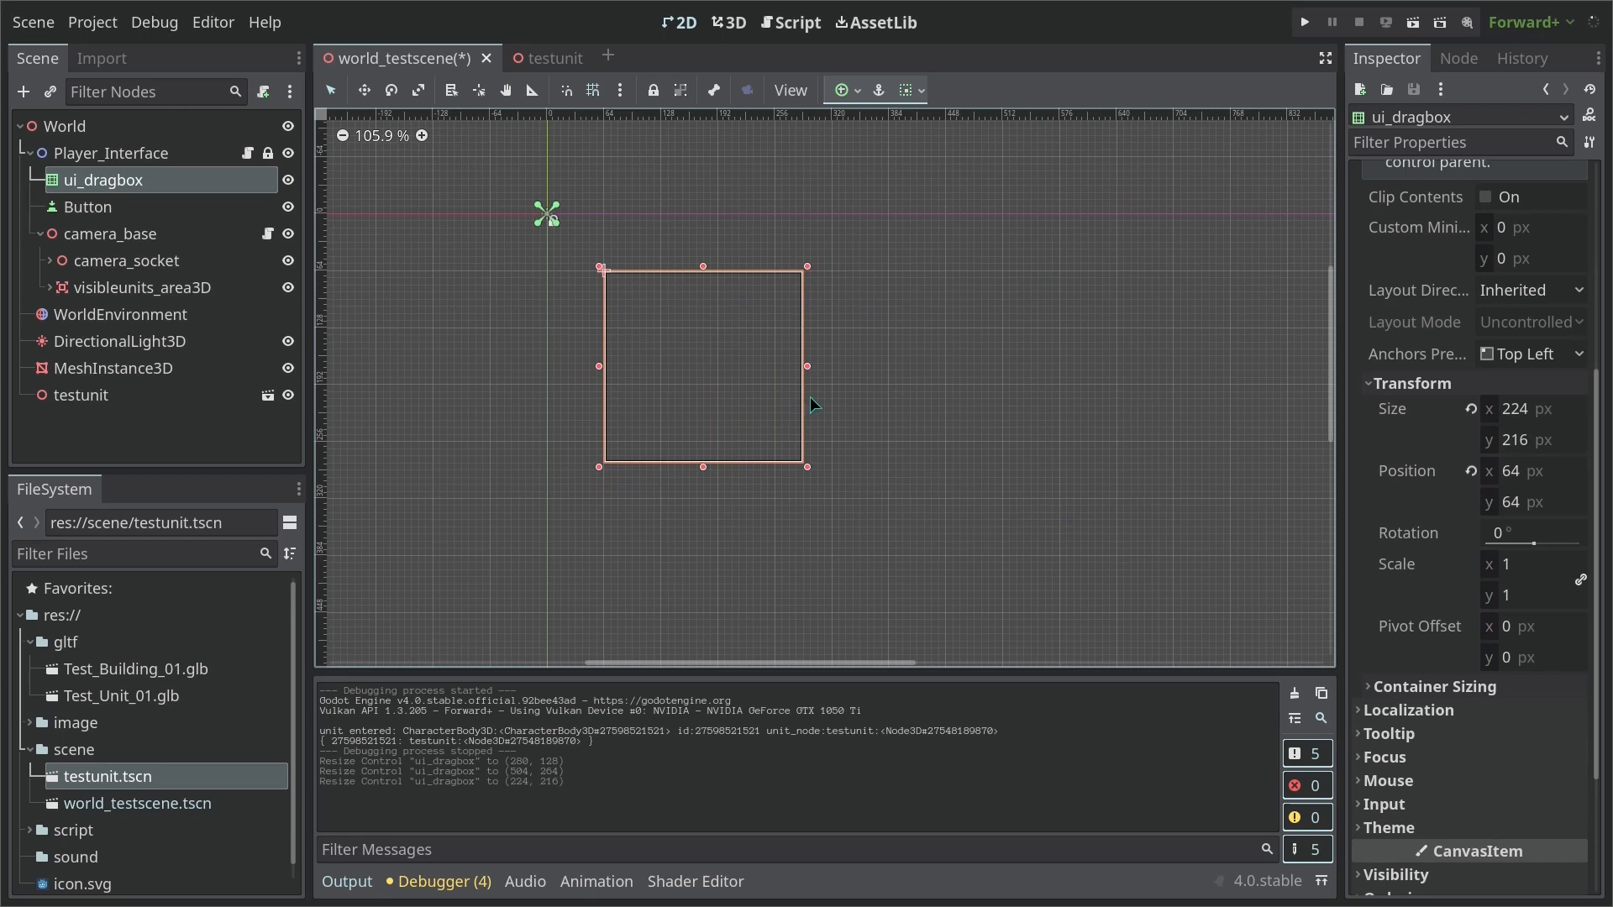
Set ui_dragbox's horizontal Scale to -1 in the Inspector as a test
left_click(1526, 565)
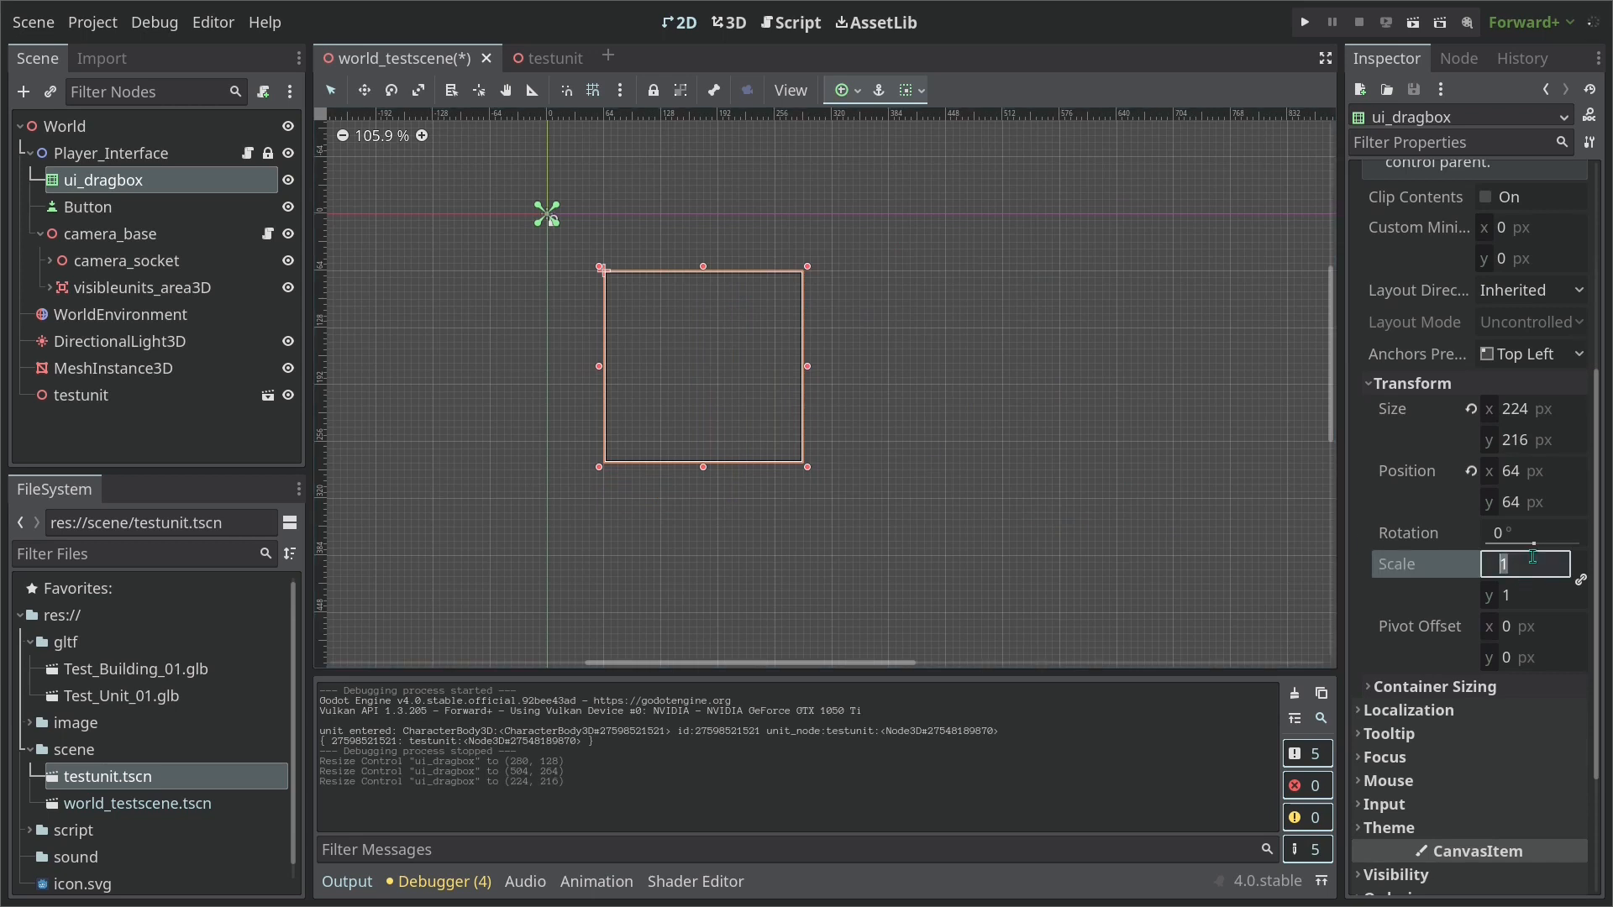
type("-1")
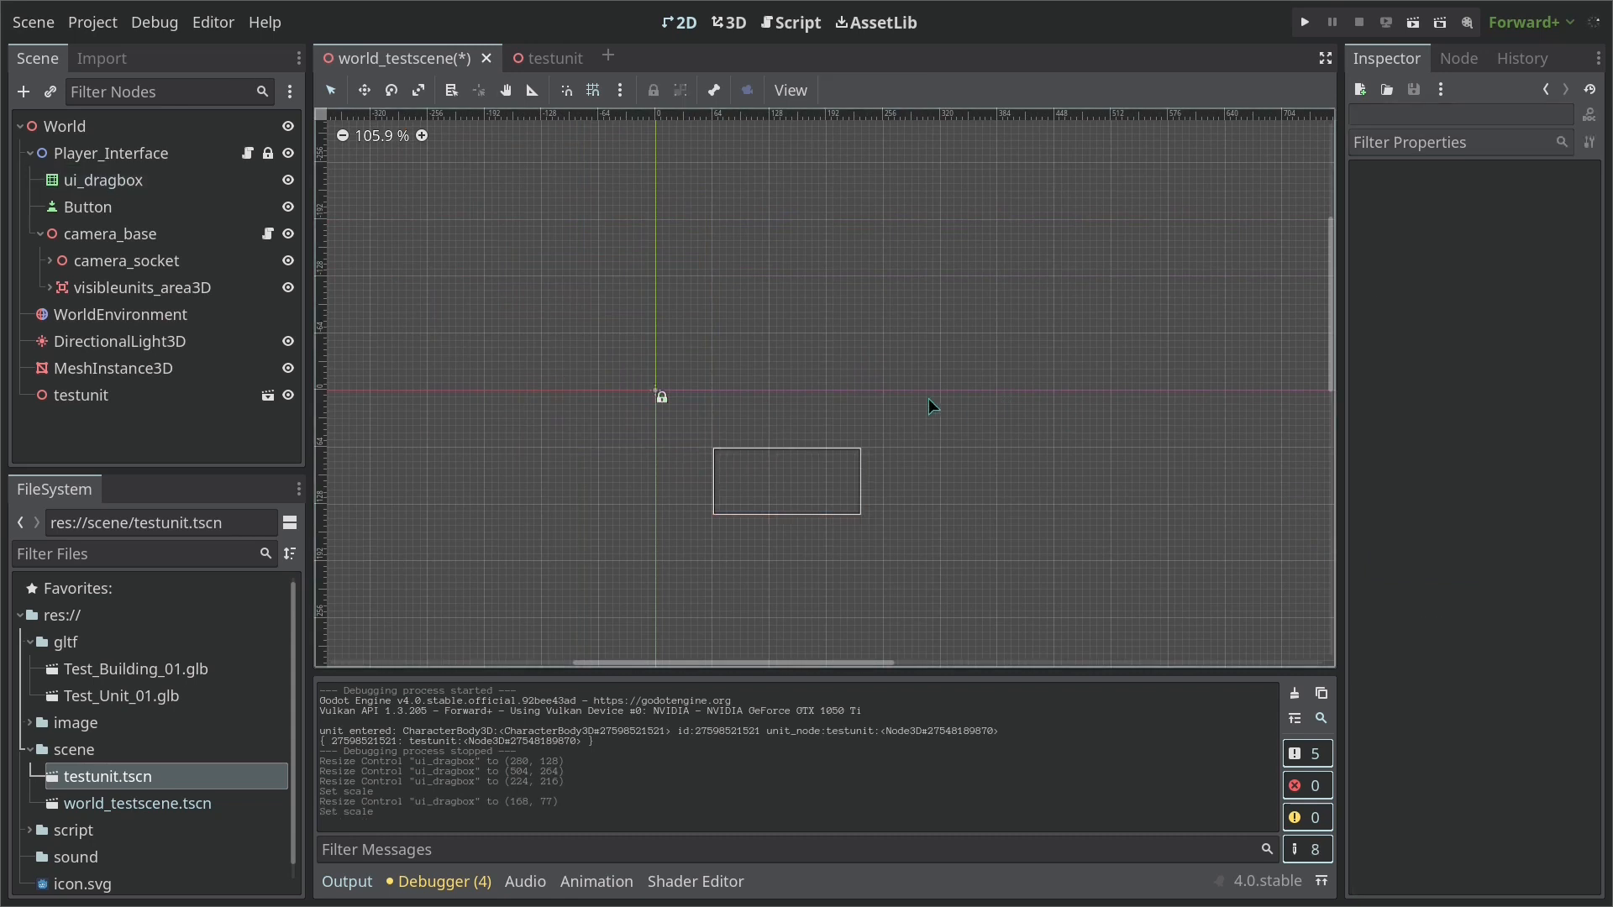
In update_ui_dragbox, set ui_dragbox.position to drag_rectangle_area.position
left_click(798, 22)
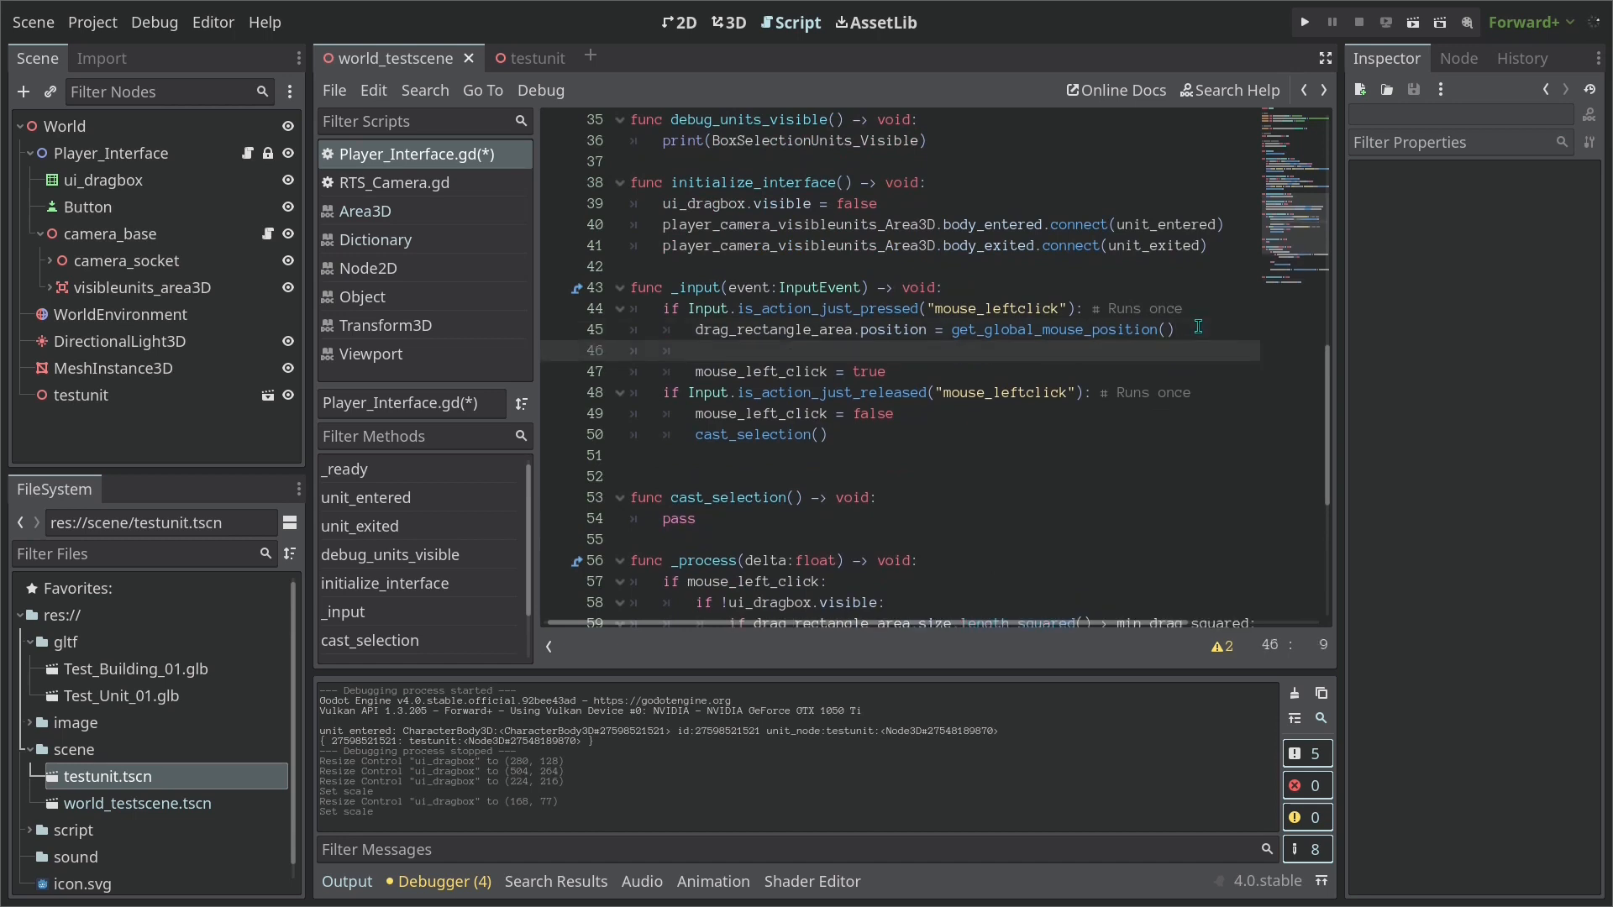
type("ui_dragbox.position = drag_rectangle_area.position")
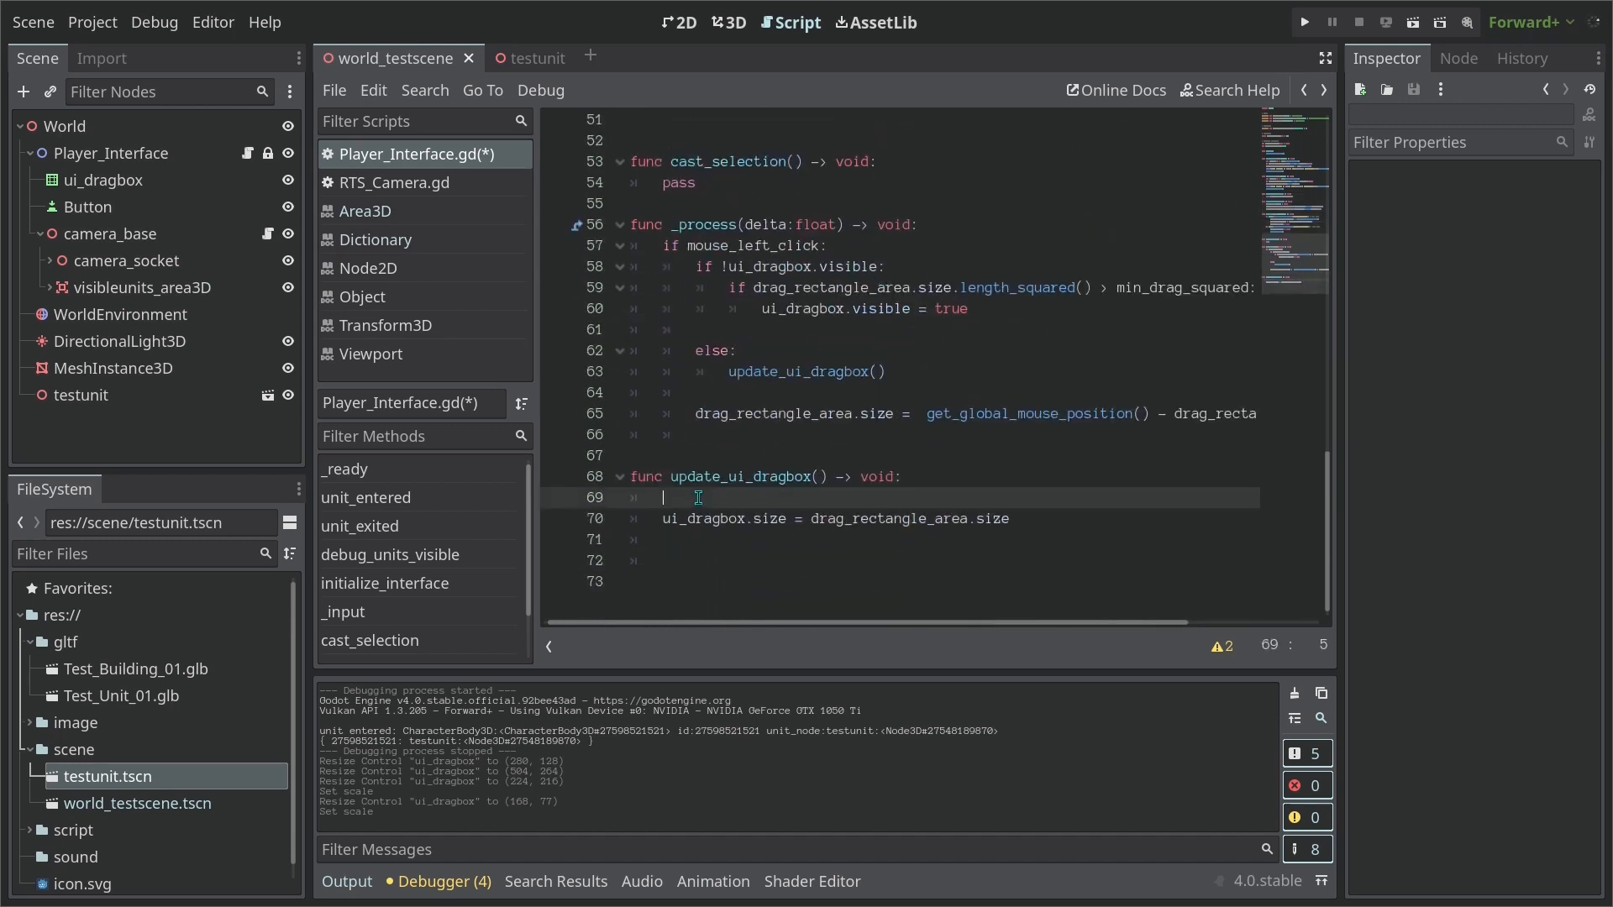
double_click(726, 476)
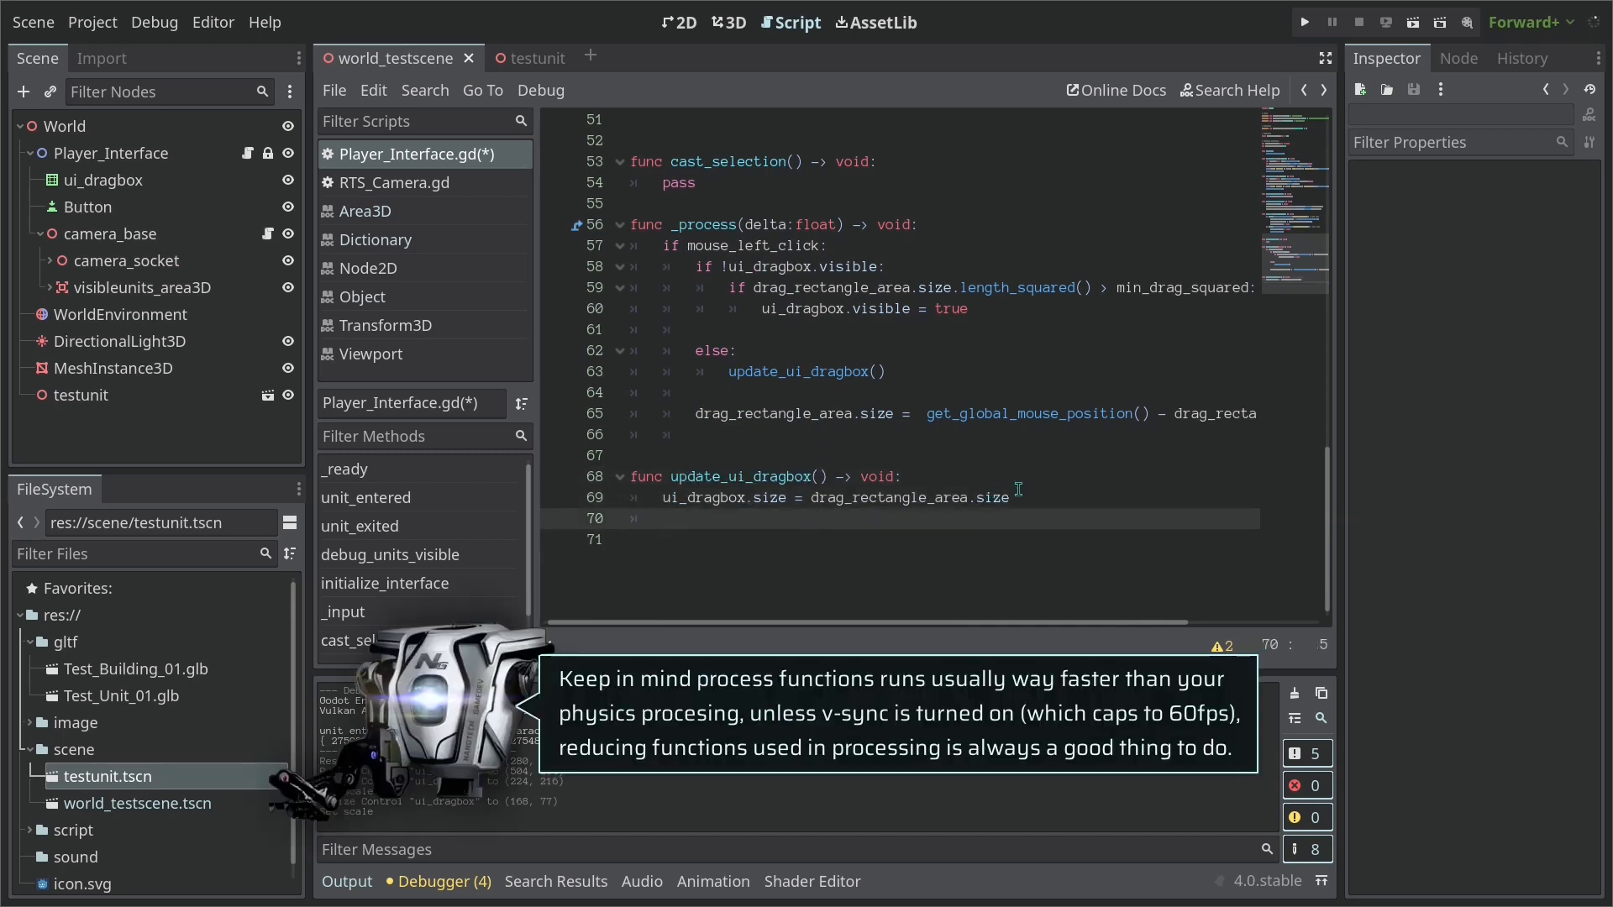
Test the change by dragging a selection box in the running game, then stop the game
left_click(1033, 497)
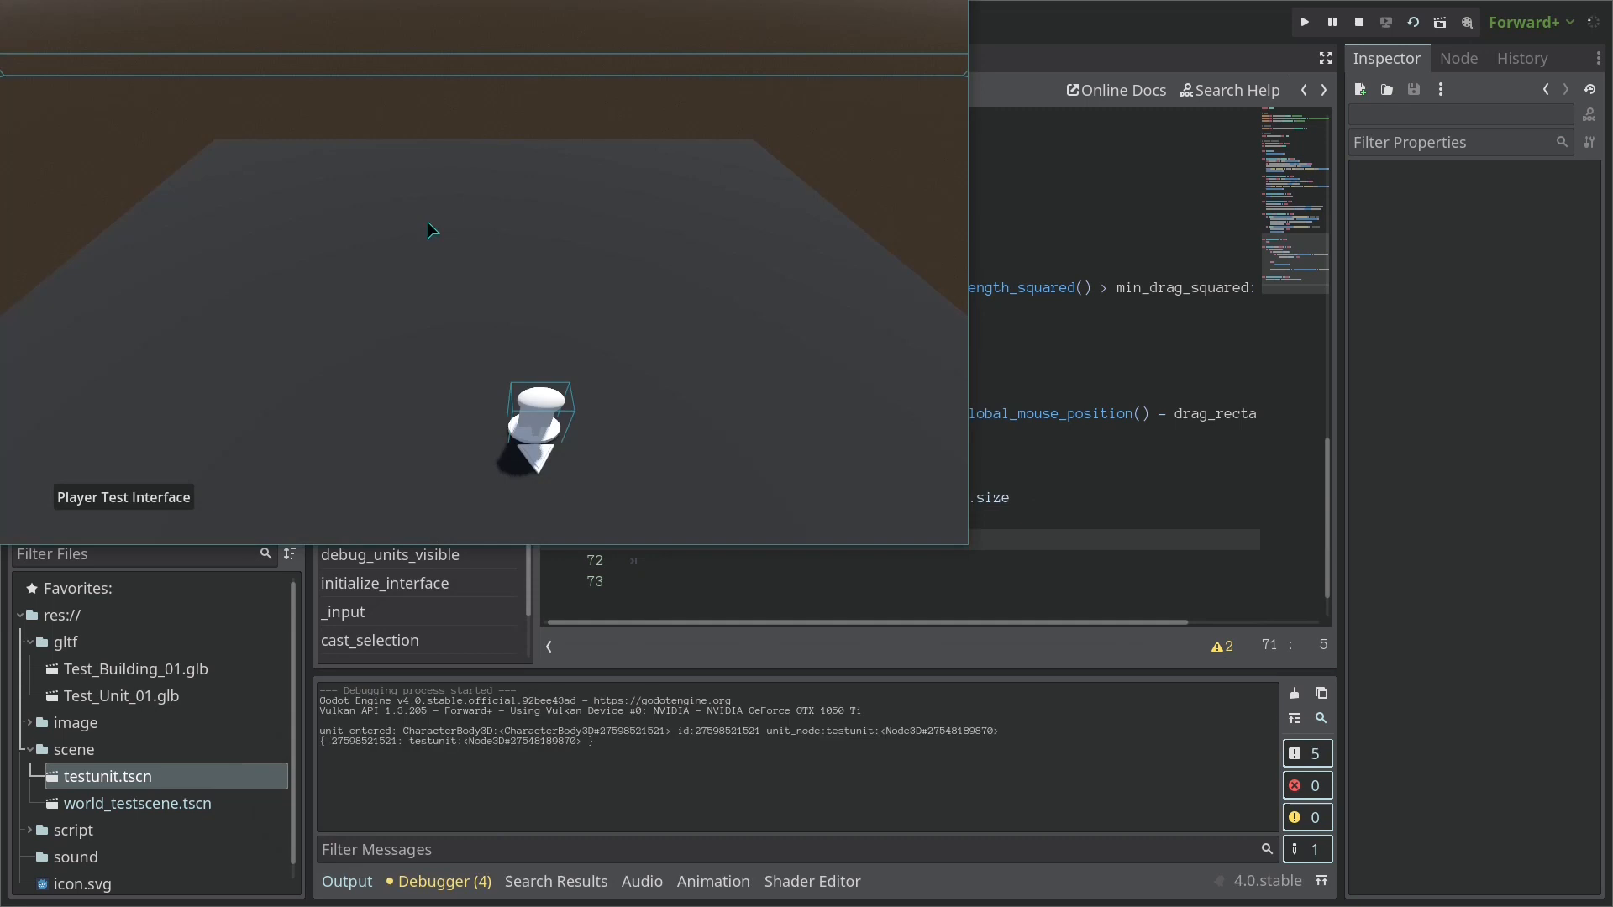
left_click_drag(432, 230, 672, 388)
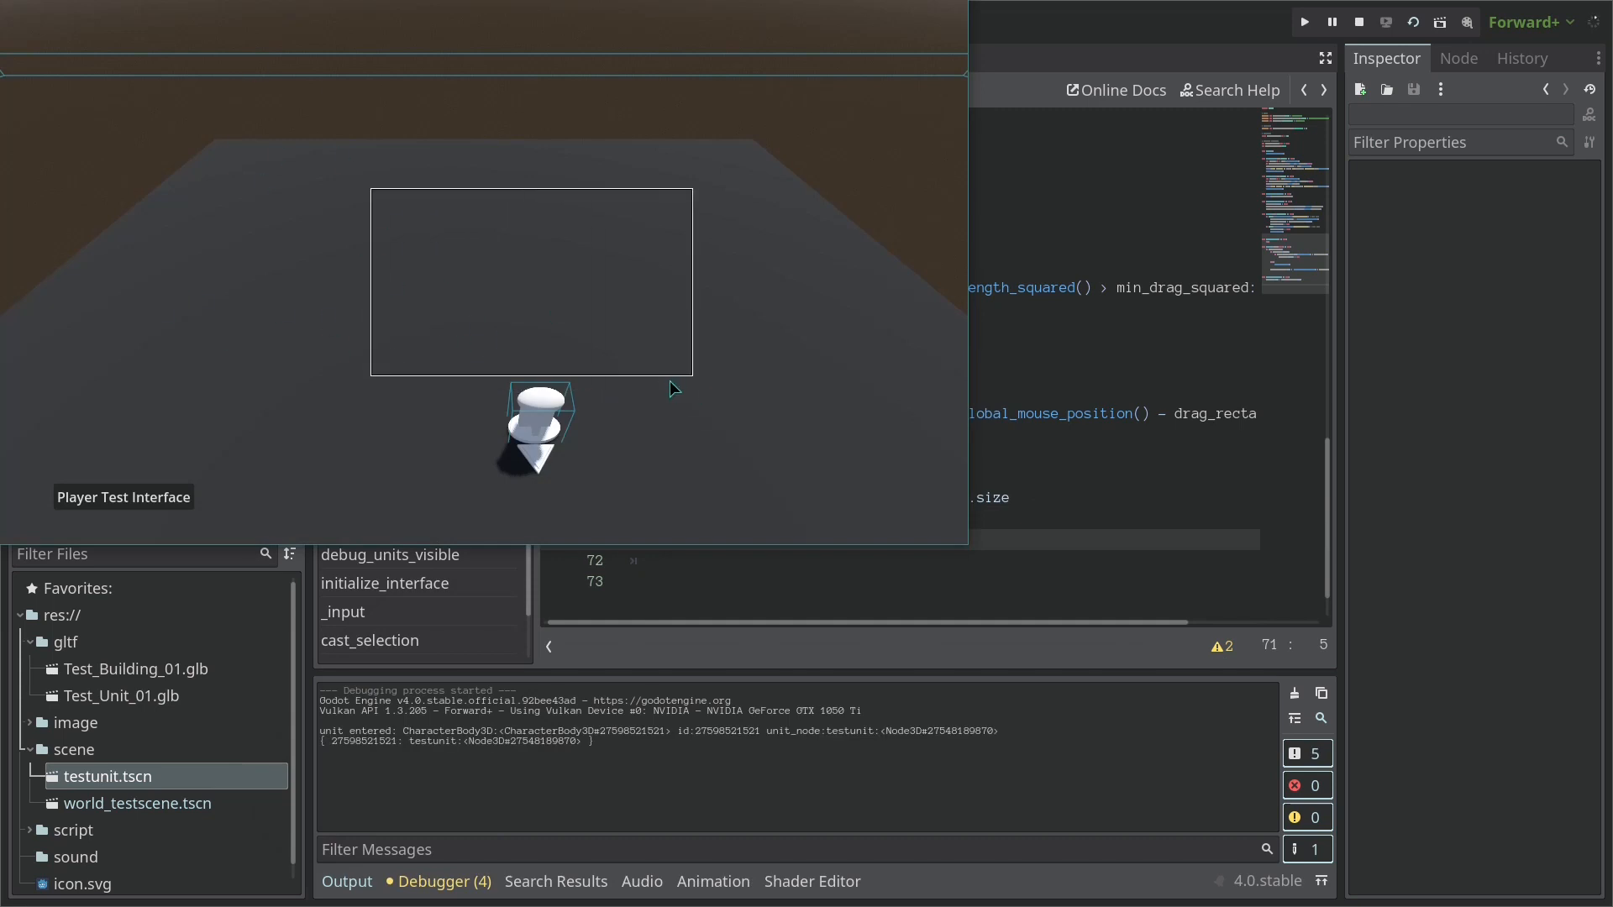
left_click(1358, 22)
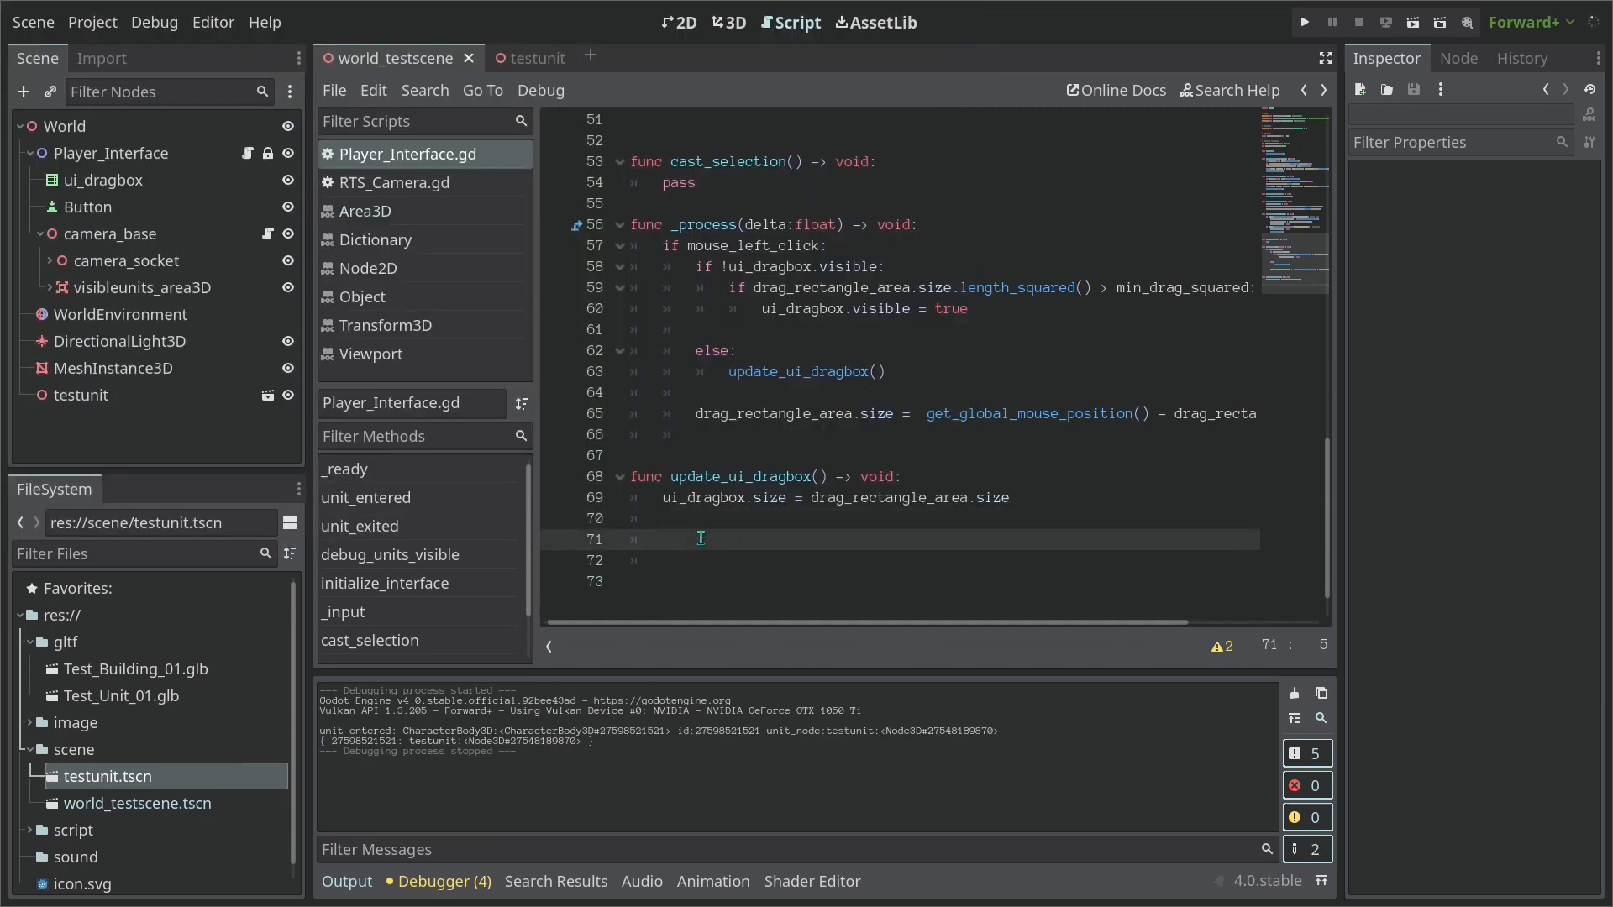
Add if/else checks on drag_rectangle_area.size so ui_dragbox.scale.x and .y become -1 when negative, else 1
type("if dra")
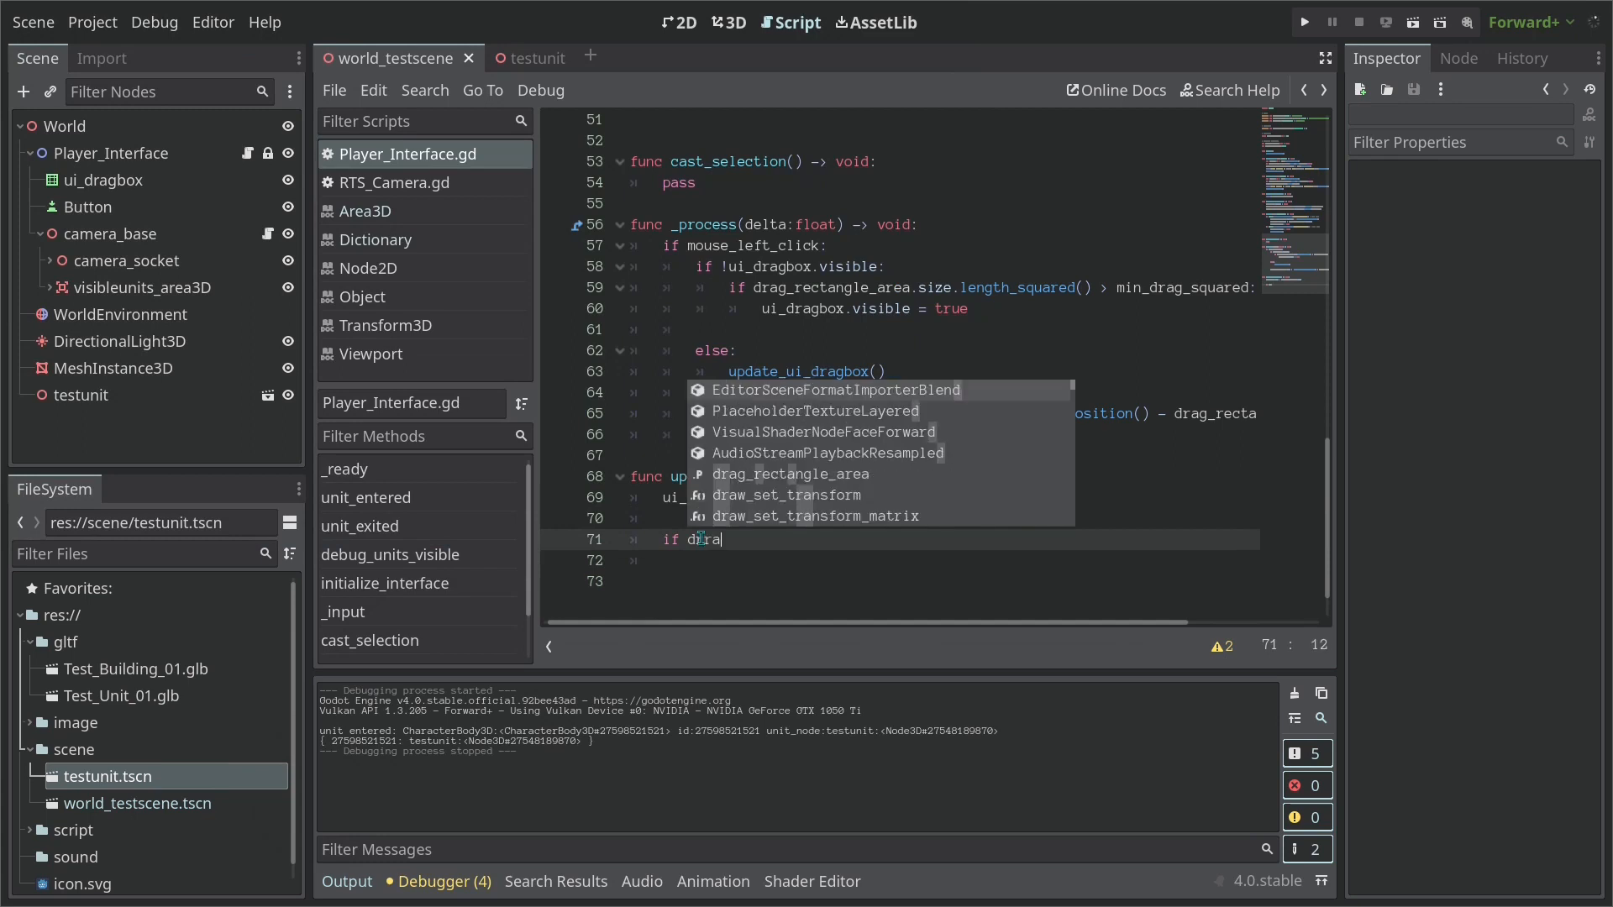
type("g_rectangle_area.")
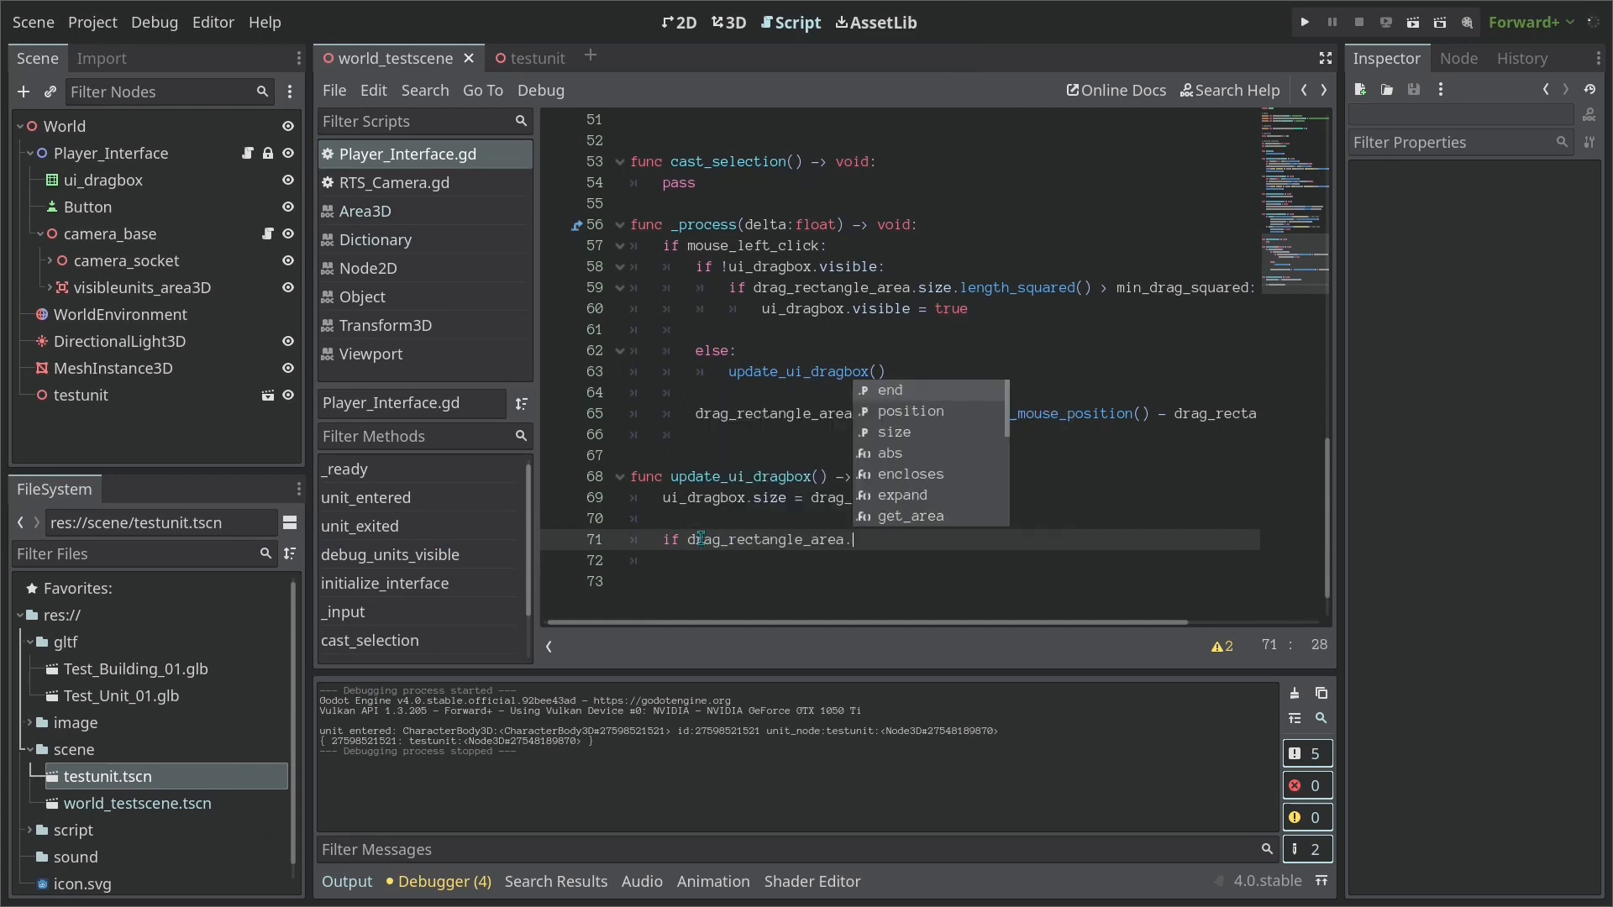
type("size.x < 0:")
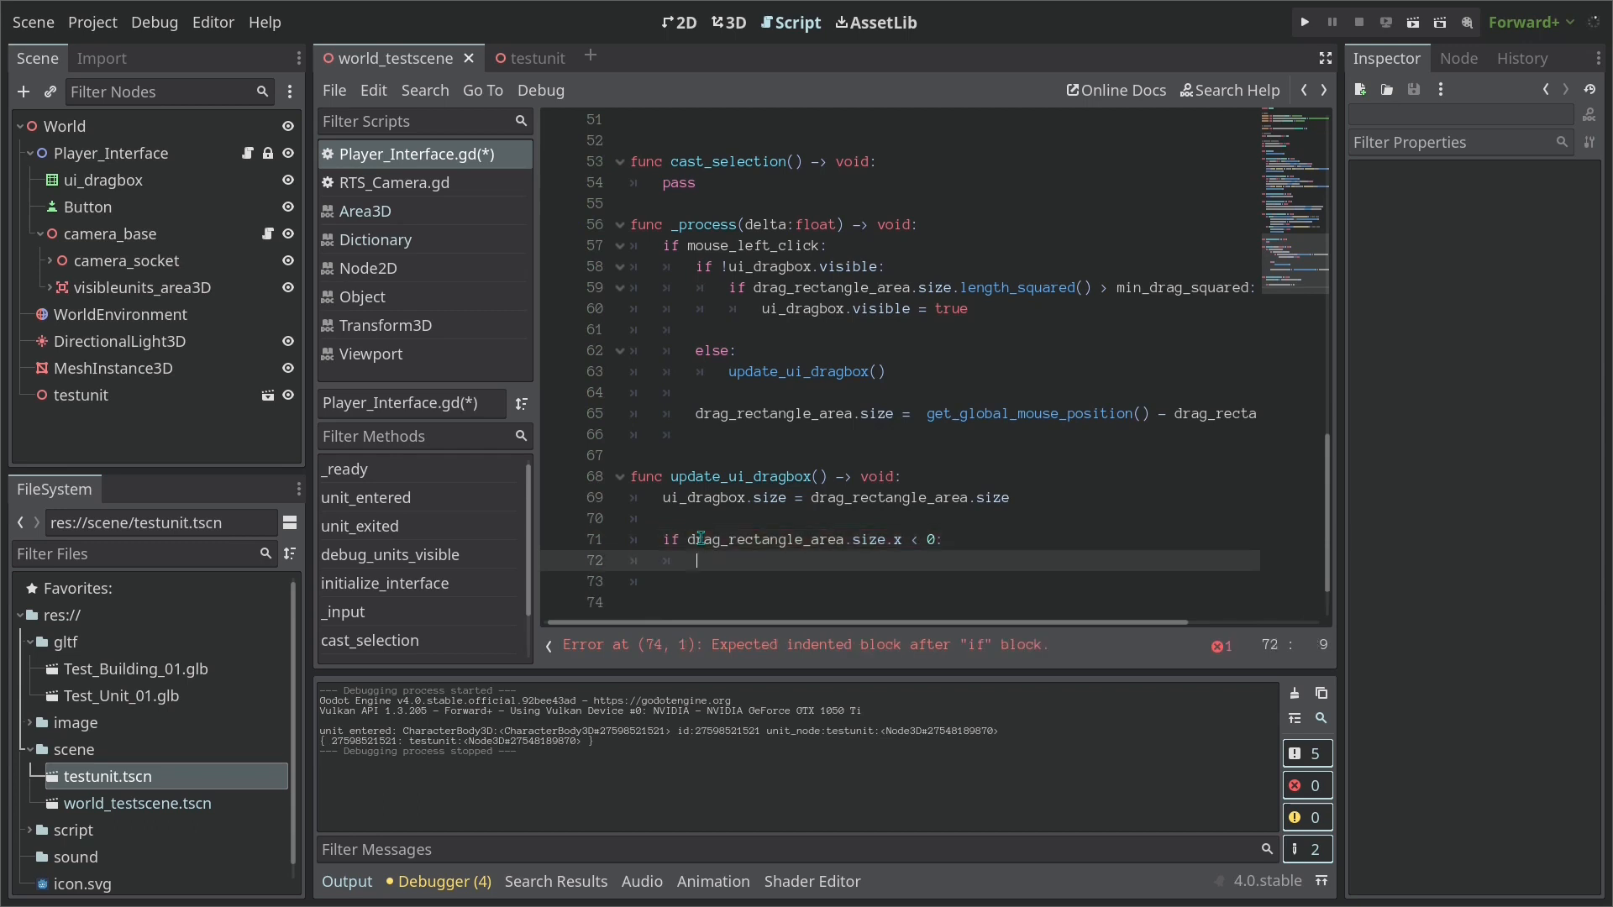
type("u")
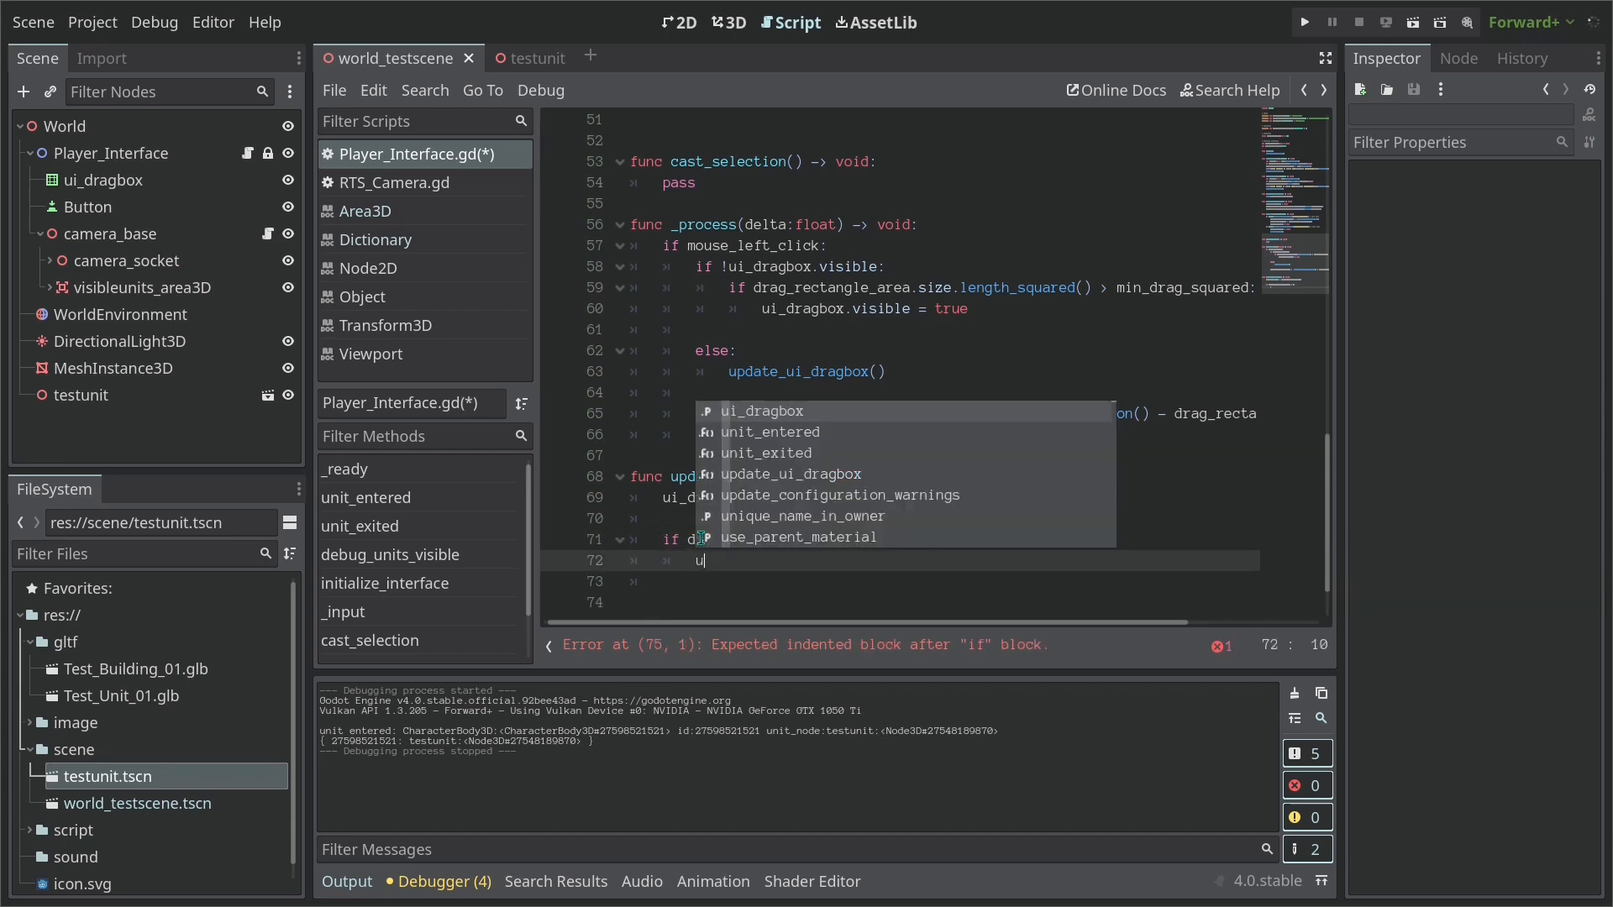
type("i_dragbox.scale.x = -1")
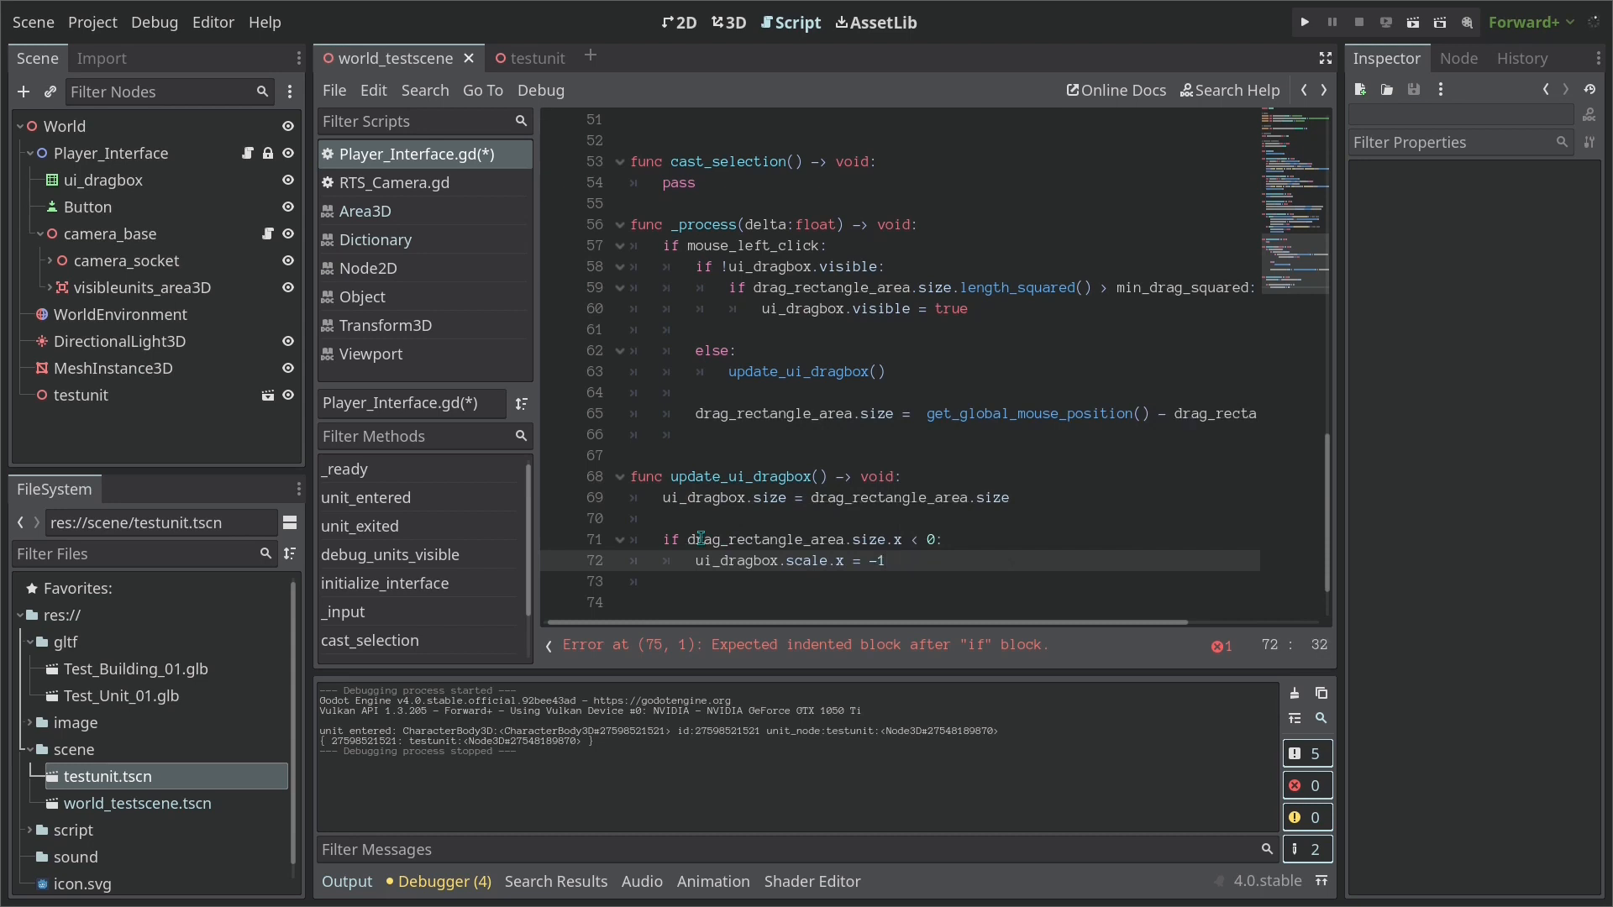
type("el")
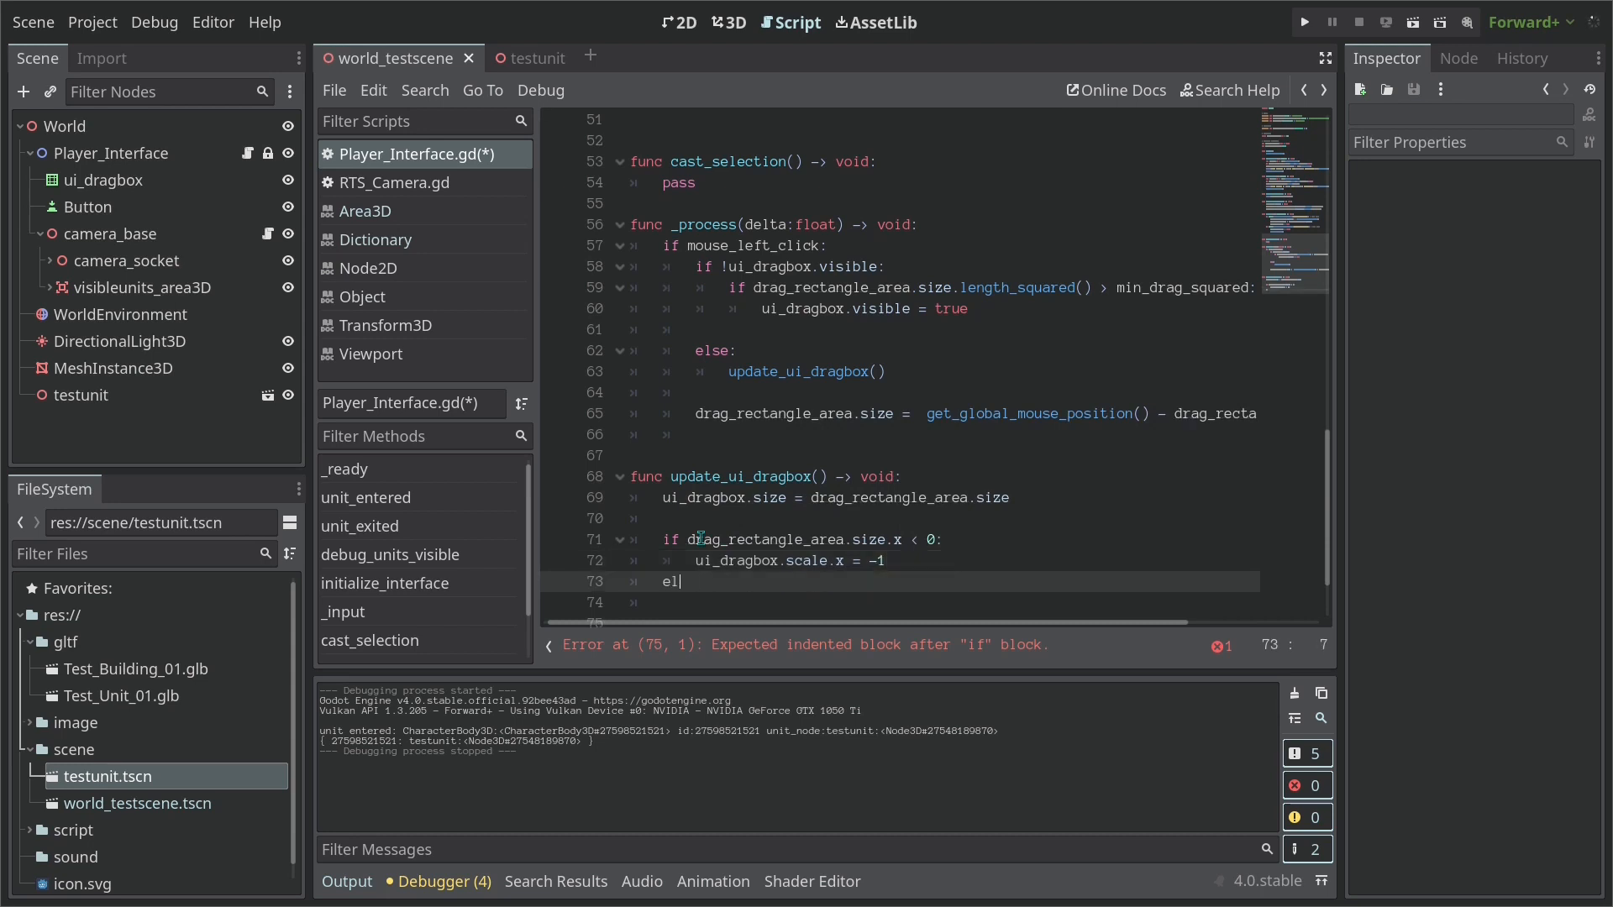
type("se:")
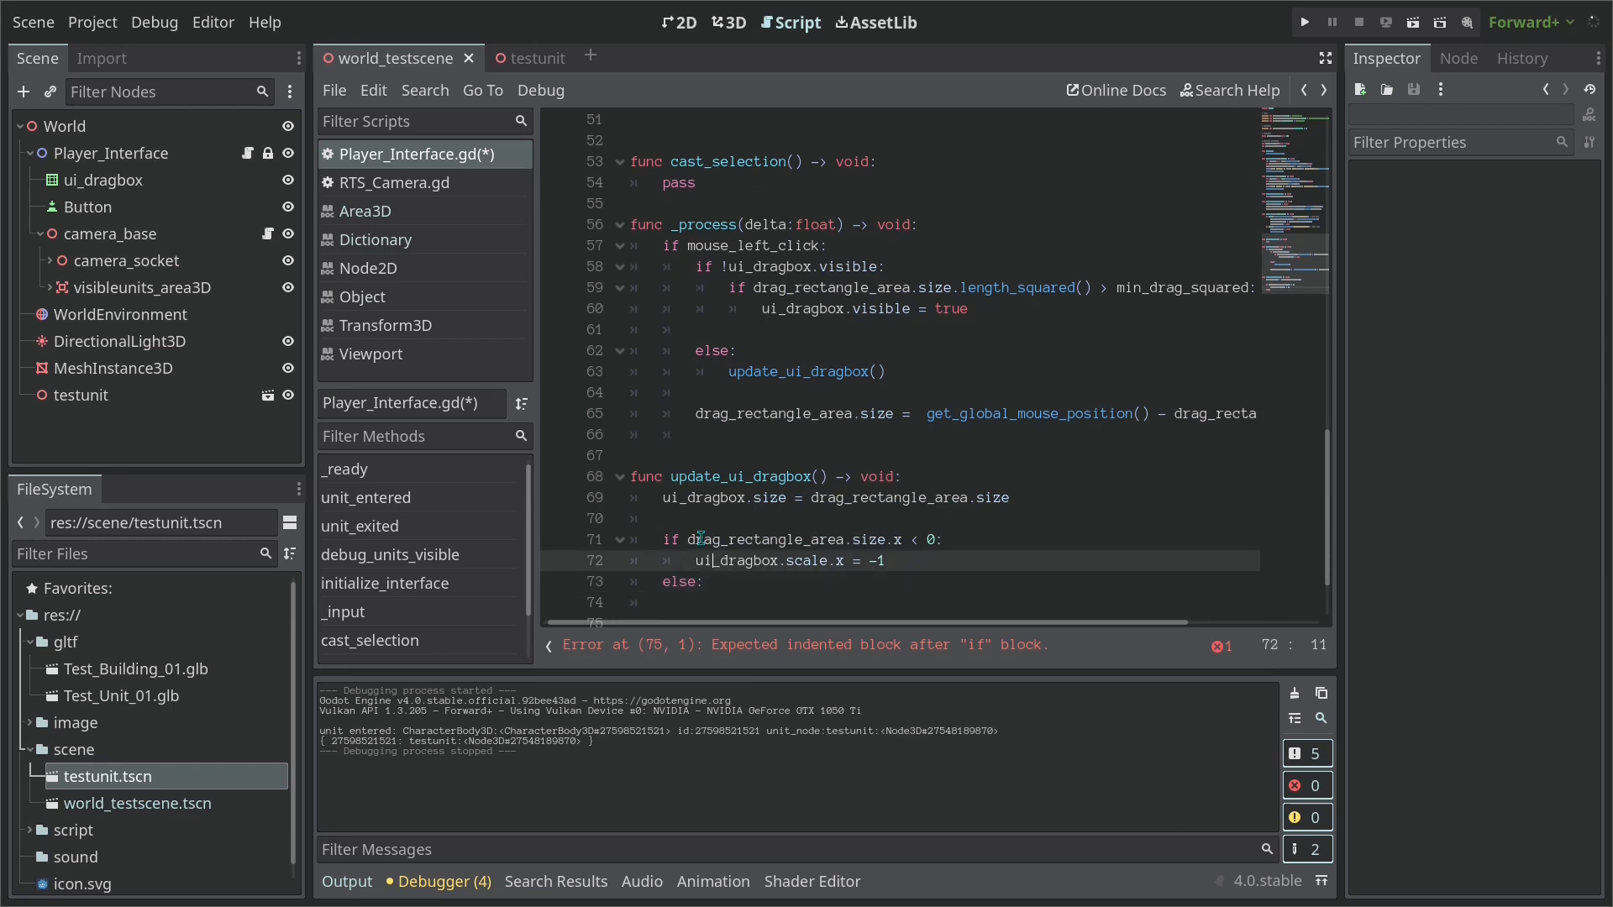
type("ui_dragbox.scale.x = -1")
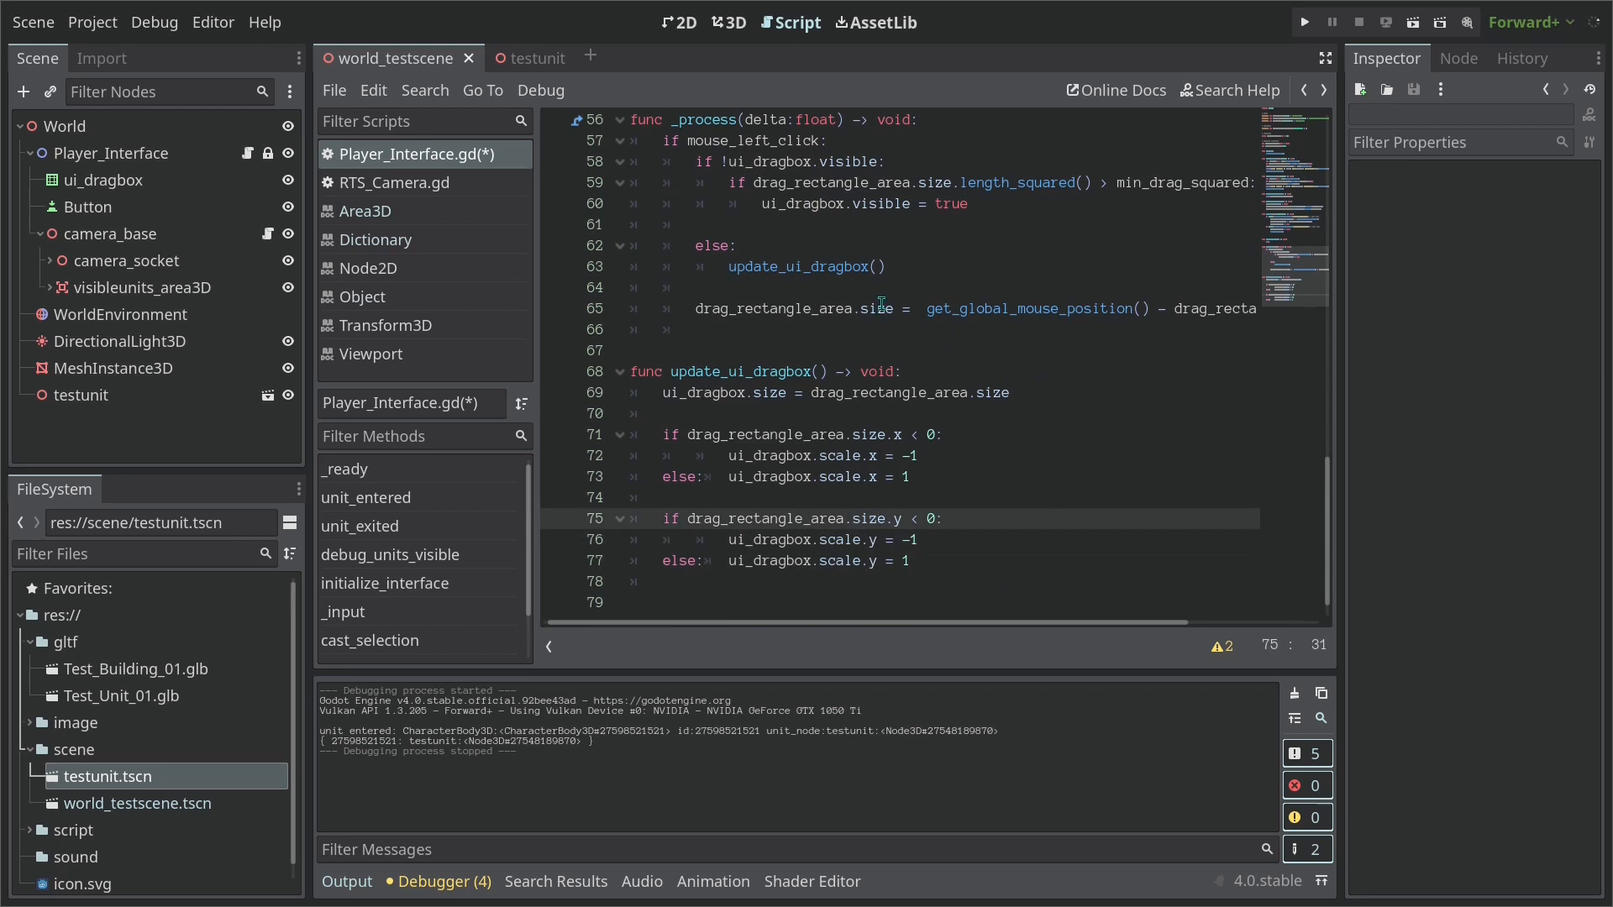
Comment the checks with '# Detect X swap' and '# Detect Y swap'
left_click(772, 413)
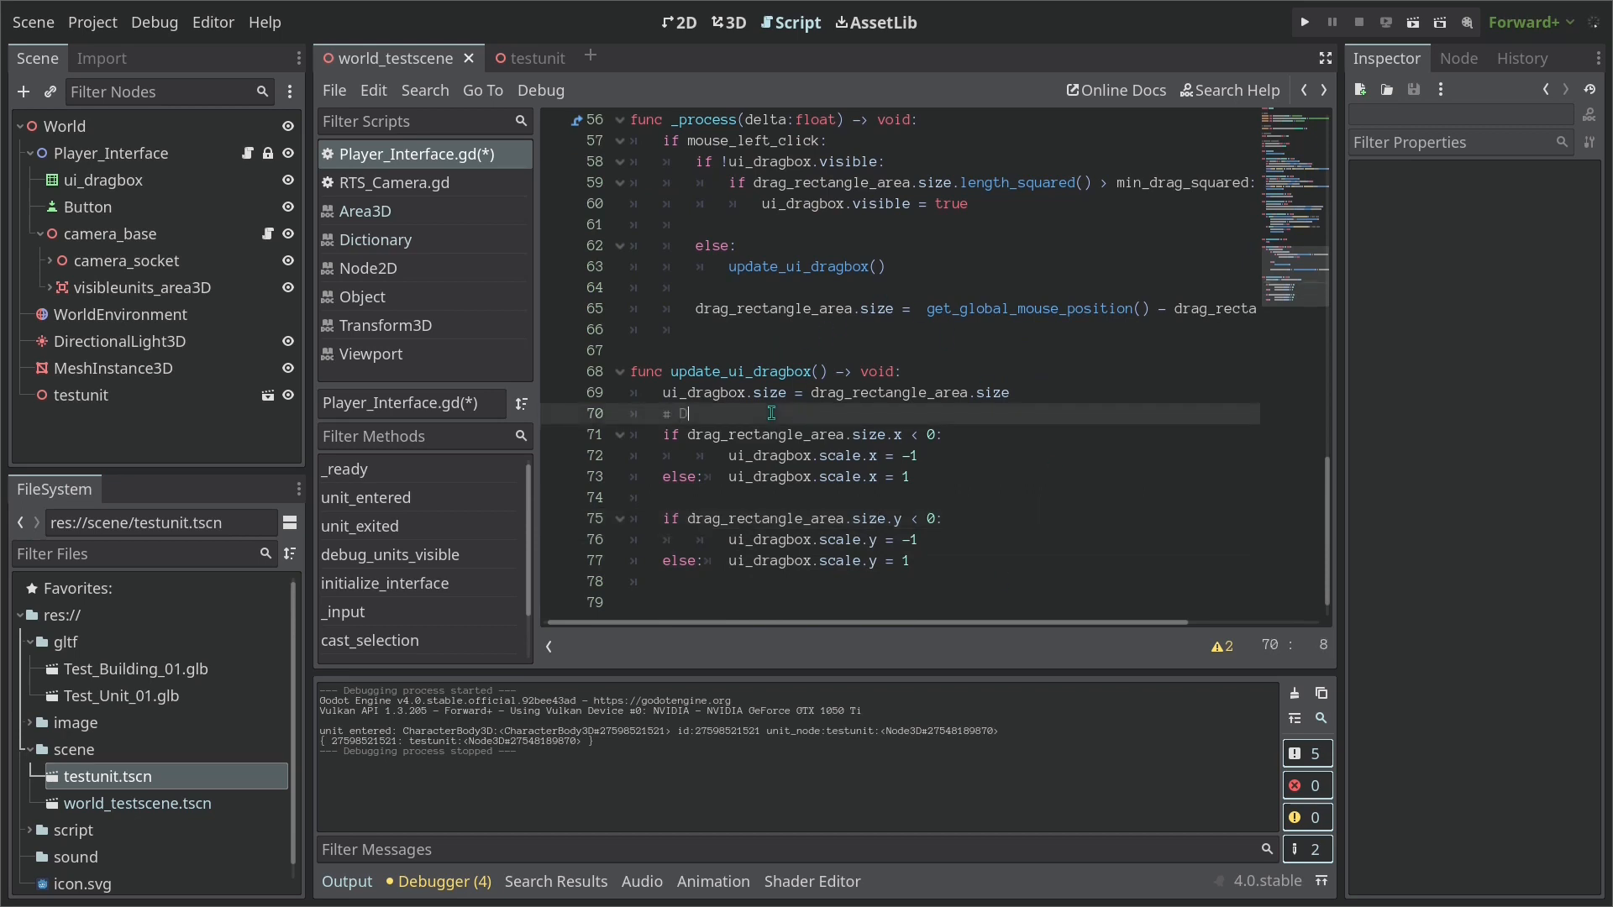
type("etect X sa")
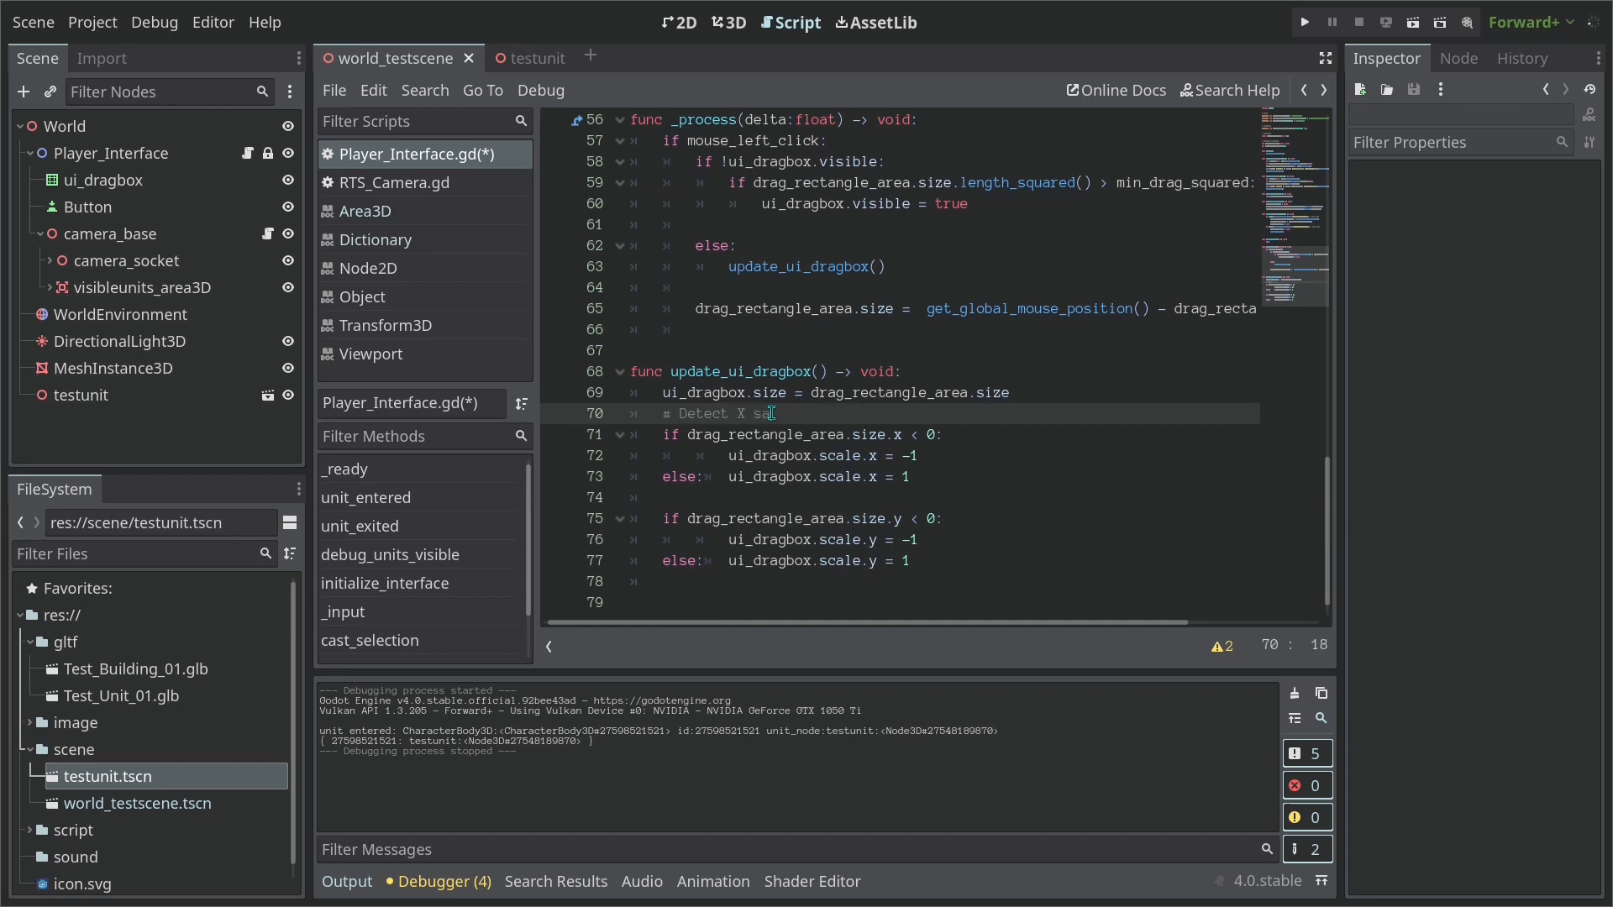
type("wap")
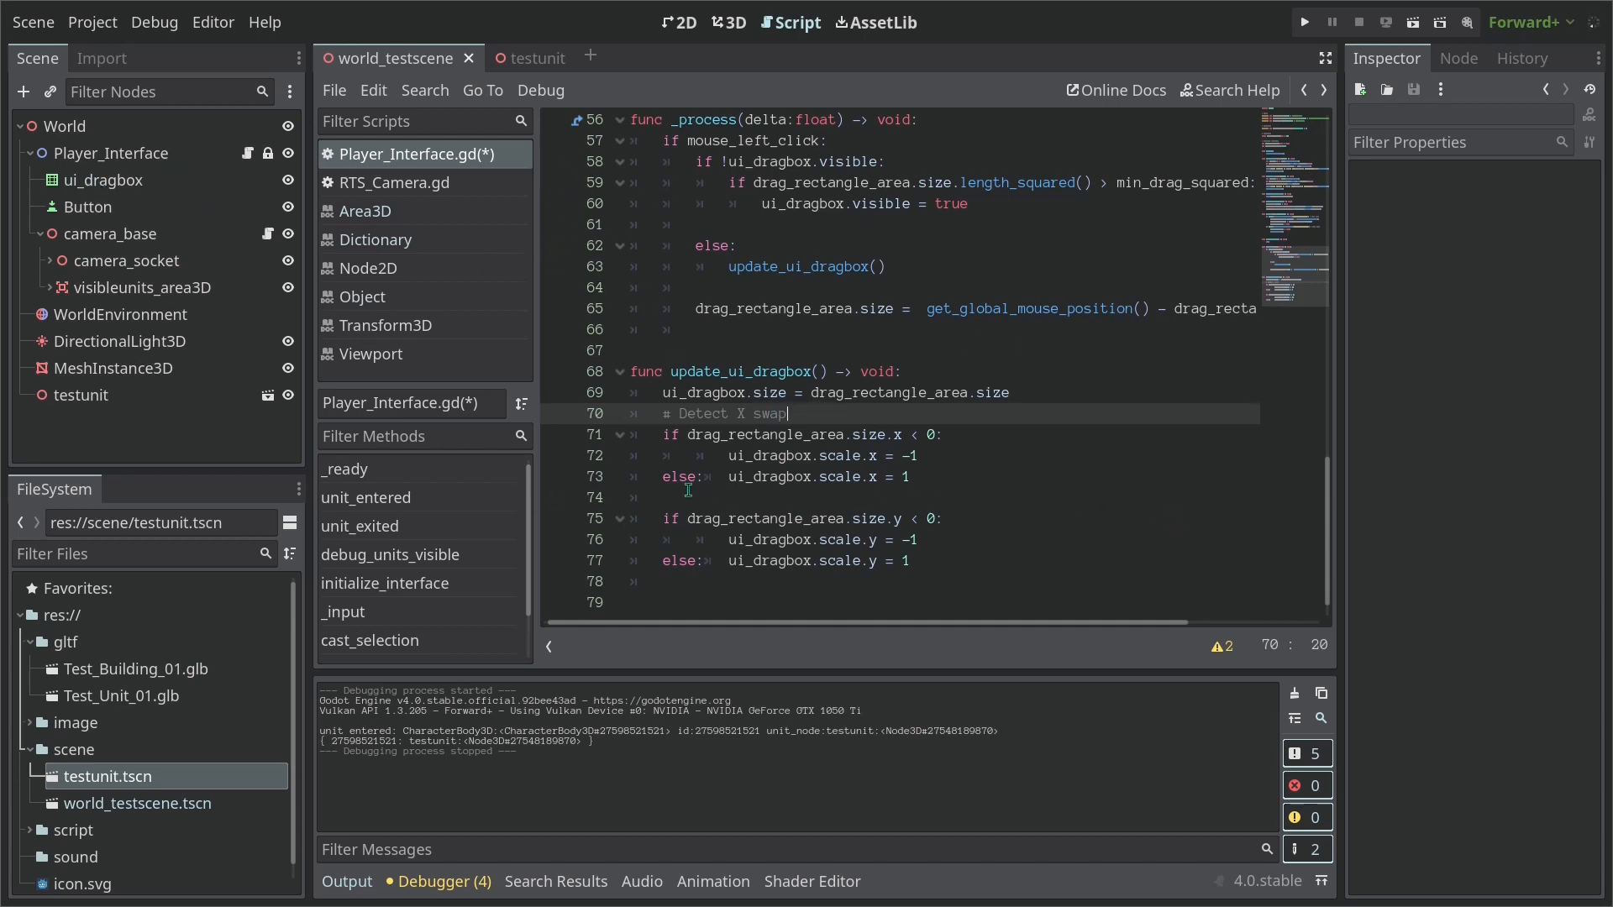
type("# Detect Y")
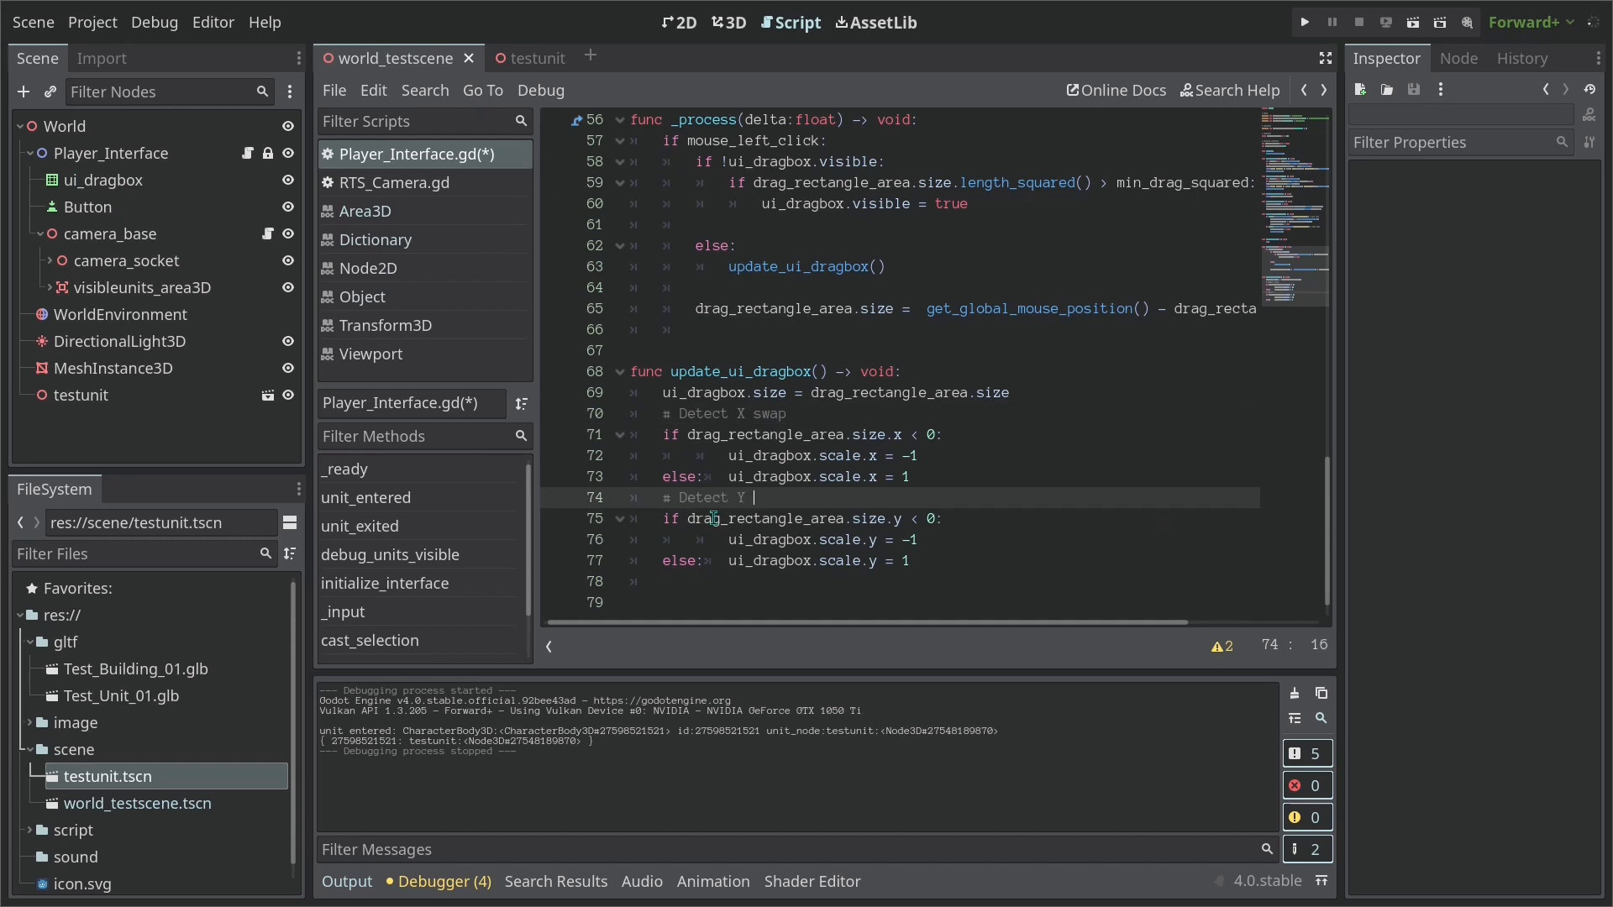
type("saw")
type("# Detect when to scale the dragbox")
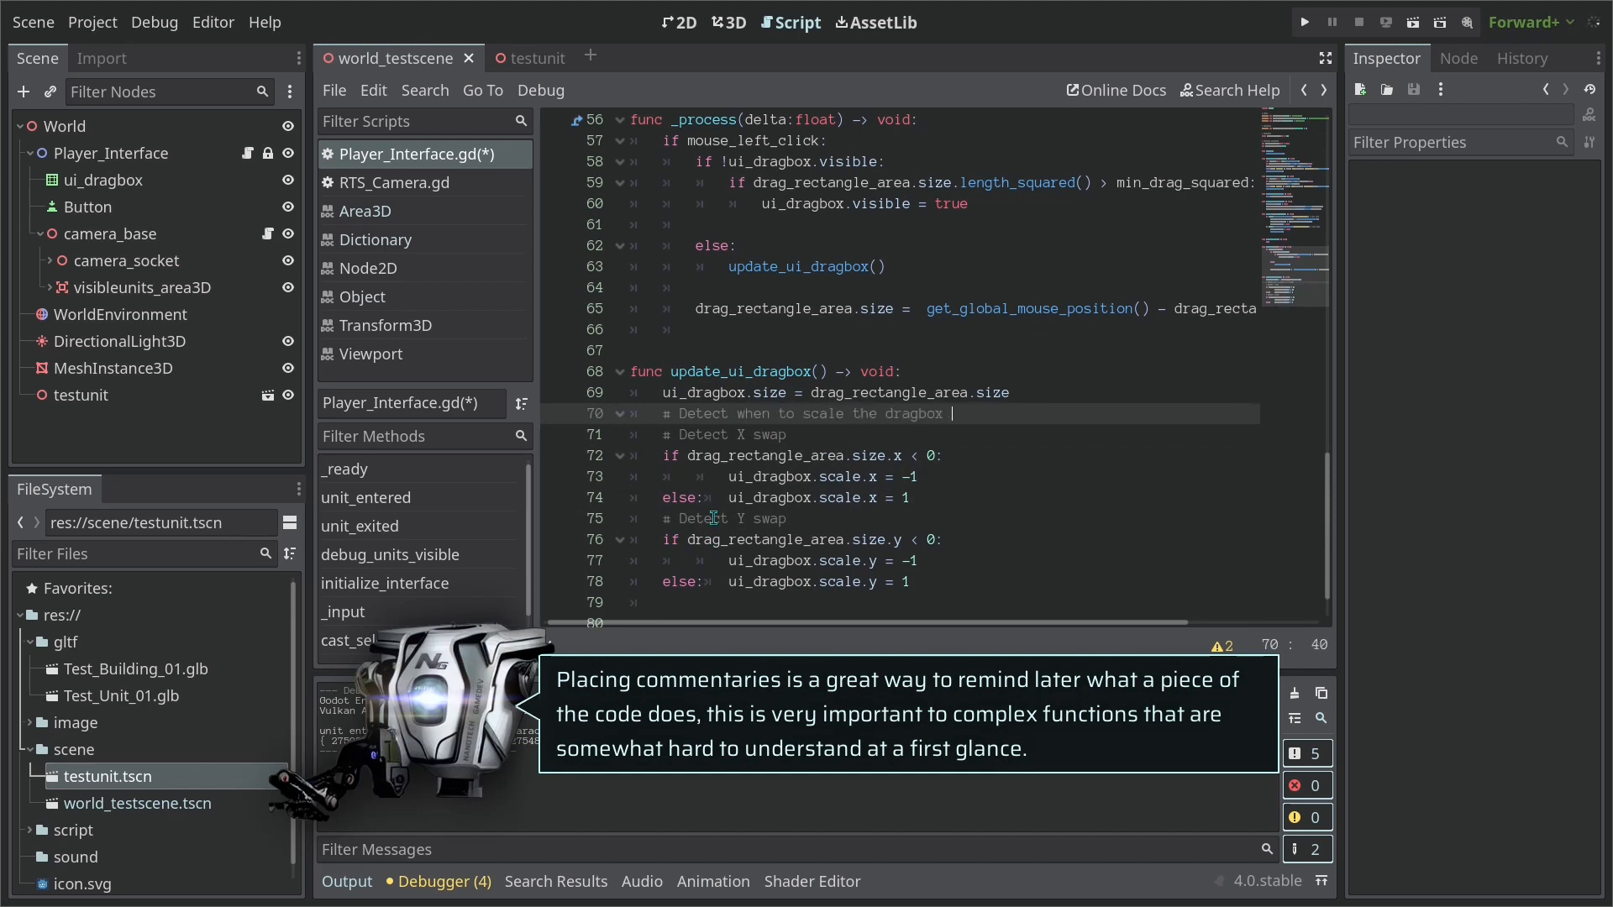
Add a comment explaining the box scales backwards, then launch the game for a test
type("backwards.")
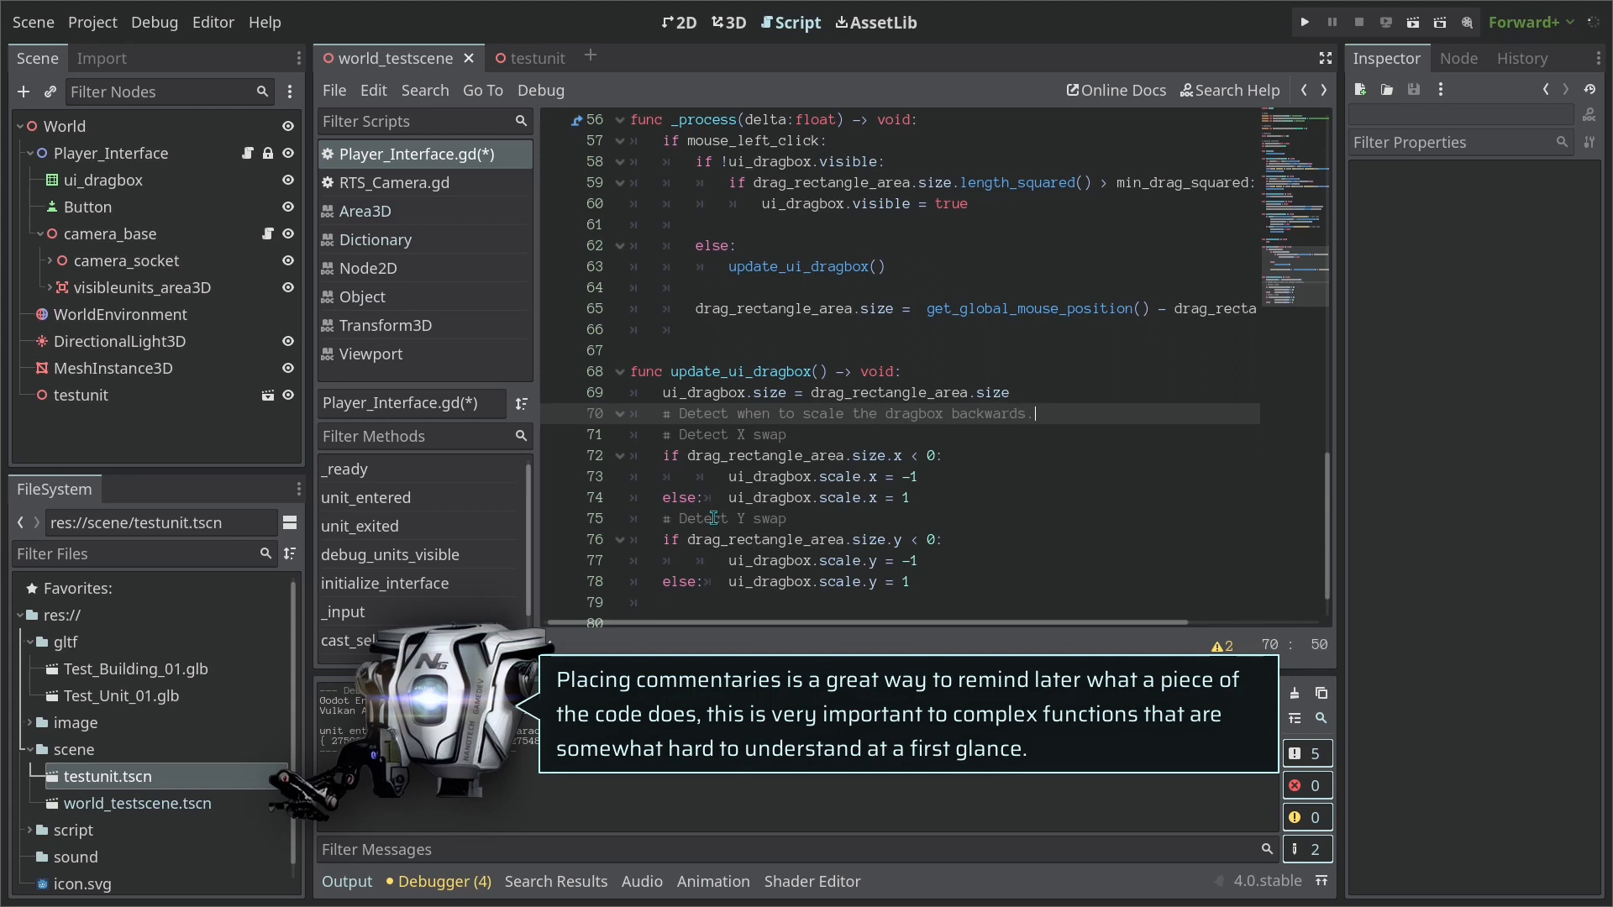
type("(be")
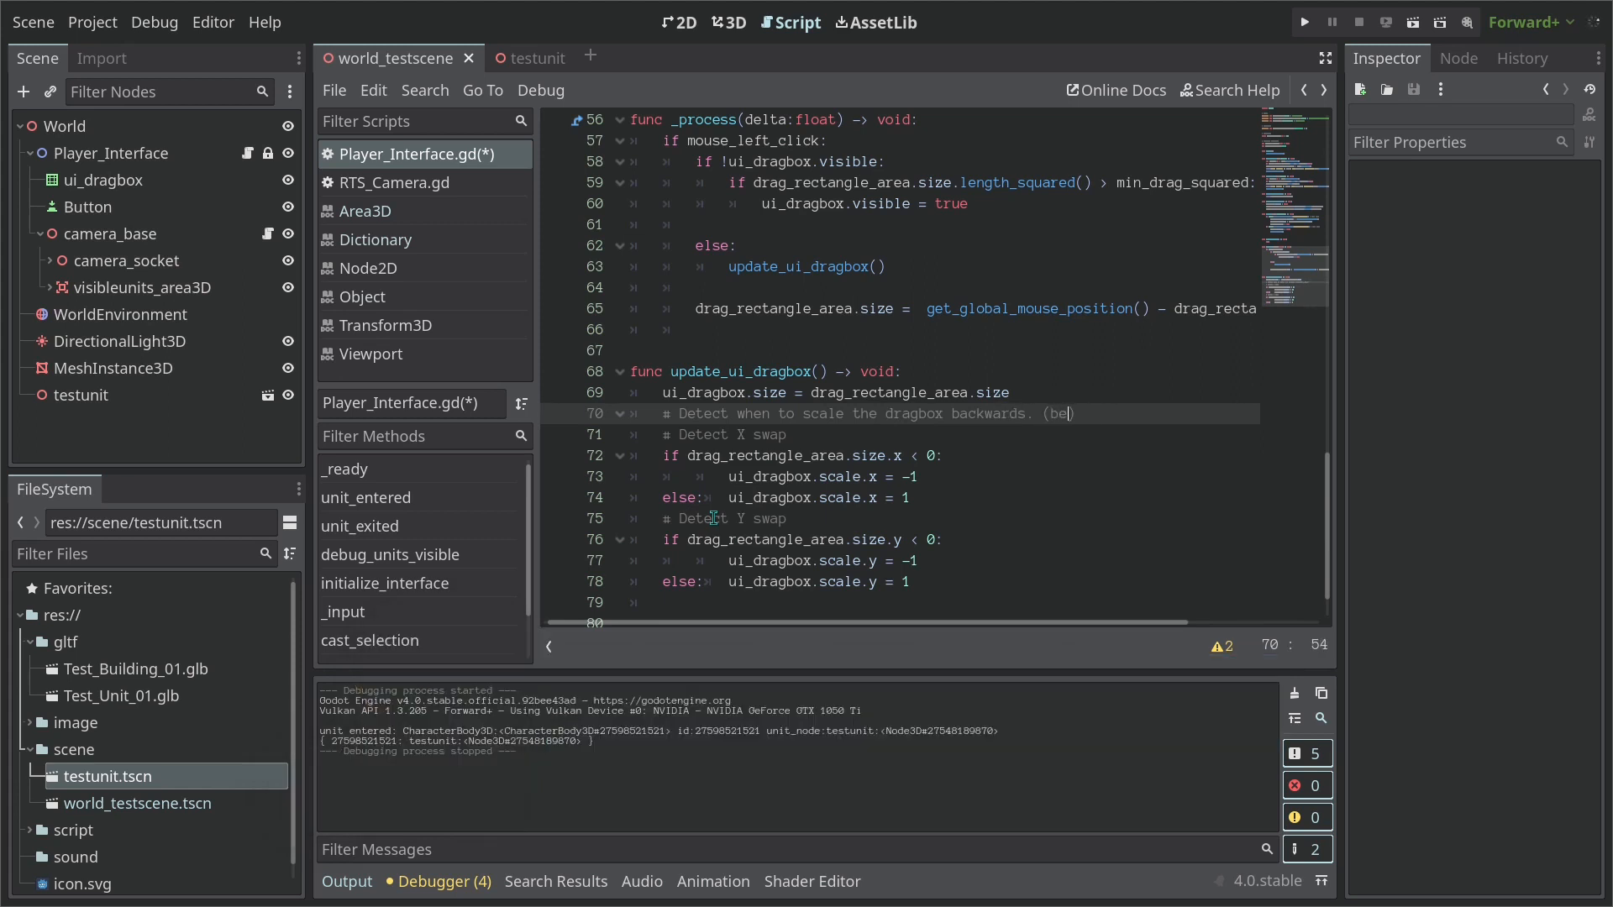
type("cause nine)")
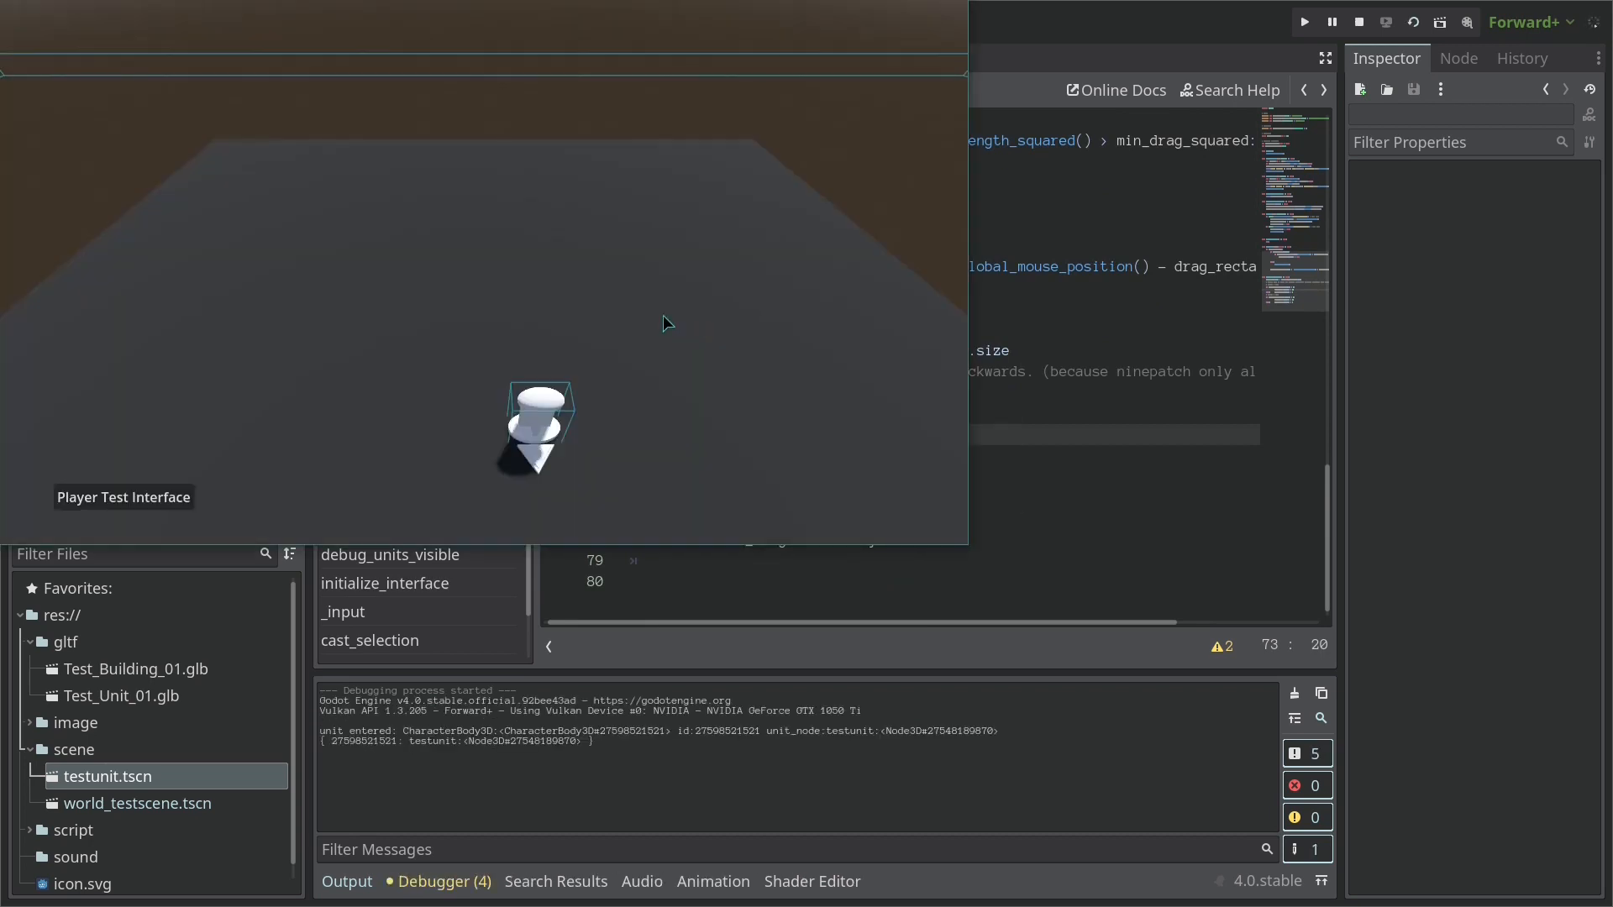
Try drawing a selection box in the running game
left_click_drag(664, 324, 634, 309)
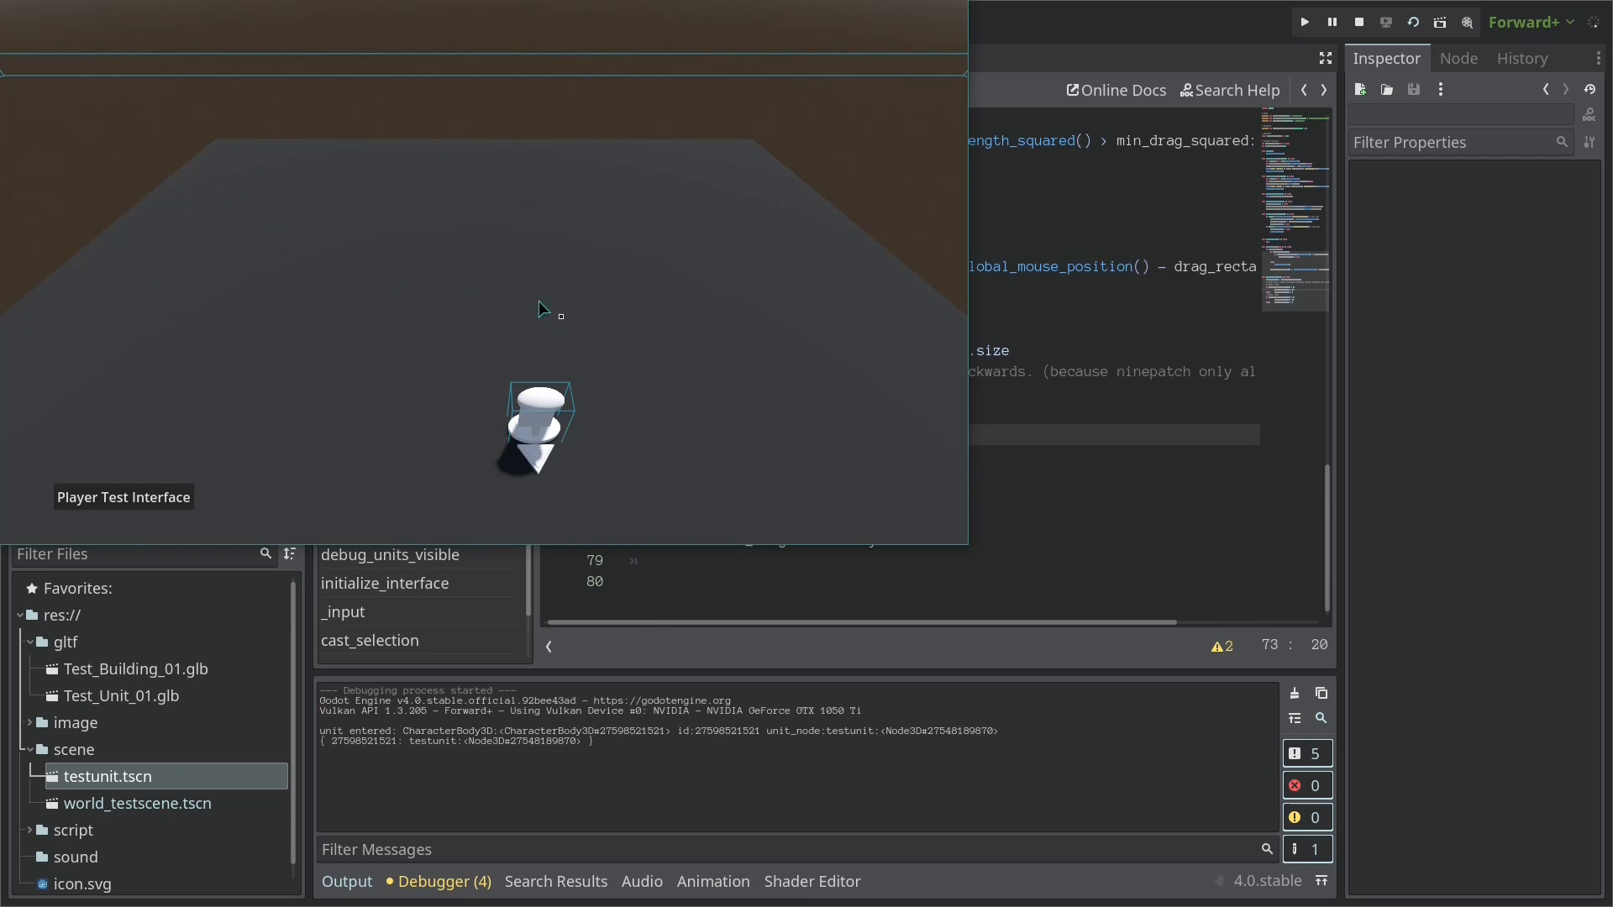
mouse_move(682, 388)
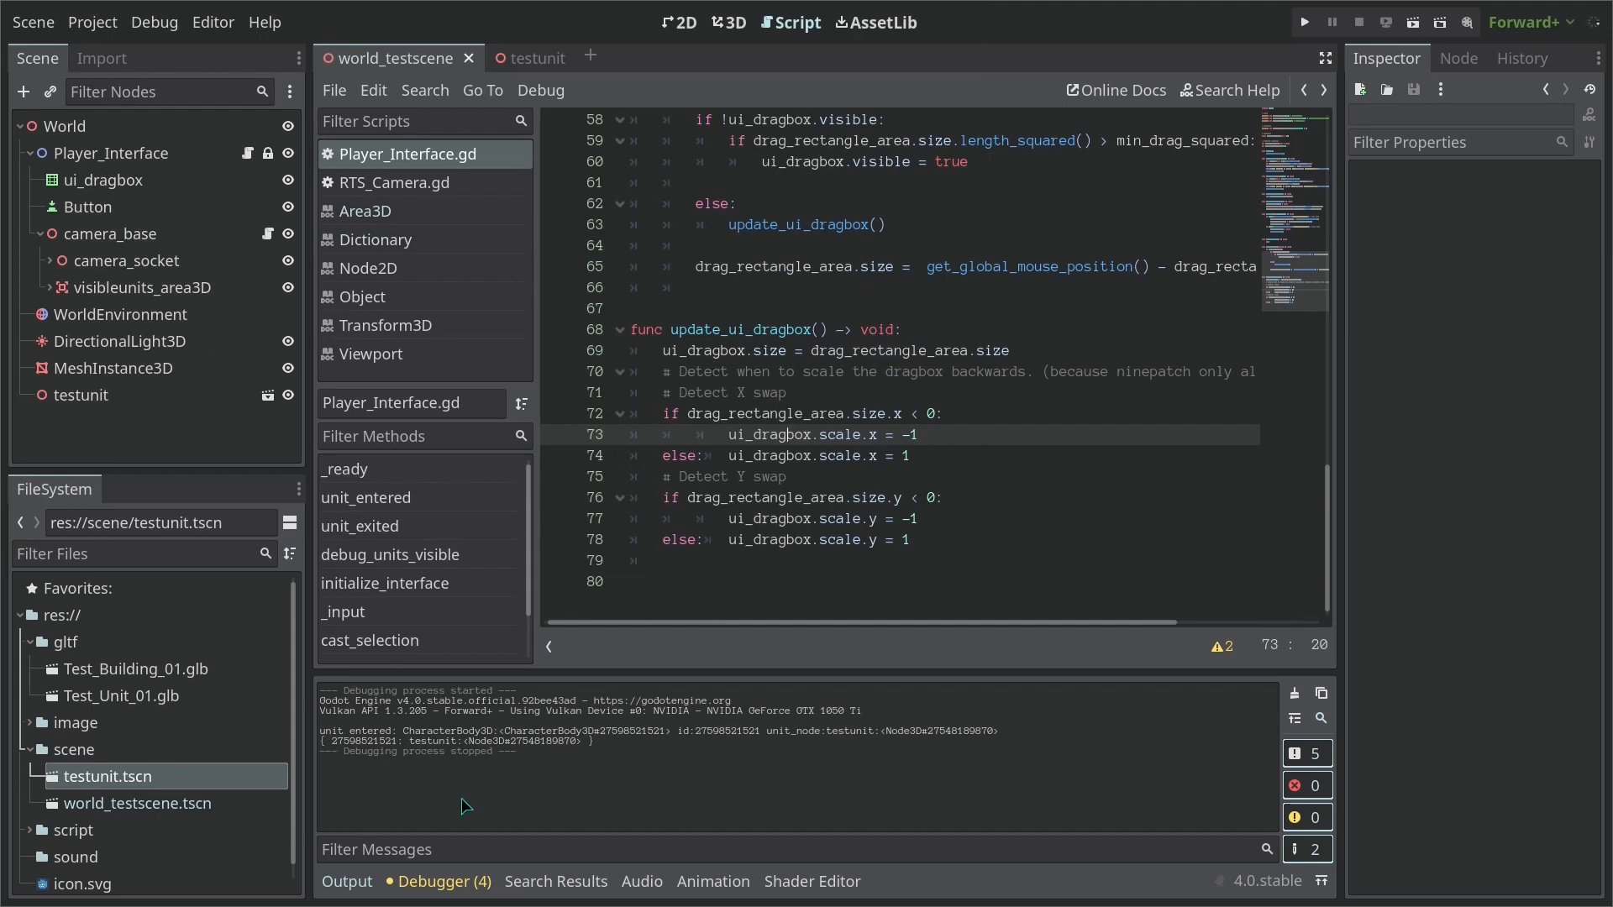
Review the Debugger warnings, jumping to the integer division and unused delta lines in the script
left_click(448, 667)
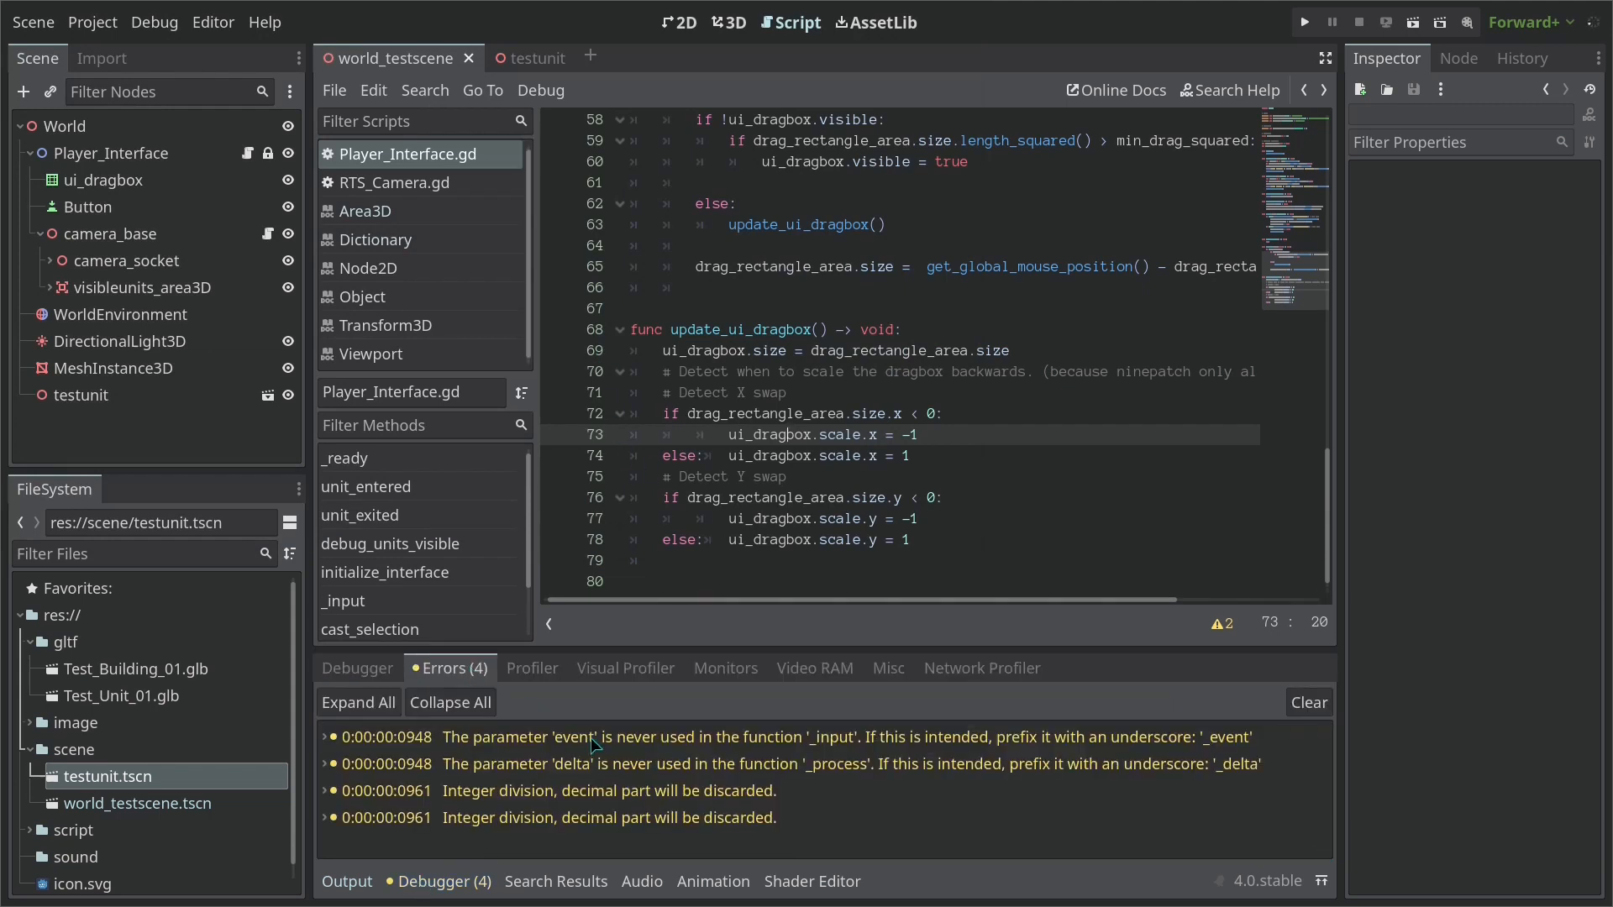
left_click(393, 182)
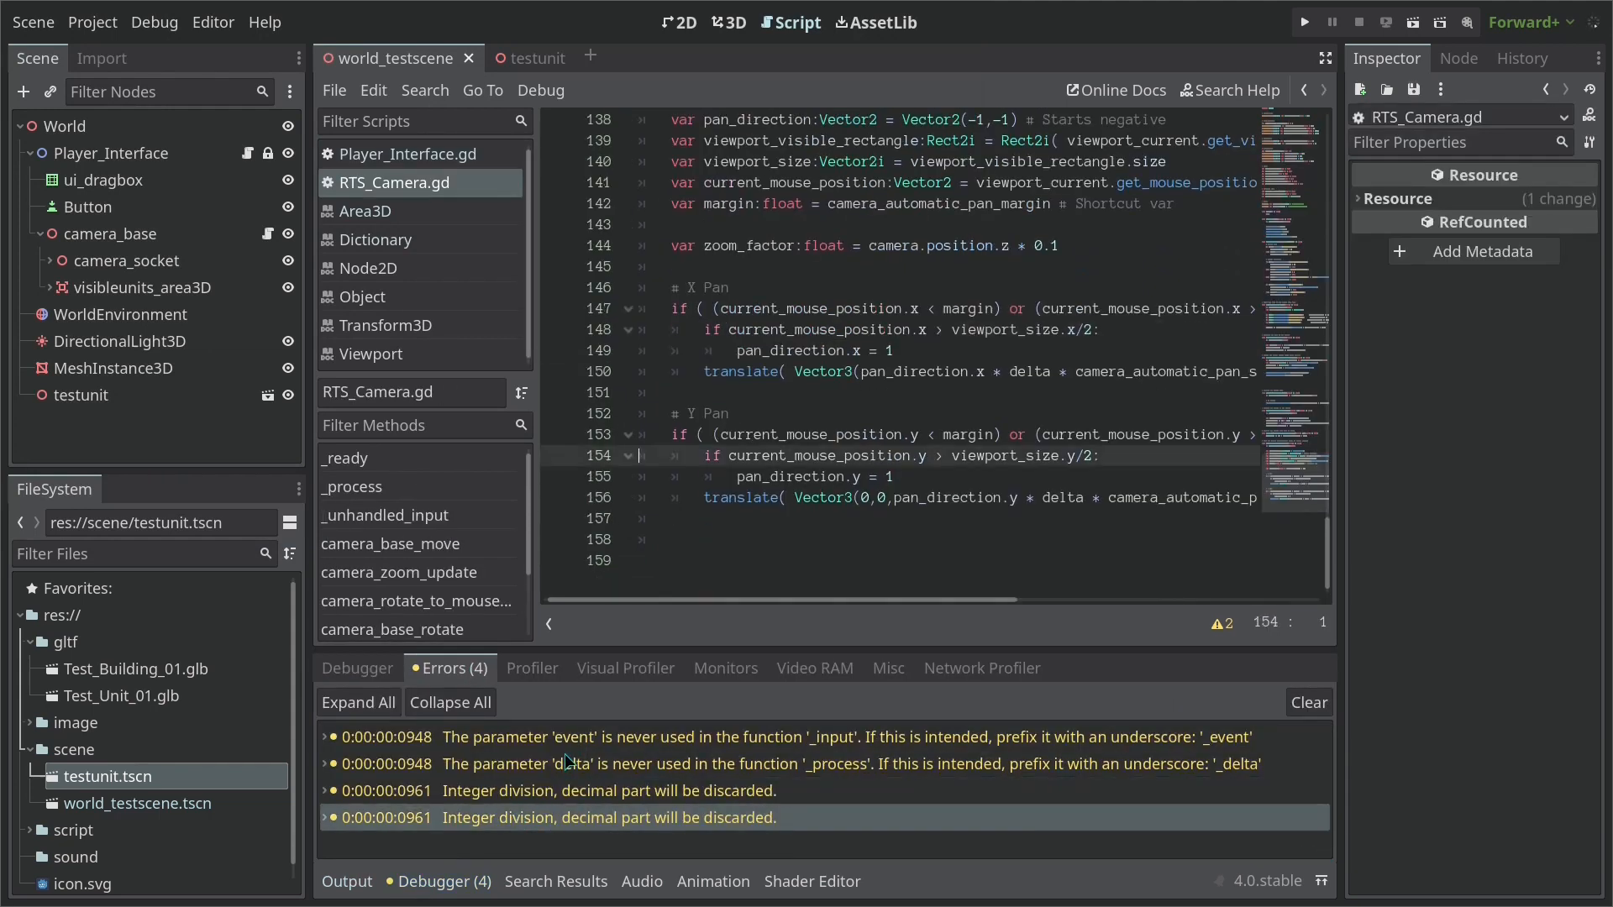
left_click(408, 153)
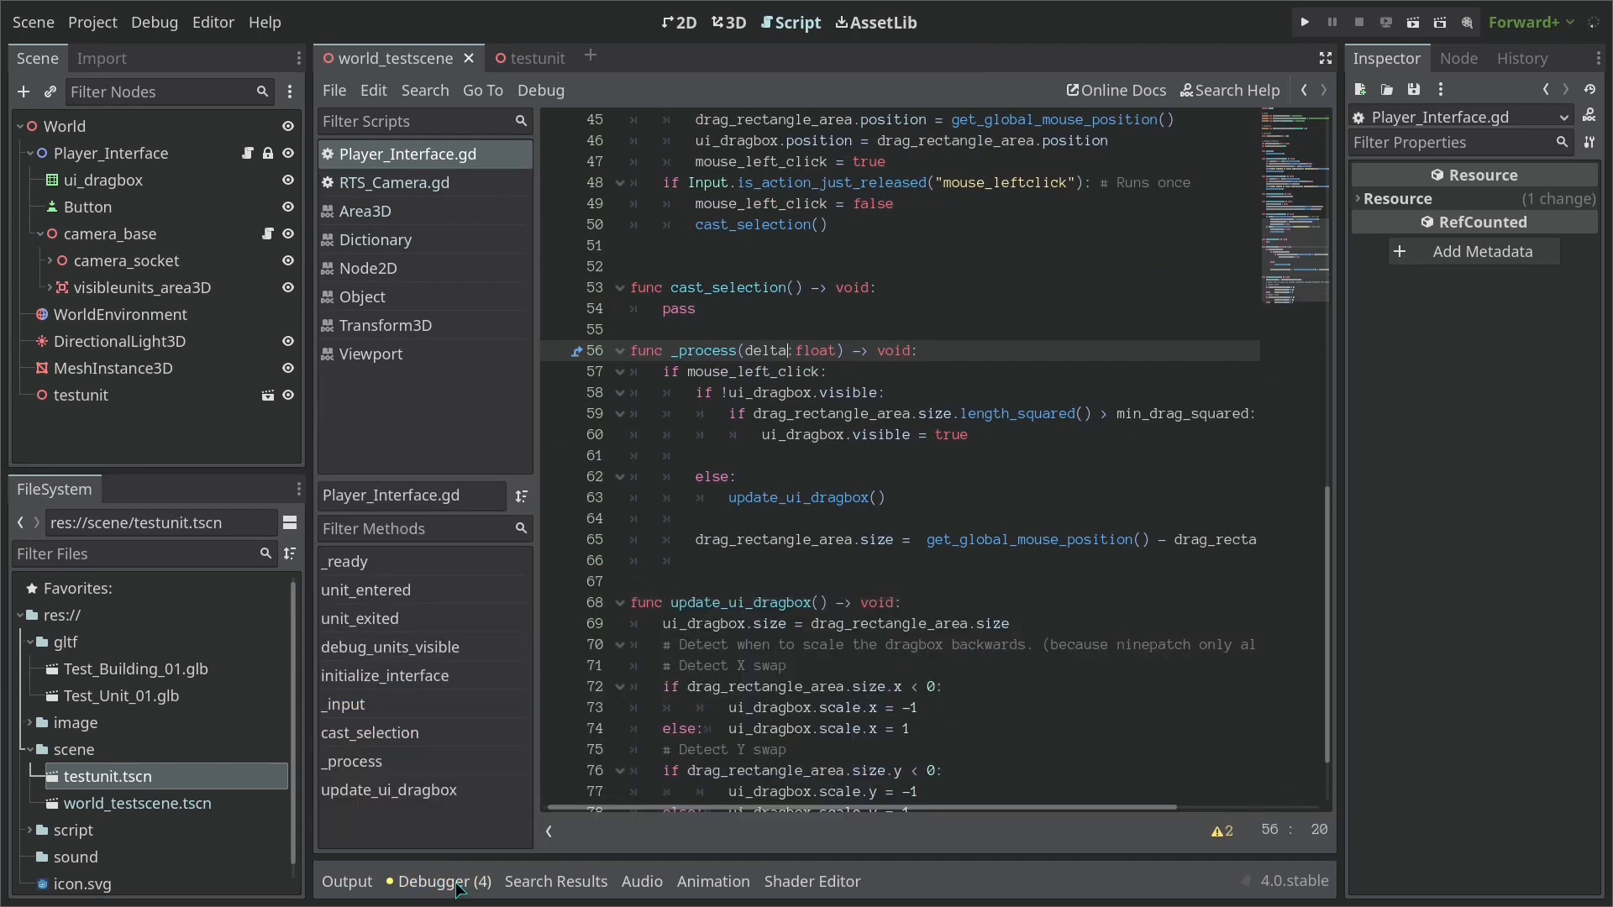
scroll("down", 3)
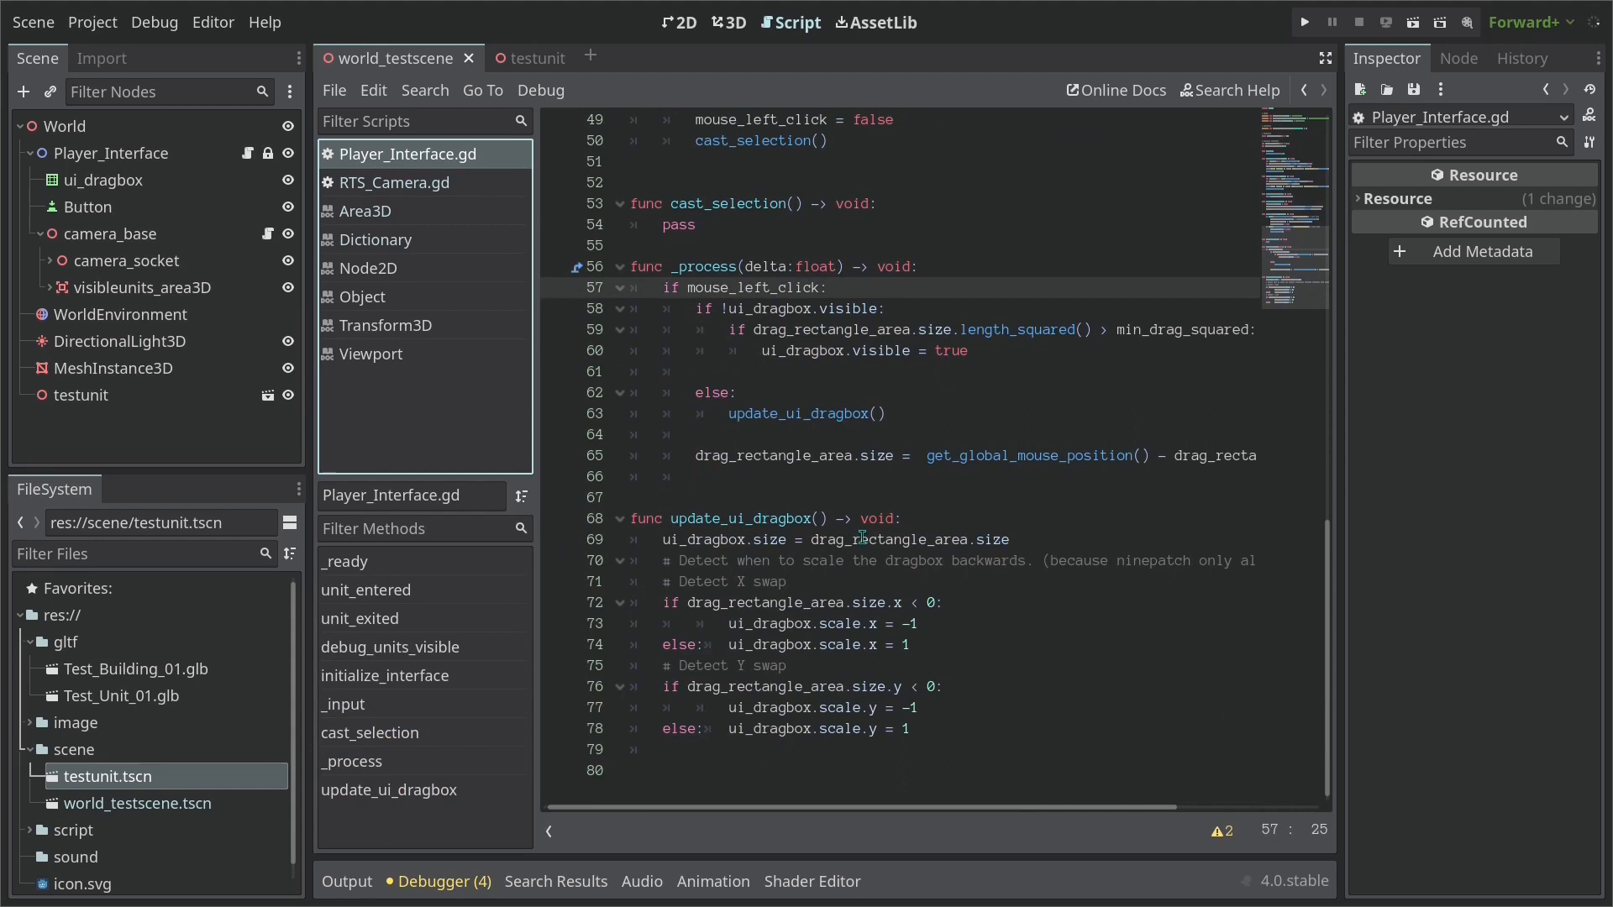
Assign abs(drag_rectangle_area.size) to ui_dragbox.size and run the game to test
double_click(889, 539)
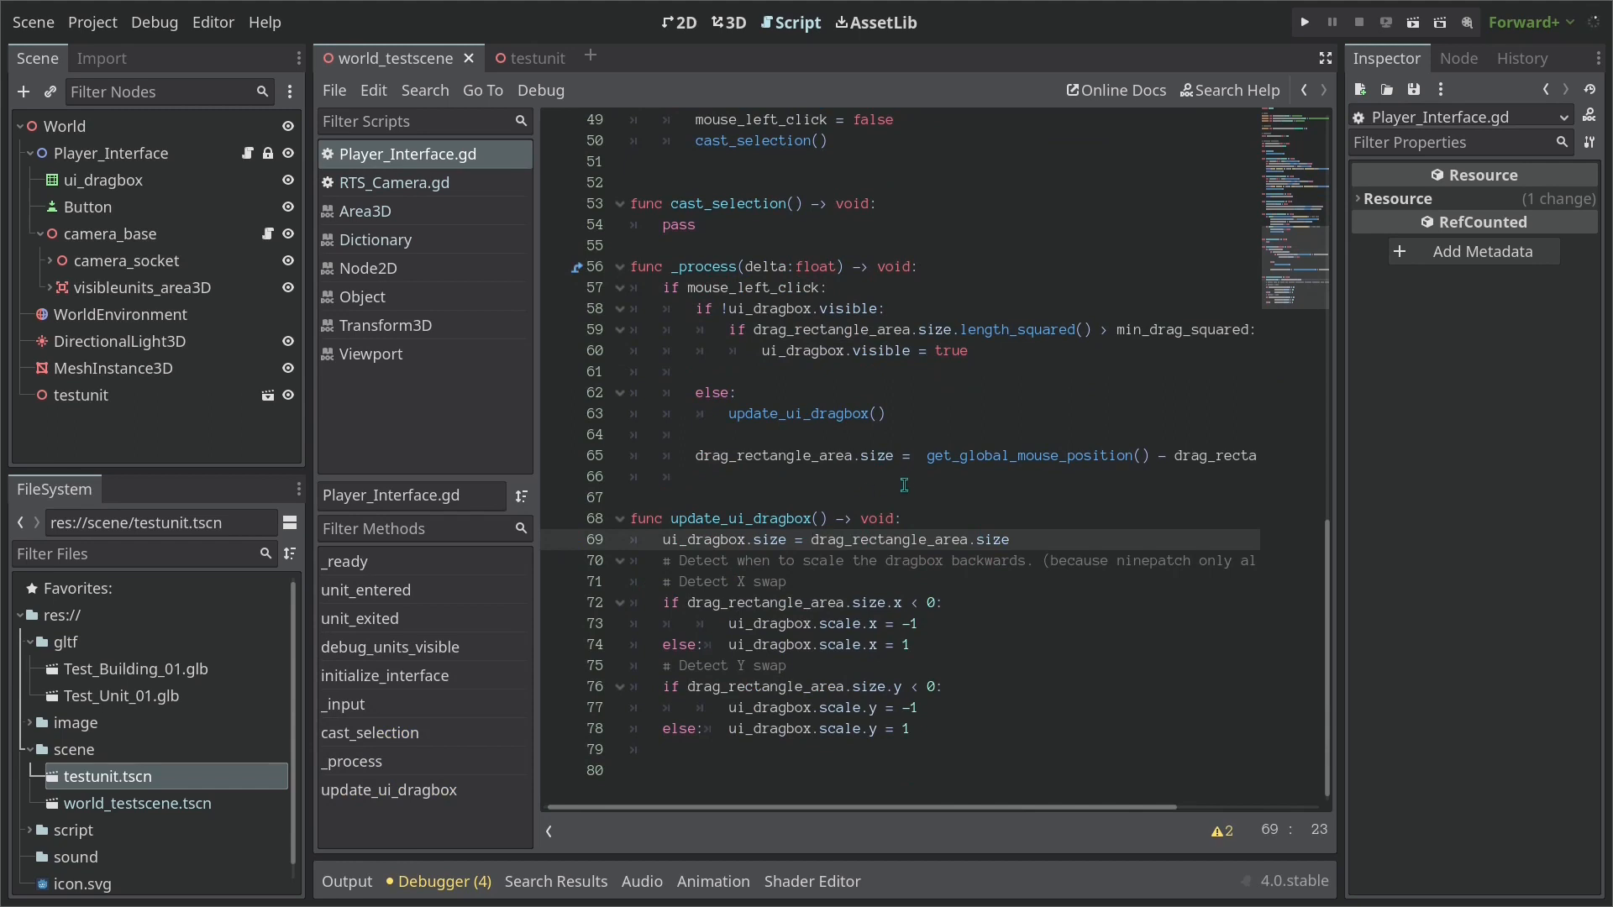
type("abs(")
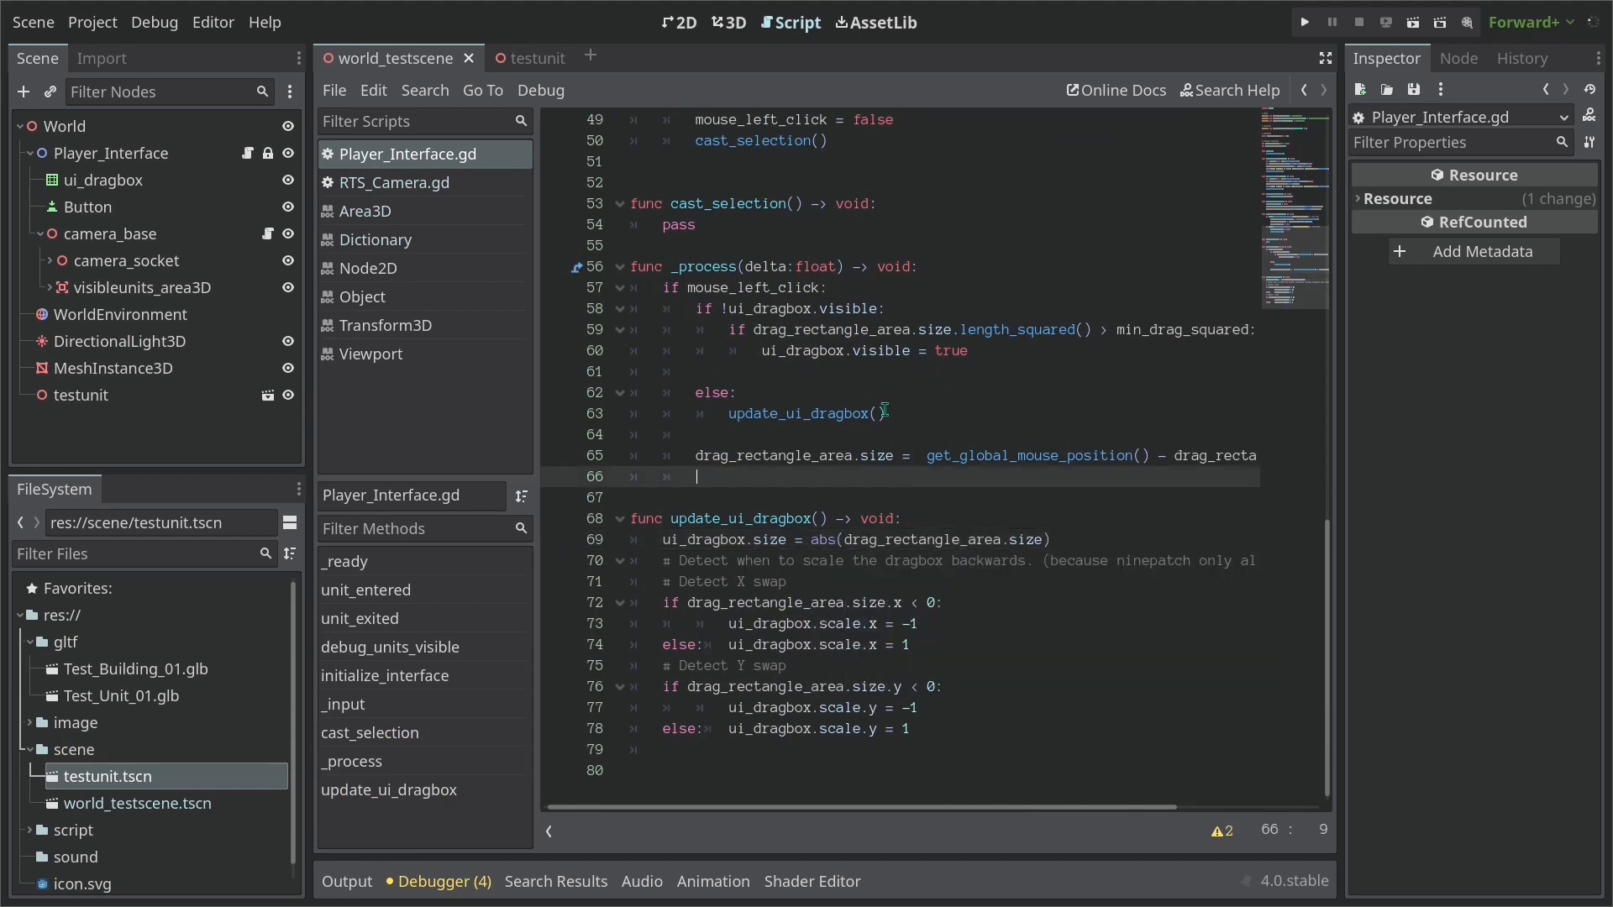
left_click(1300, 22)
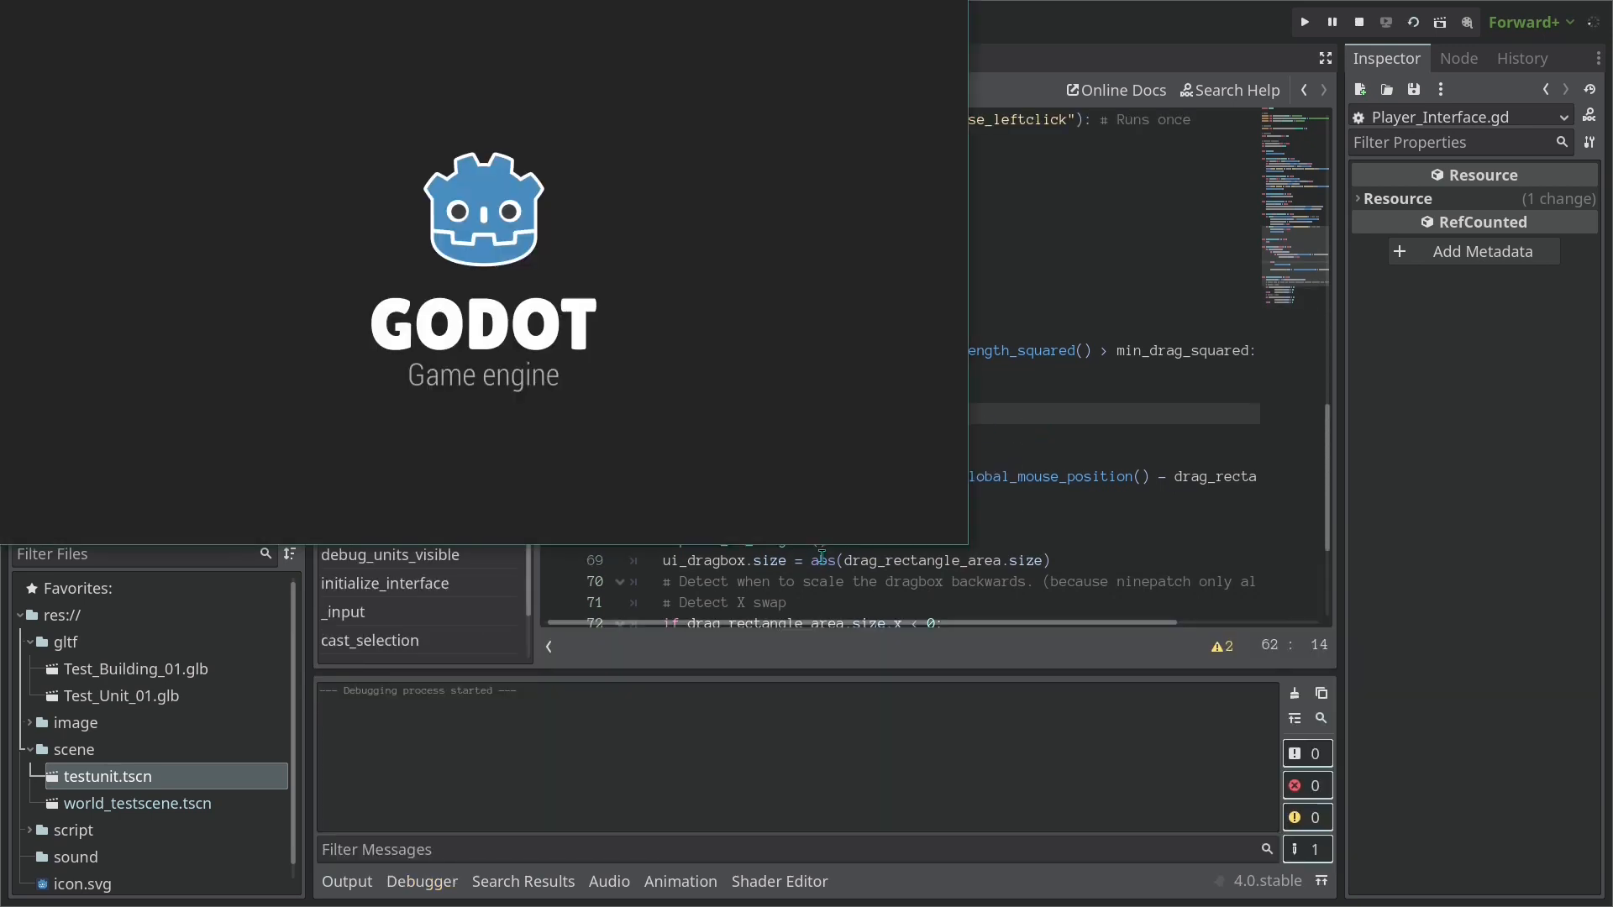